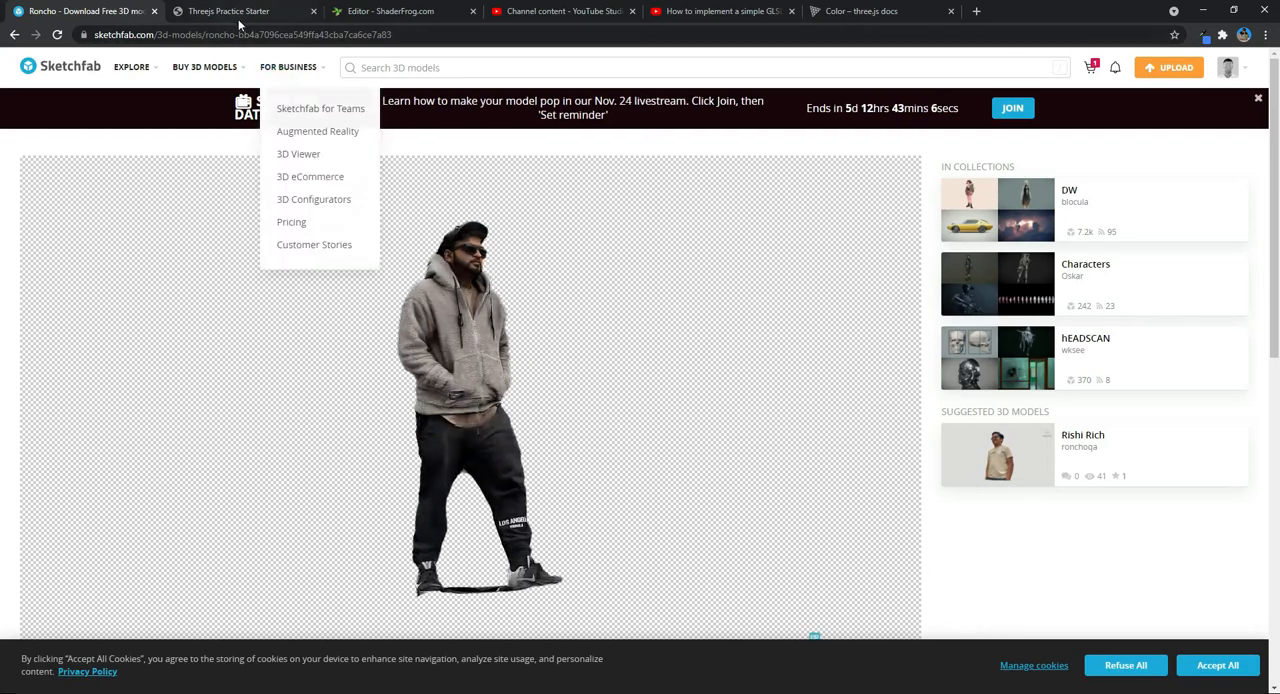
- View the Matrix-shaded character on the Threejs Practice Starter tab, then move to the next browser tab
click(228, 12)
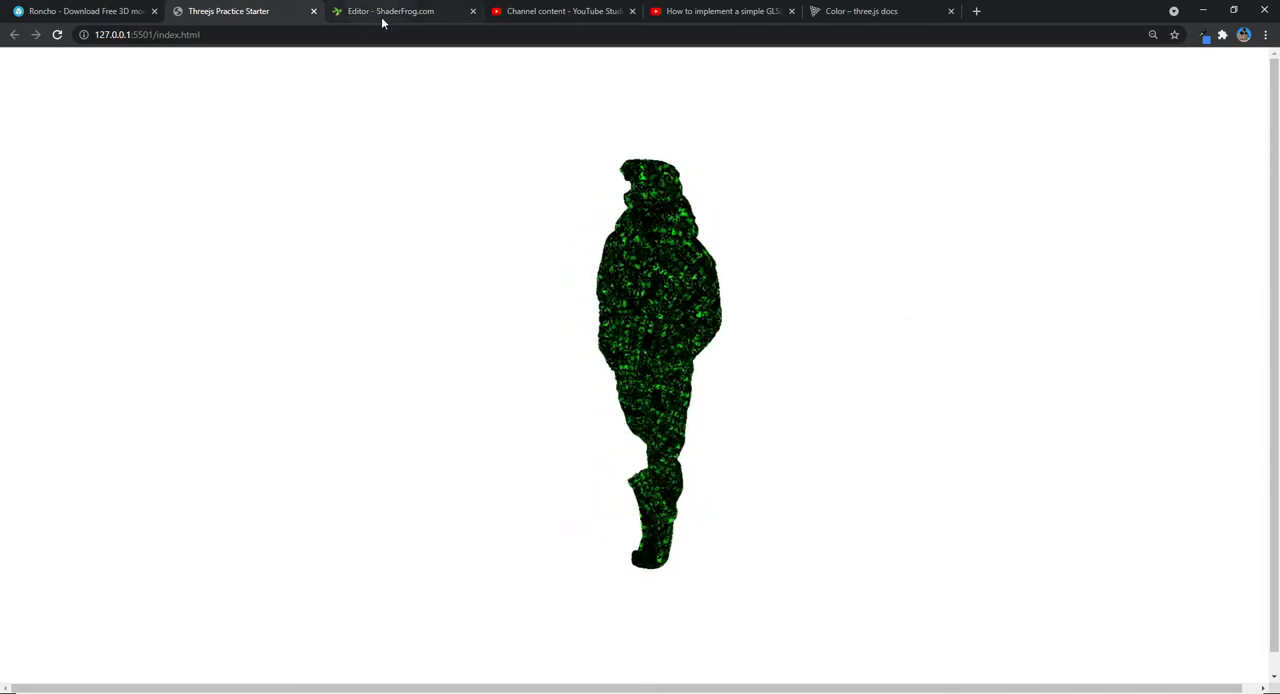
click(390, 12)
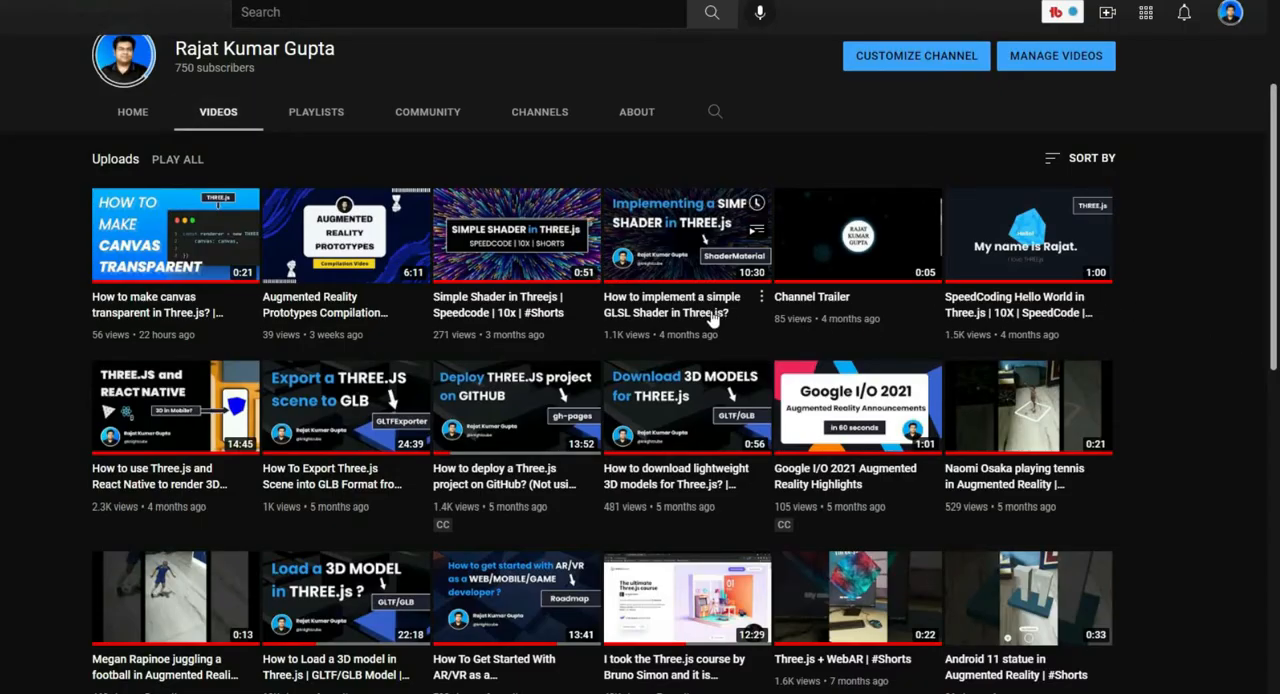
mouse_move(640, 222)
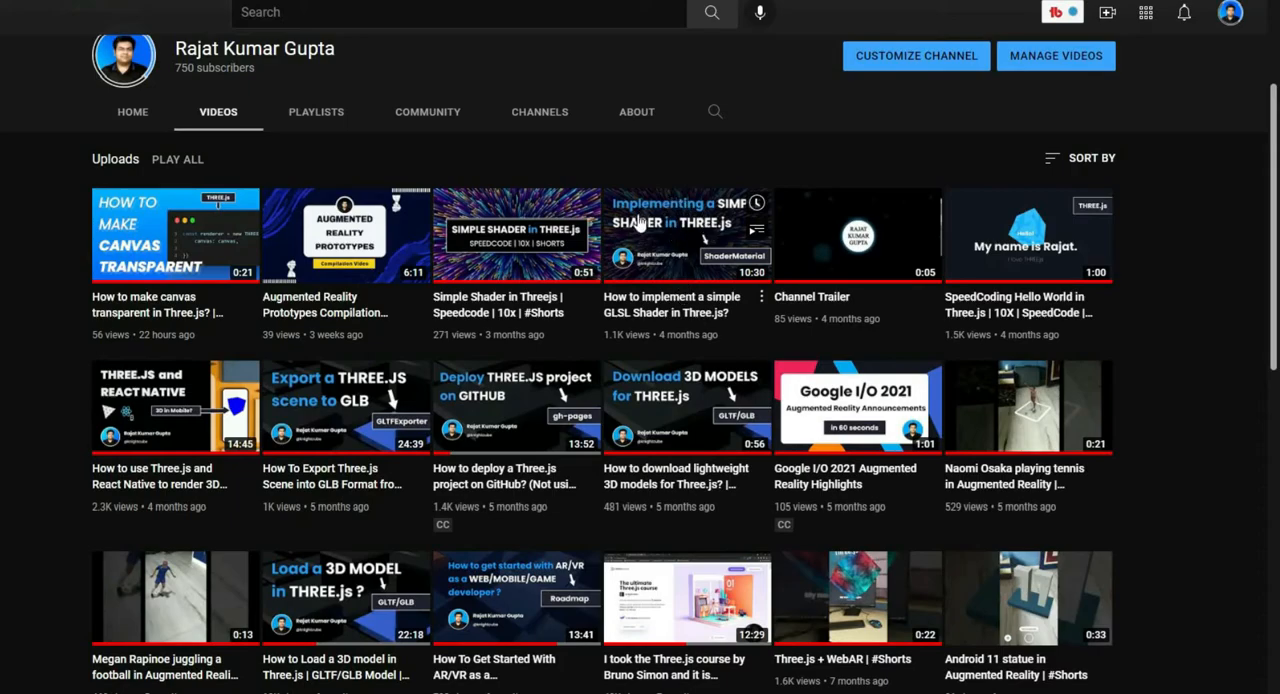
mouse_move(658, 260)
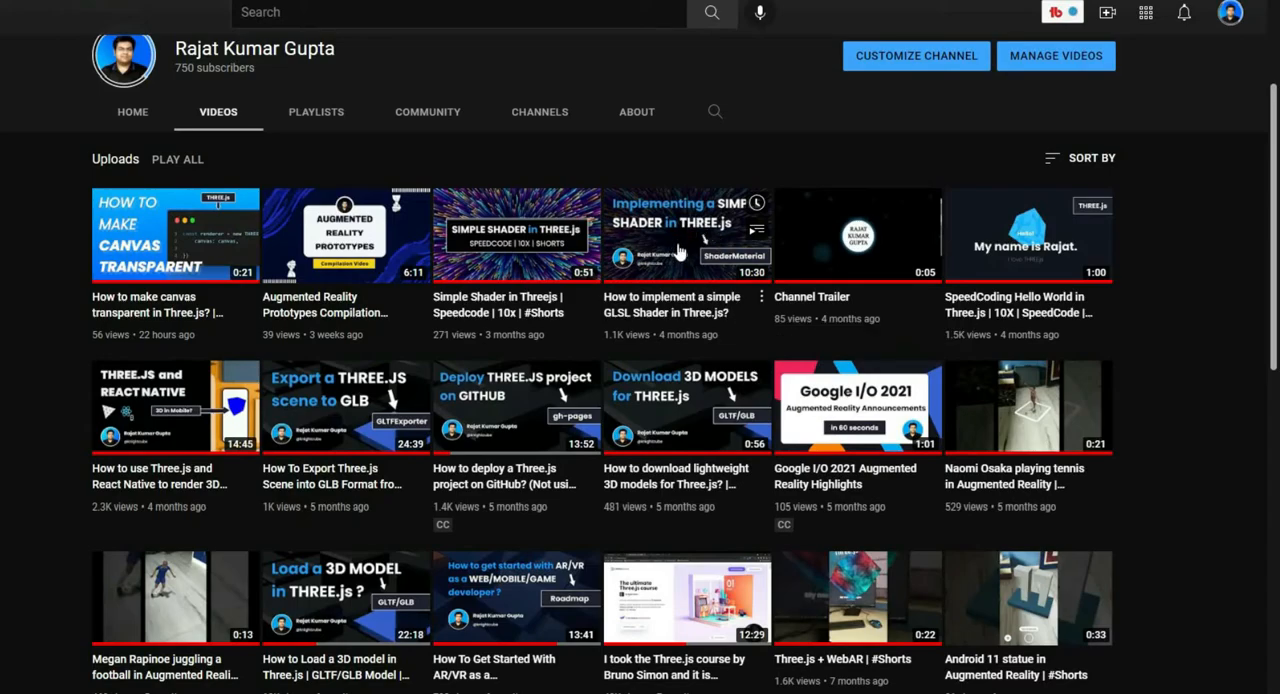
mouse_move(700, 318)
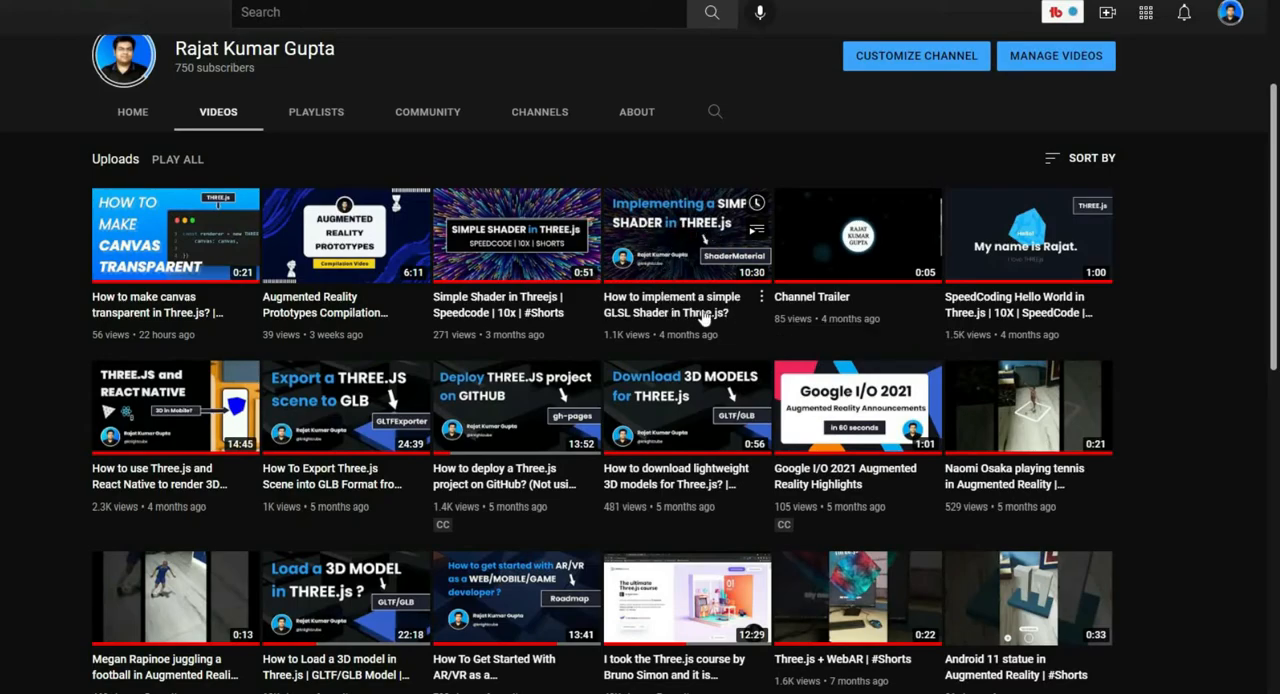
mouse_move(1180, 304)
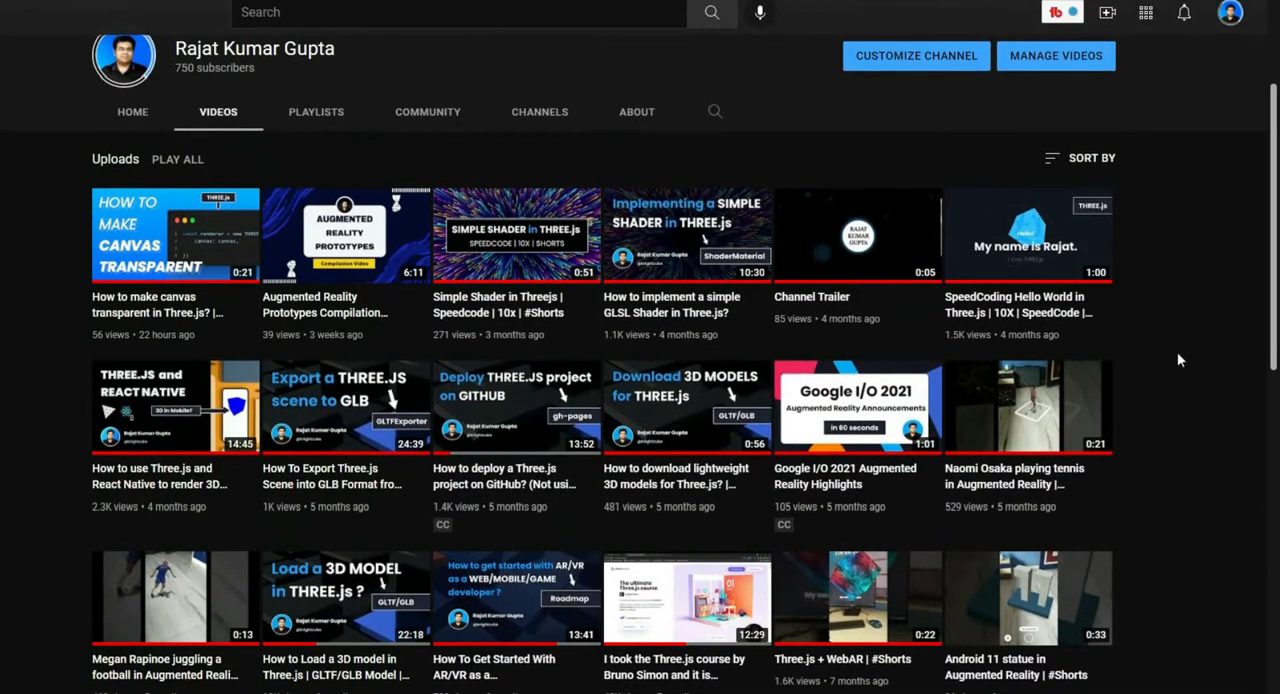
mouse_move(1200, 394)
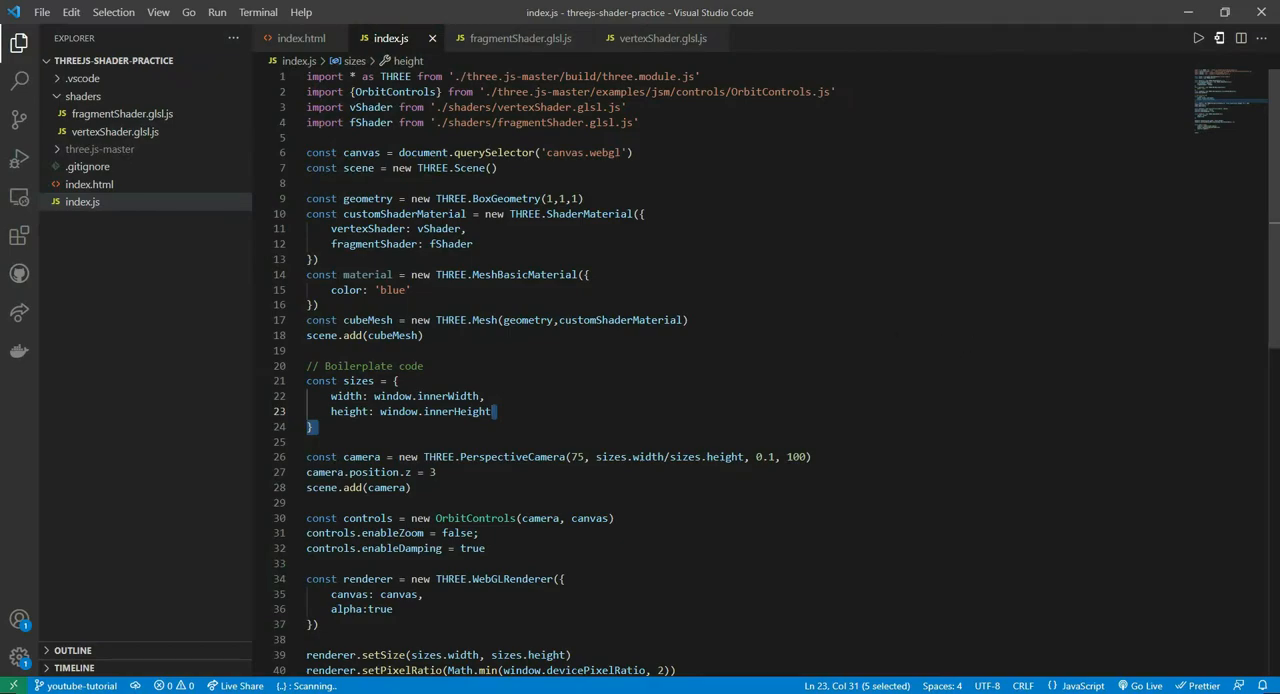
- Show index.html with its canvas element and module script loading index.js
scroll(down, 3)
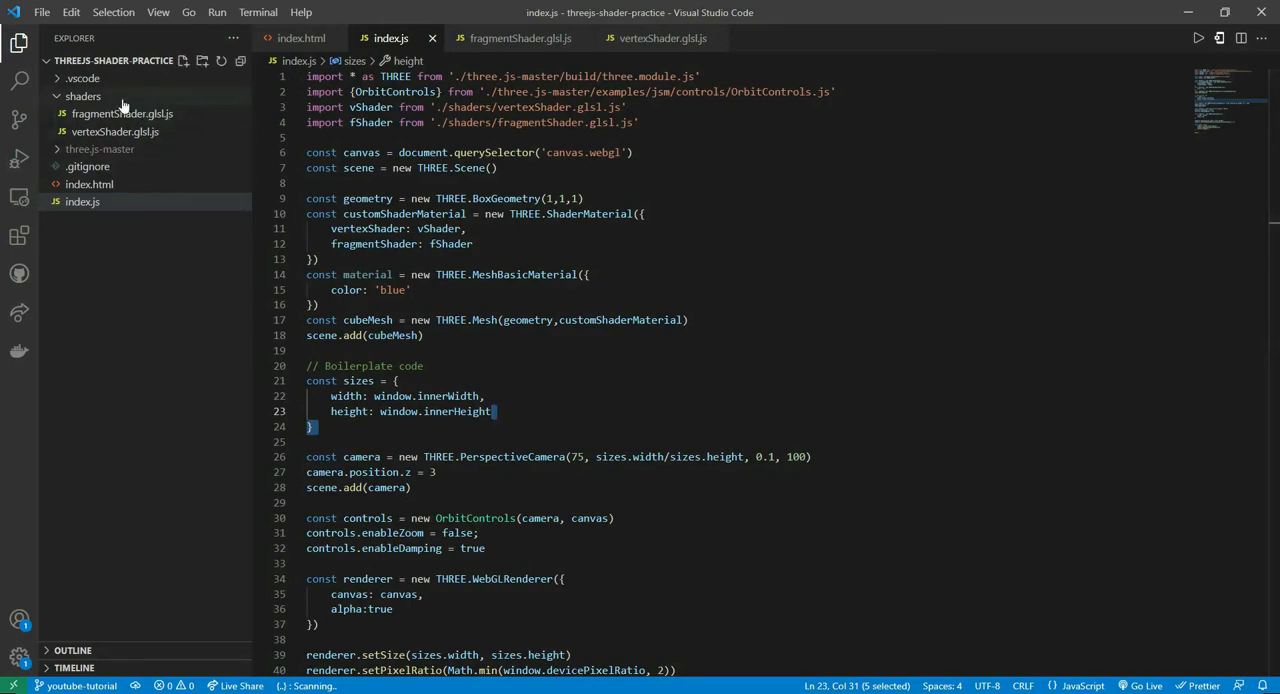
click(114, 132)
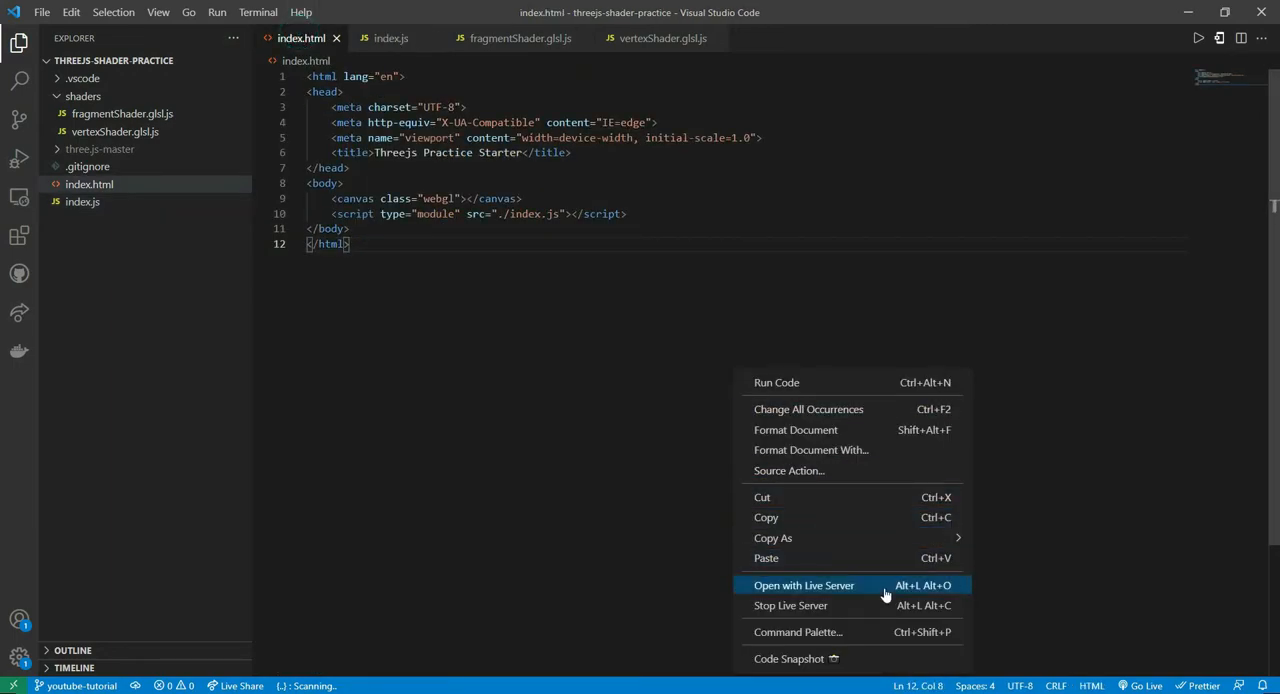
- Serve the page with Live Server, inspect the blue cube in Chrome, and return to index.js
click(804, 584)
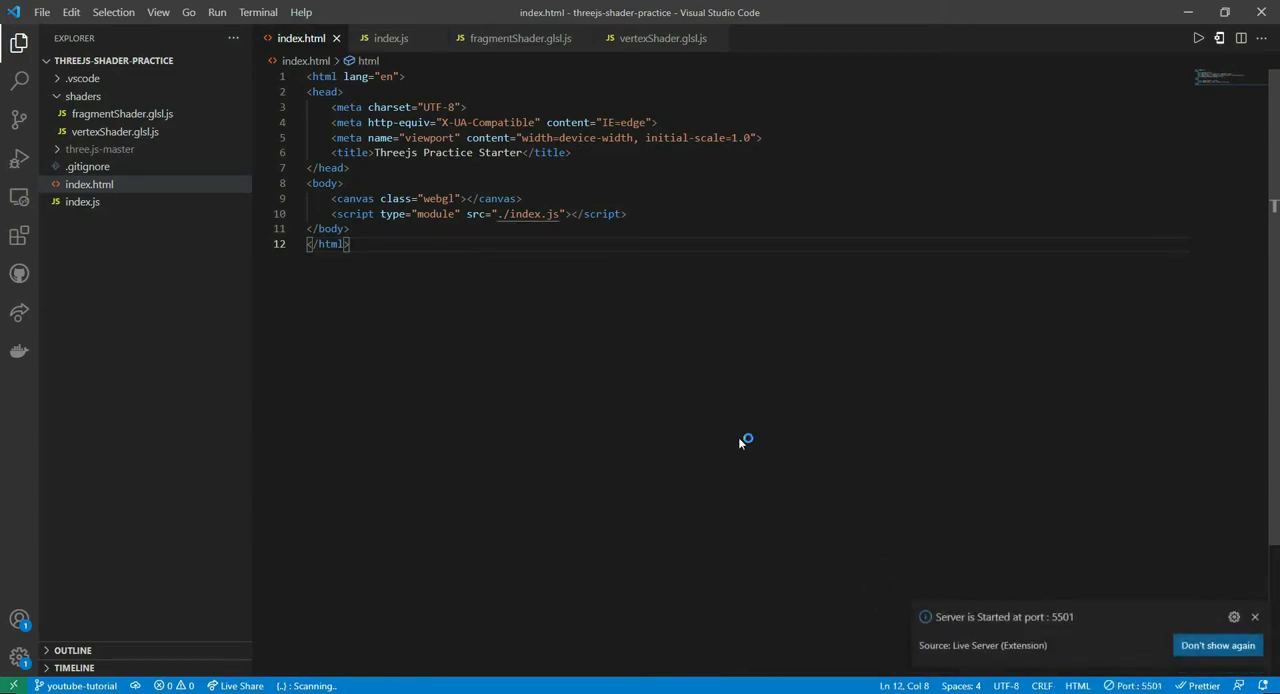
click(708, 12)
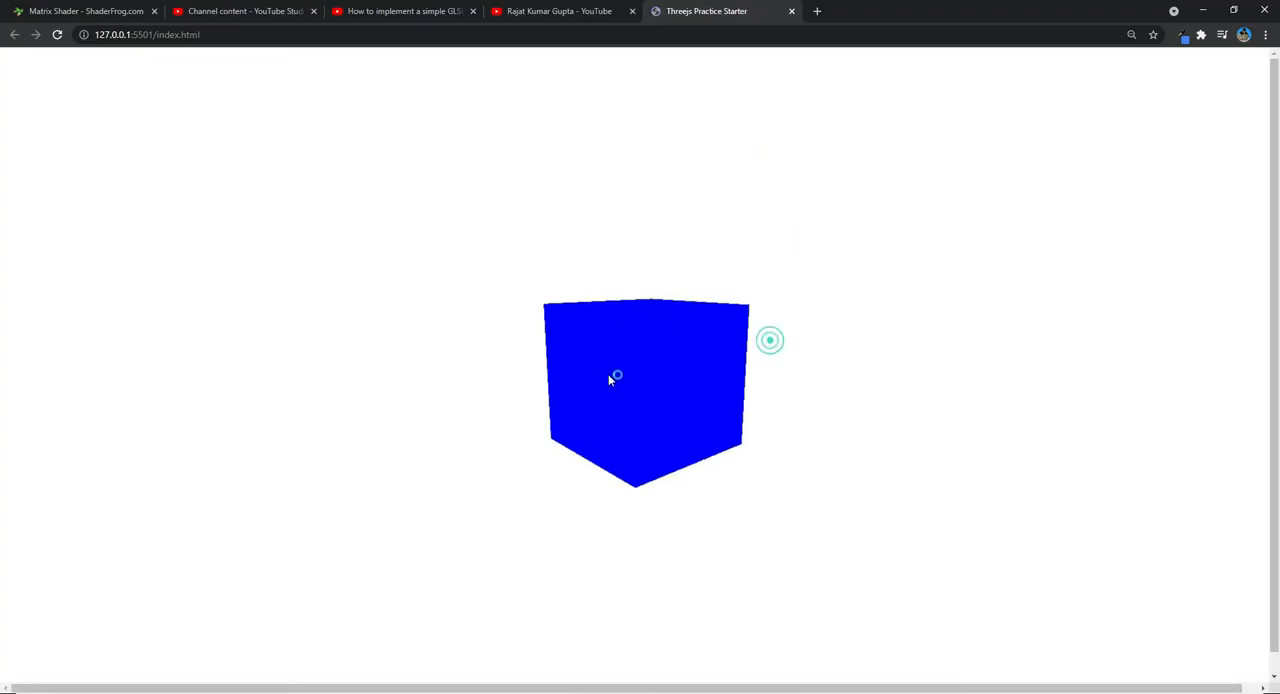
drag(616, 376, 642, 420)
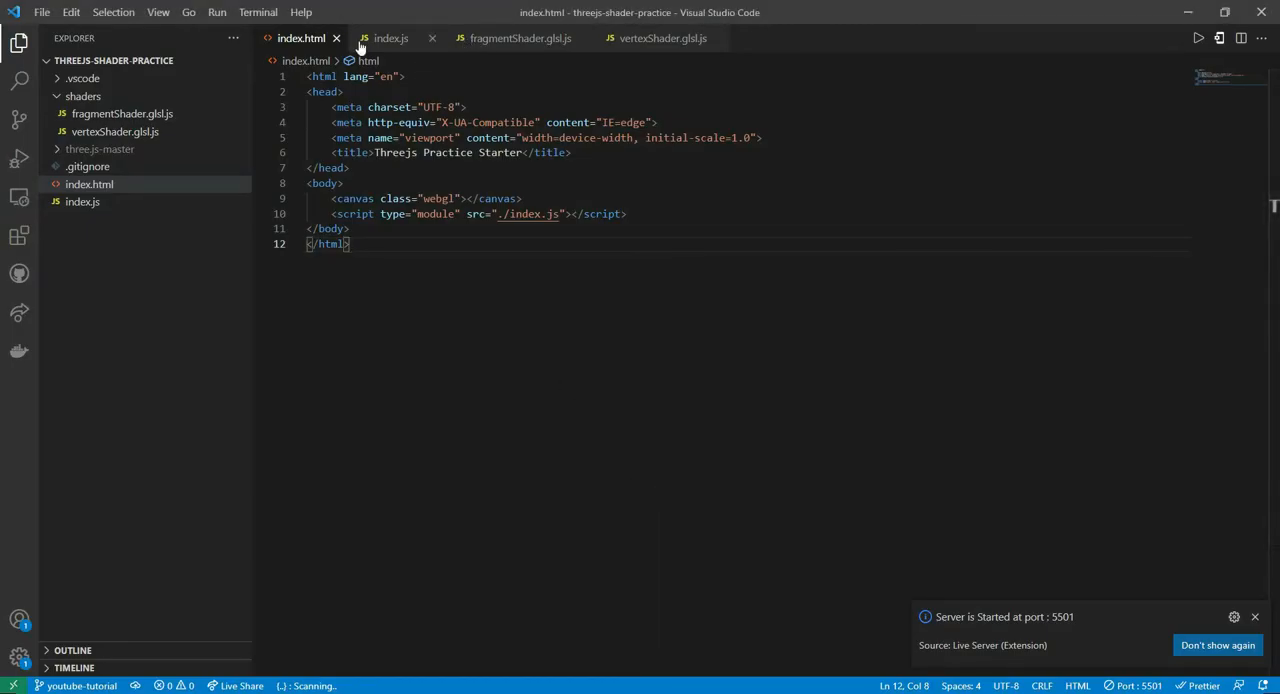
click(390, 38)
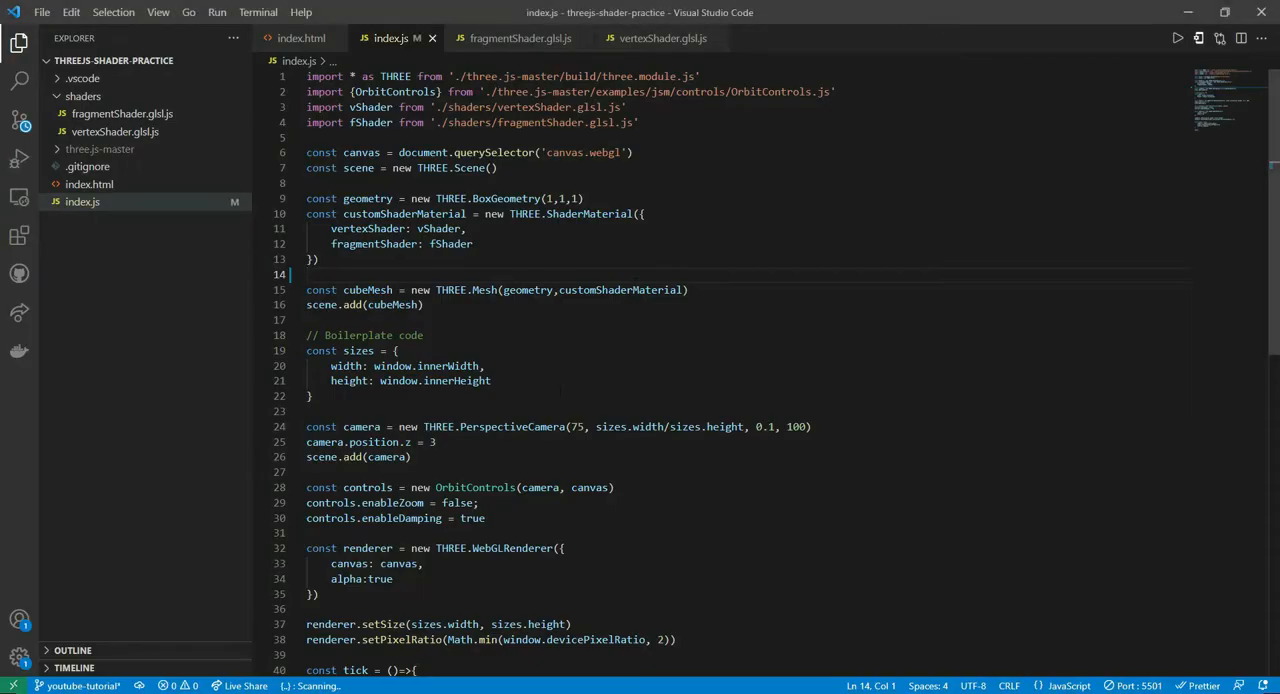
- Review fragmentShader.glsl.js and vertexShader.glsl.js, keeping the vertex shader file pinned open
click(122, 112)
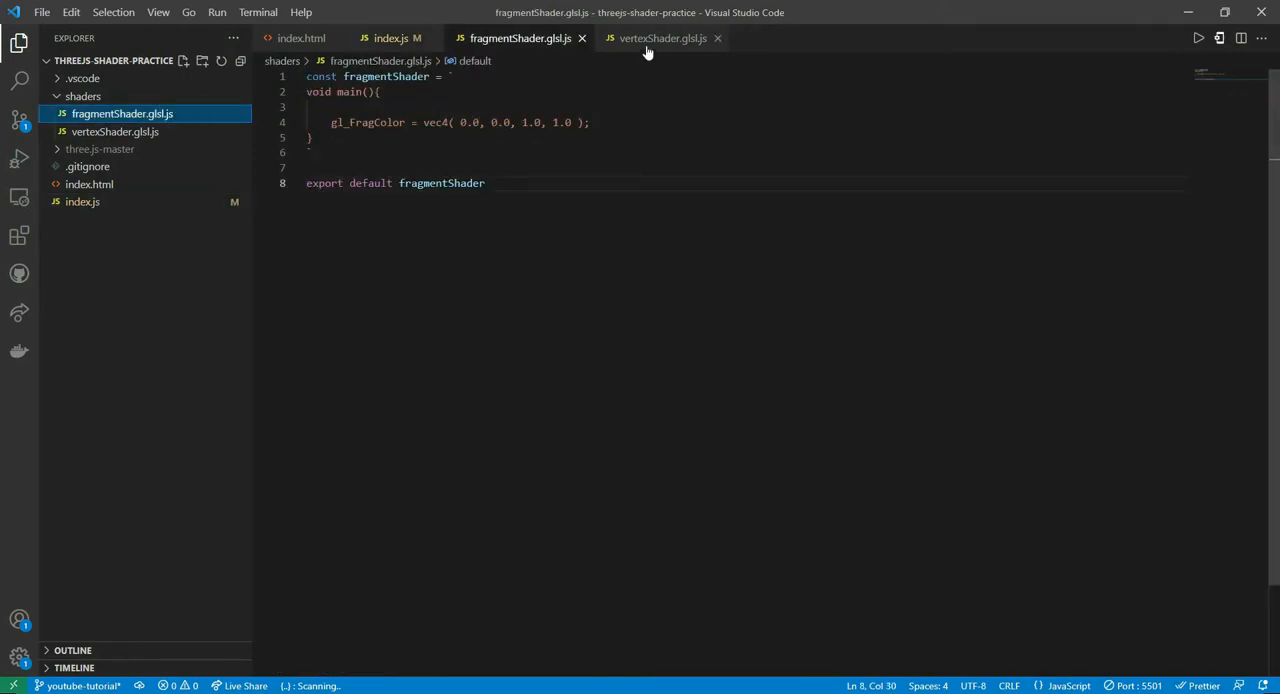
mouse_move(662, 38)
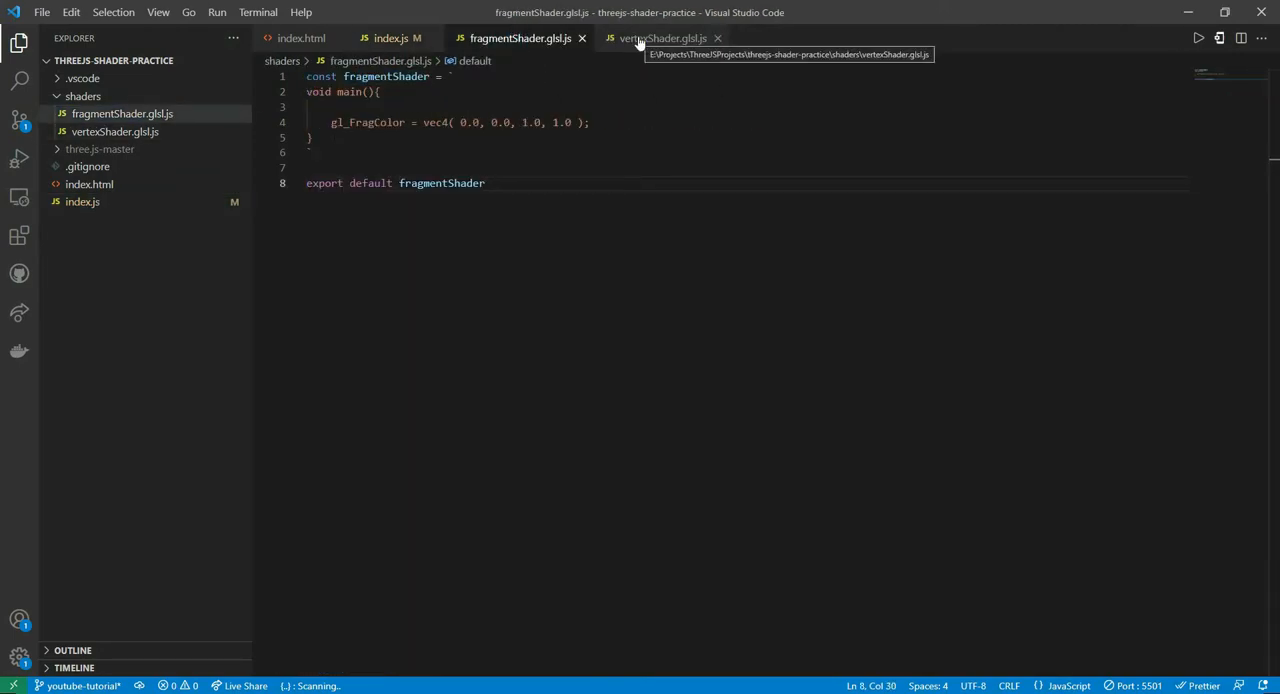
click(660, 38)
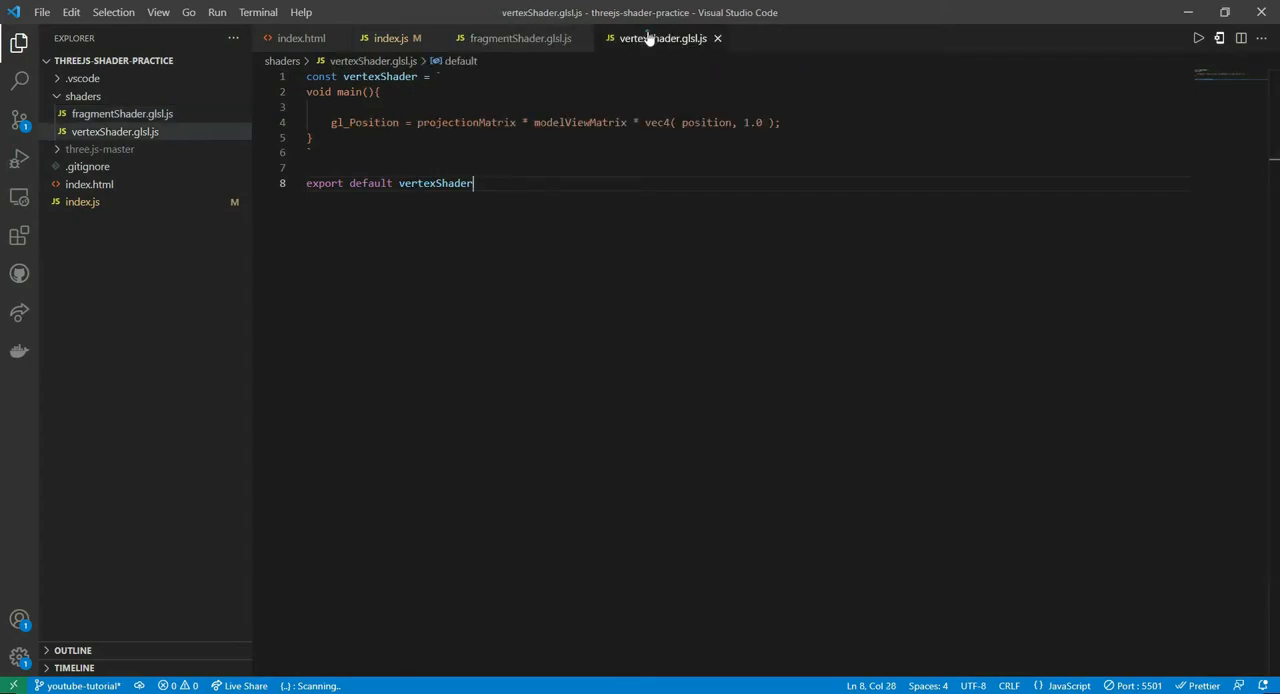
double_click(436, 184)
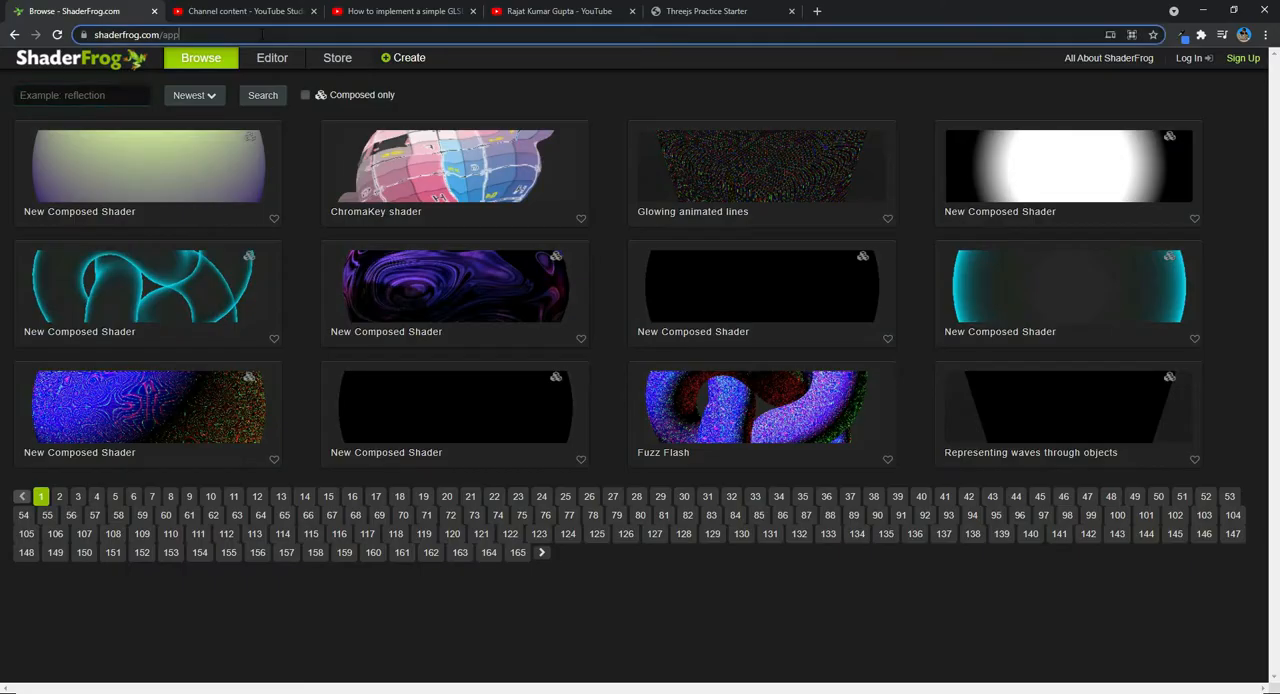
- Search the ShaderFrog gallery for 'matrix' and load the green Matrix Shader in the editor
click(136, 34)
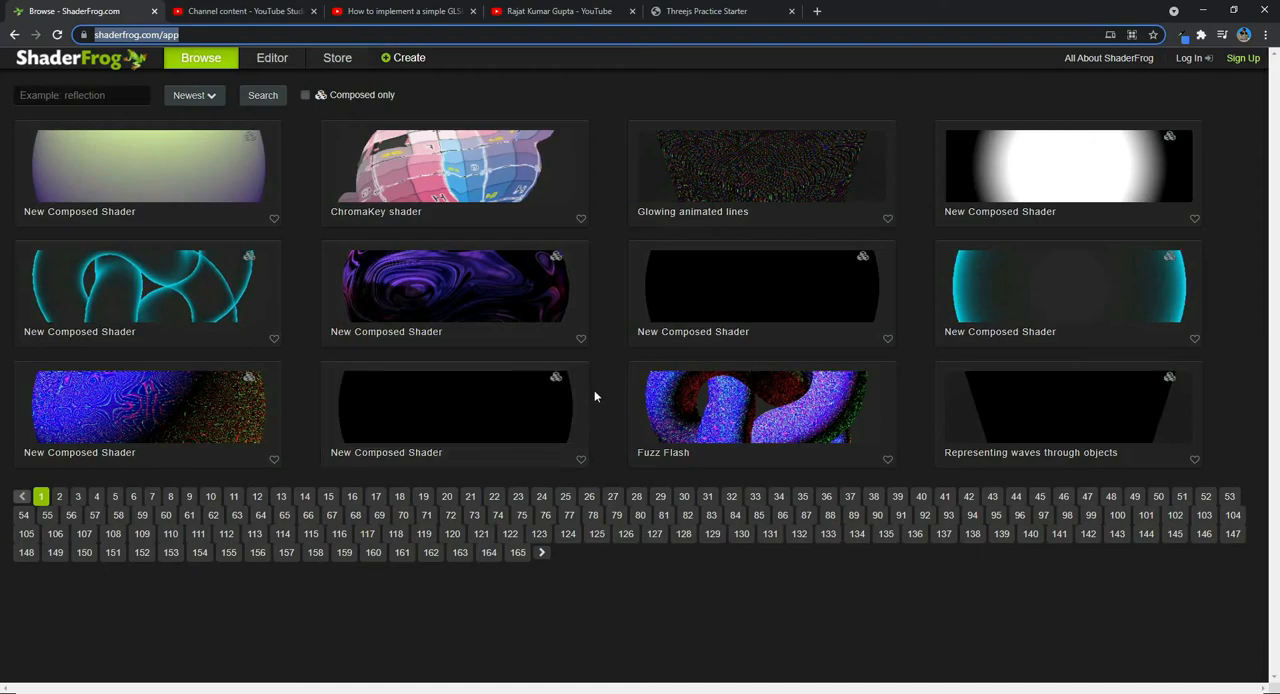
mouse_move(600, 396)
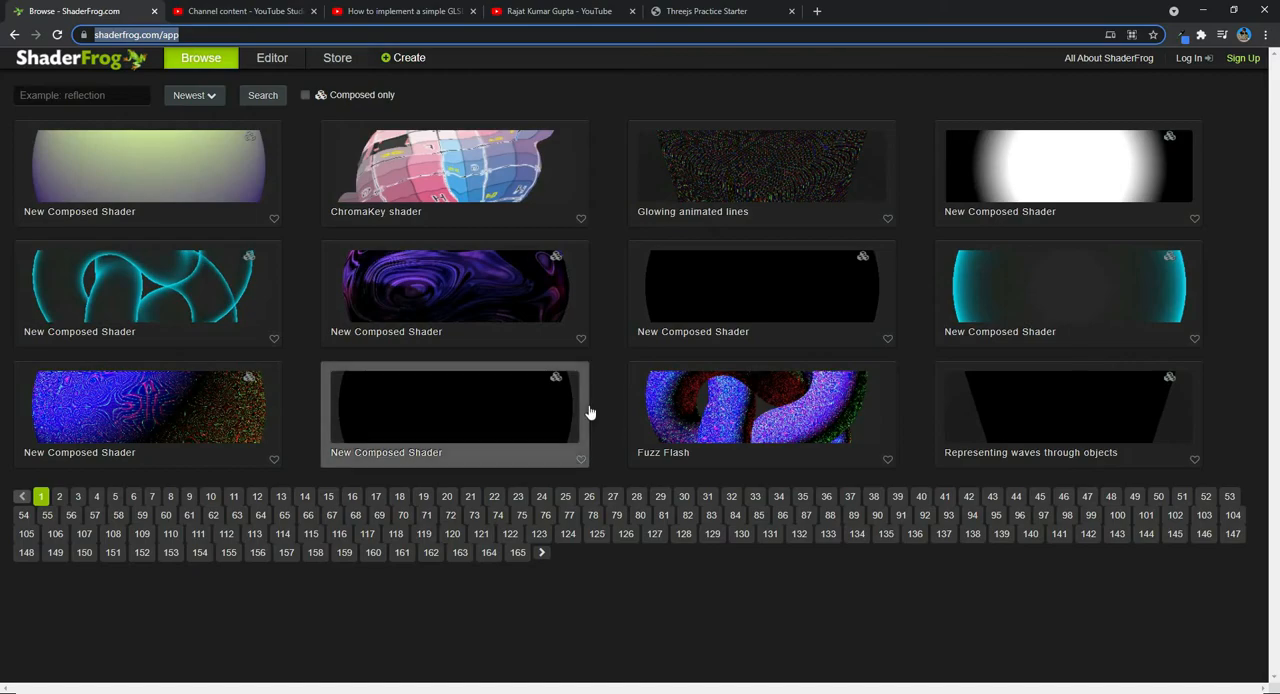
mouse_move(614, 368)
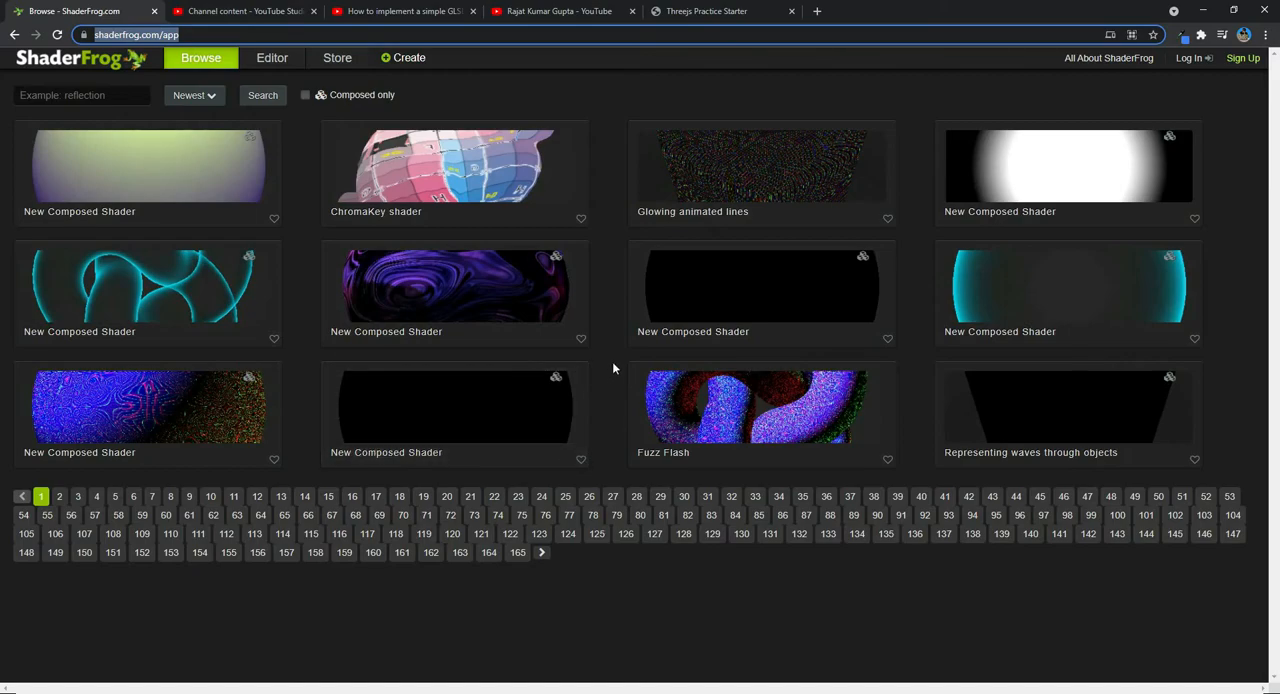
mouse_move(608, 350)
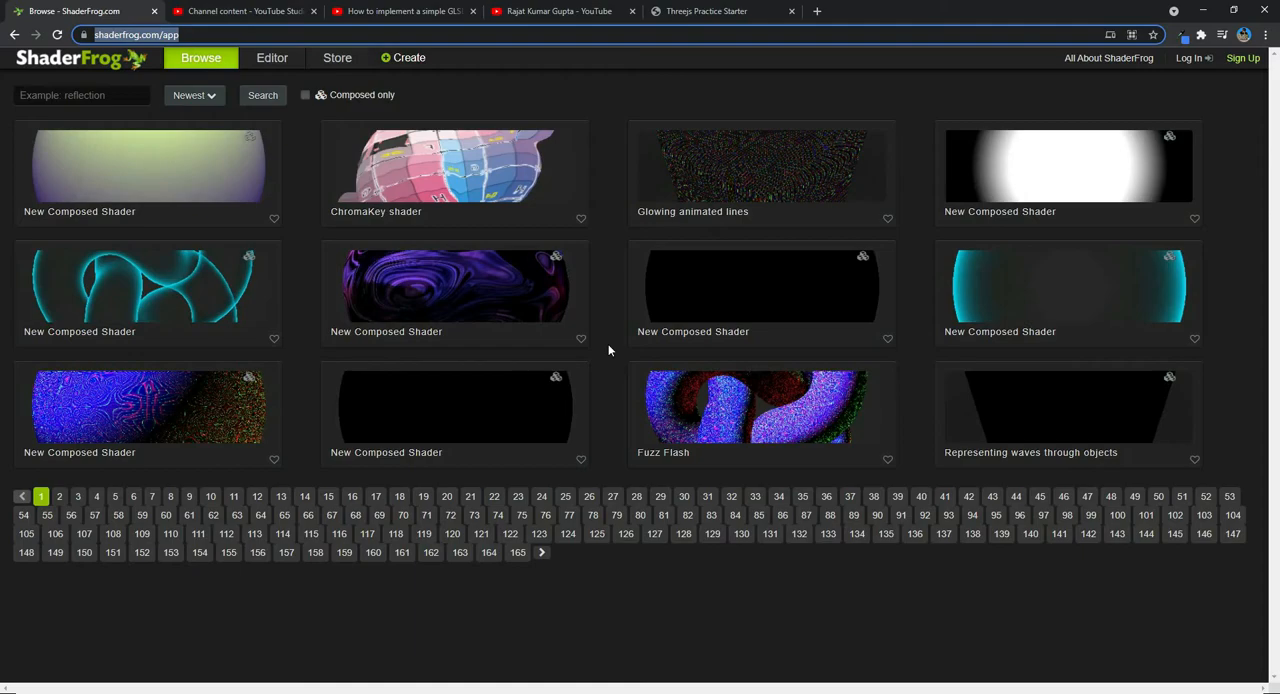
mouse_move(620, 336)
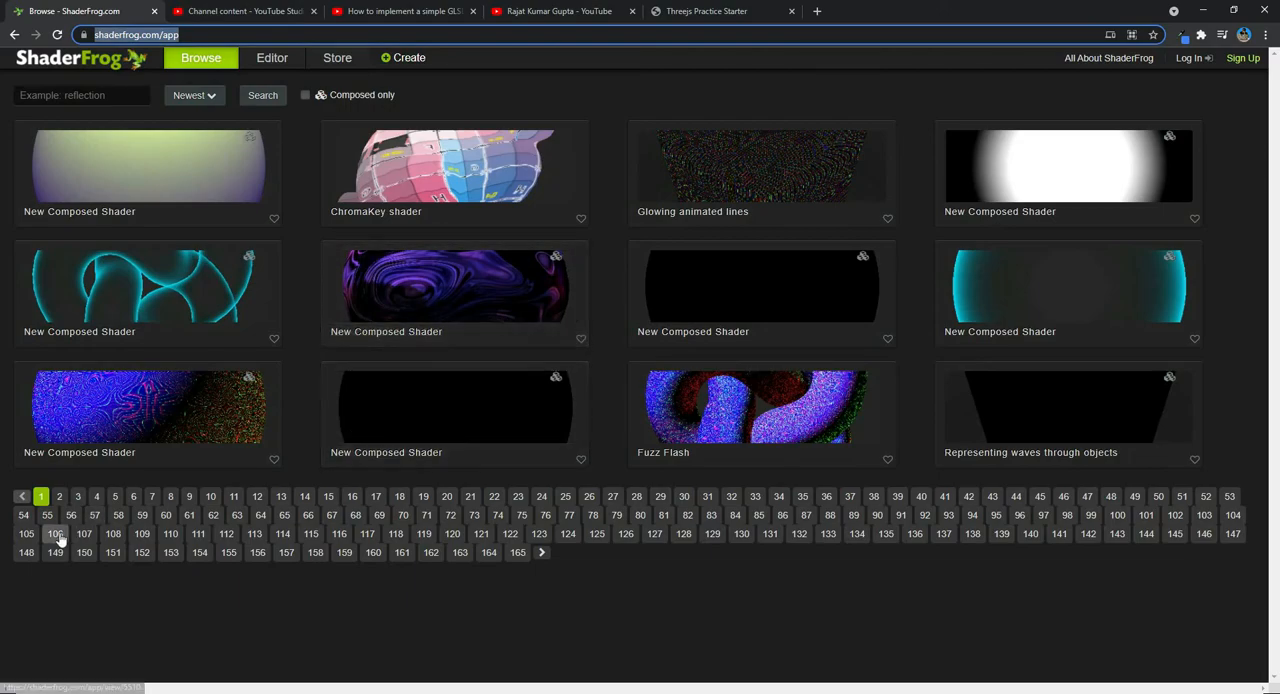
click(82, 94)
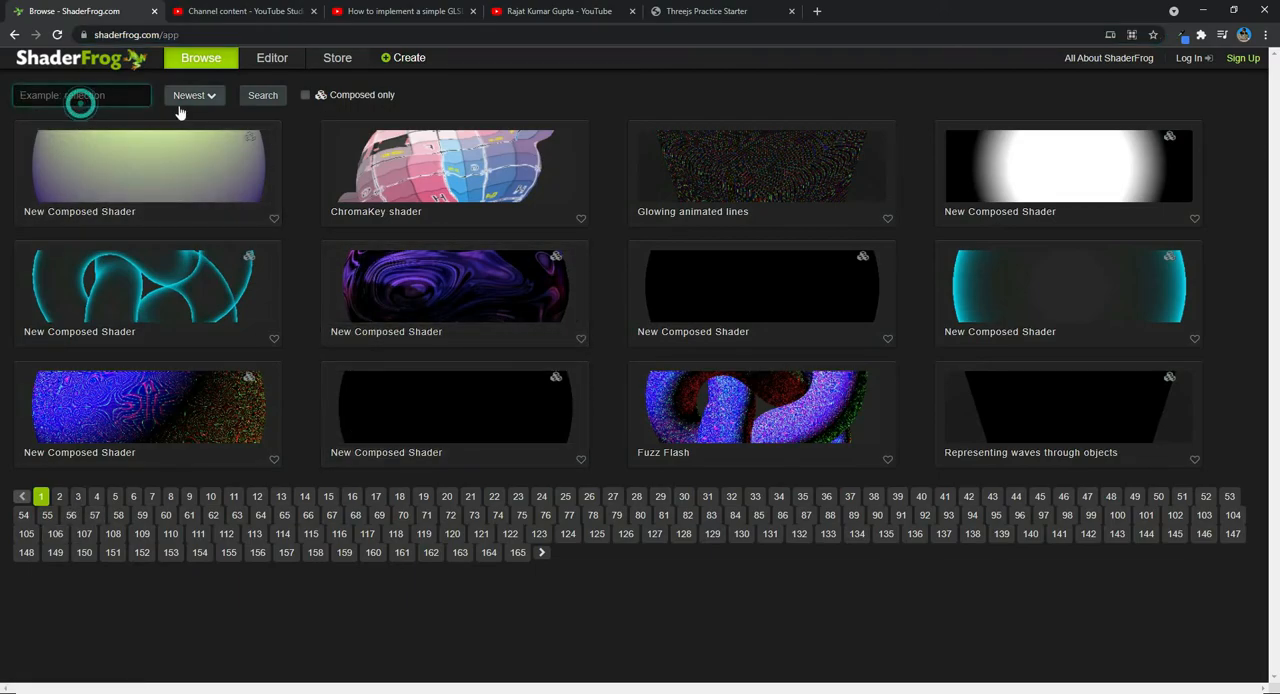
text(matrix)
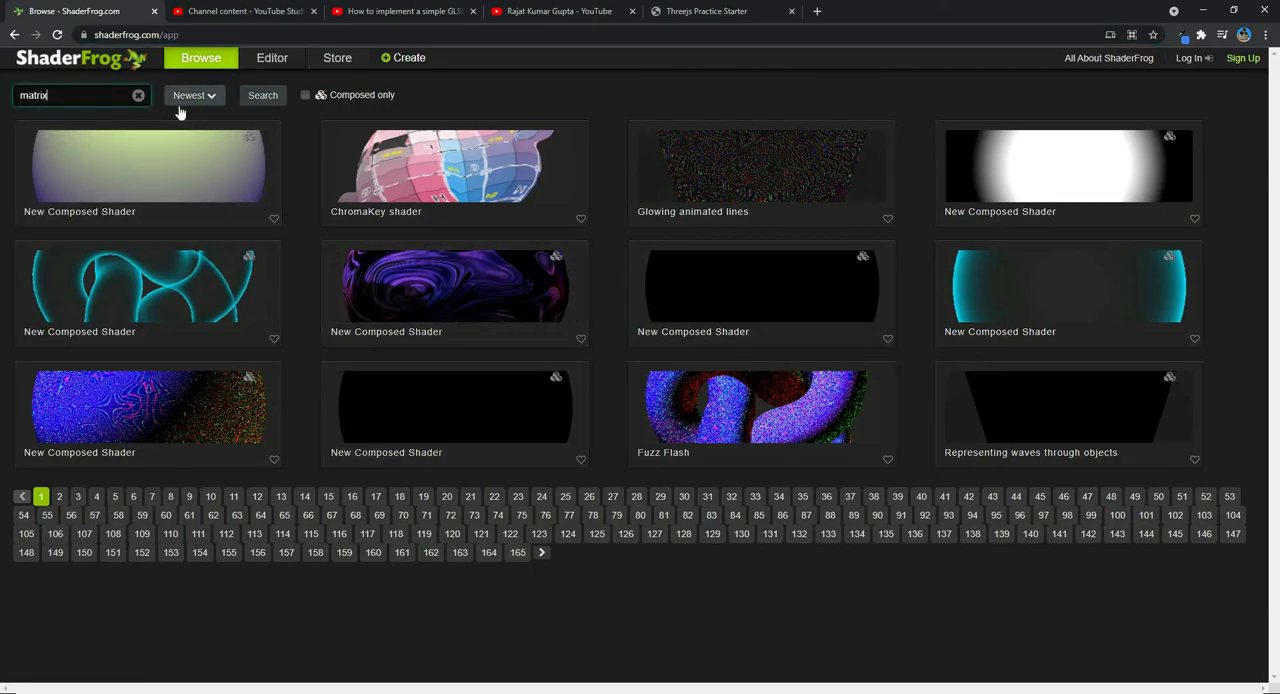
click(262, 94)
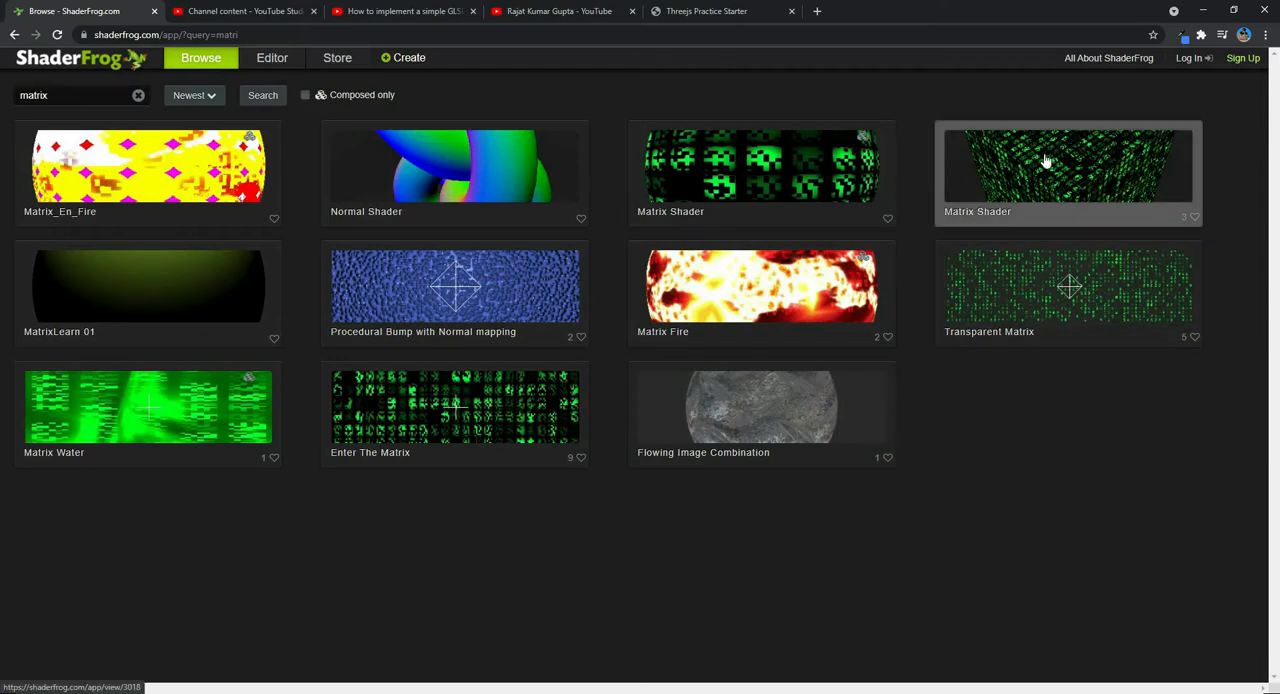
click(1068, 164)
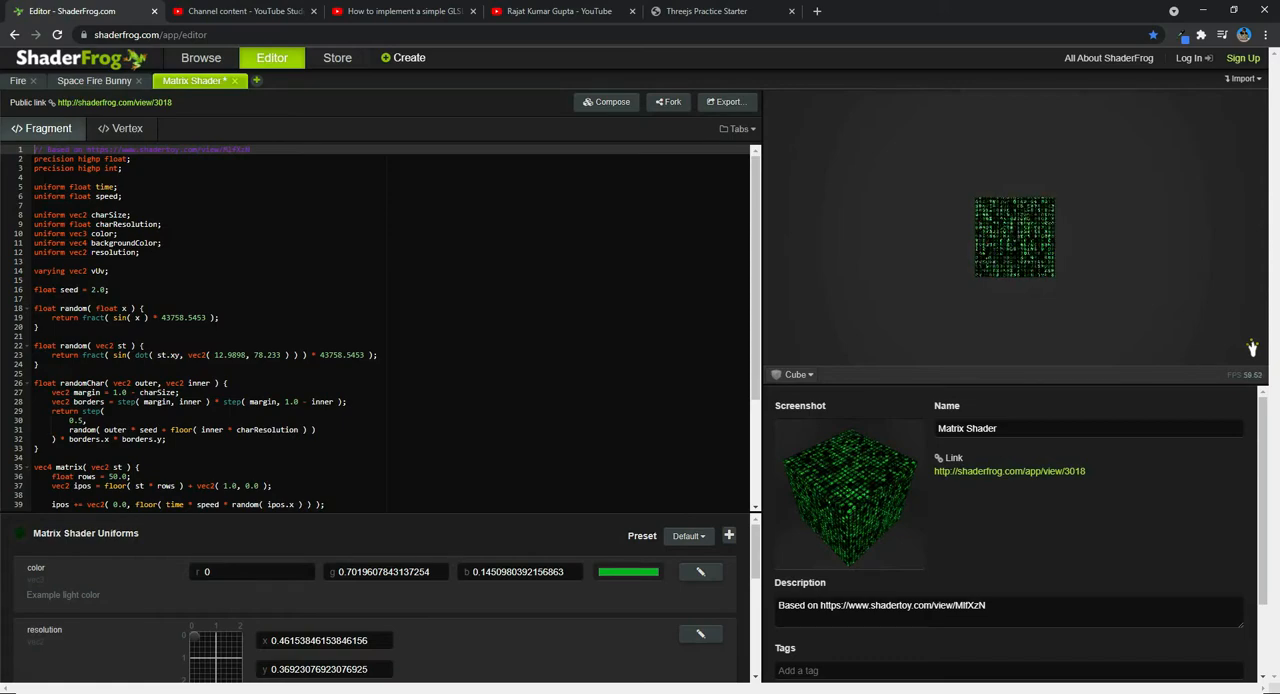
- Compare the Matrix shader's Vertex and Fragment code views, ending on the fragment code to copy it
click(120, 128)
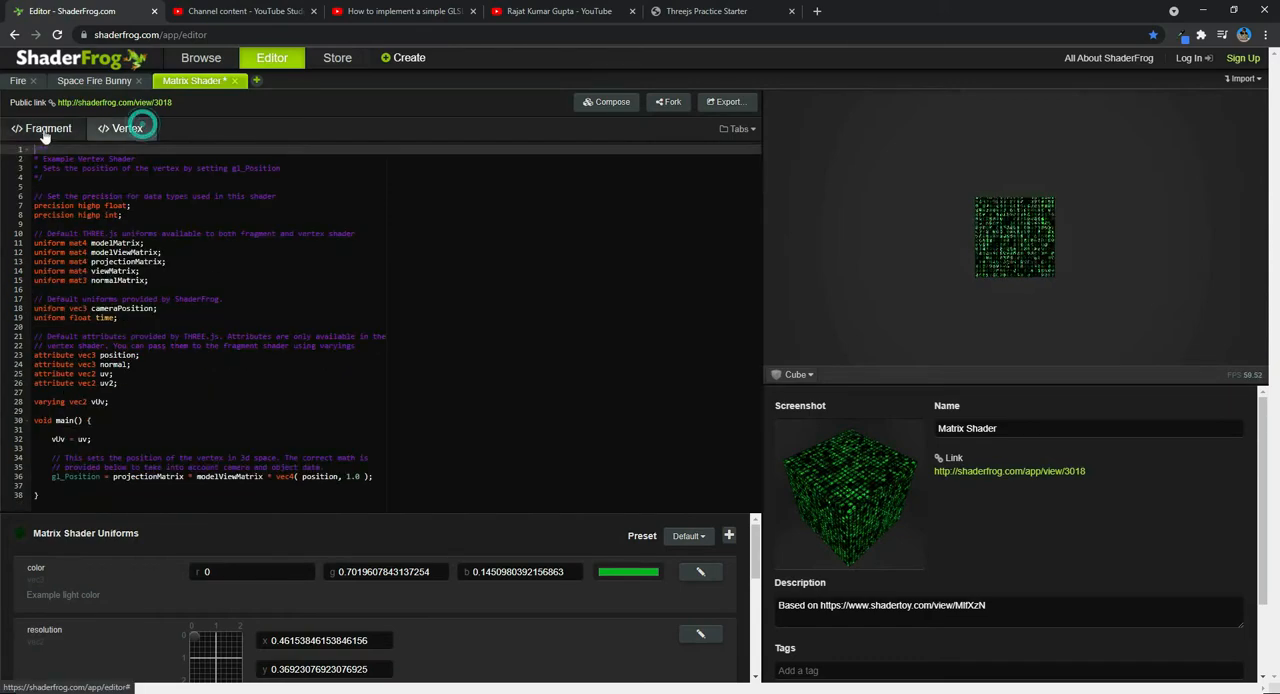
click(126, 128)
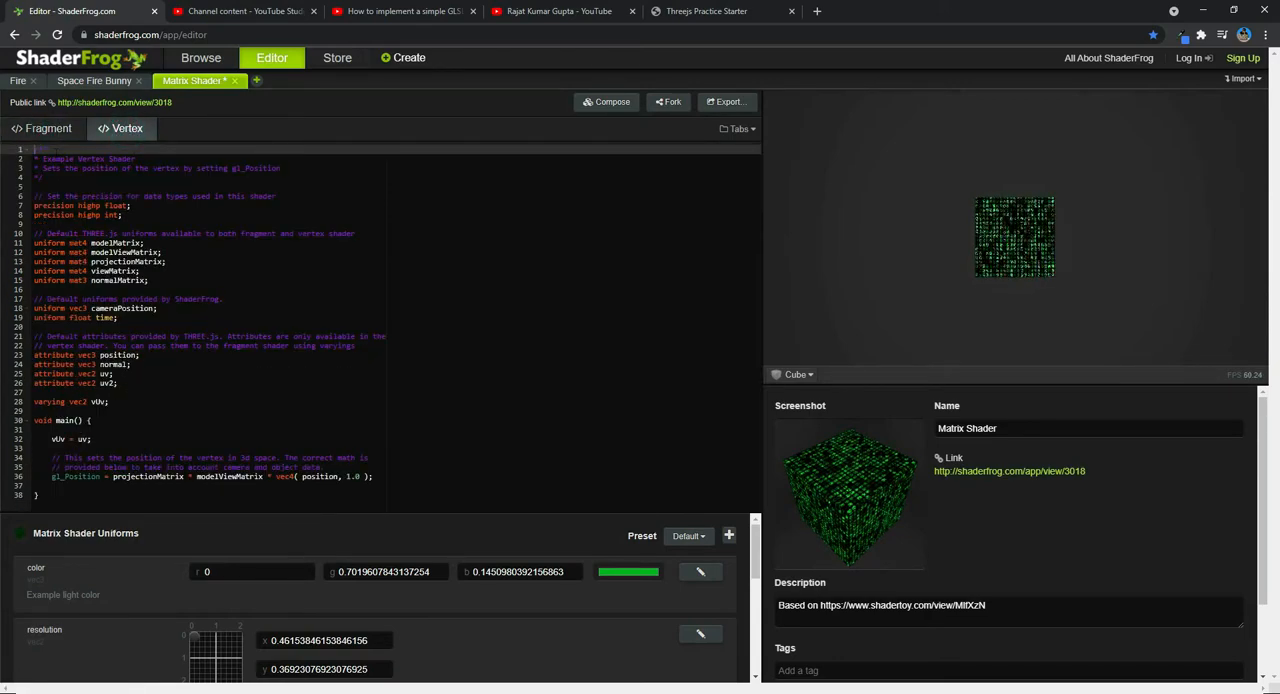
click(48, 128)
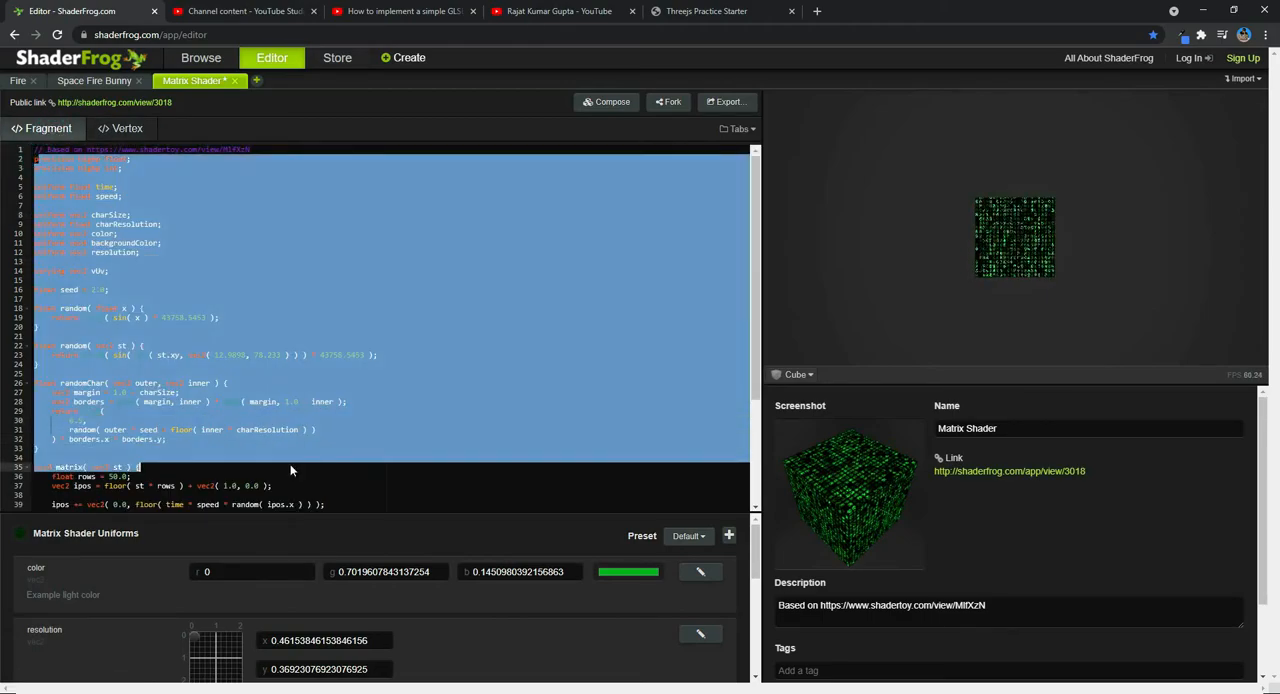
click(126, 128)
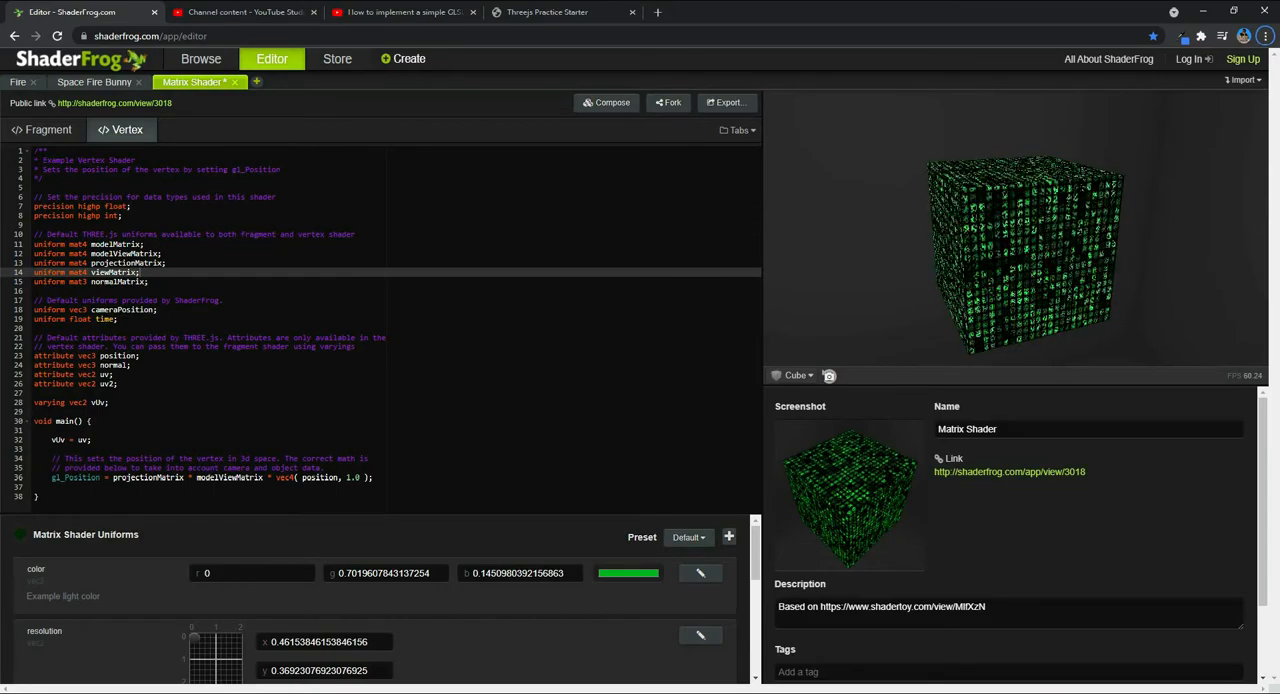
click(48, 128)
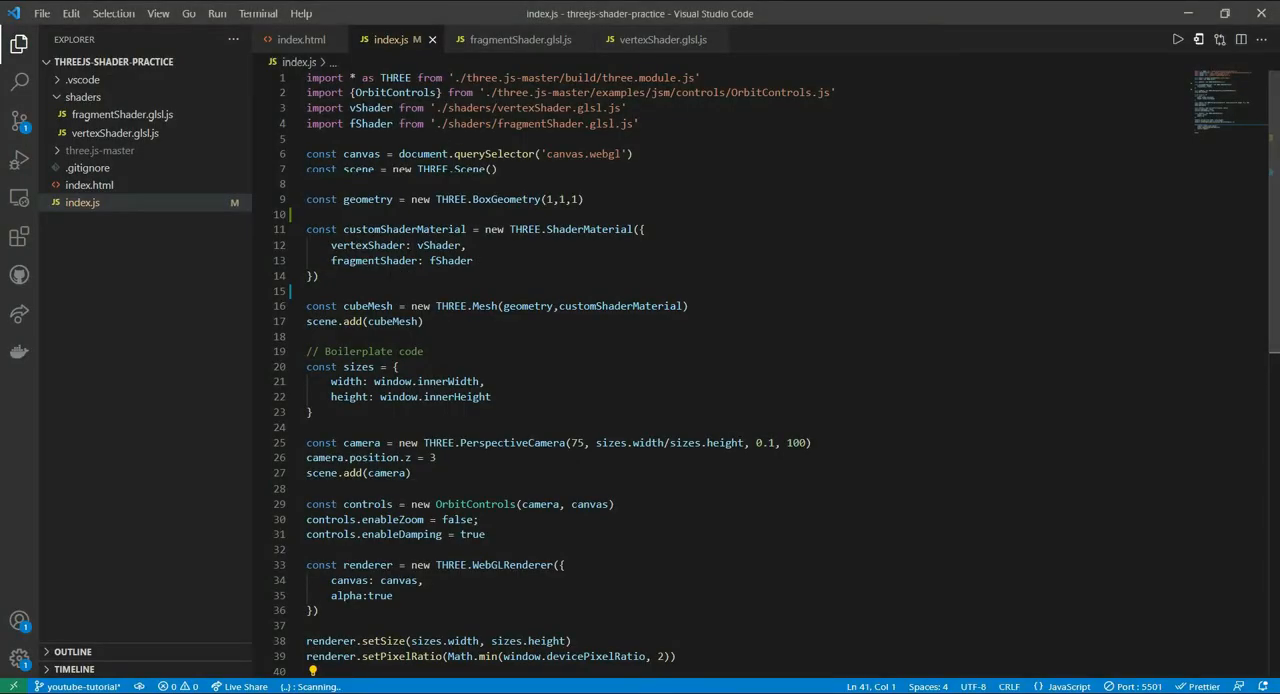
- Paste the Matrix fragment code over the gl_FragColor placeholder in fragmentShader.glsl.js
click(518, 40)
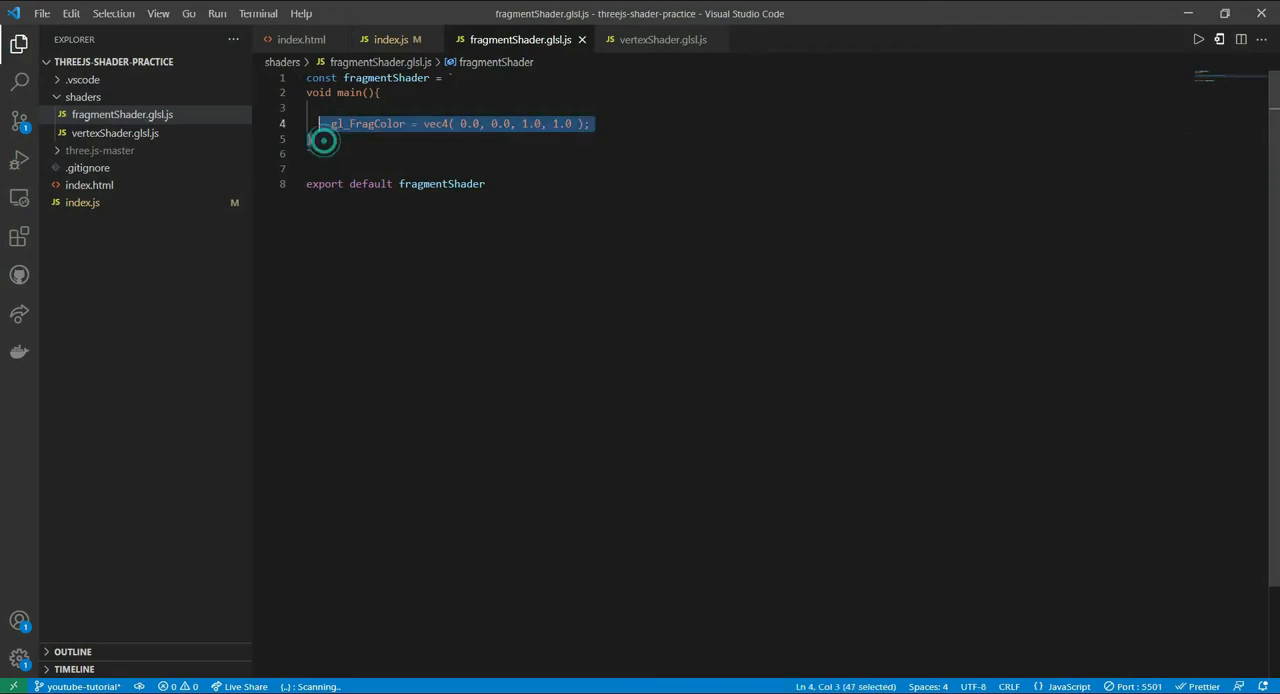
key(Delete)
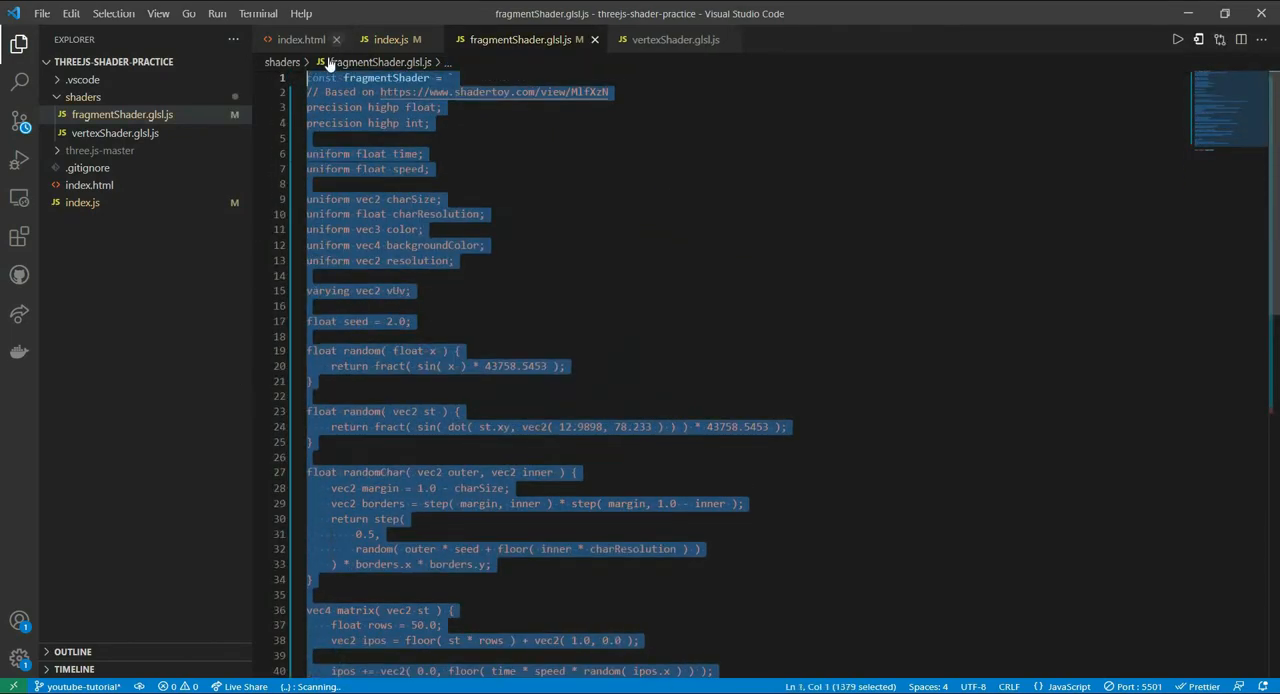
click(604, 228)
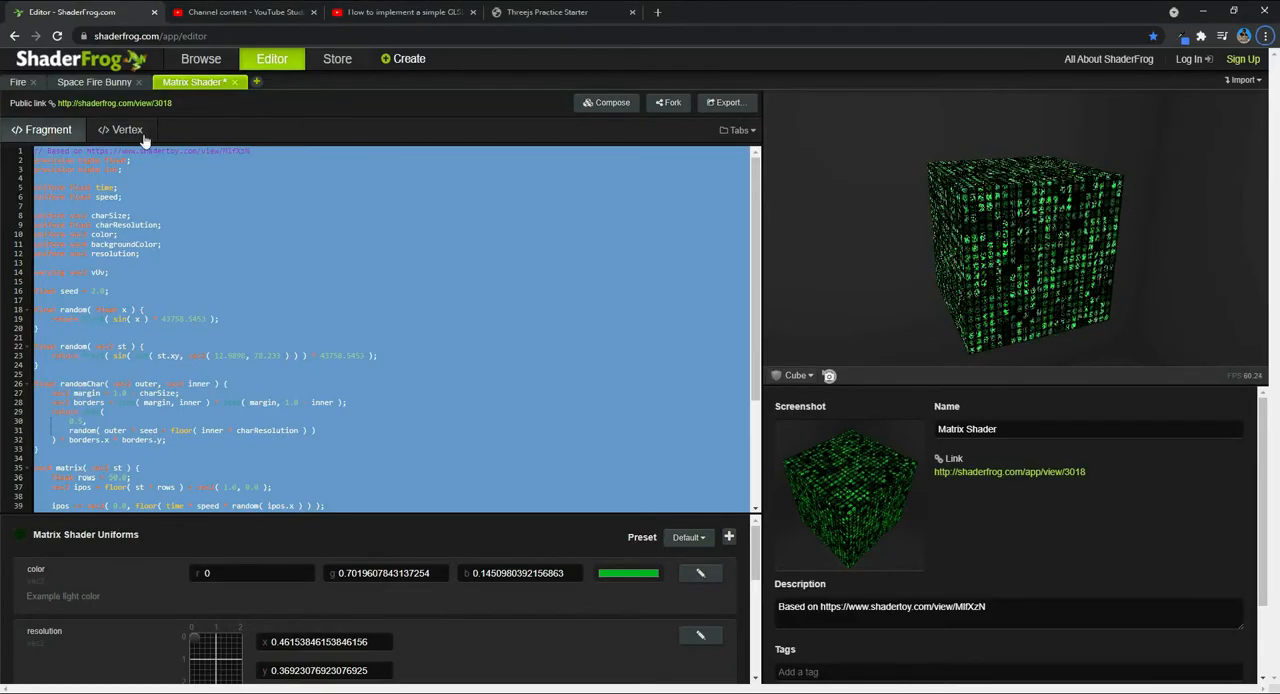
- Show the Matrix shader's vertex code in ShaderFrog to copy it
click(128, 128)
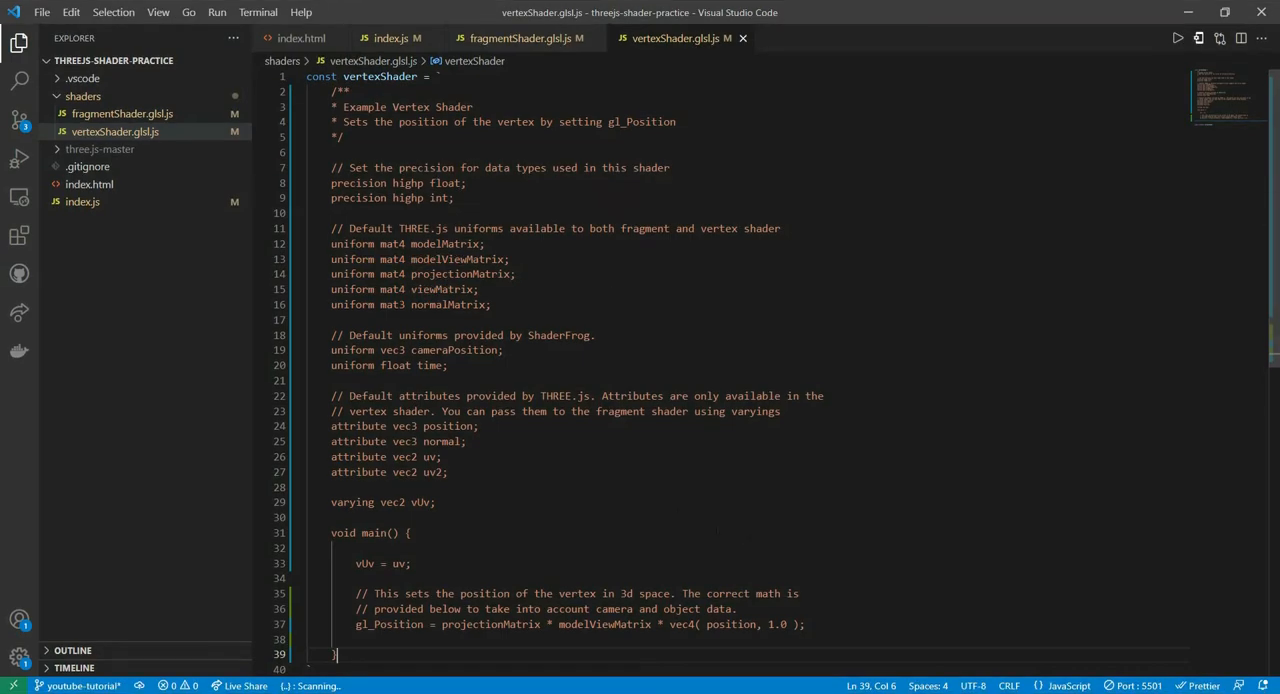
- Check where projectionMatrix is used, then delete the default uniform declarations from vertexShader.glsl.js
scroll(down, 3)
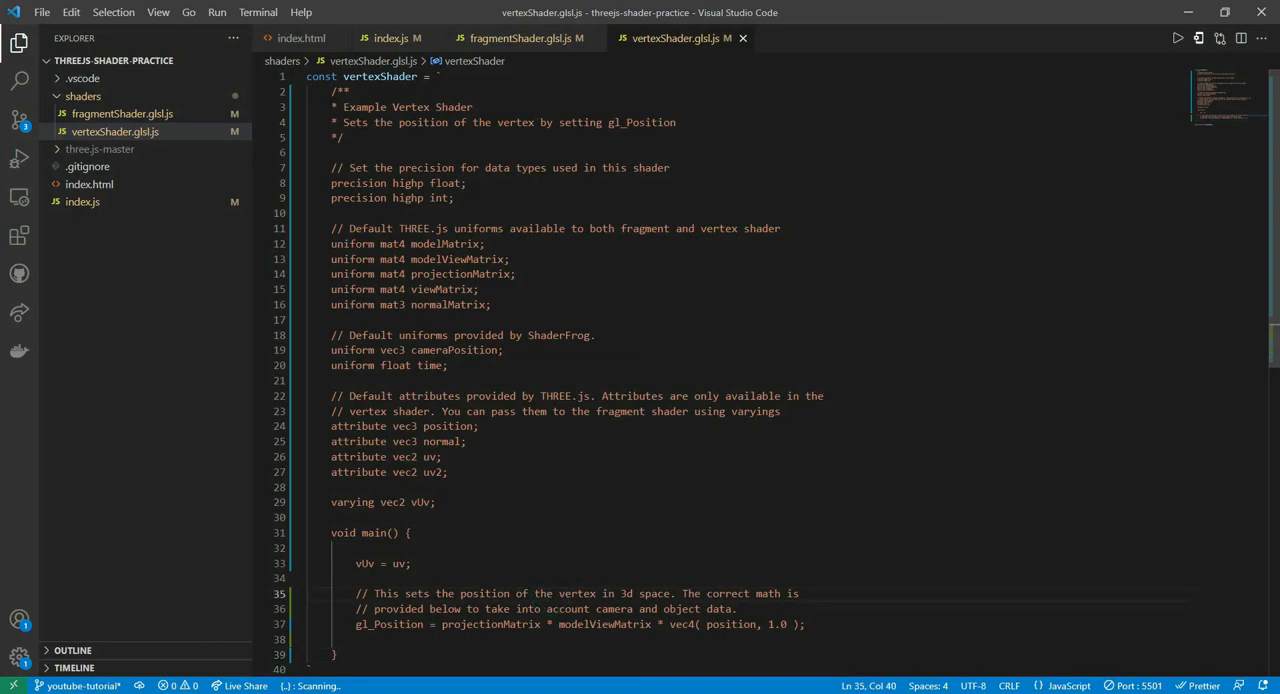
drag(340, 92, 344, 136)
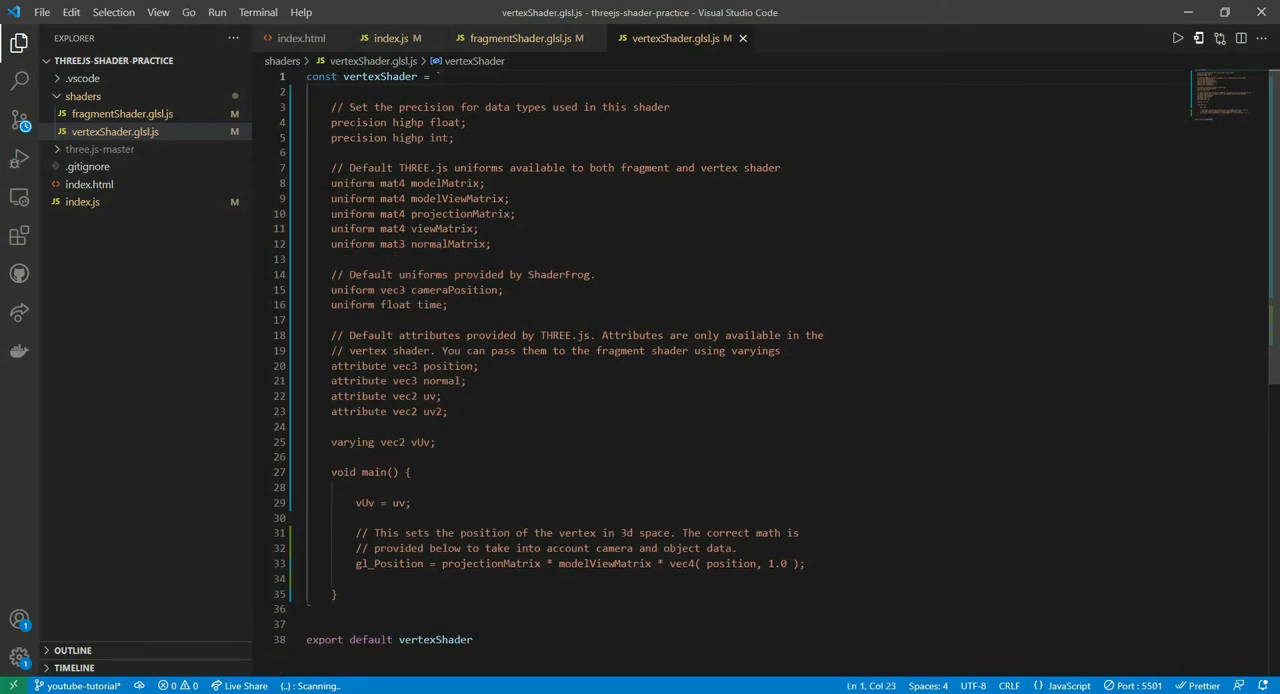
drag(332, 184, 492, 244)
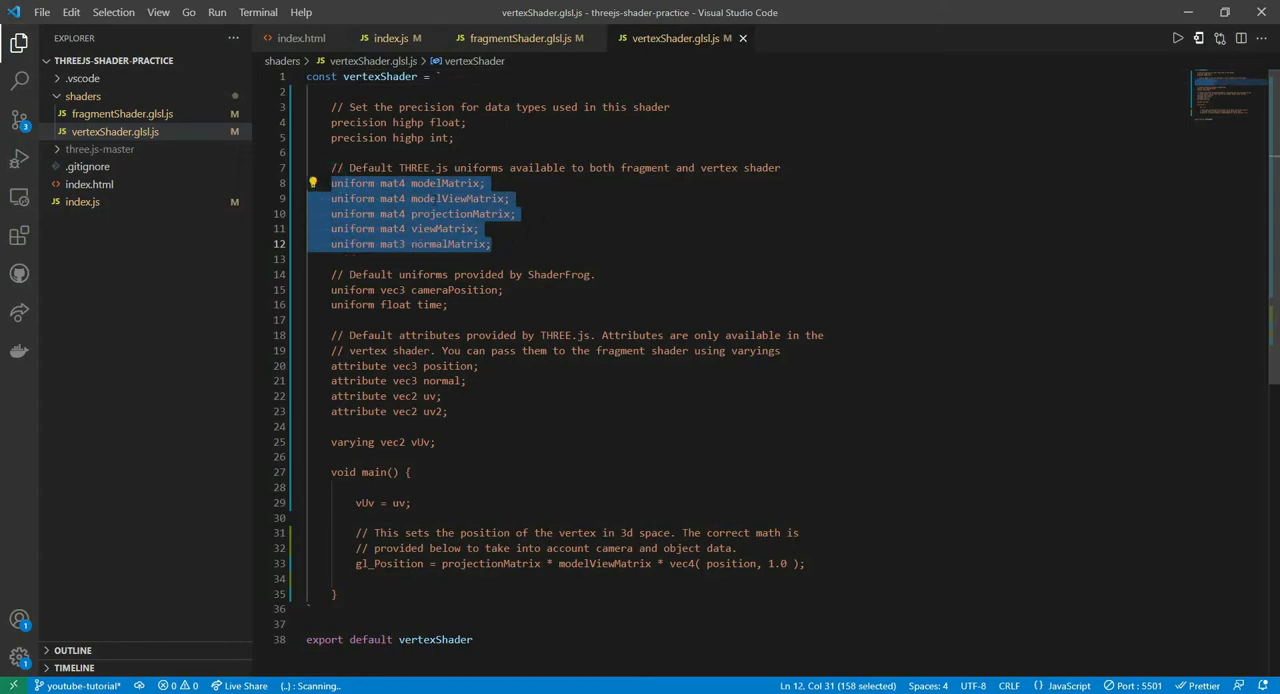
click(444, 198)
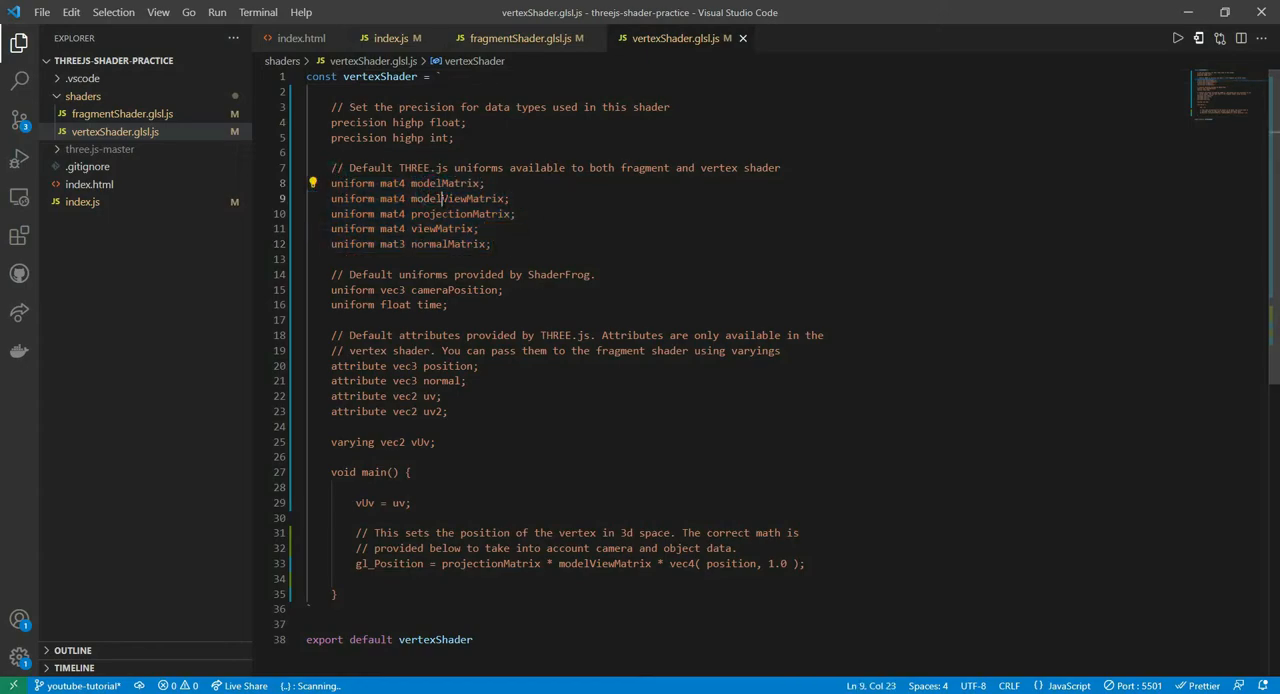
double_click(460, 212)
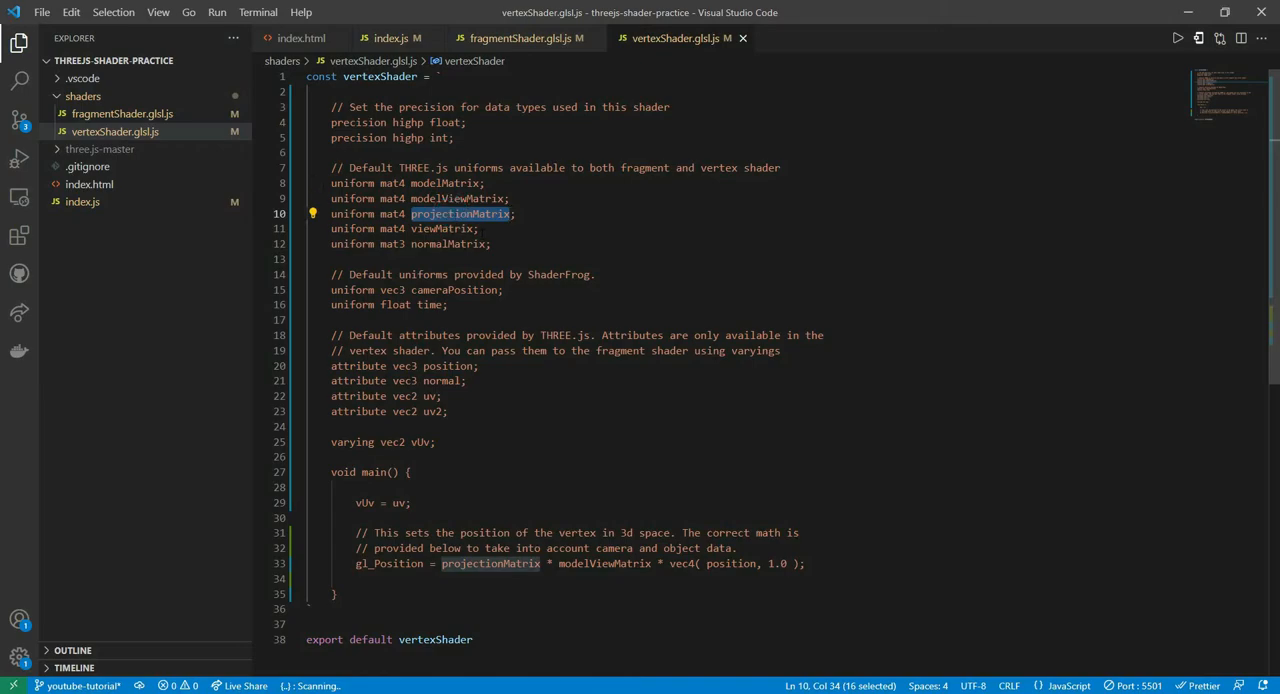
click(350, 168)
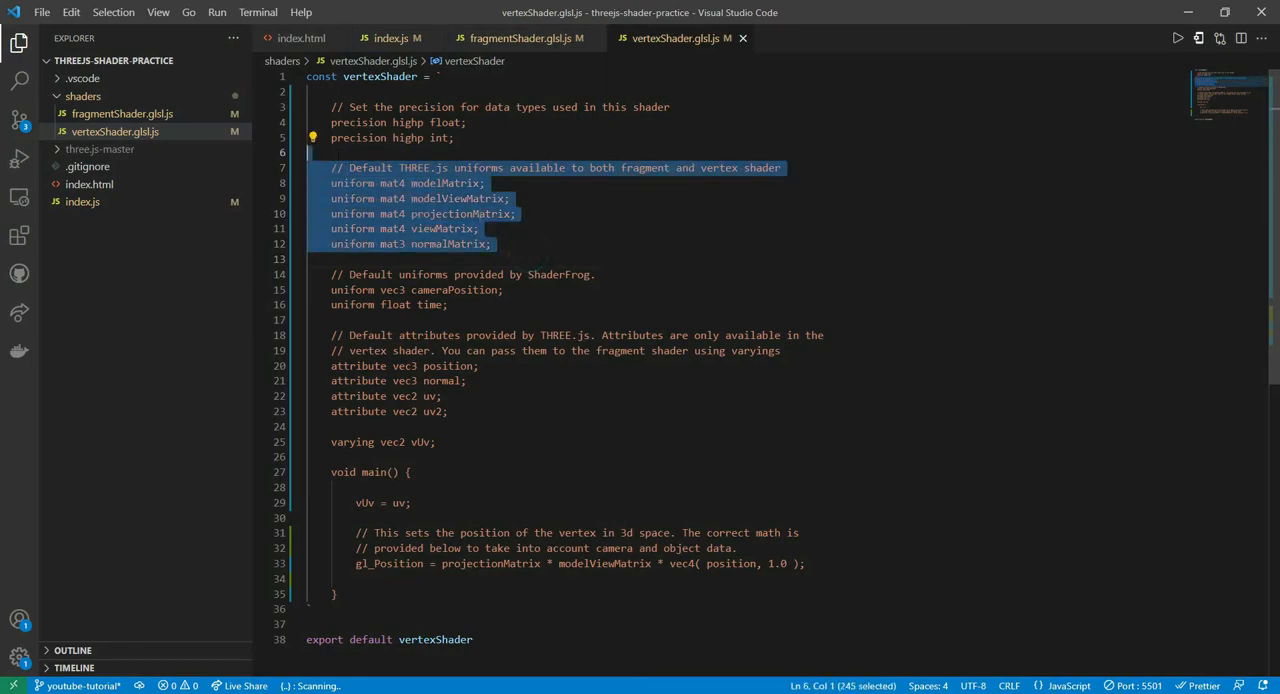
key(Delete)
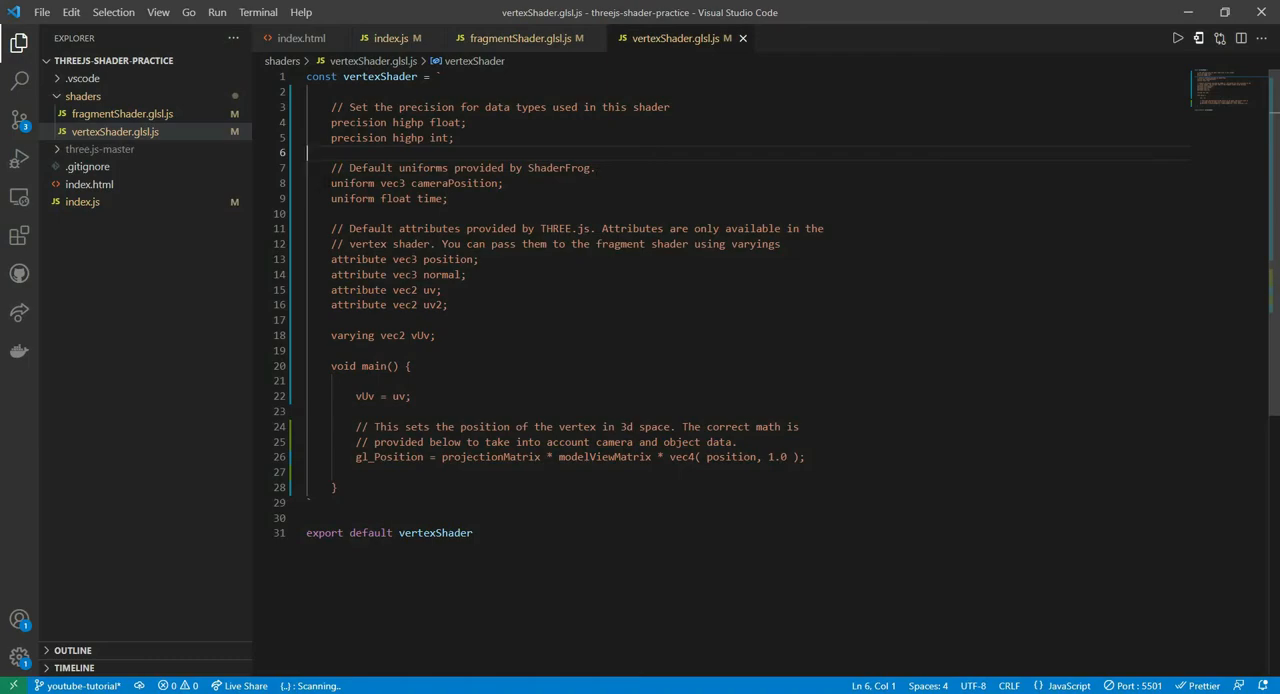
- Delete the cameraPosition/time uniforms, the default attributes block and the comment above gl_Position
drag(398, 184, 448, 198)
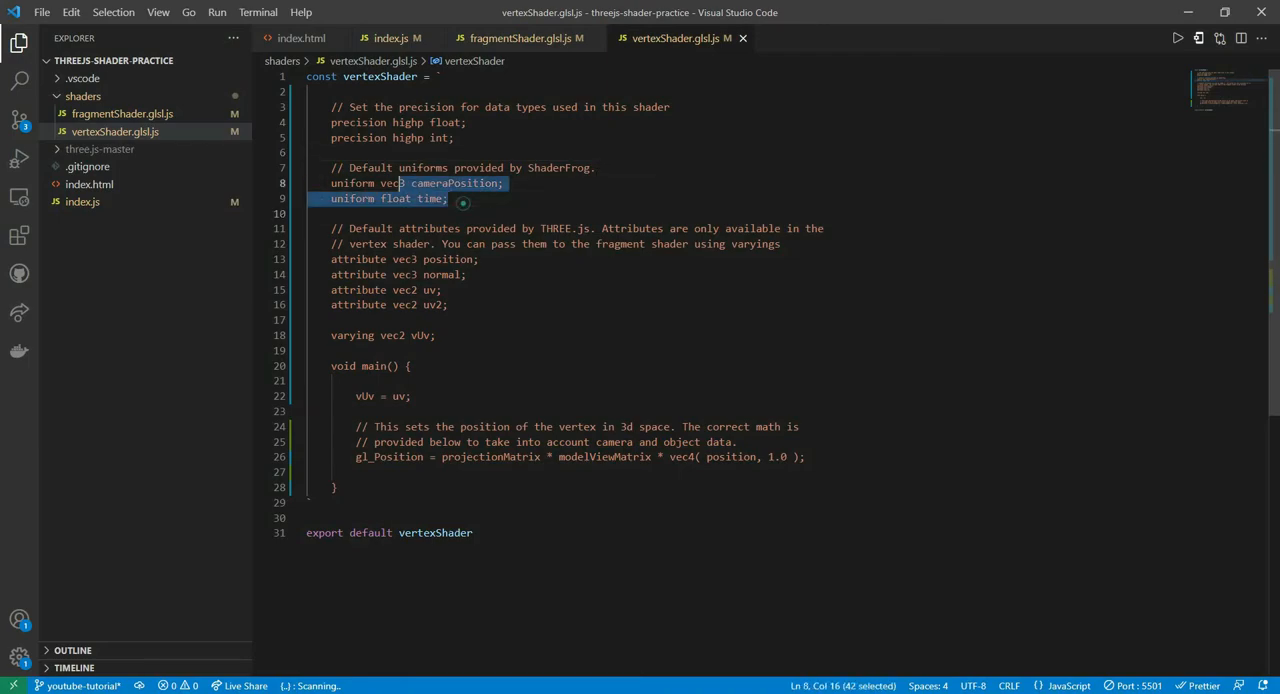
key(Delete)
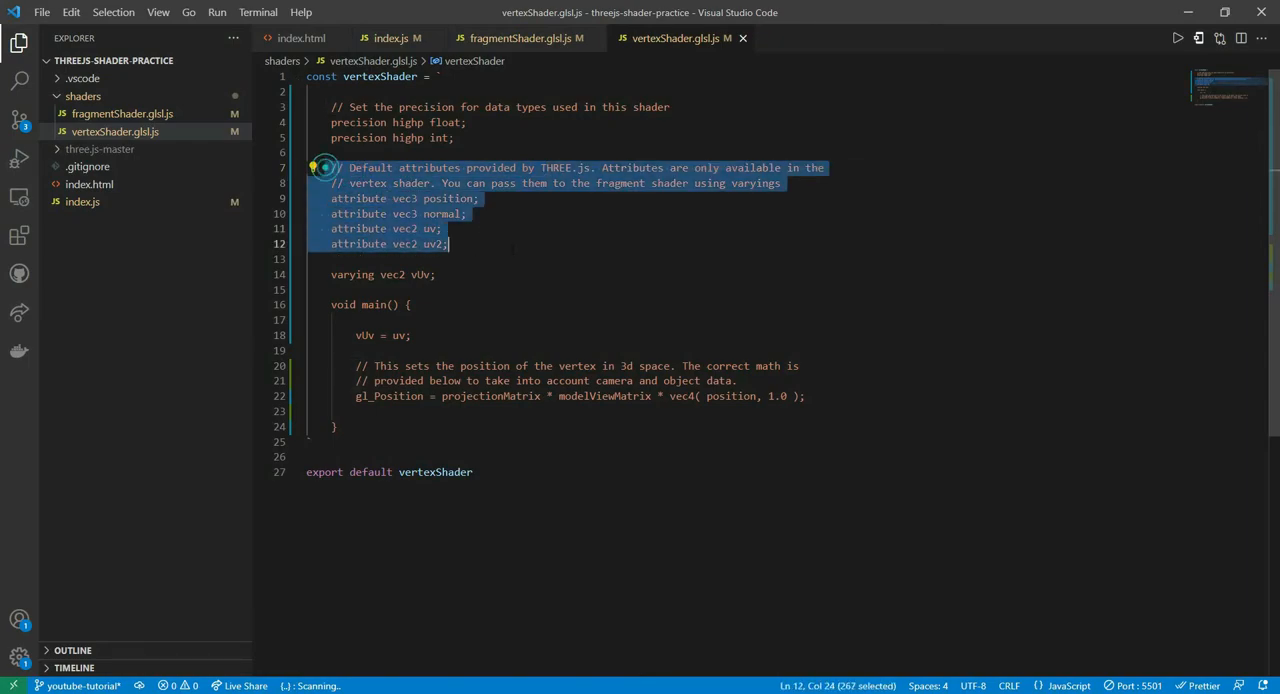
key(Delete)
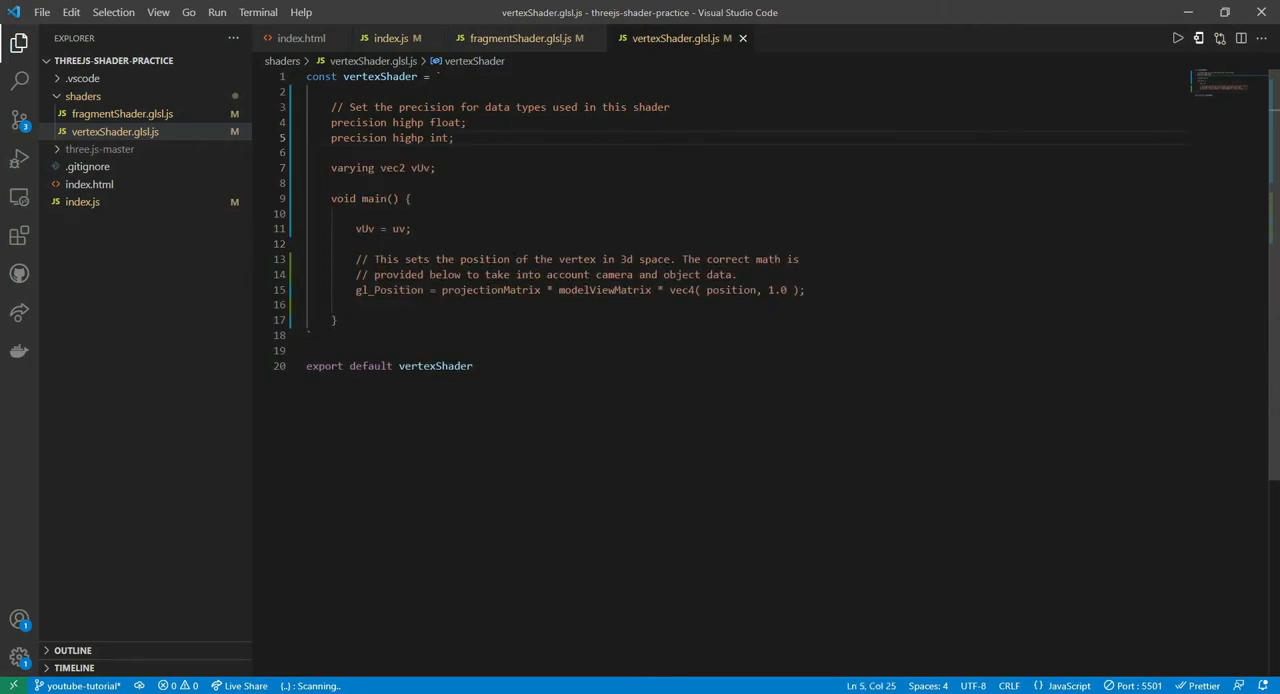
drag(358, 260, 764, 260)
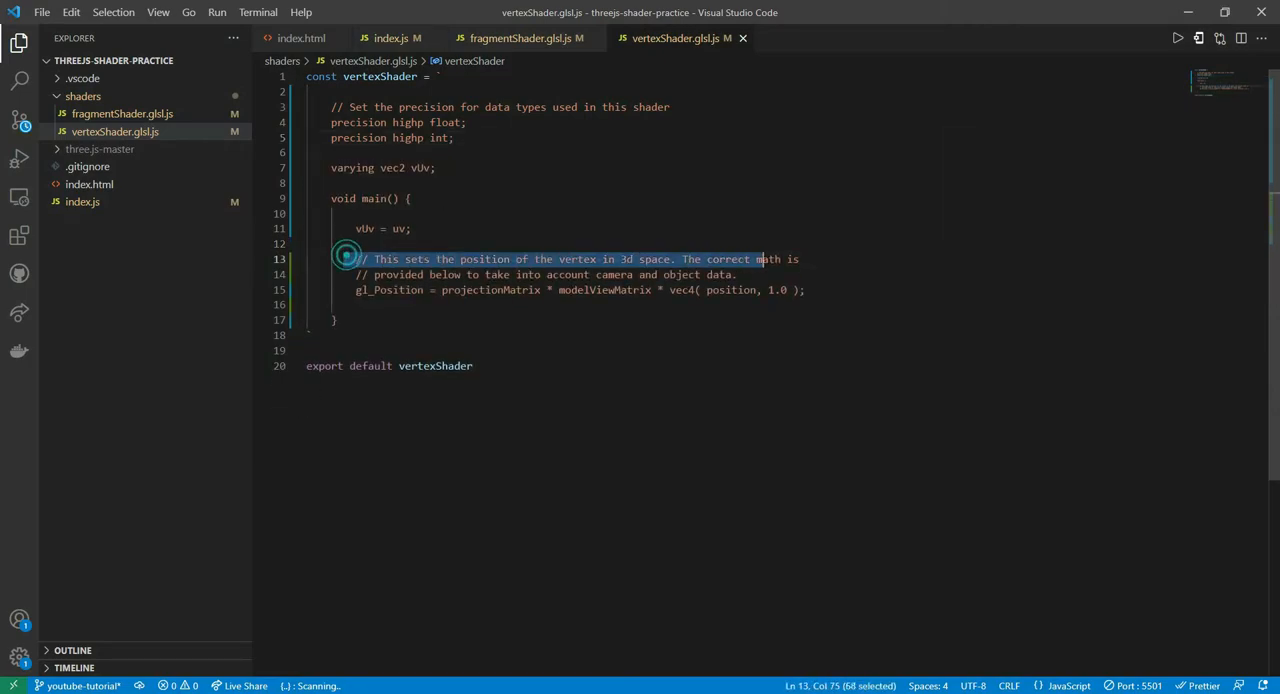
key(Delete)
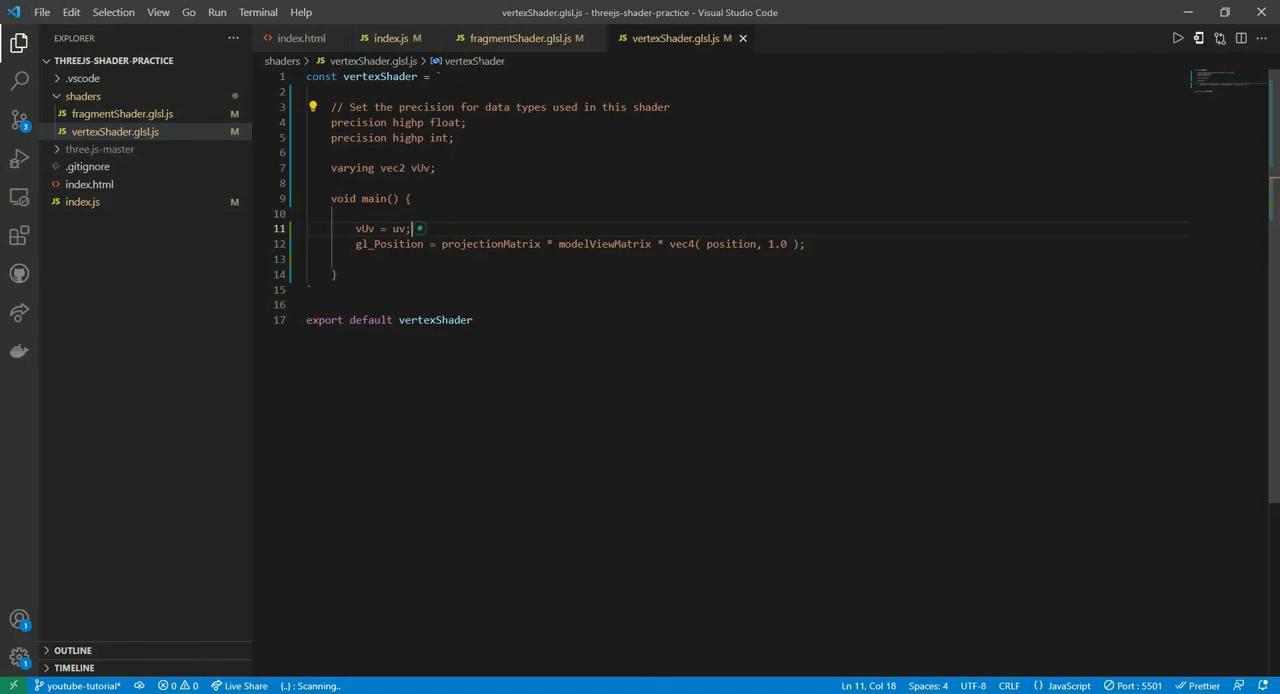
mouse_move(520, 72)
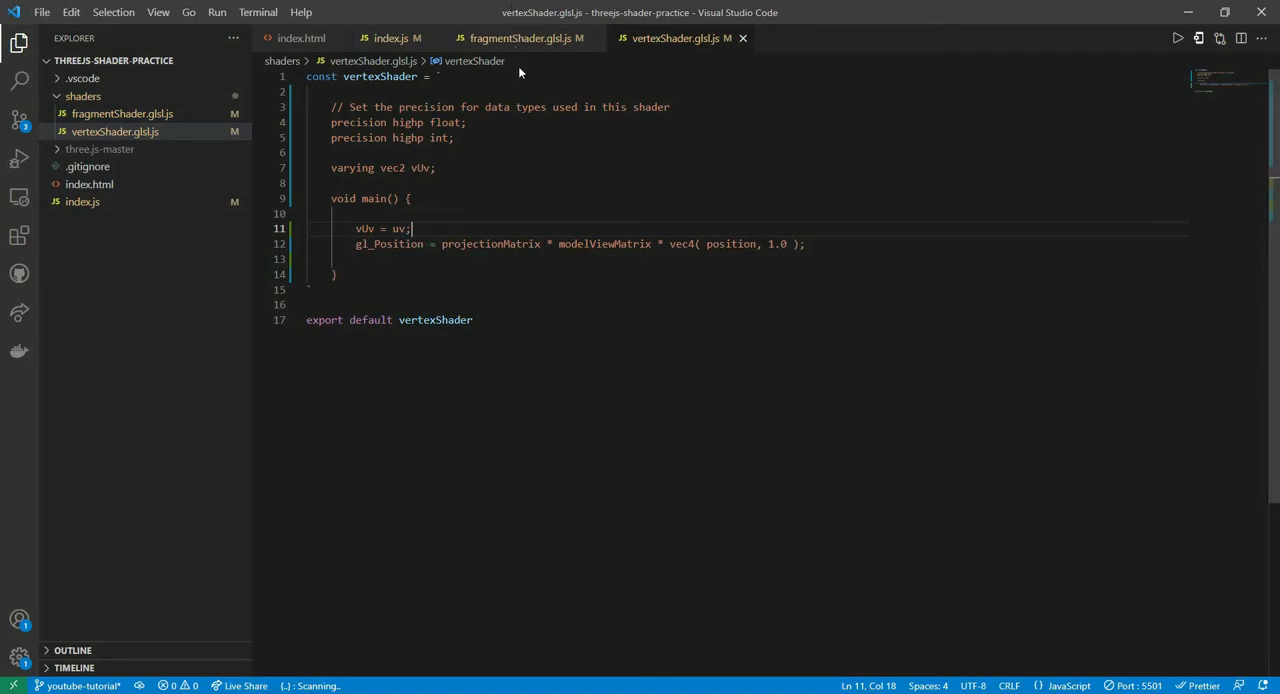
- Go over the fragment shader's uniforms, highlighting the backgroundColor declaration
click(524, 38)
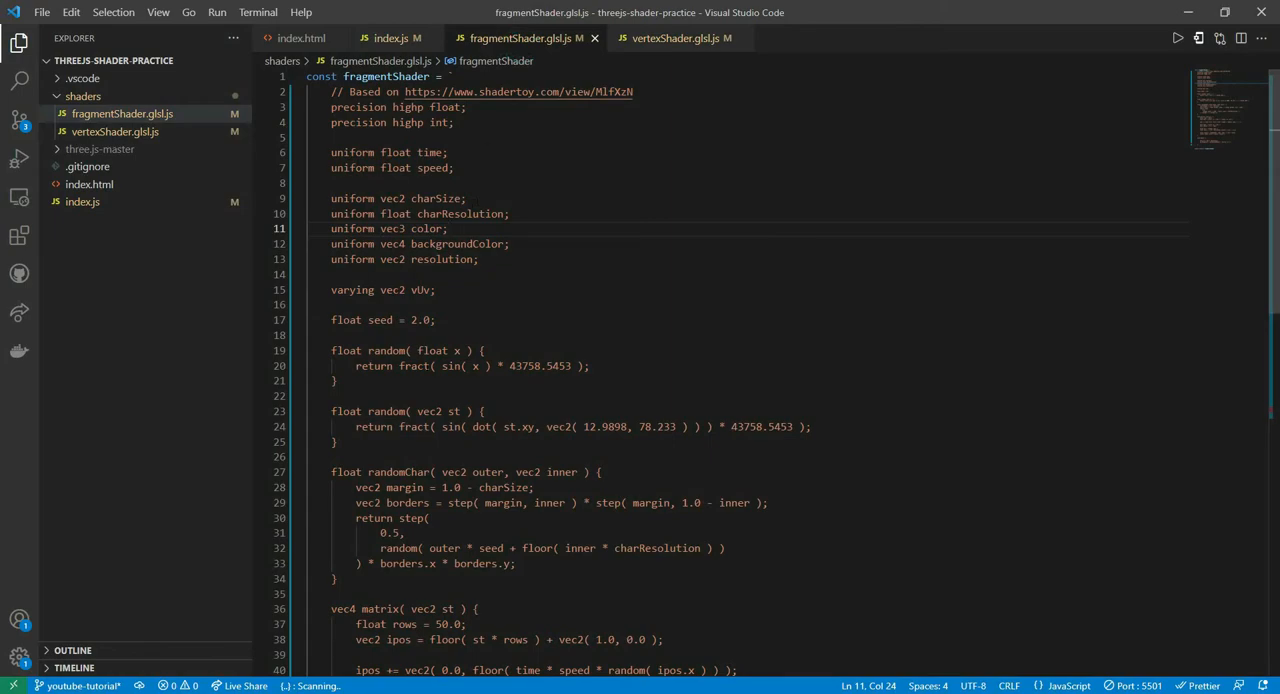
scroll(down, 3)
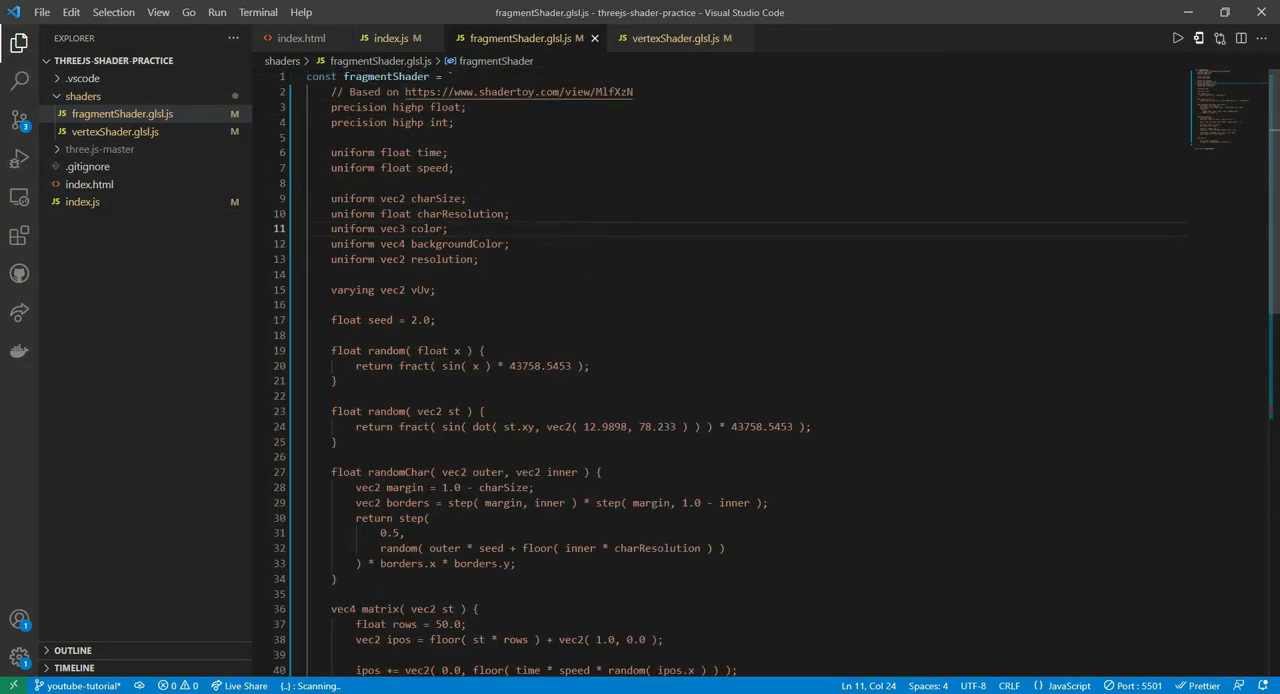
double_click(456, 244)
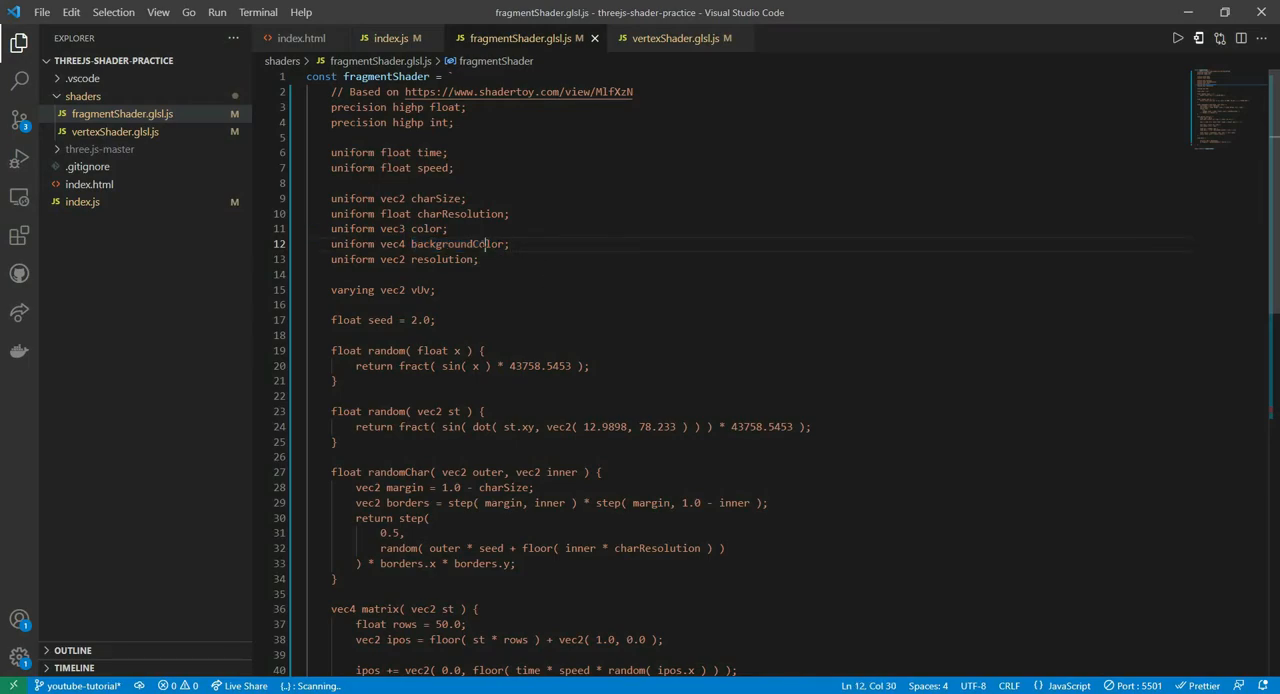
double_click(456, 244)
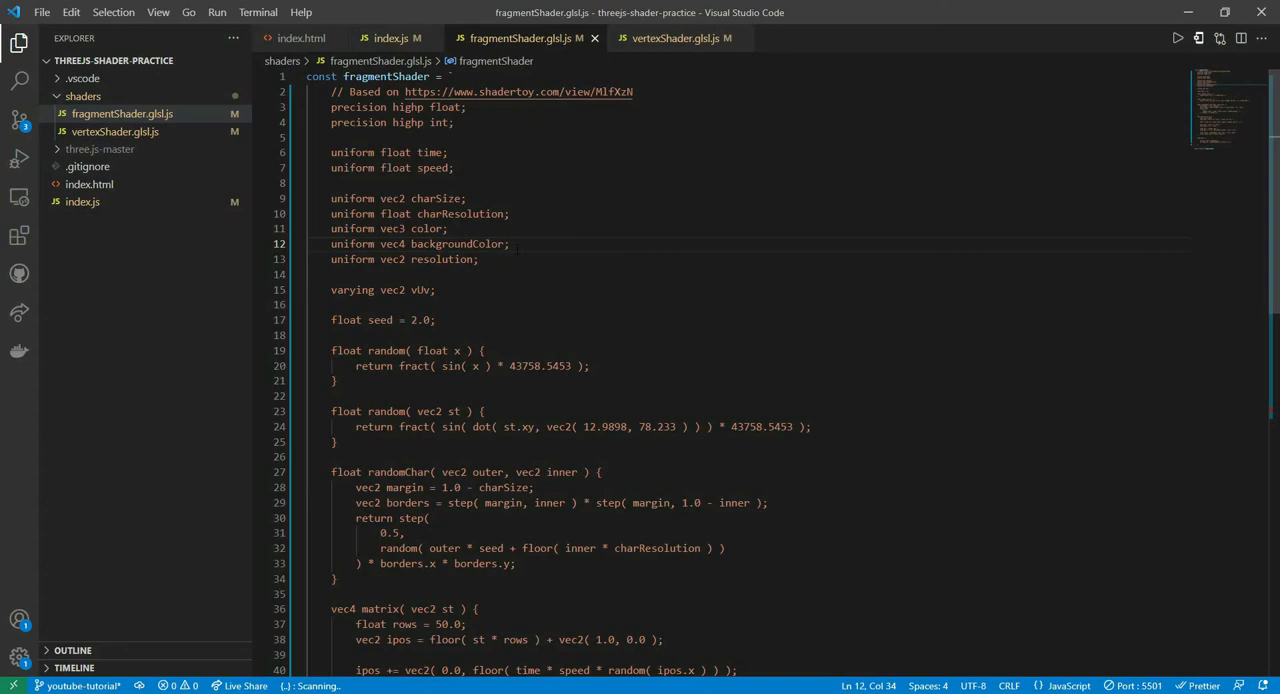
scroll(down, 3)
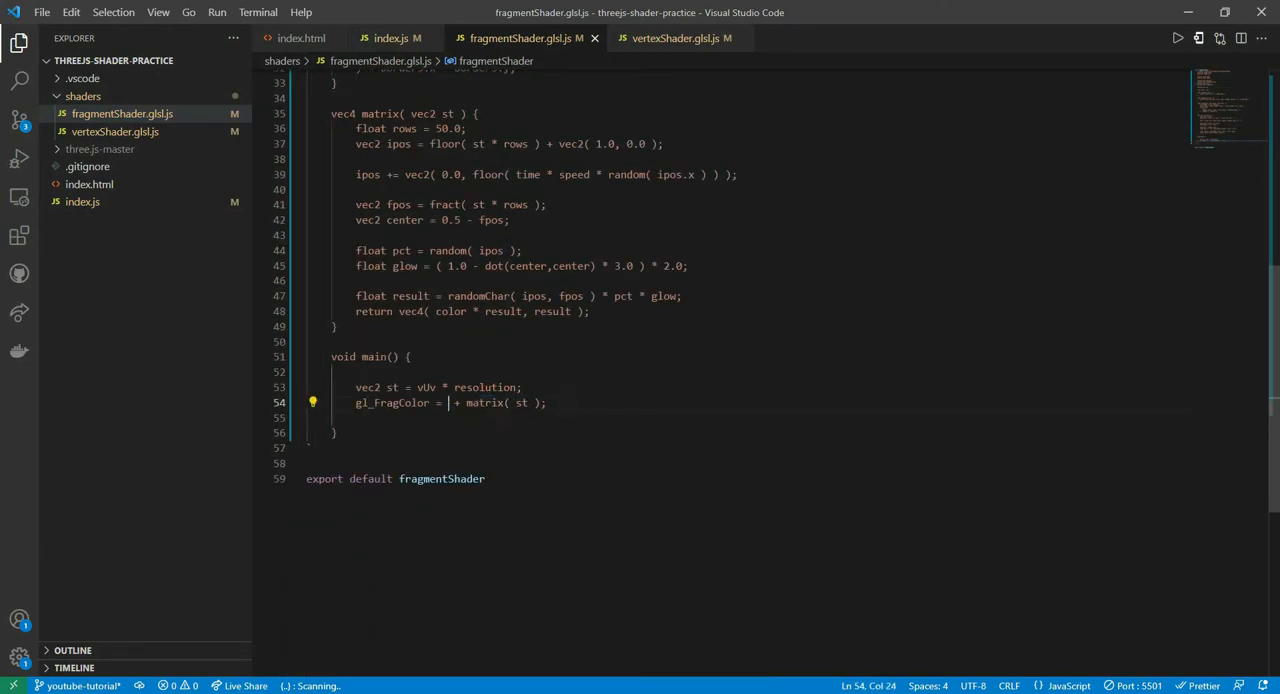
text(vec4)
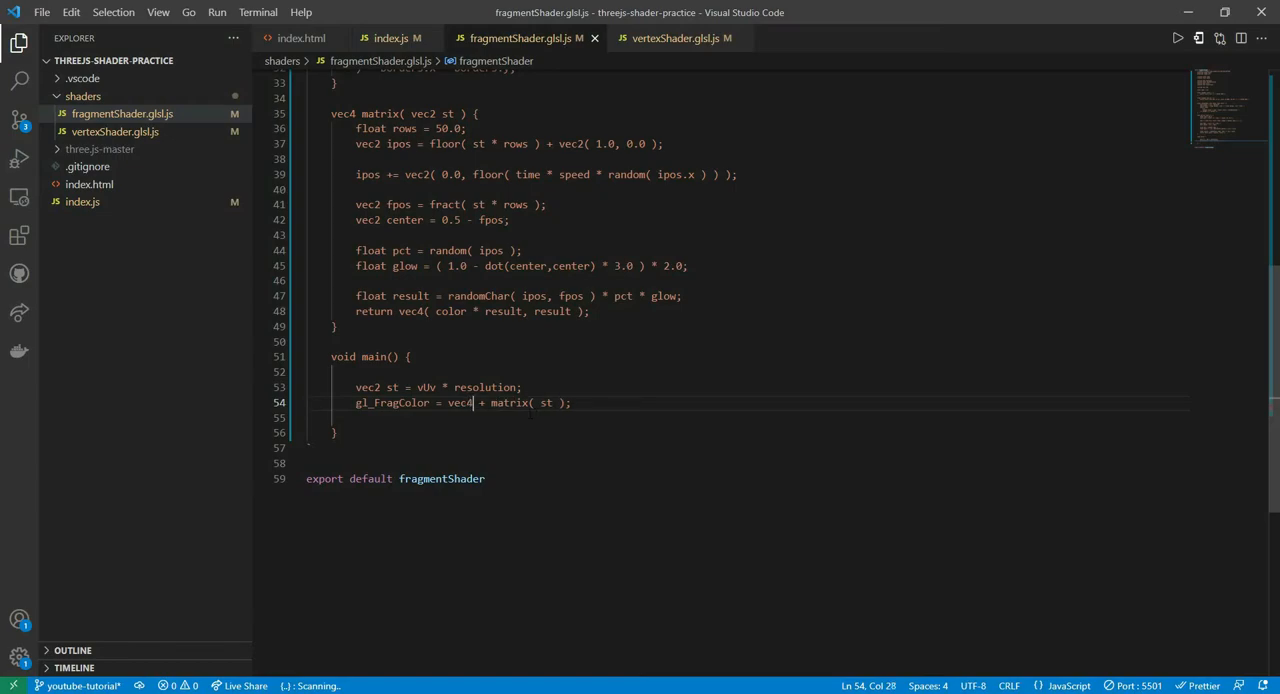
text(()
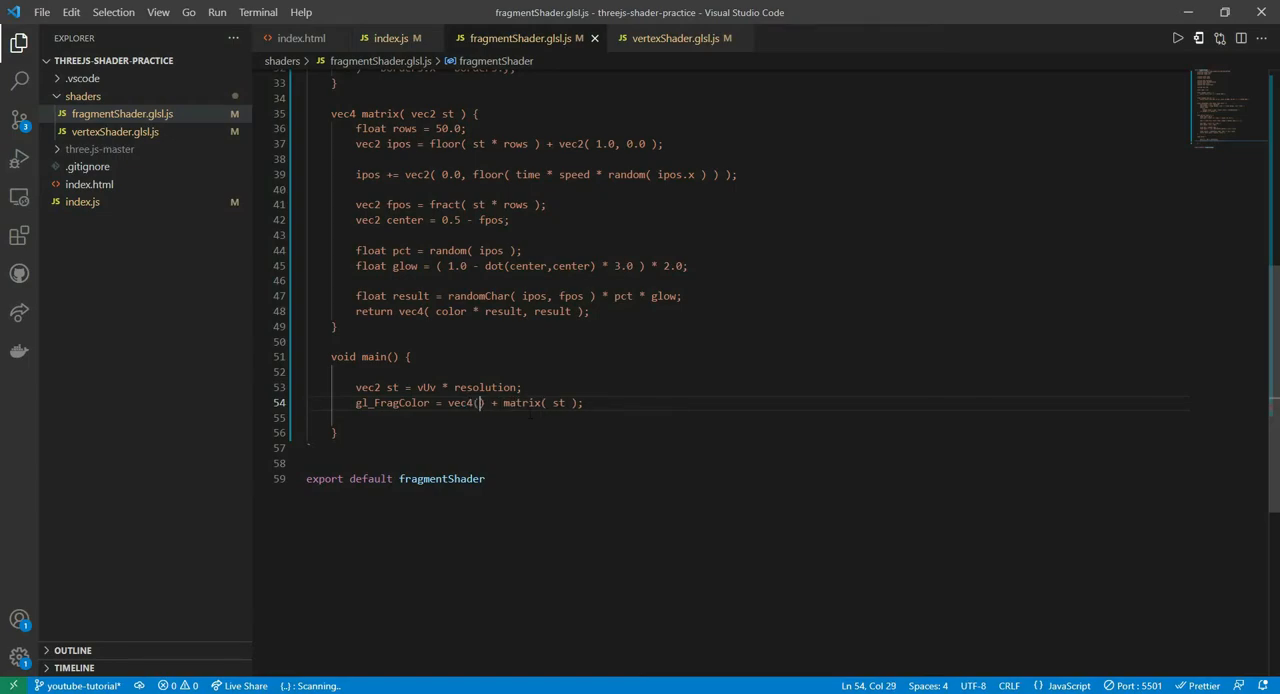
text(0.0,)
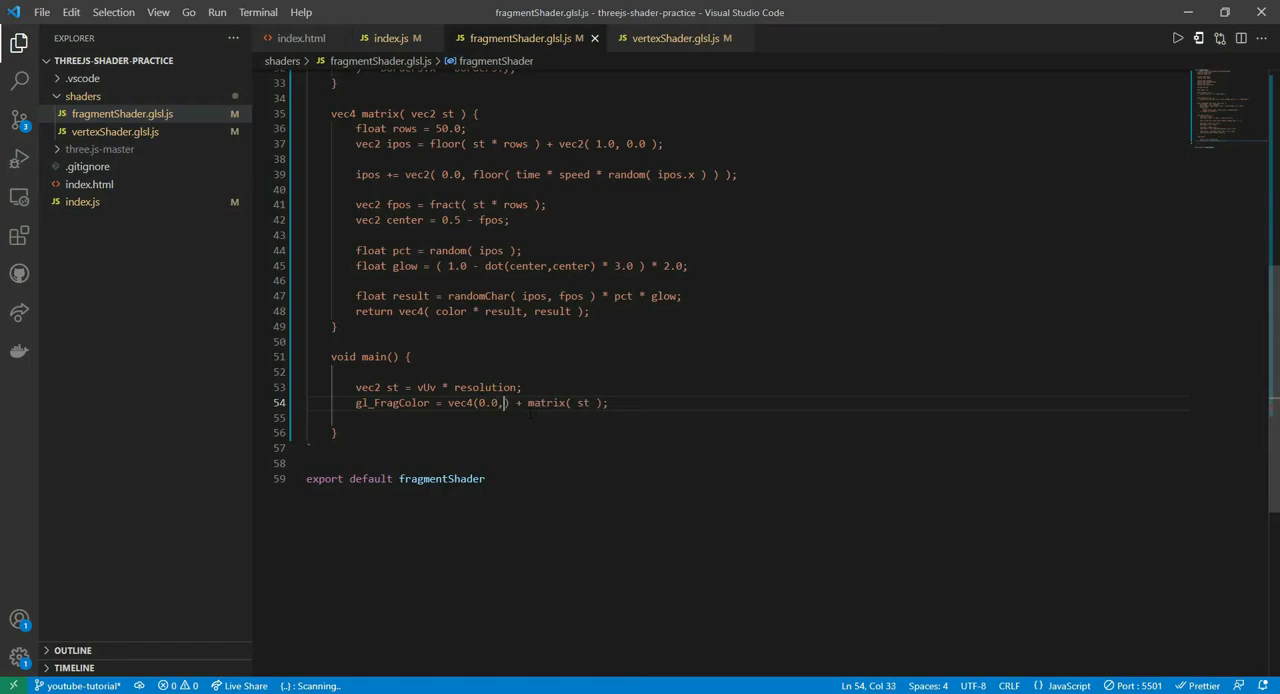
text(0.0, 0.0,)
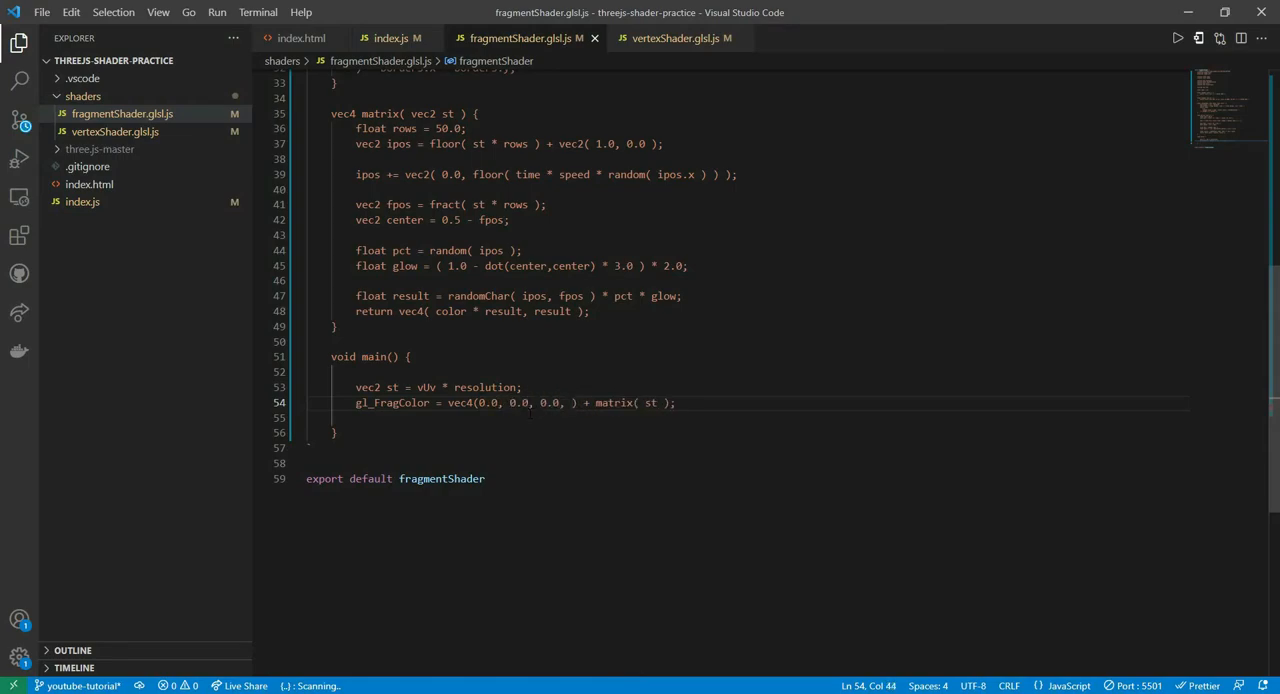
text(1.0)
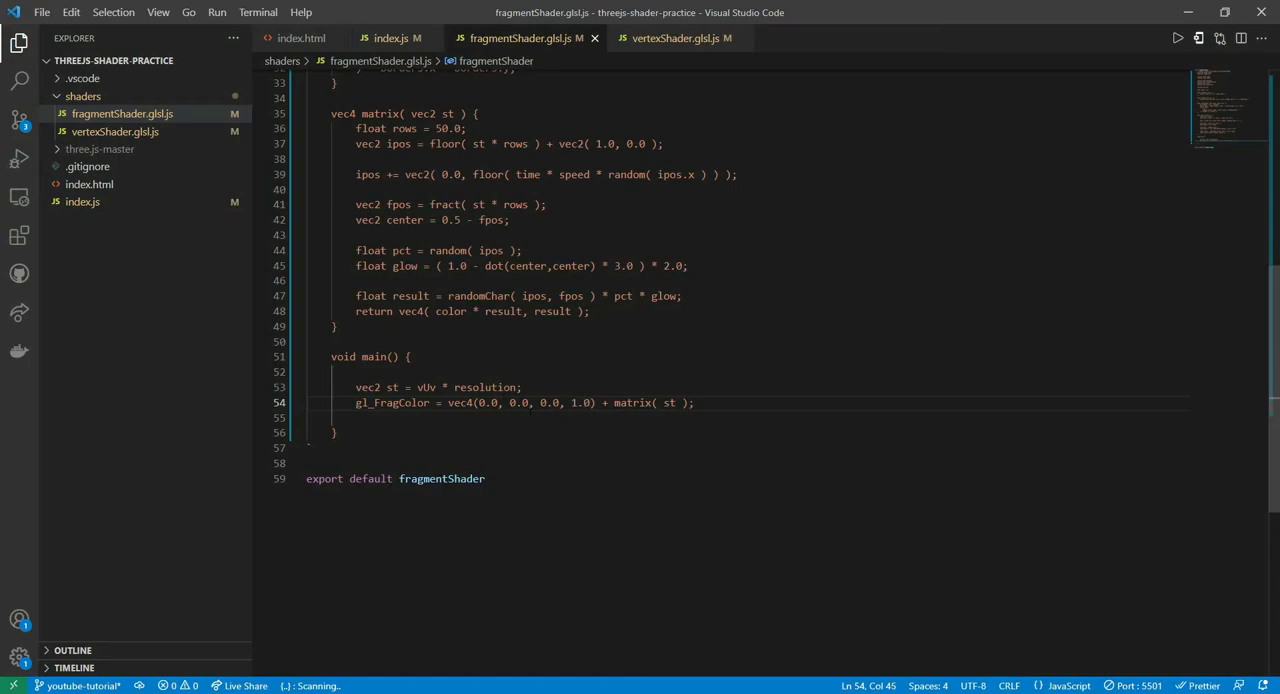
double_click(488, 402)
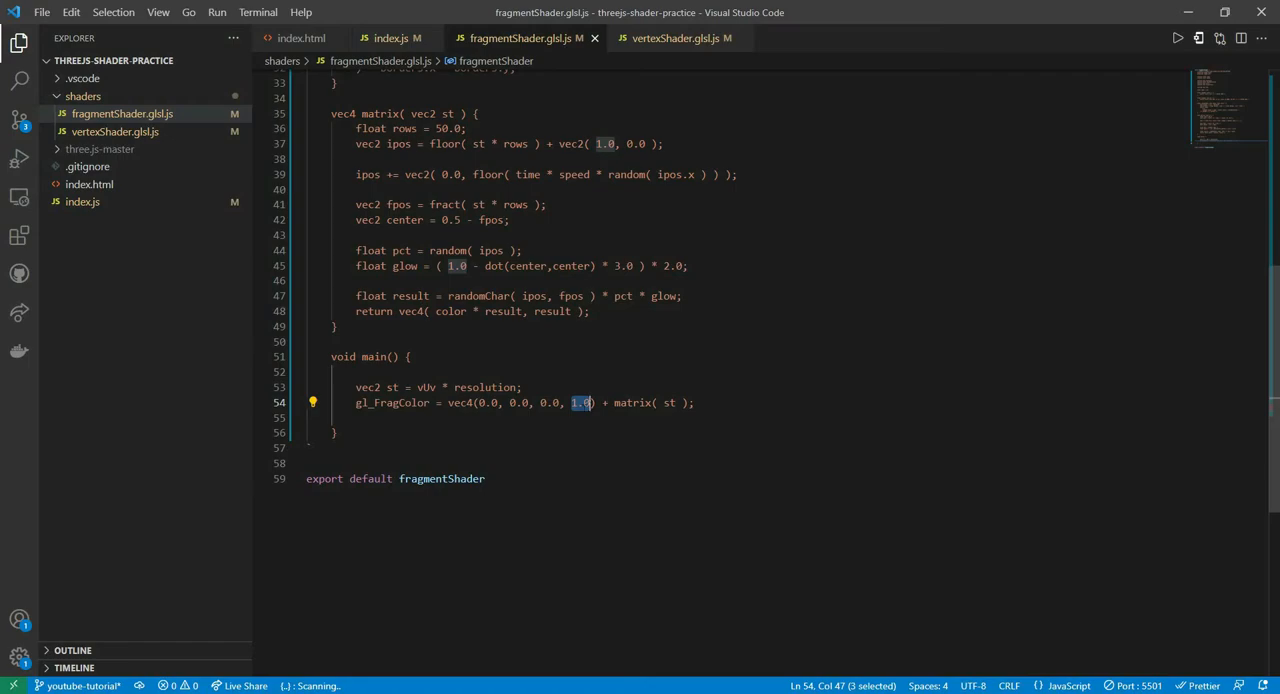
click(578, 402)
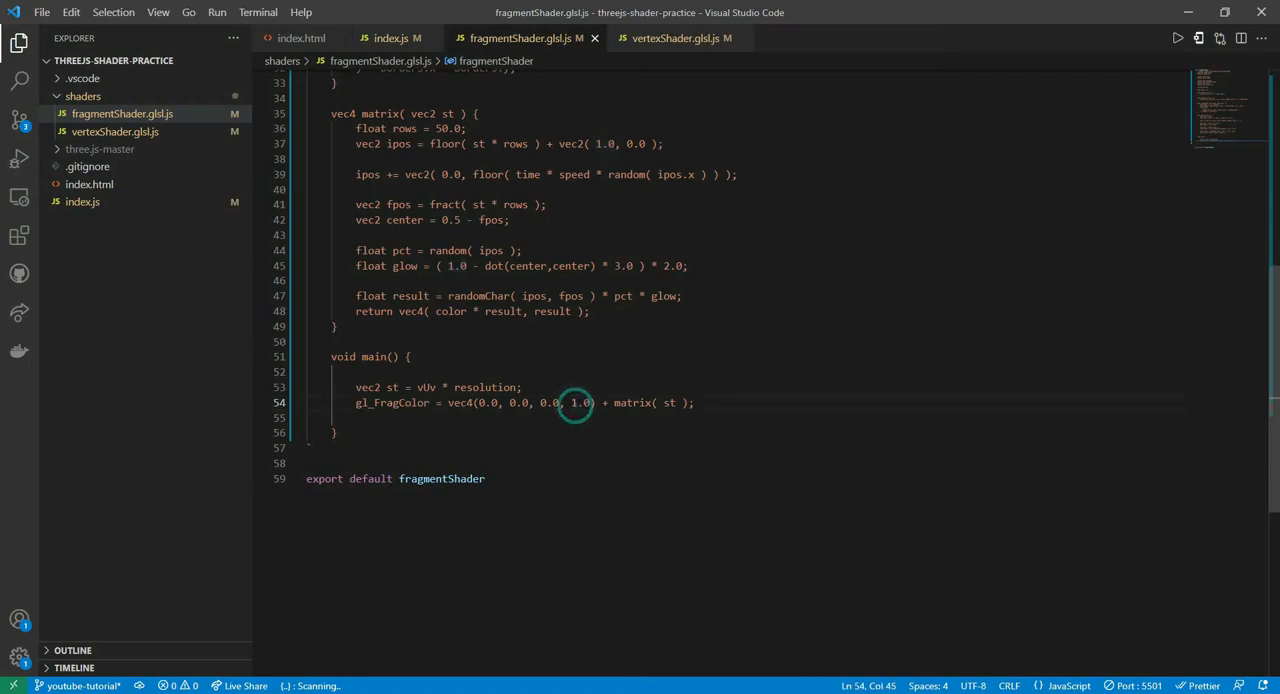
double_click(580, 402)
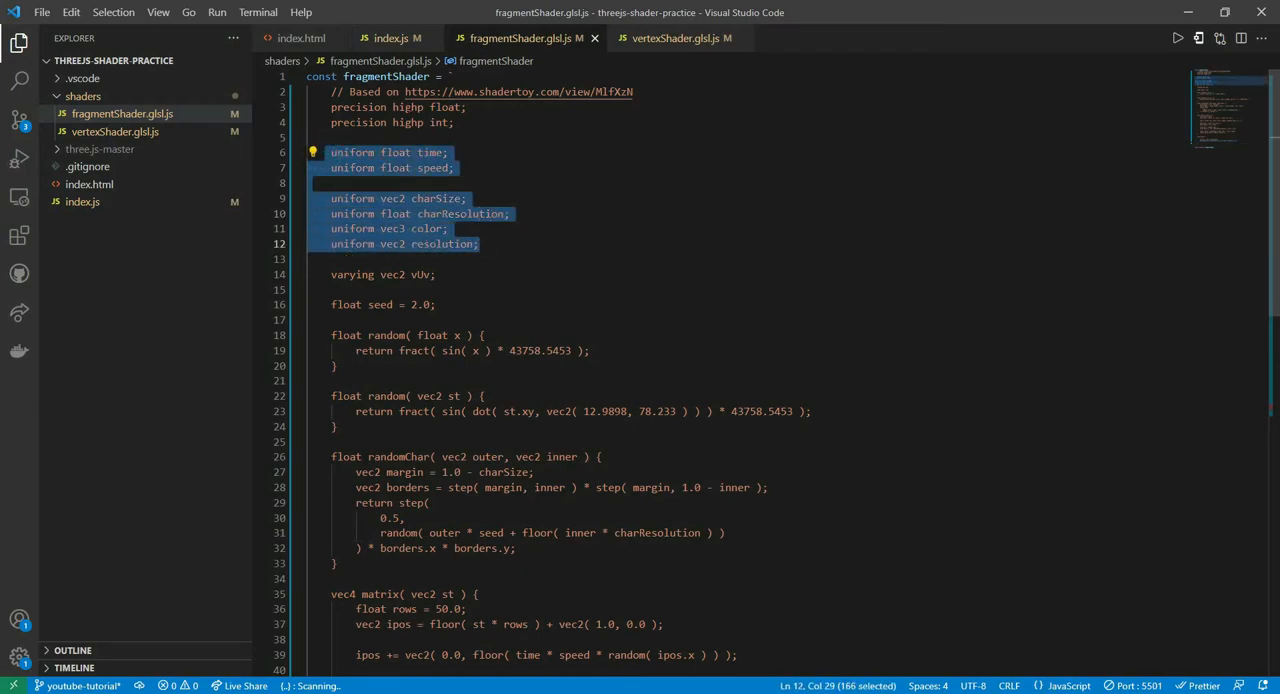
- Start a const uniforms = { object after the geometry line in index.js, checking the shader's uniform names
click(392, 38)
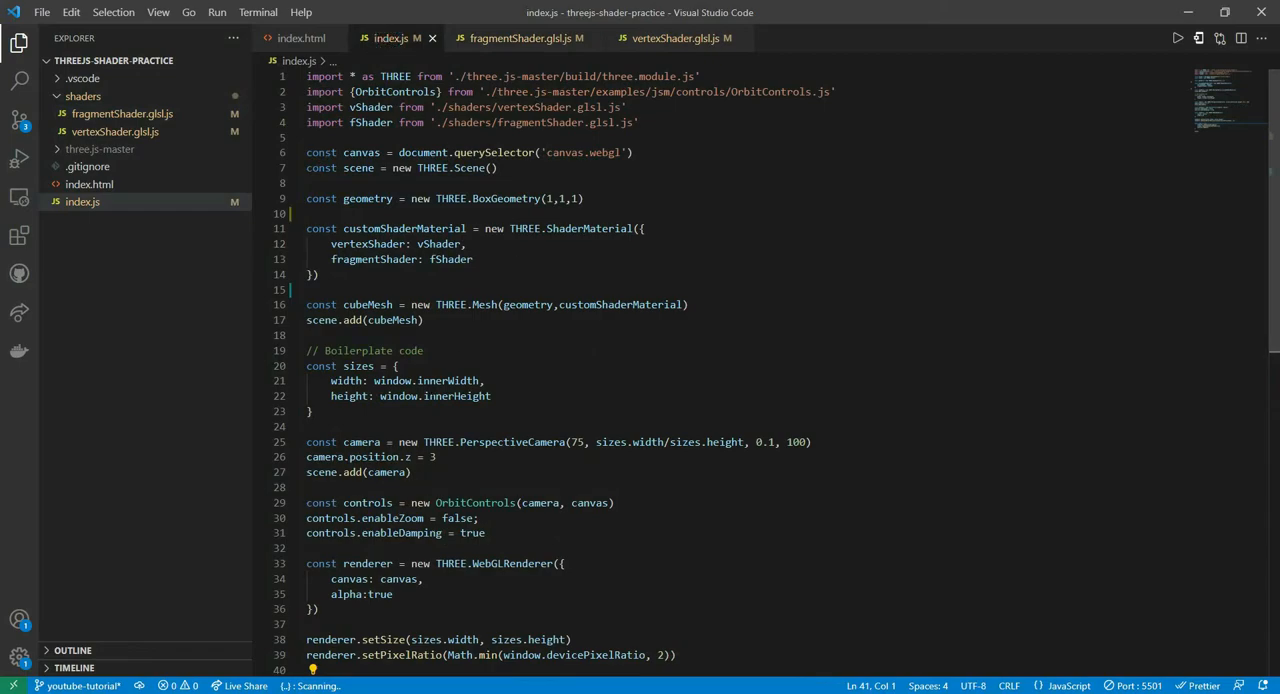
double_click(392, 320)
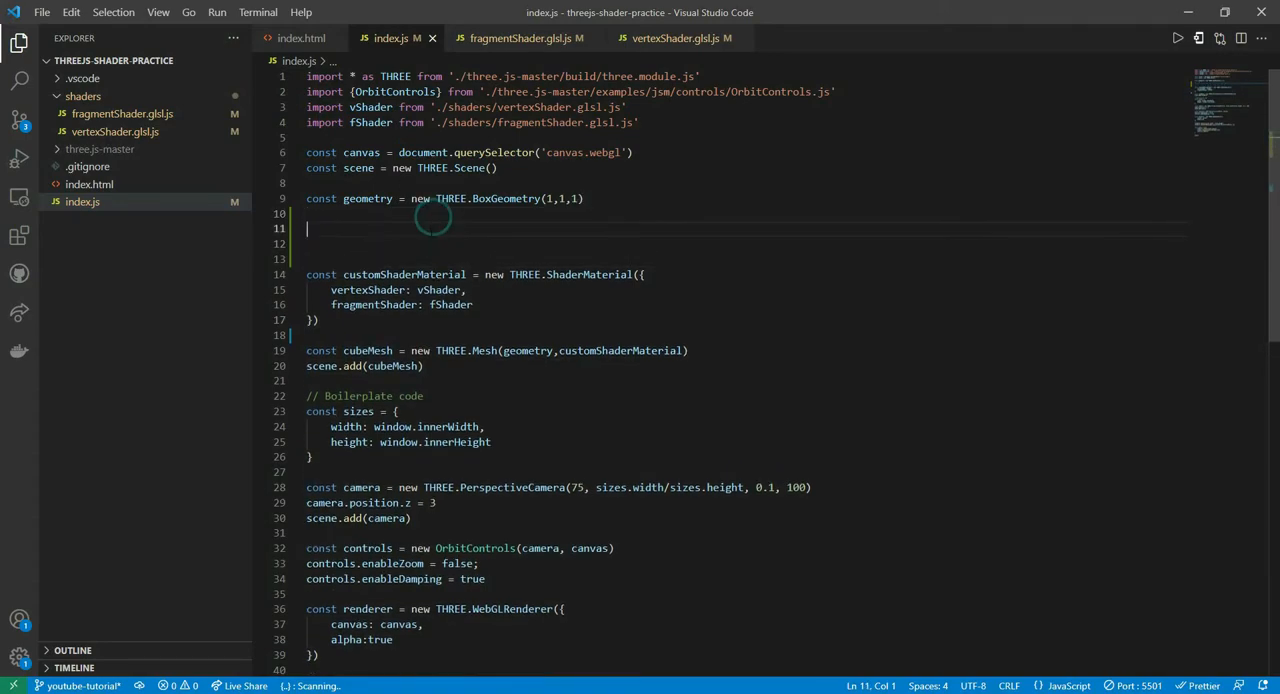
text(const unif)
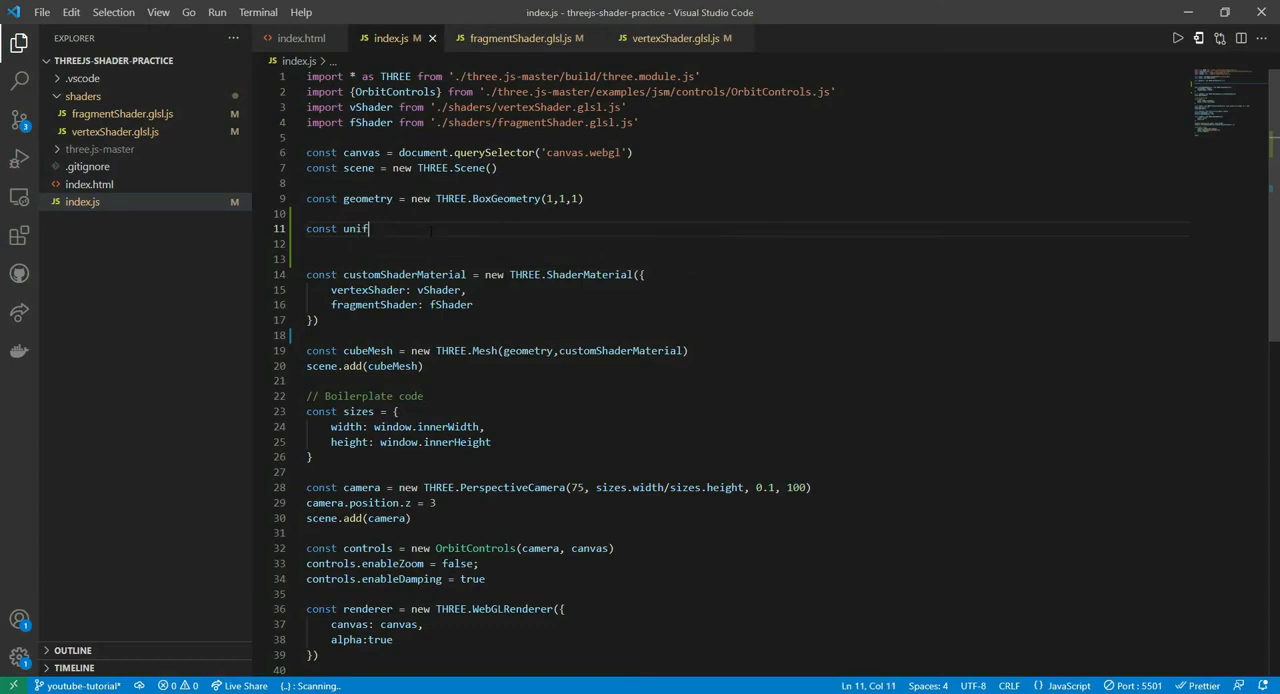
text(orms =)
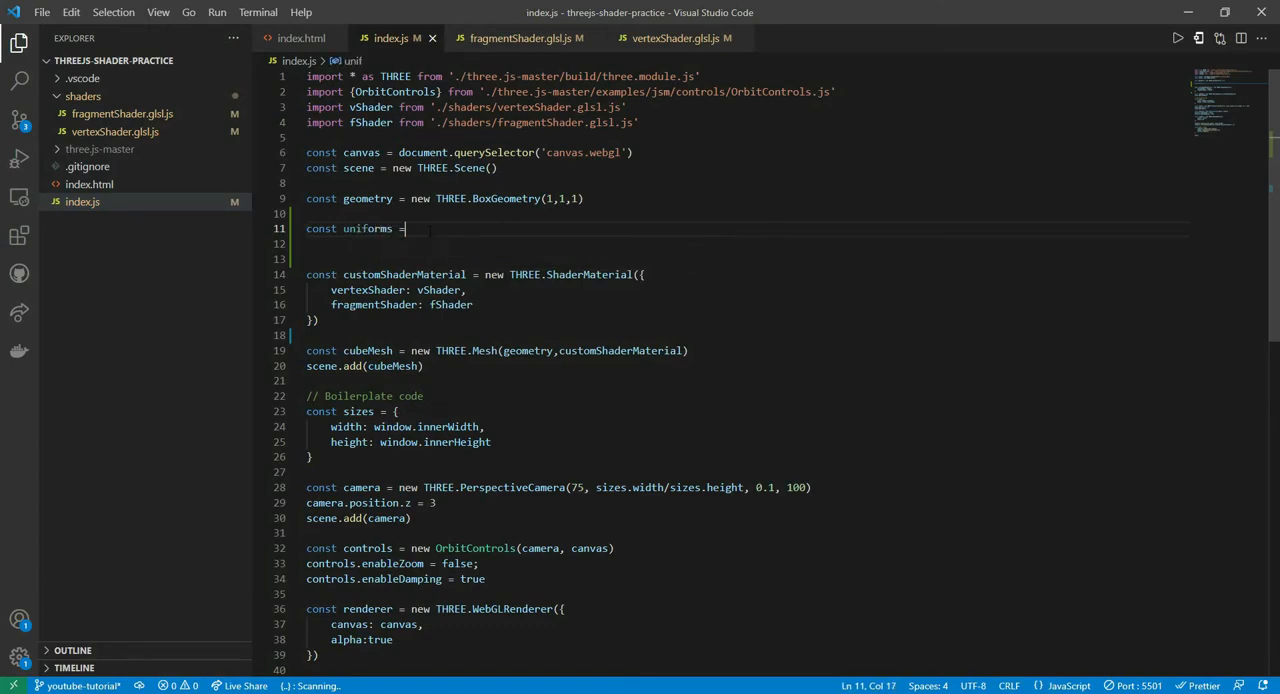
text({)
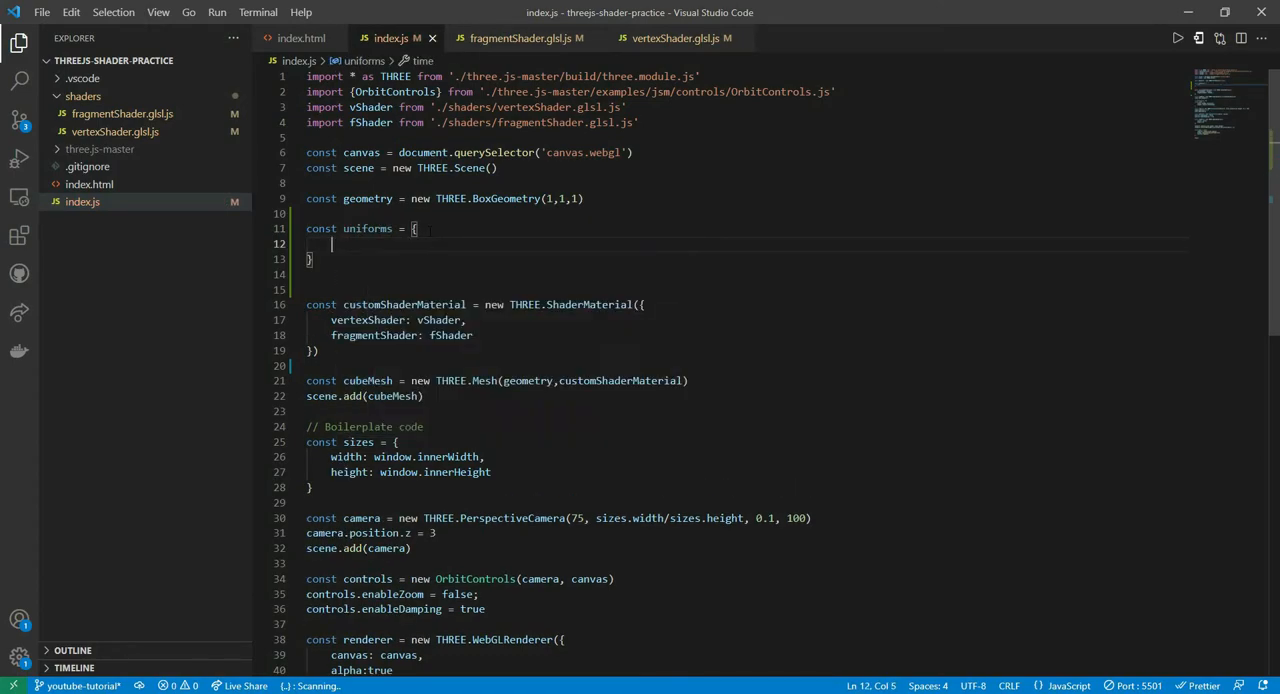
click(524, 38)
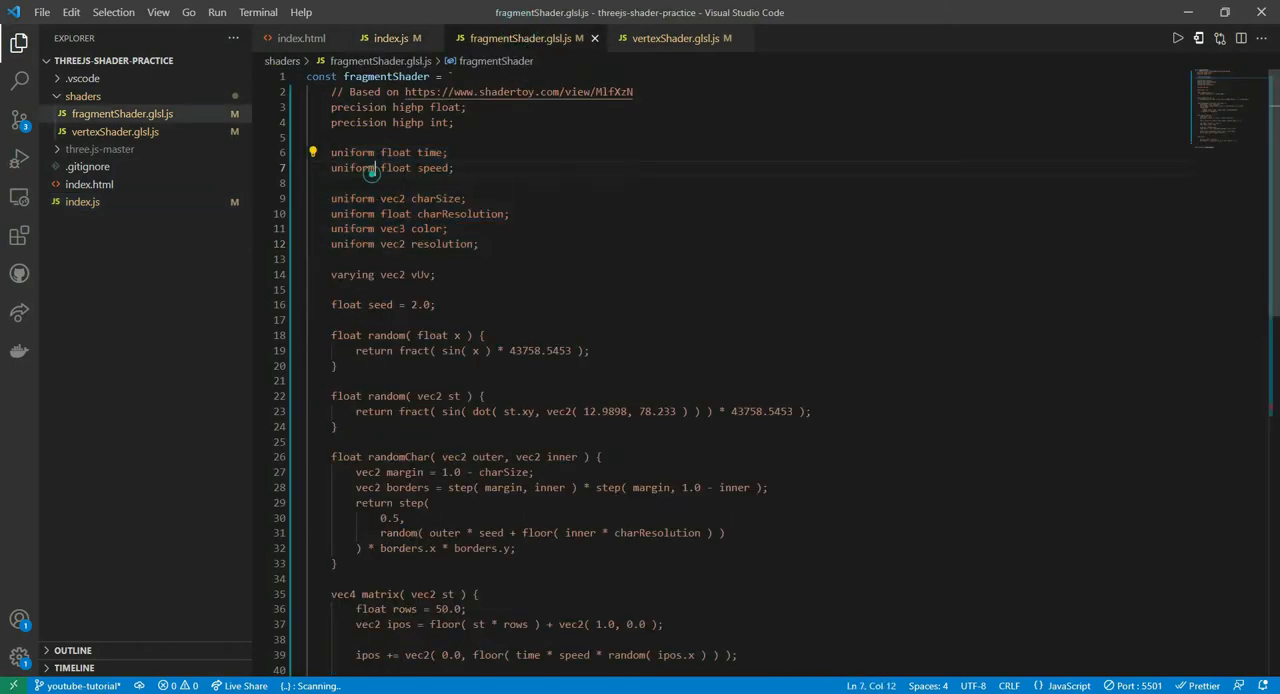
double_click(436, 198)
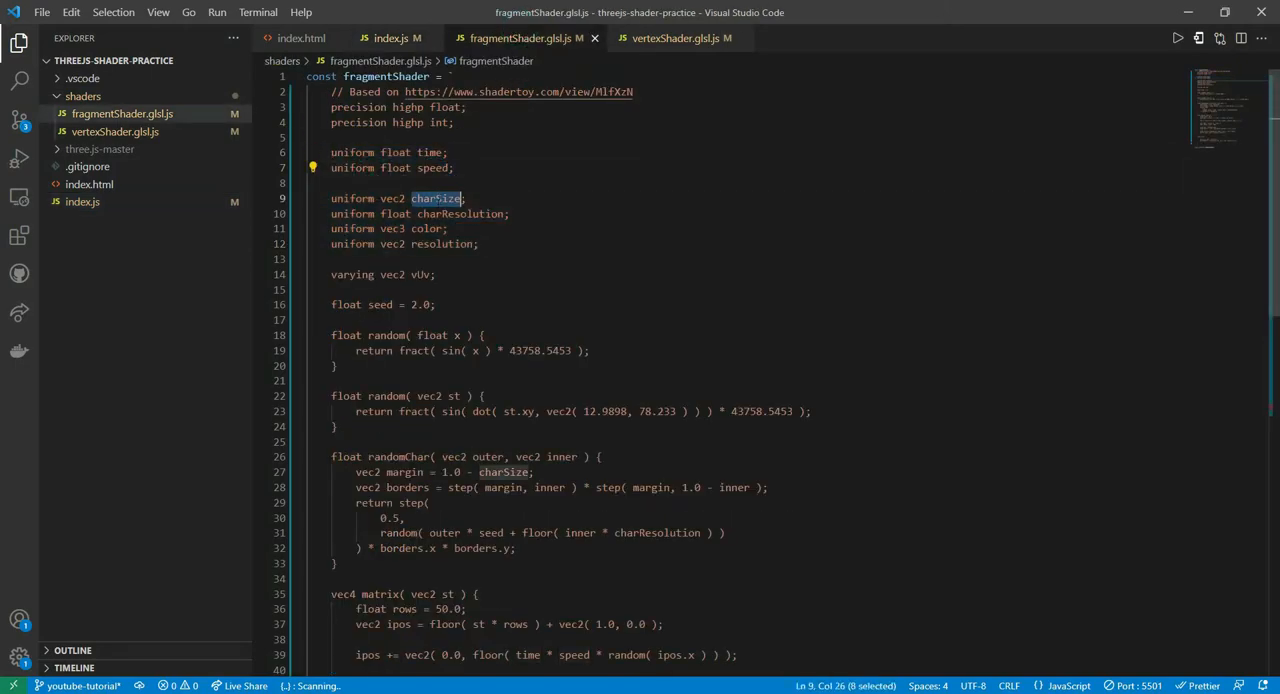
double_click(440, 244)
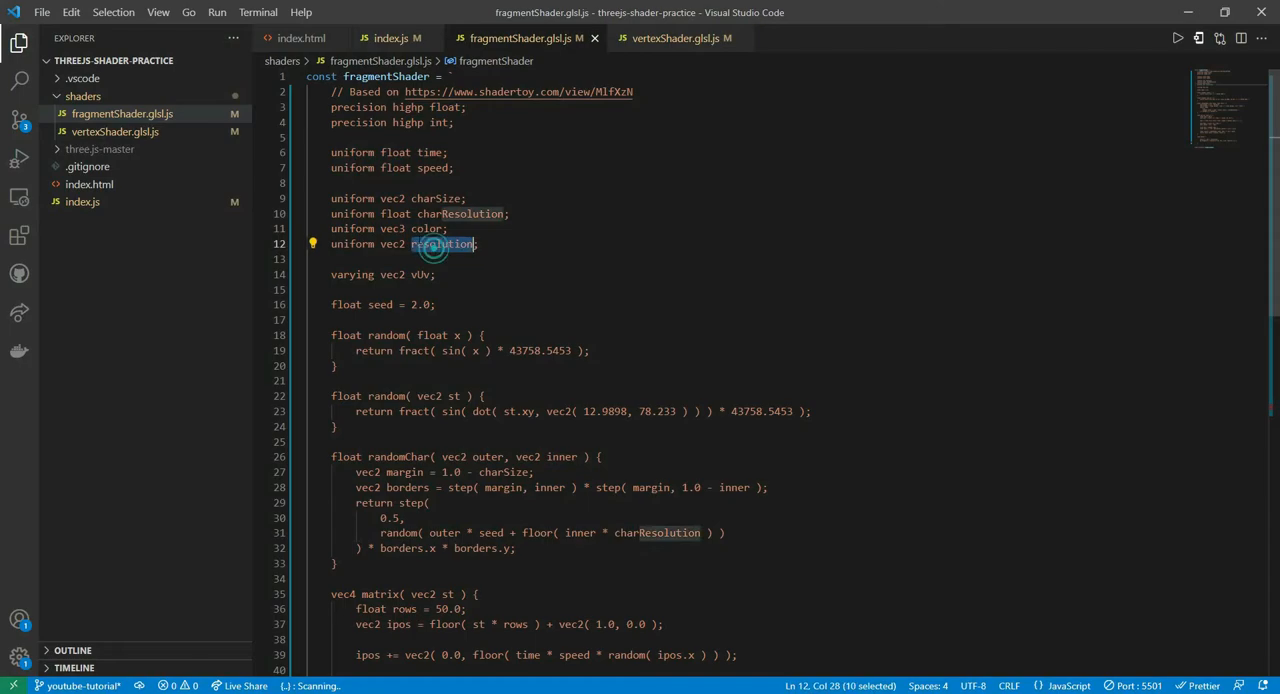
click(390, 38)
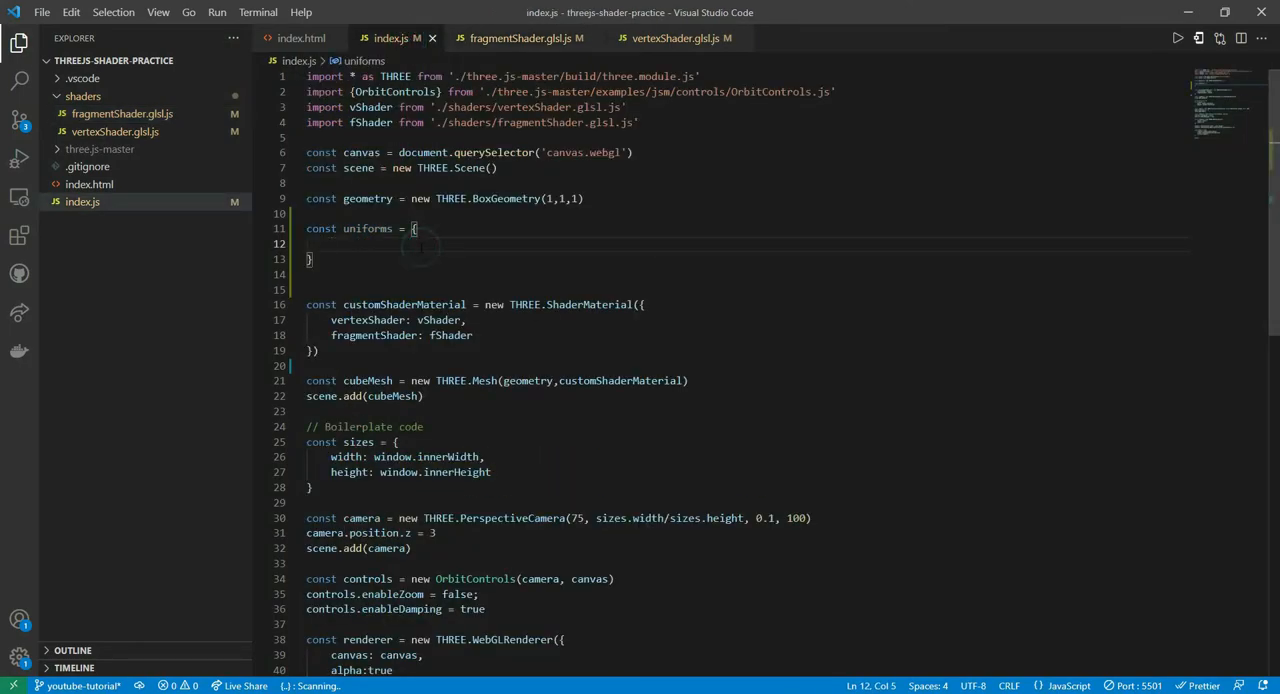
- Add time, charSize and charResolution uniforms, each with value 0.0
text(time: {})
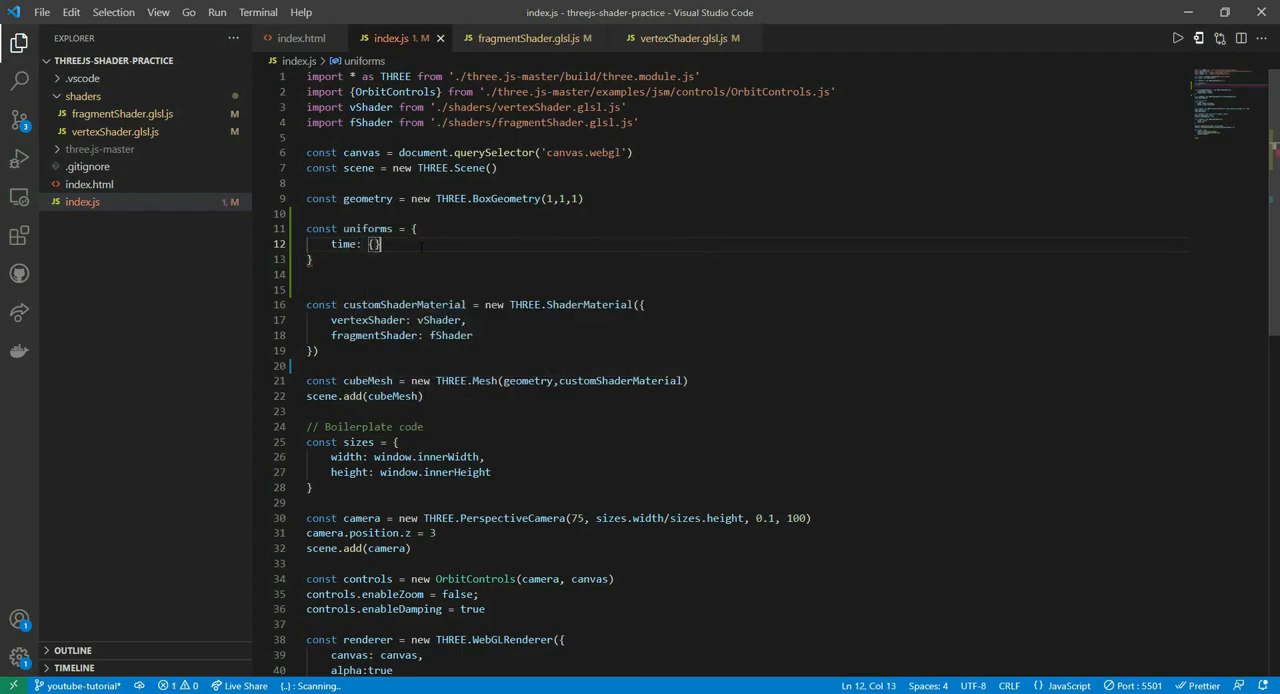
text(value:)
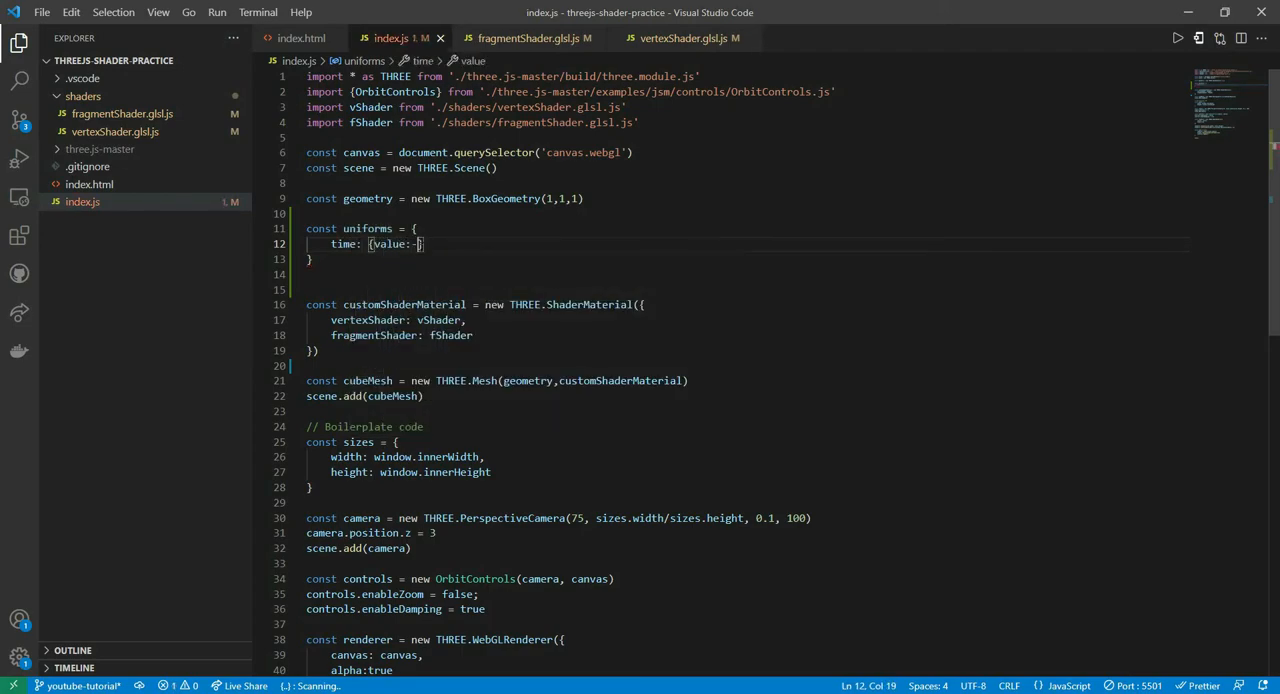
text(0.0)
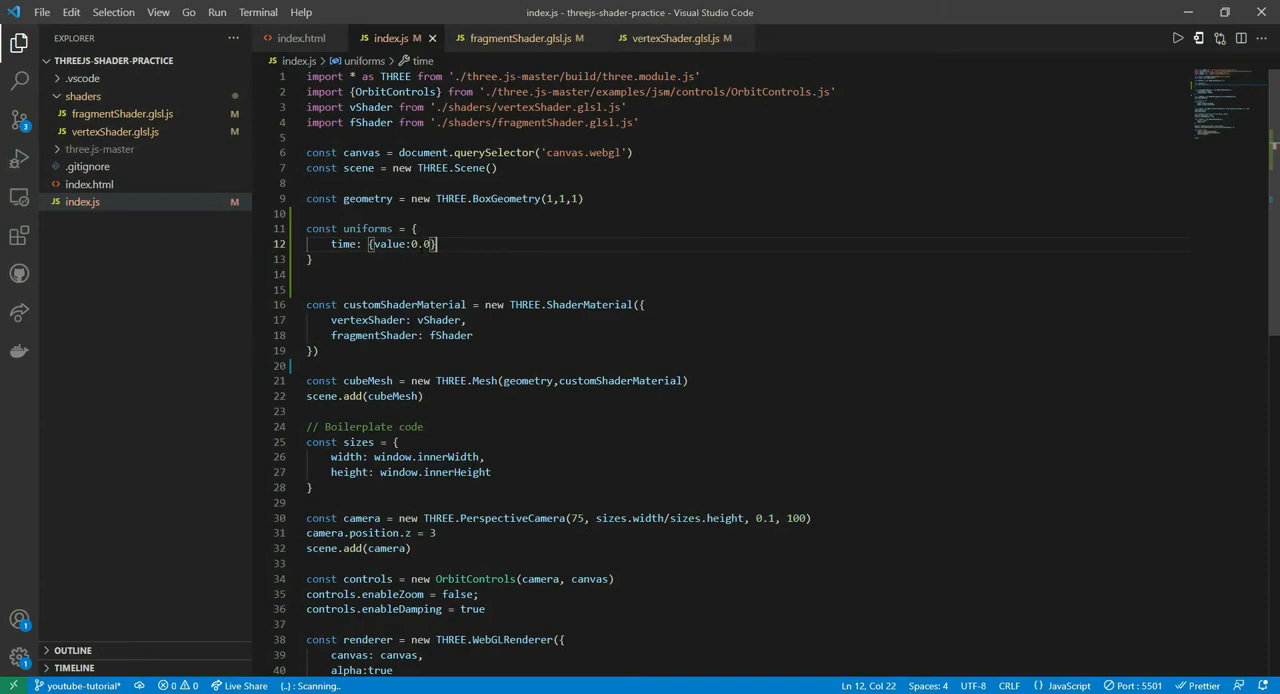
text(charSize:)
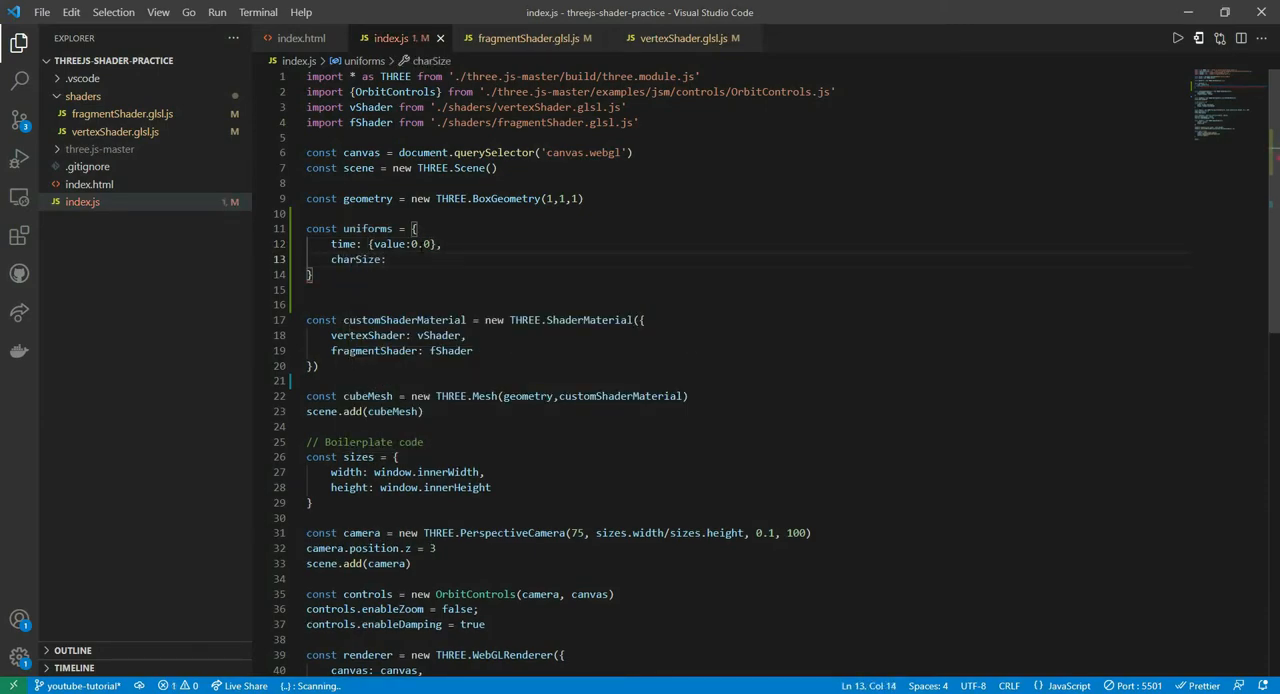
text({value:0.})
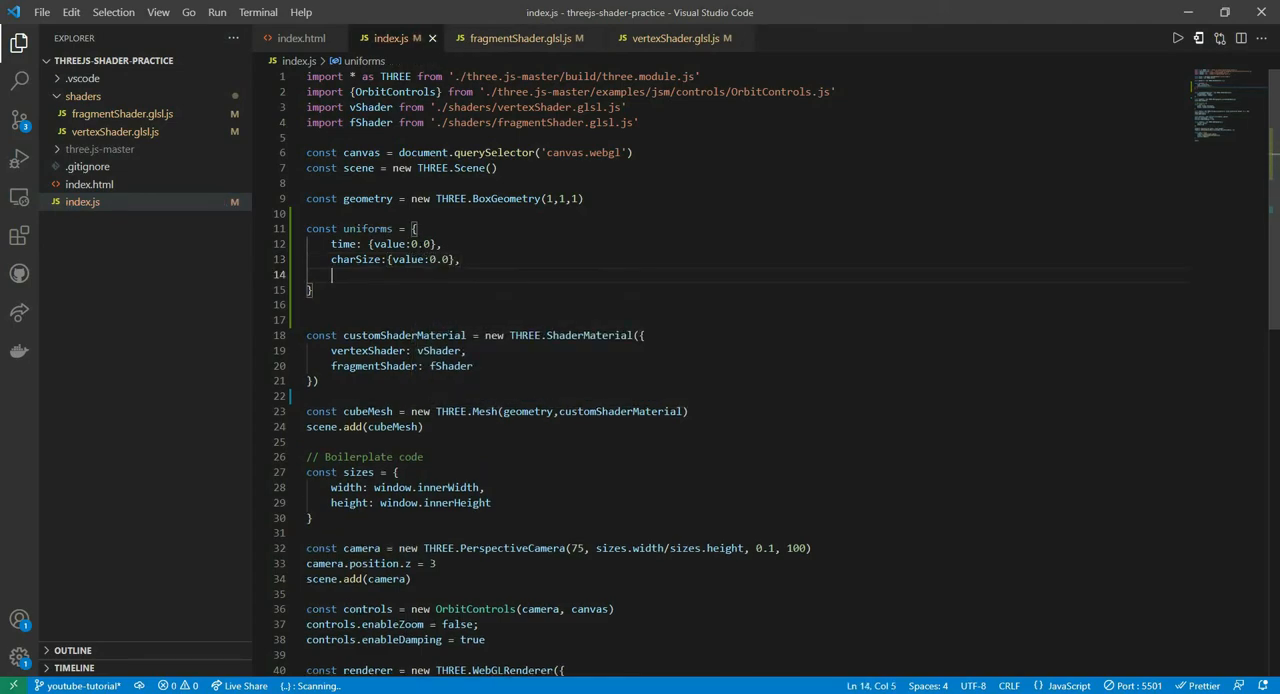
text(charResou)
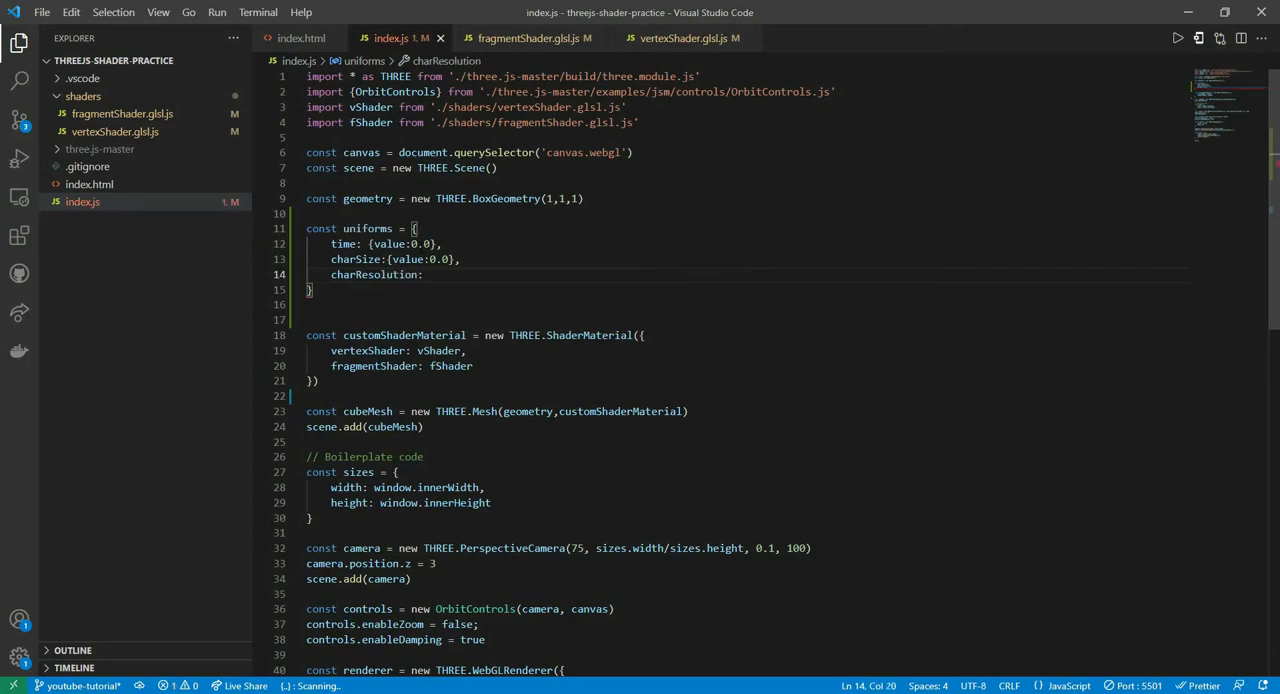
text({v)
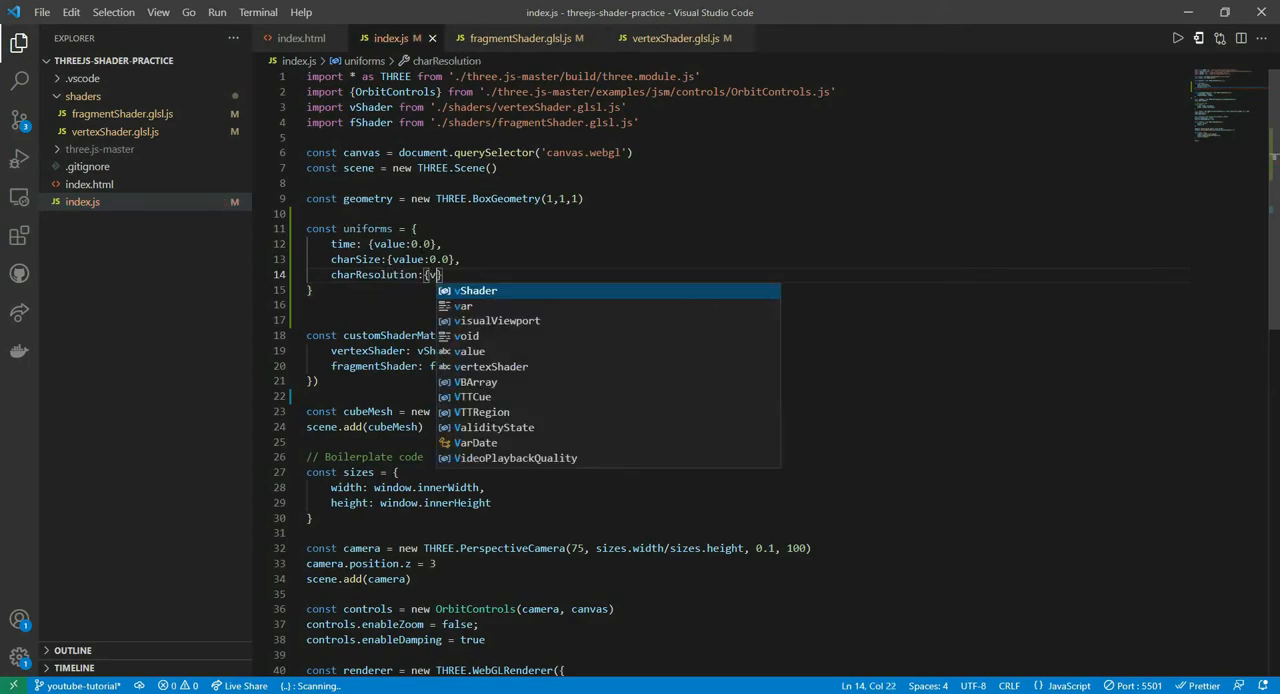
text(value:0.0})
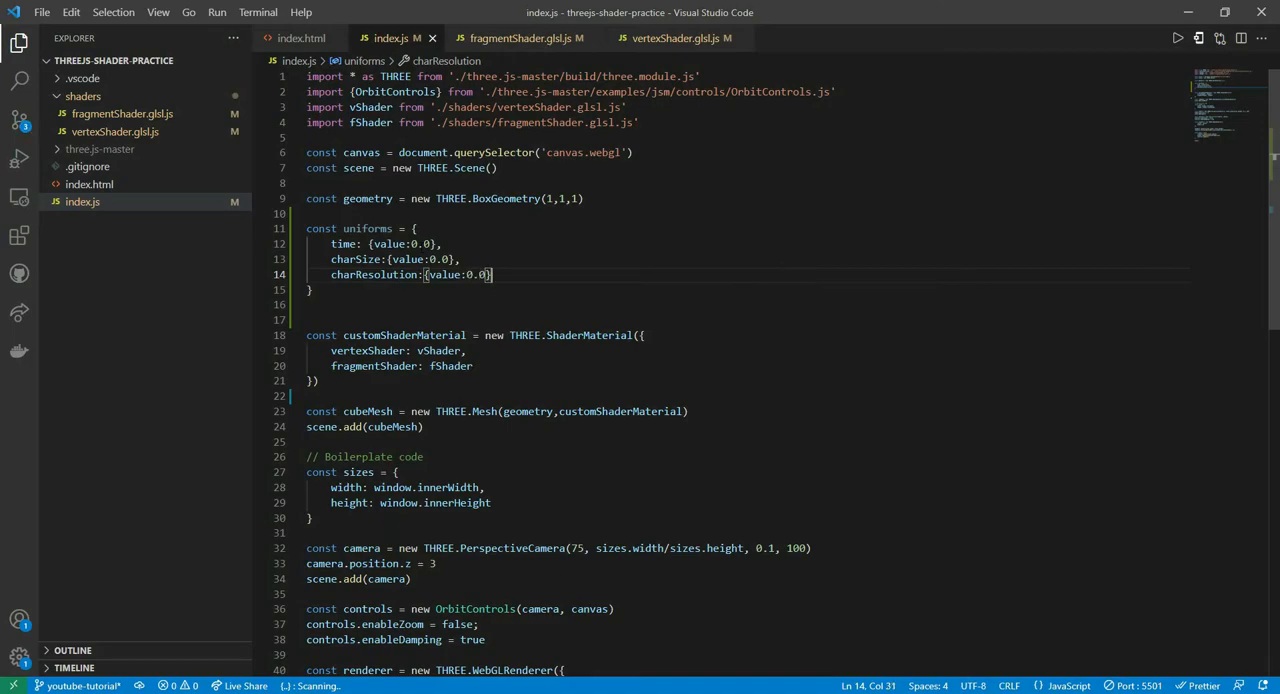
- Add color and resolution at 0.0 and speed at 18.0 to the uniforms object
text(c)
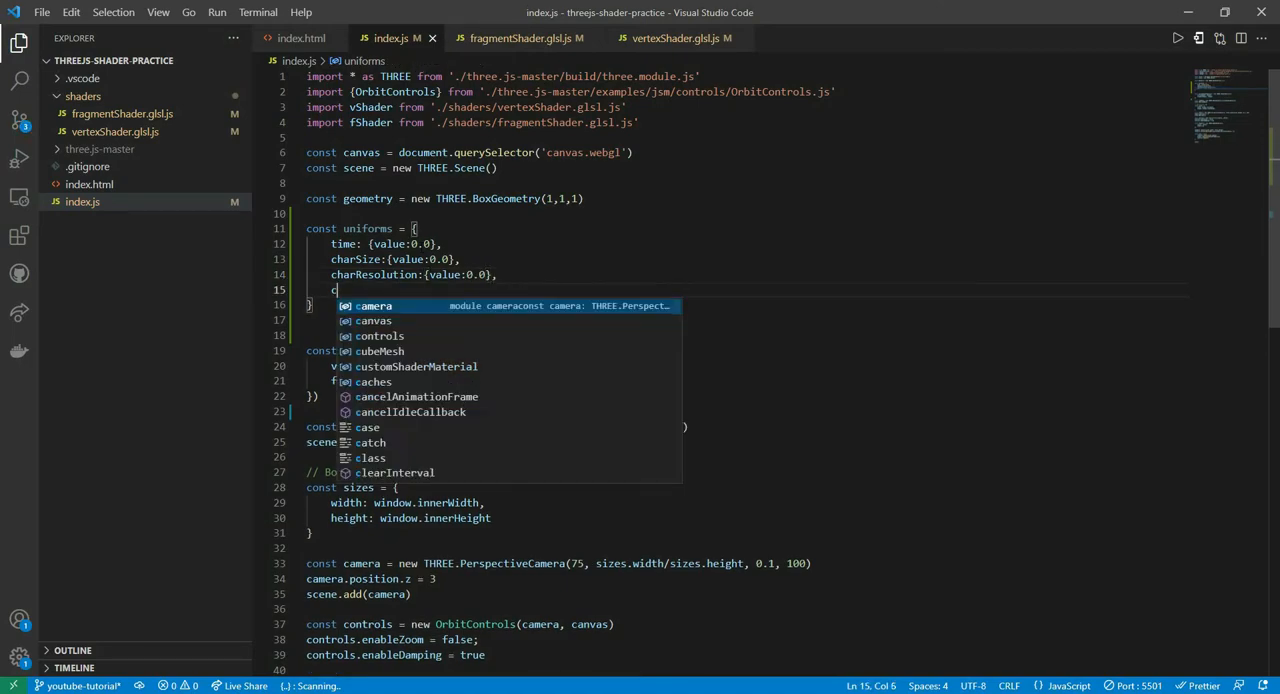
text(olor:va)
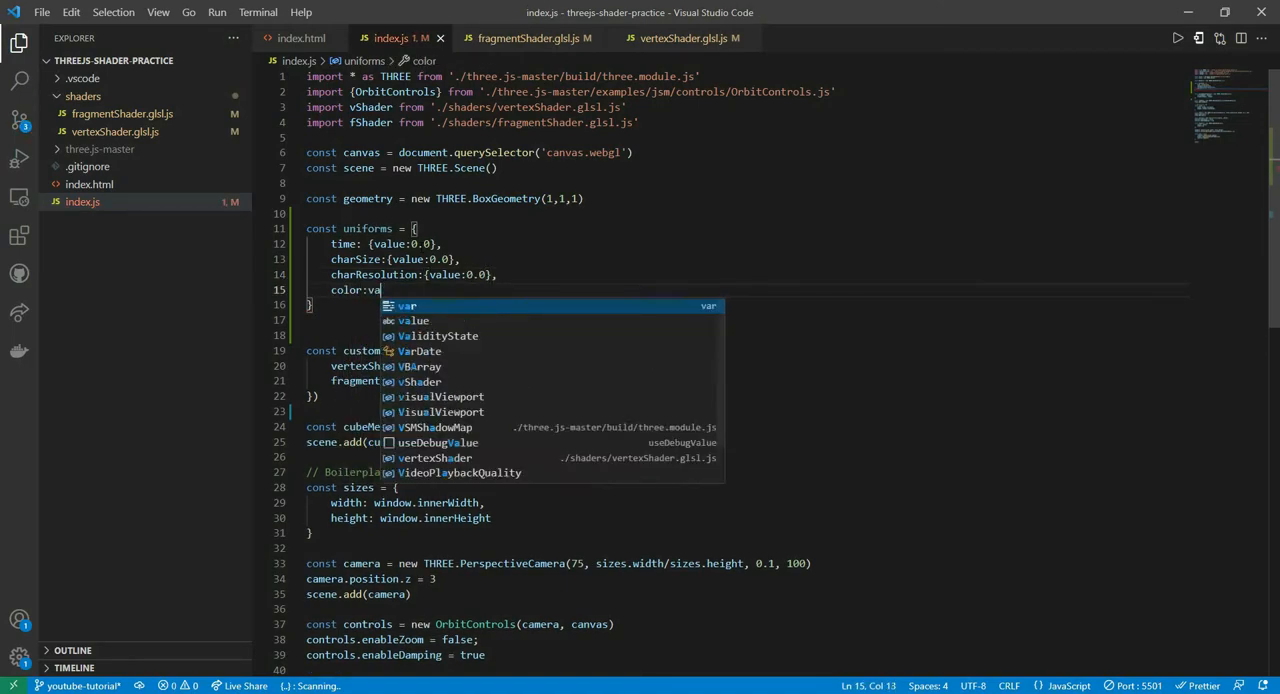
text({value)
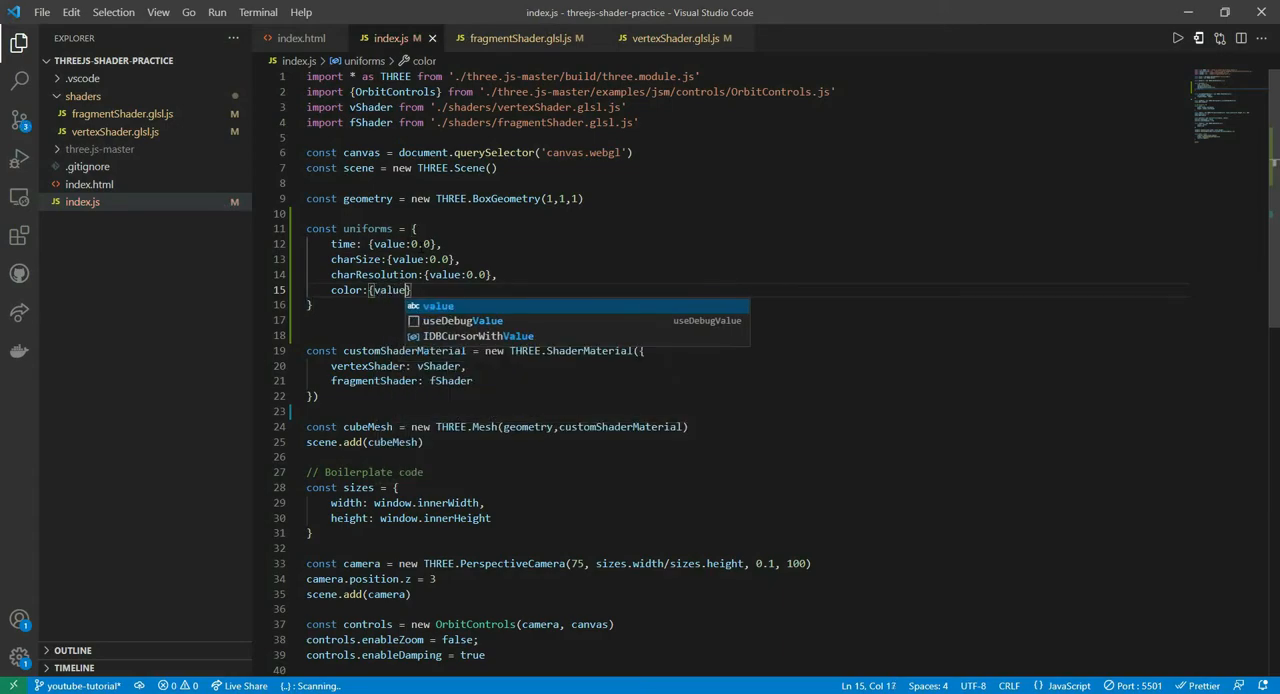
text(:0.0)
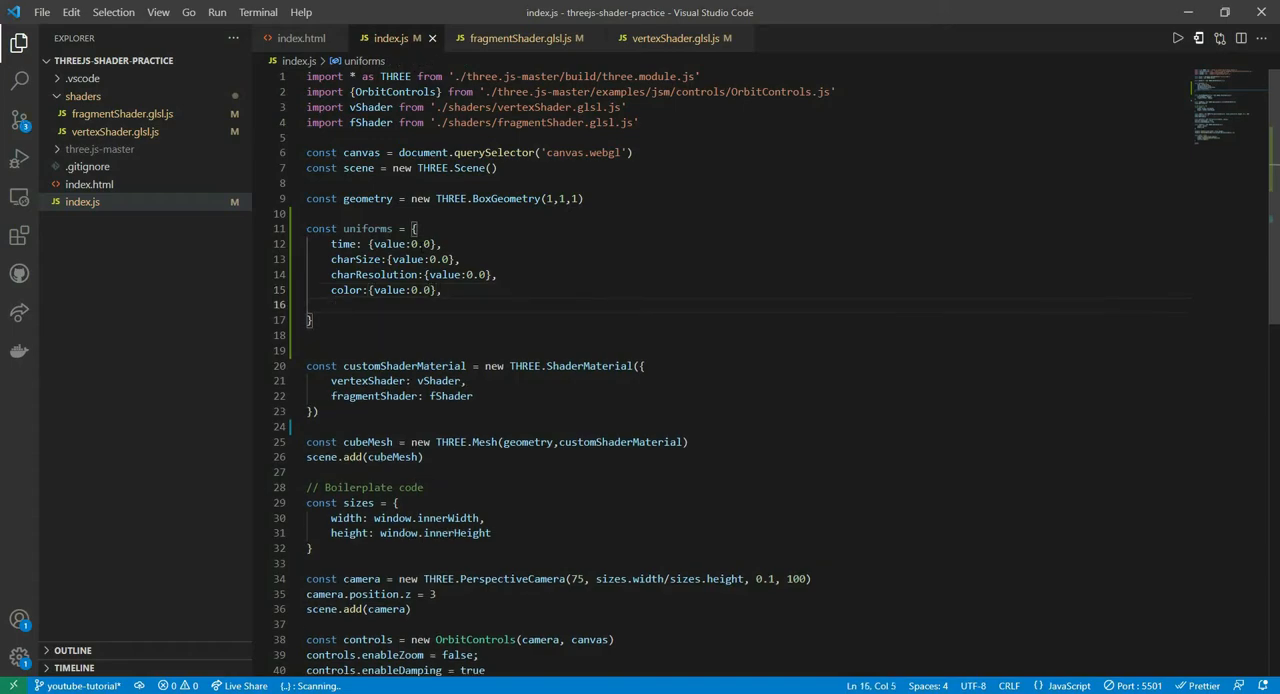
text(resolu)
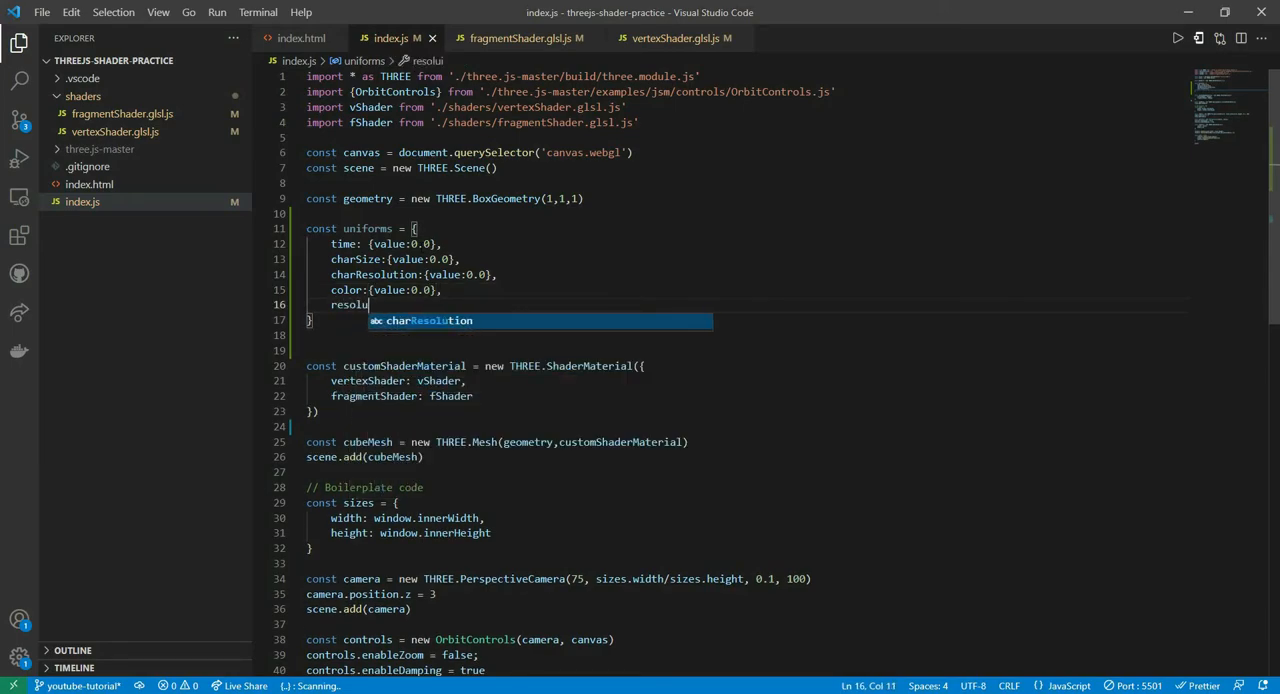
text(tion:{v)
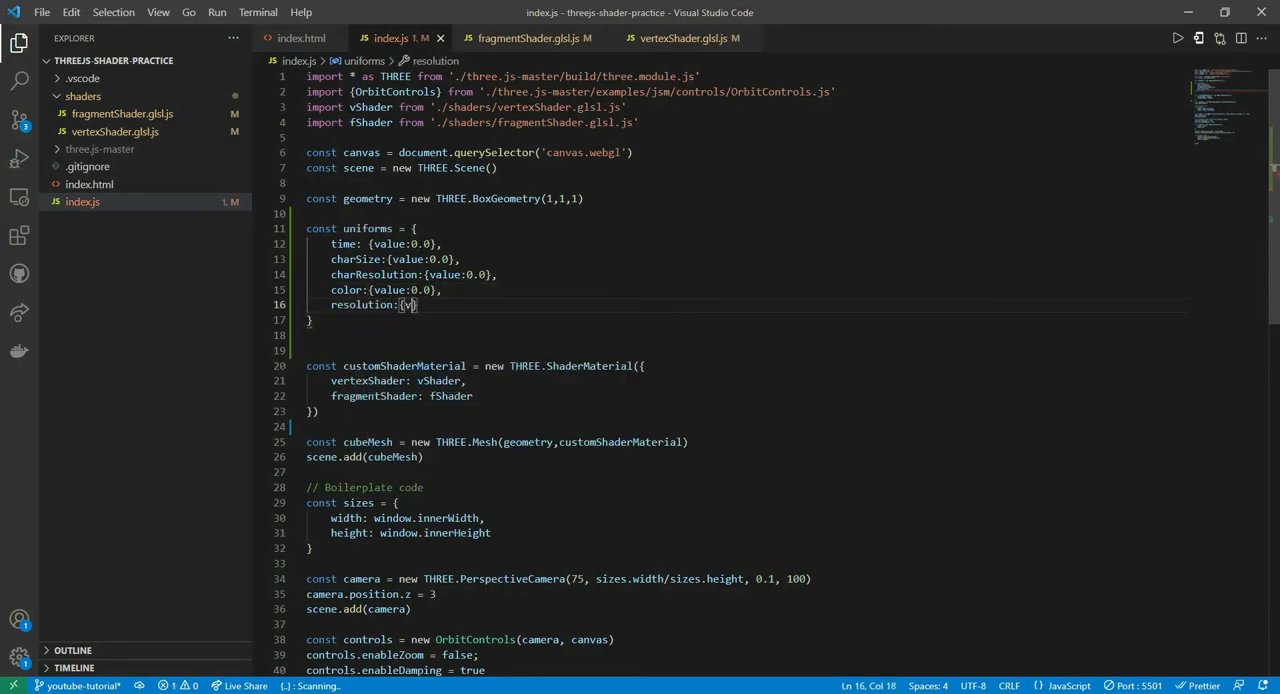
text(alue:)
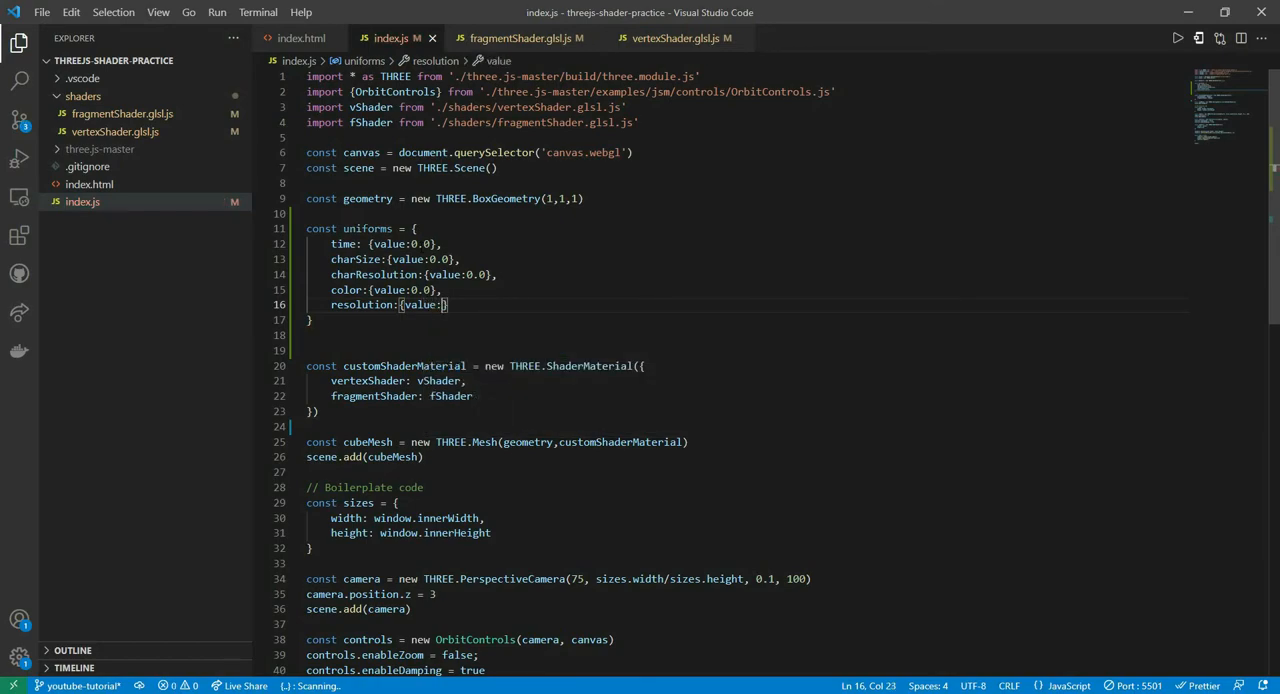
text(0.0)
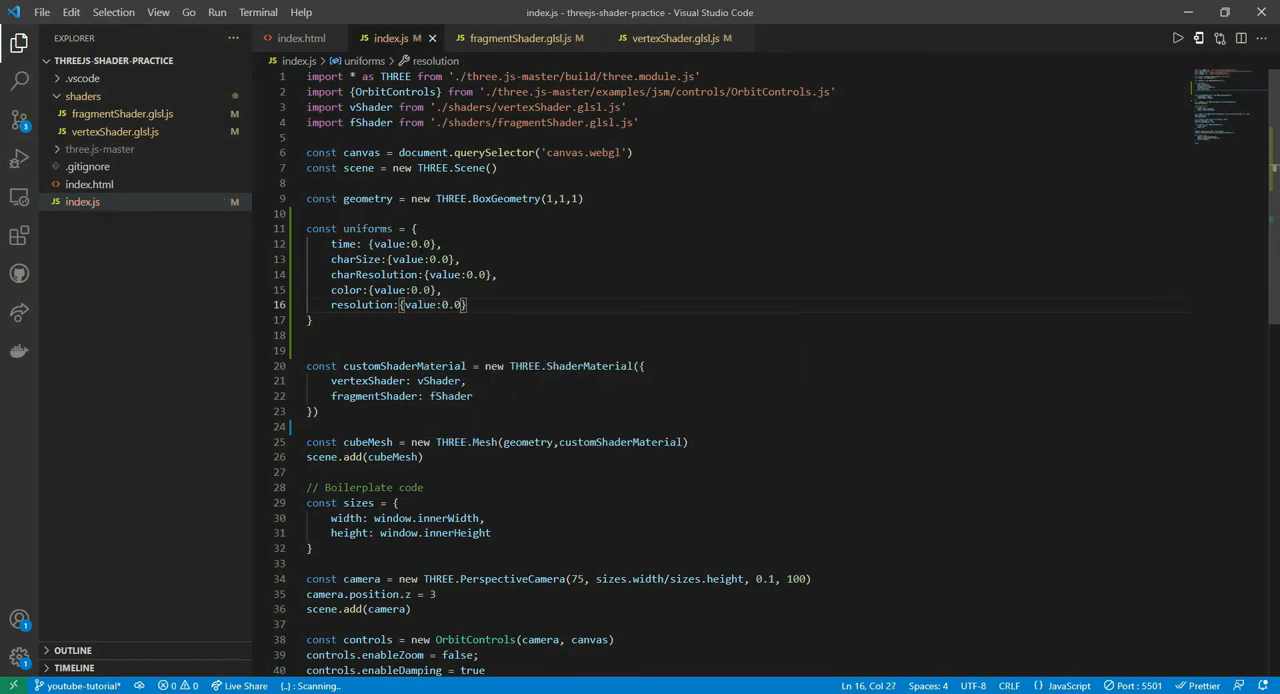
text(speed:{)
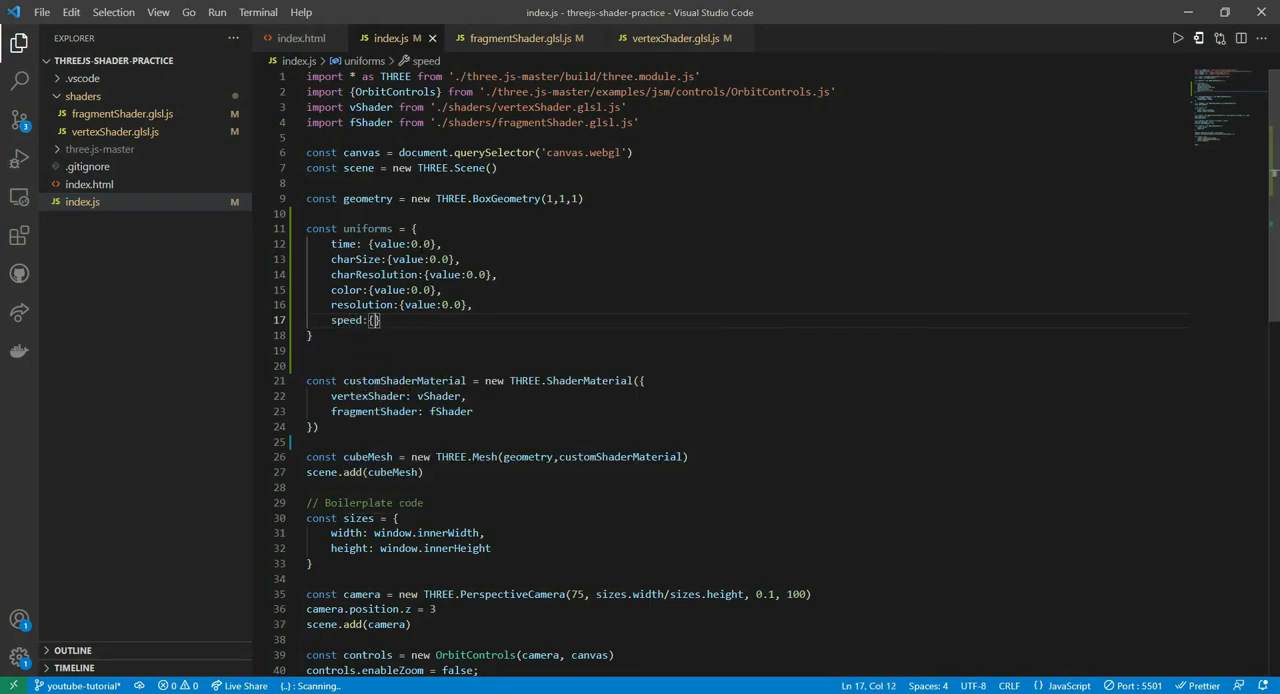
text(value:)
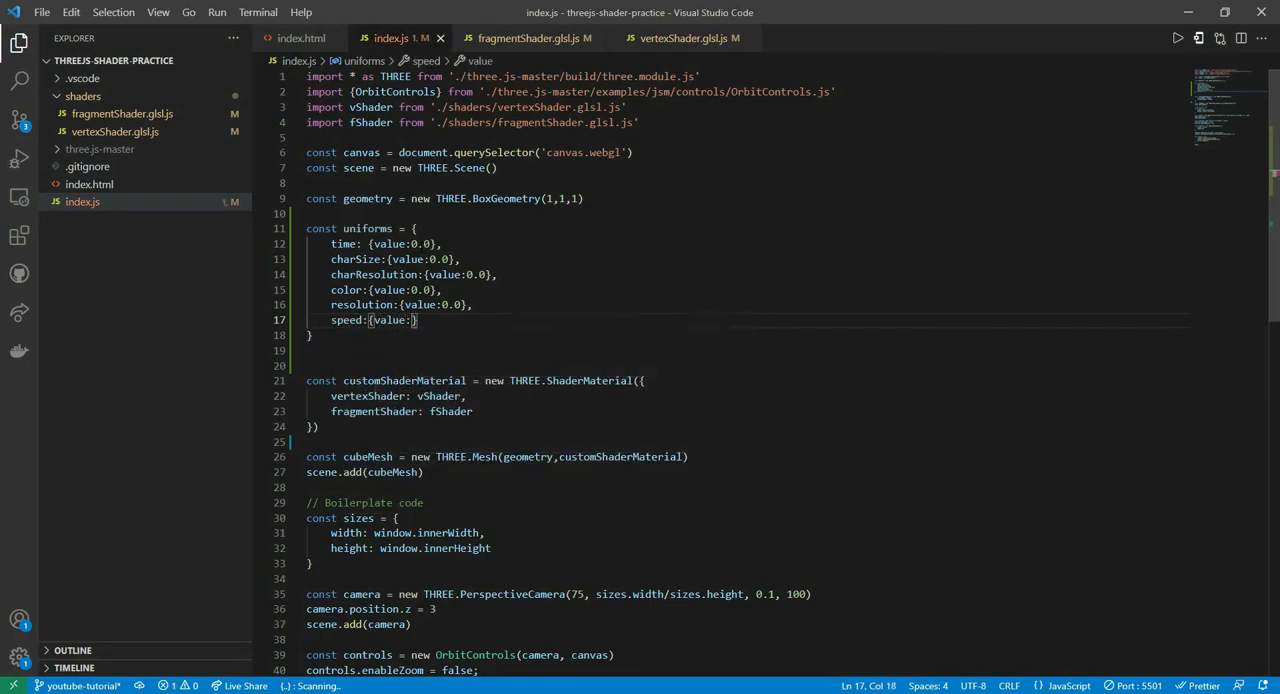
text(18.0)
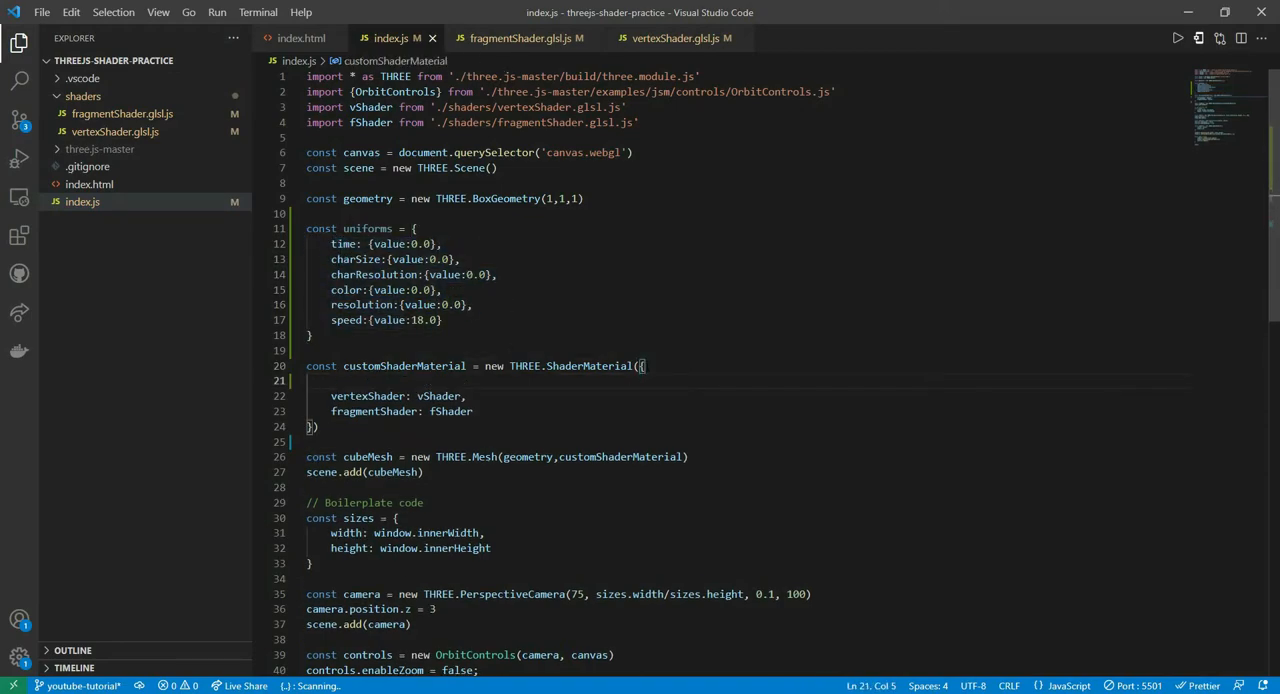
- Add uniforms to the THREE.ShaderMaterial options before vertexShader and fragmentShader
text(uniforms)
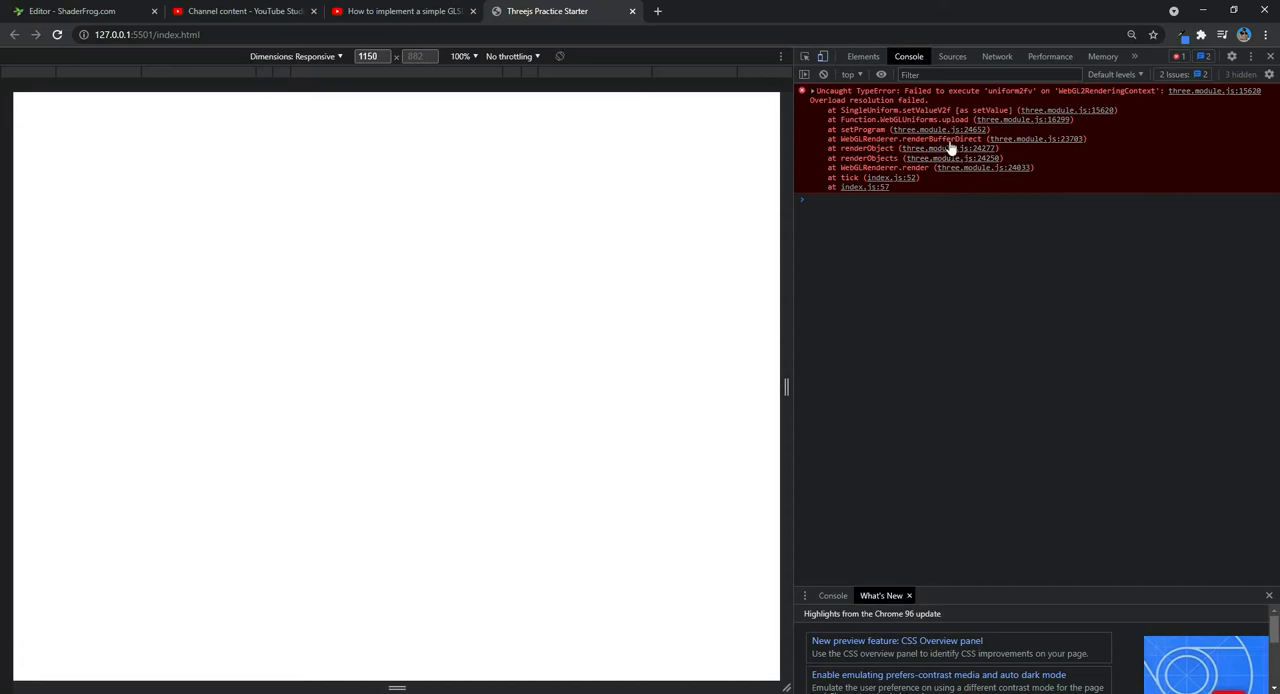
mouse_move(930, 356)
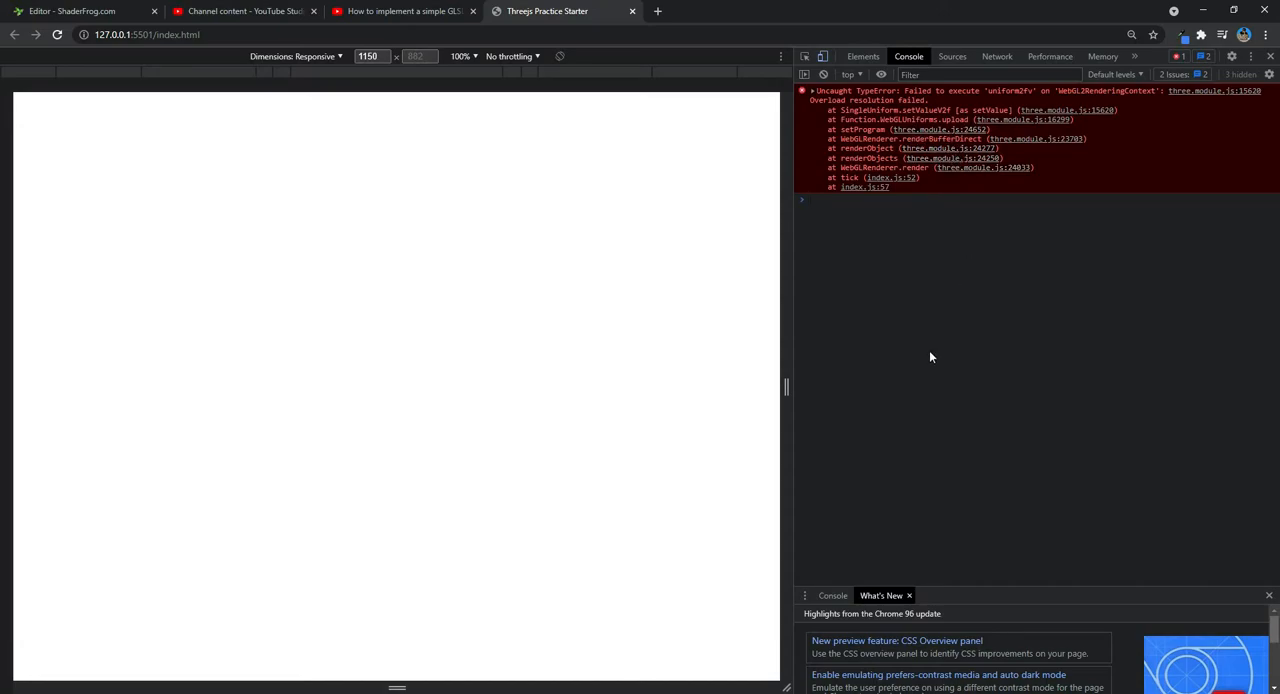
mouse_move(800, 280)
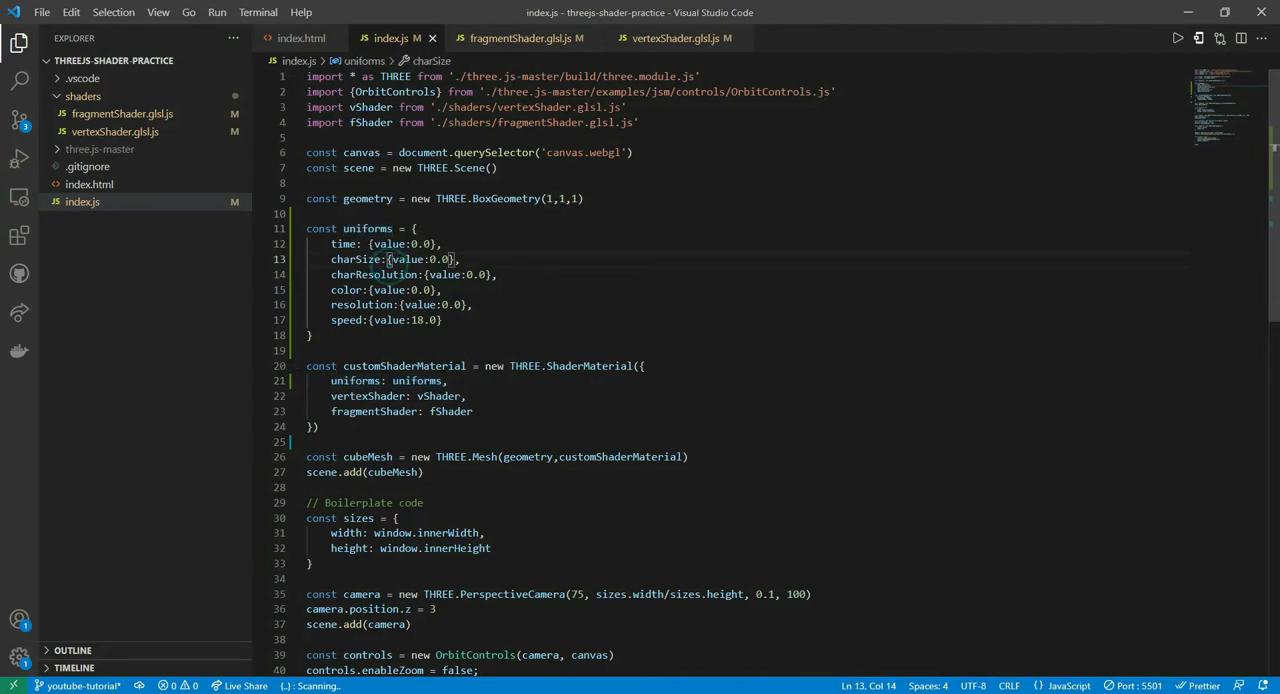
- Compare the index.js uniforms body with the fragment shader's declarations, starting from the time uniform
drag(332, 244, 444, 320)
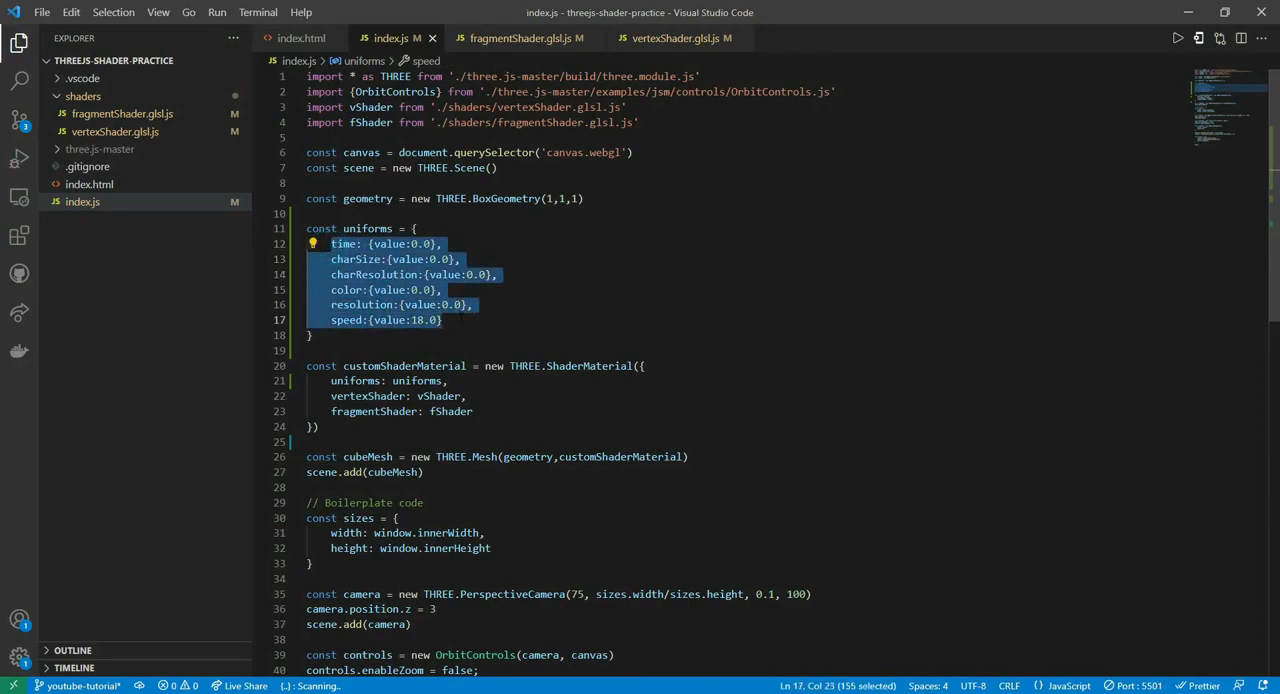
click(462, 320)
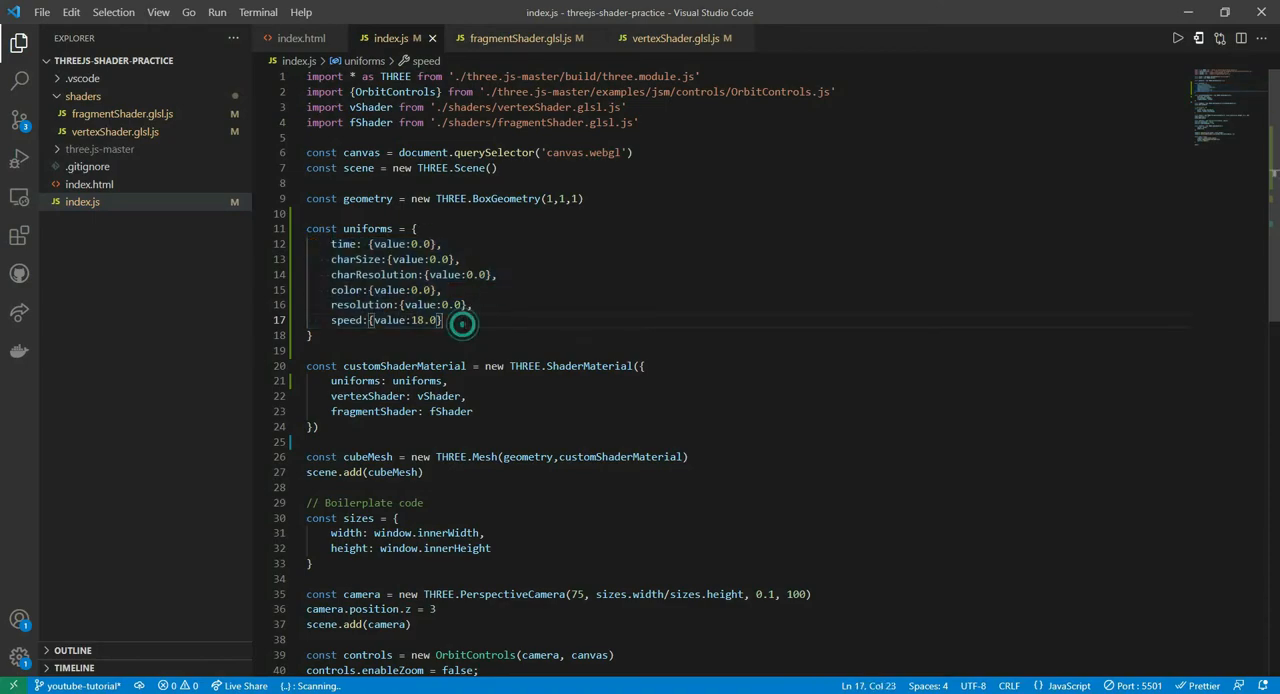
click(460, 324)
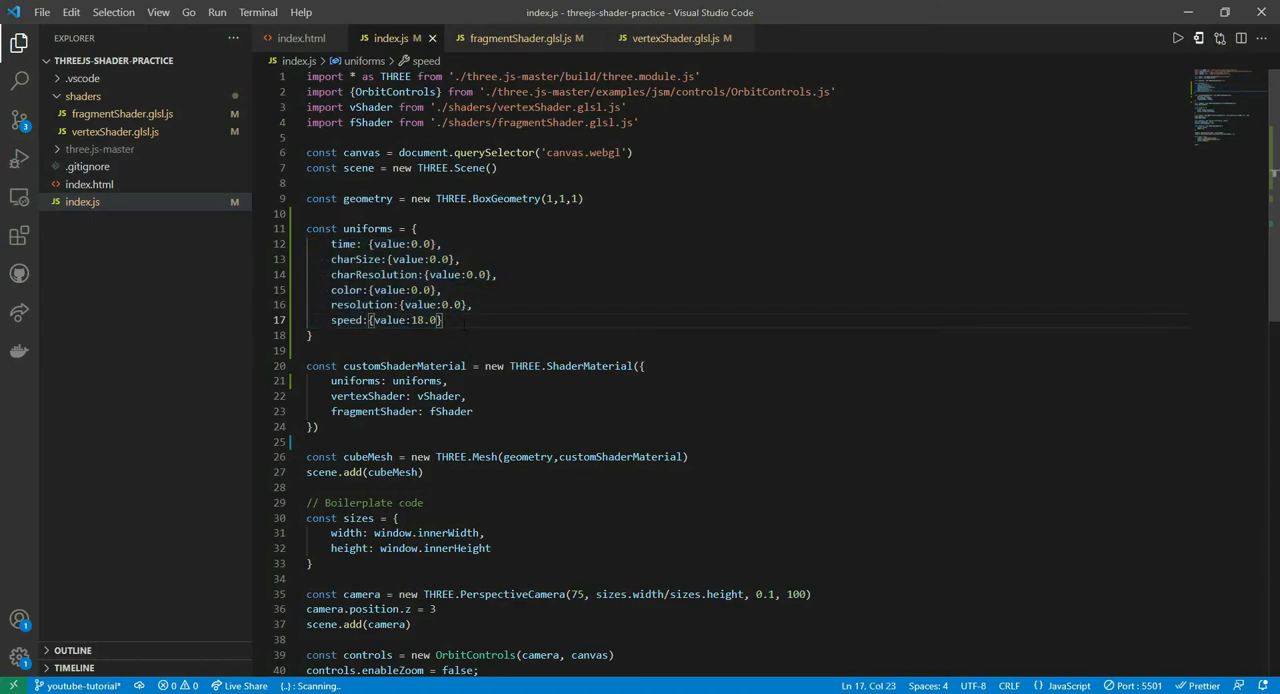
click(520, 38)
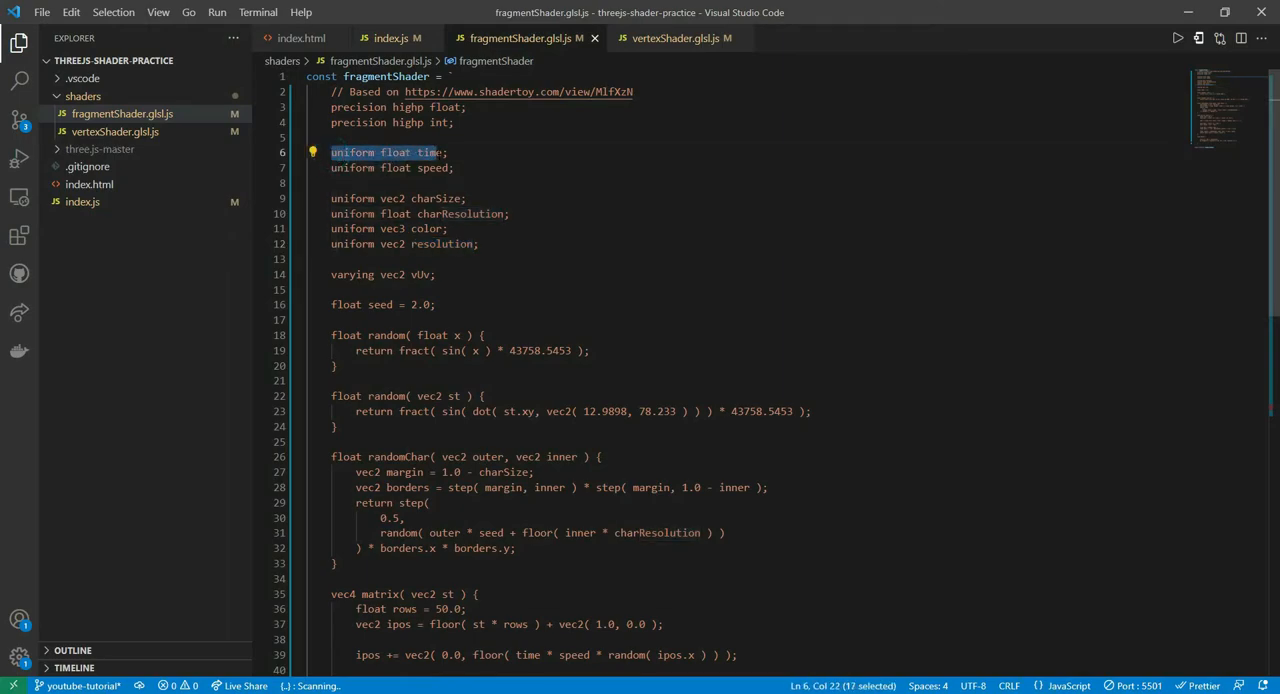
double_click(394, 152)
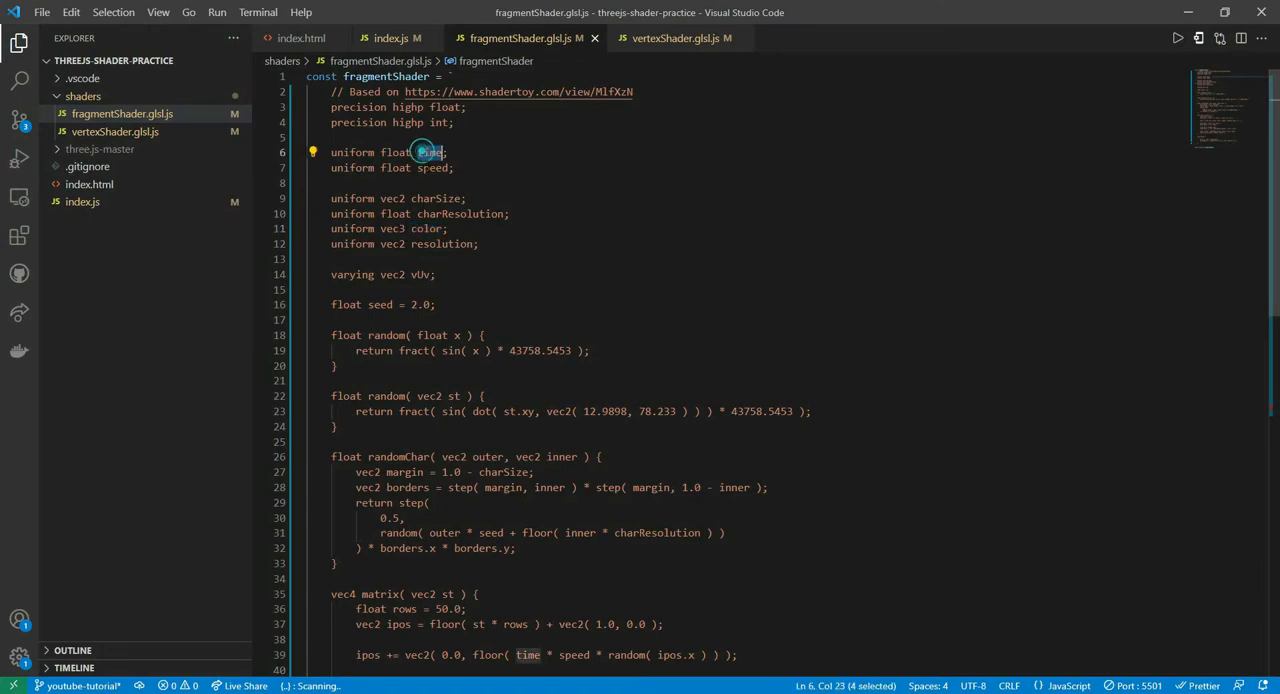
click(390, 38)
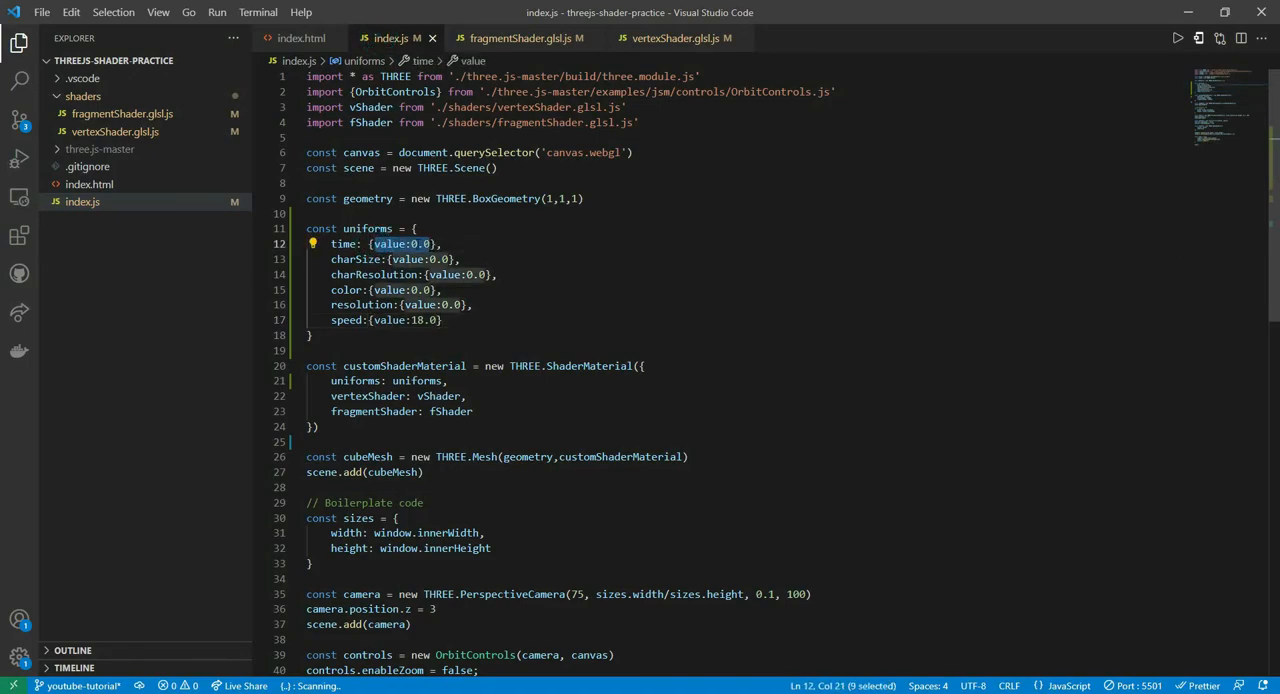
mouse_move(472, 48)
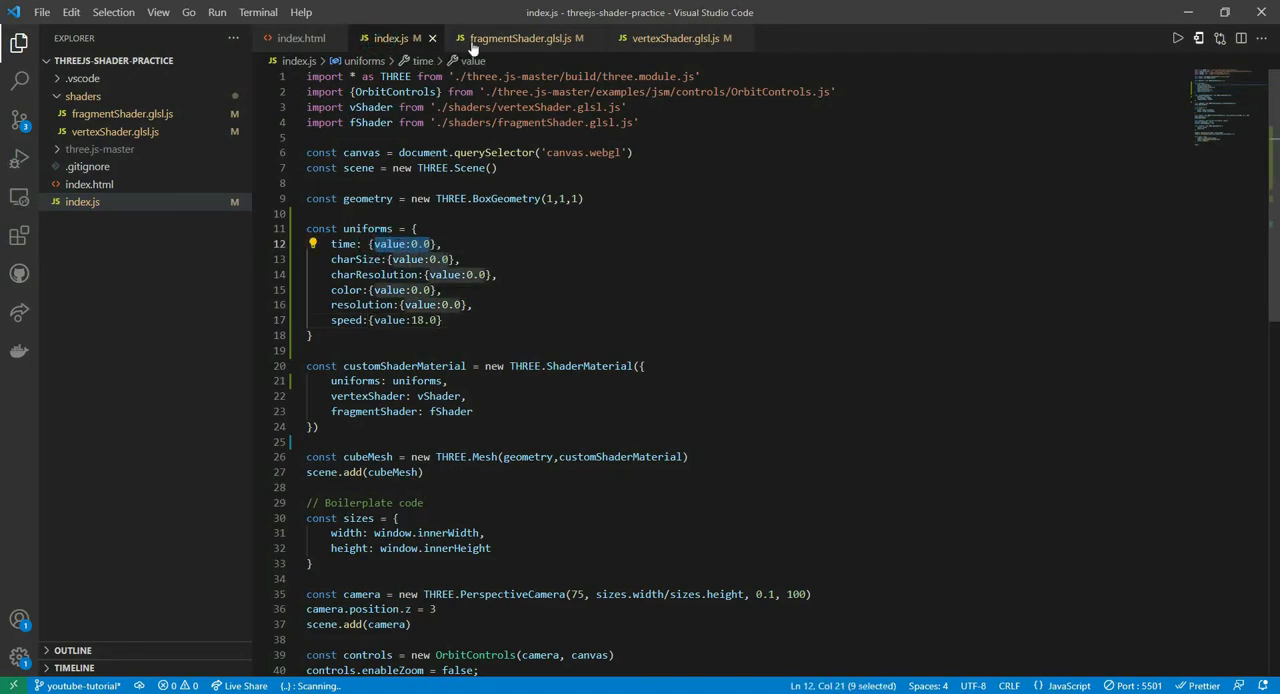
click(524, 38)
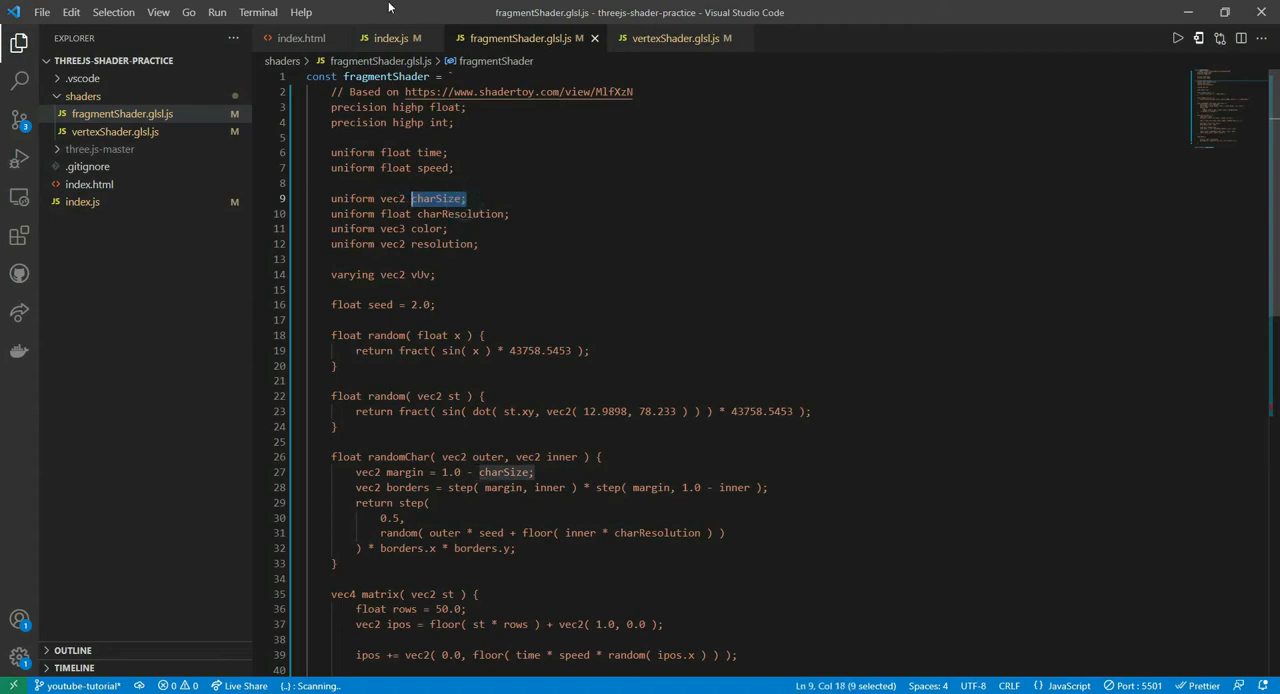
- Insert speed: {value:18.0} right after time in index.js, verifying its type in the shader
click(390, 38)
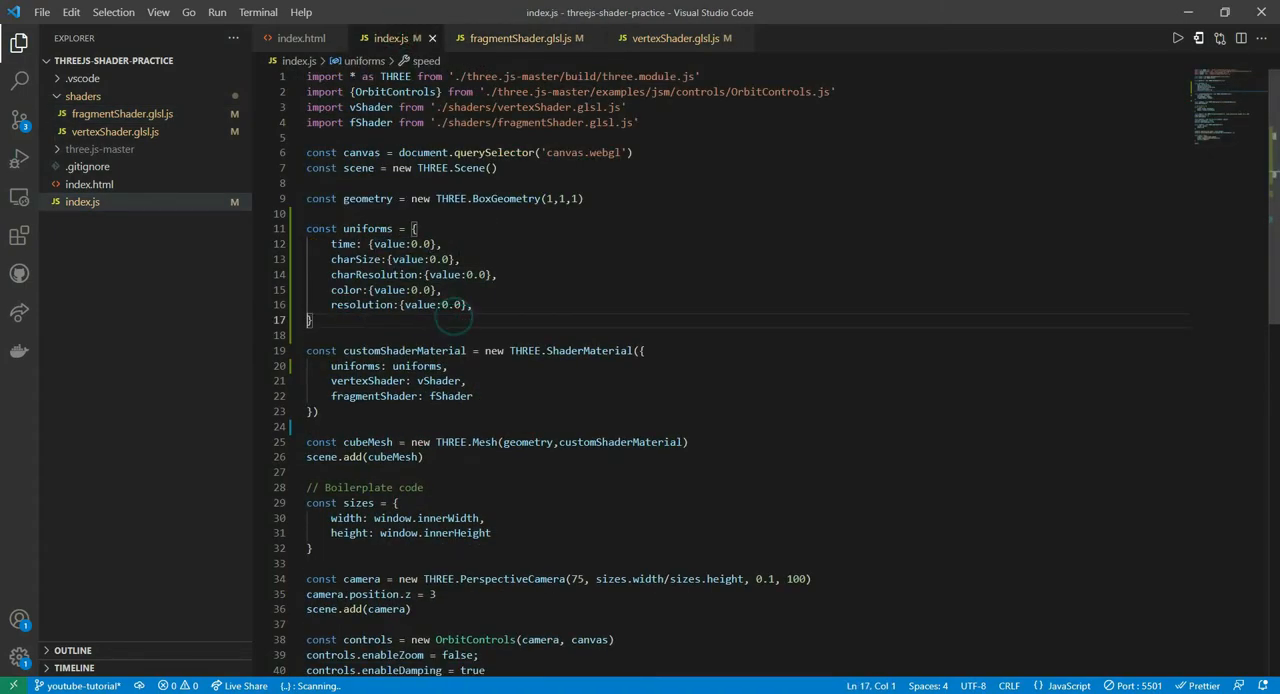
text(speed: {value:18.0},)
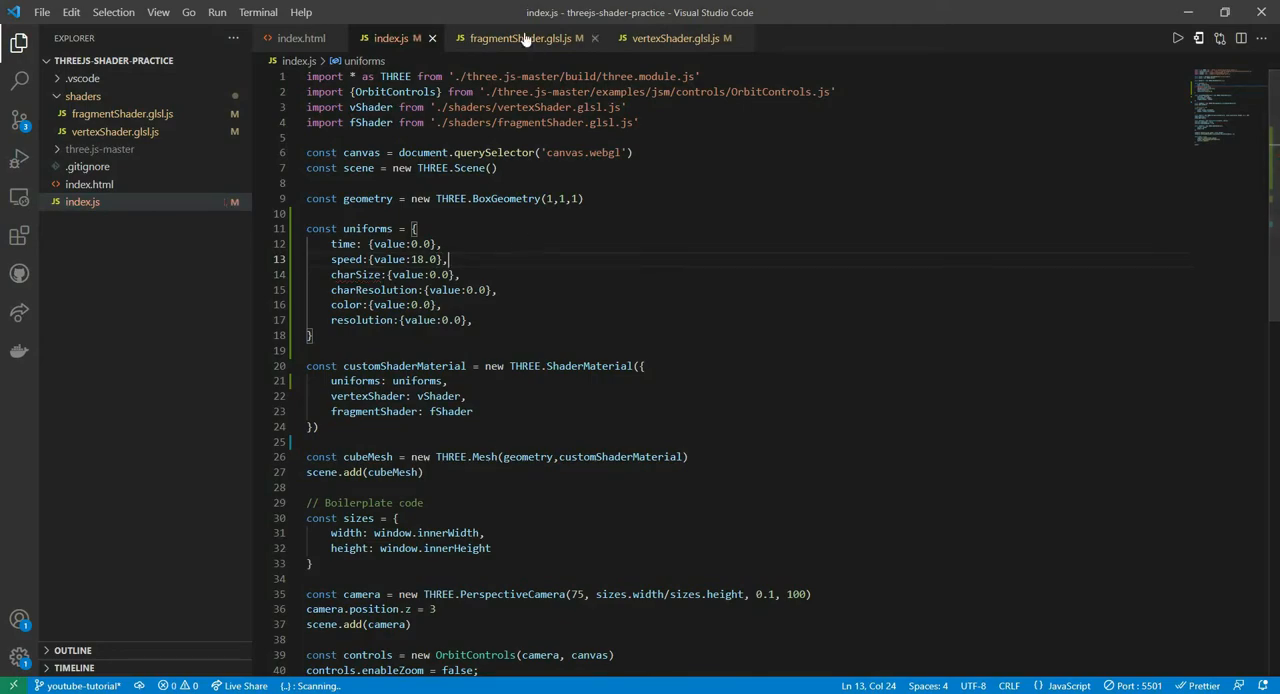
click(520, 38)
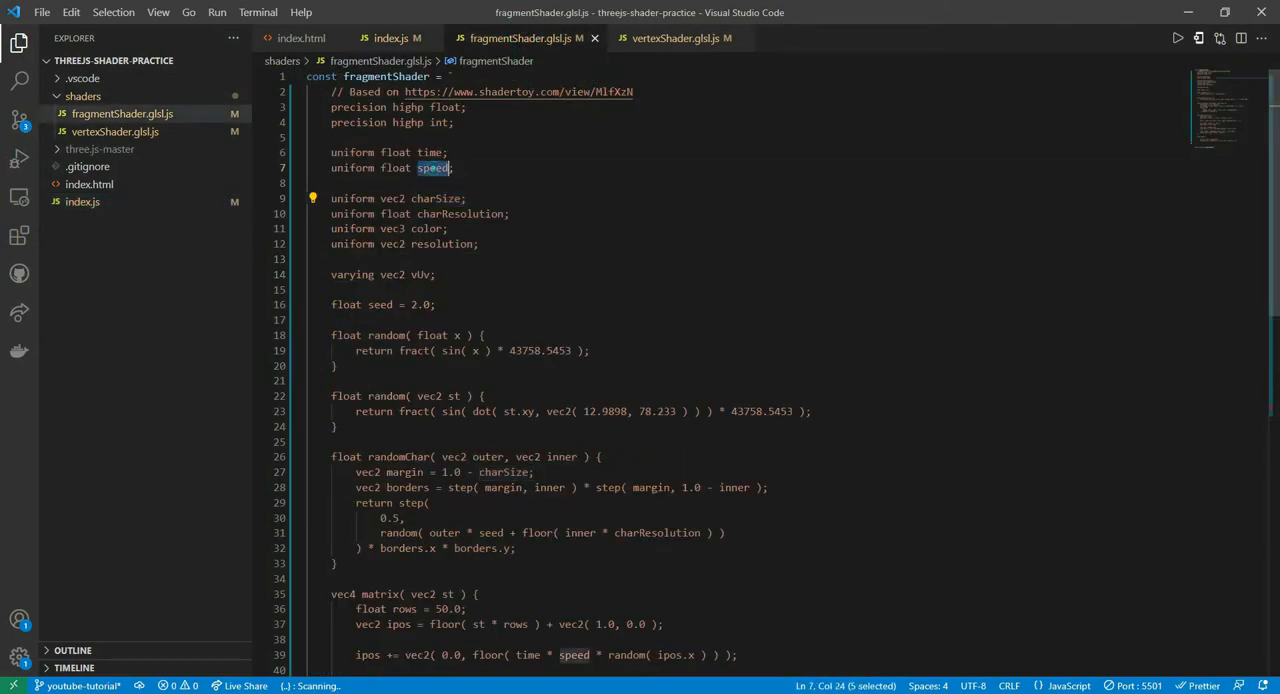
double_click(396, 168)
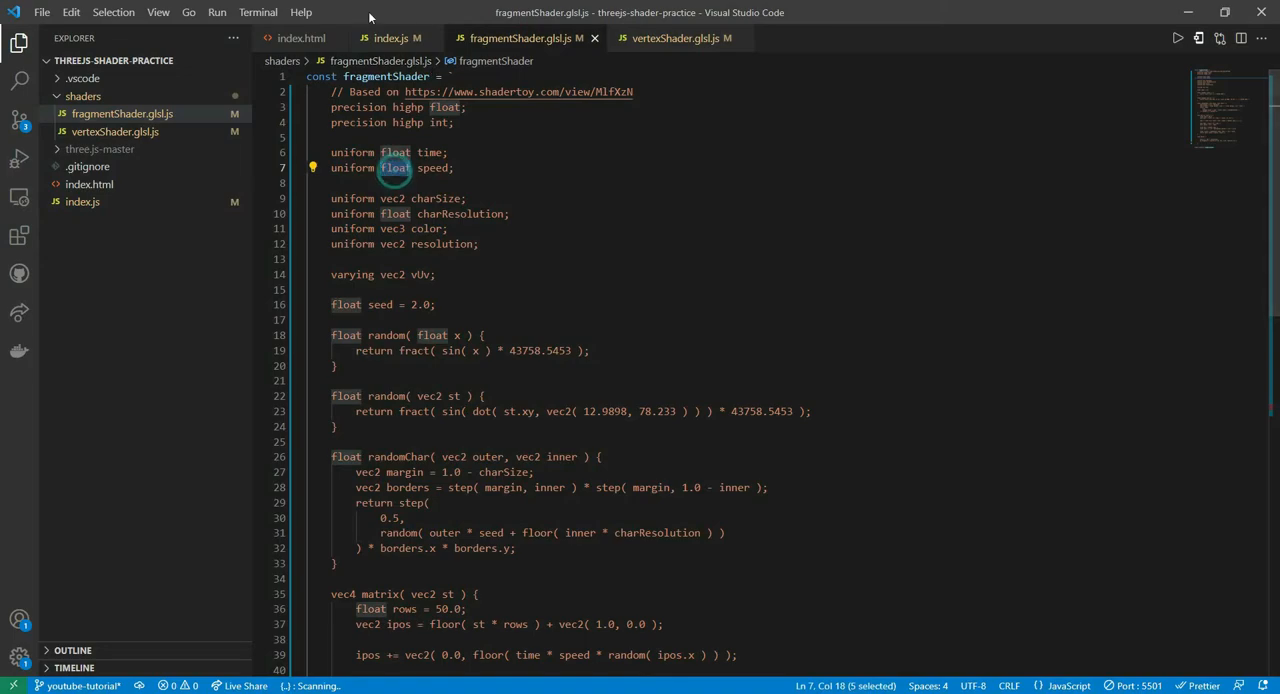
click(390, 38)
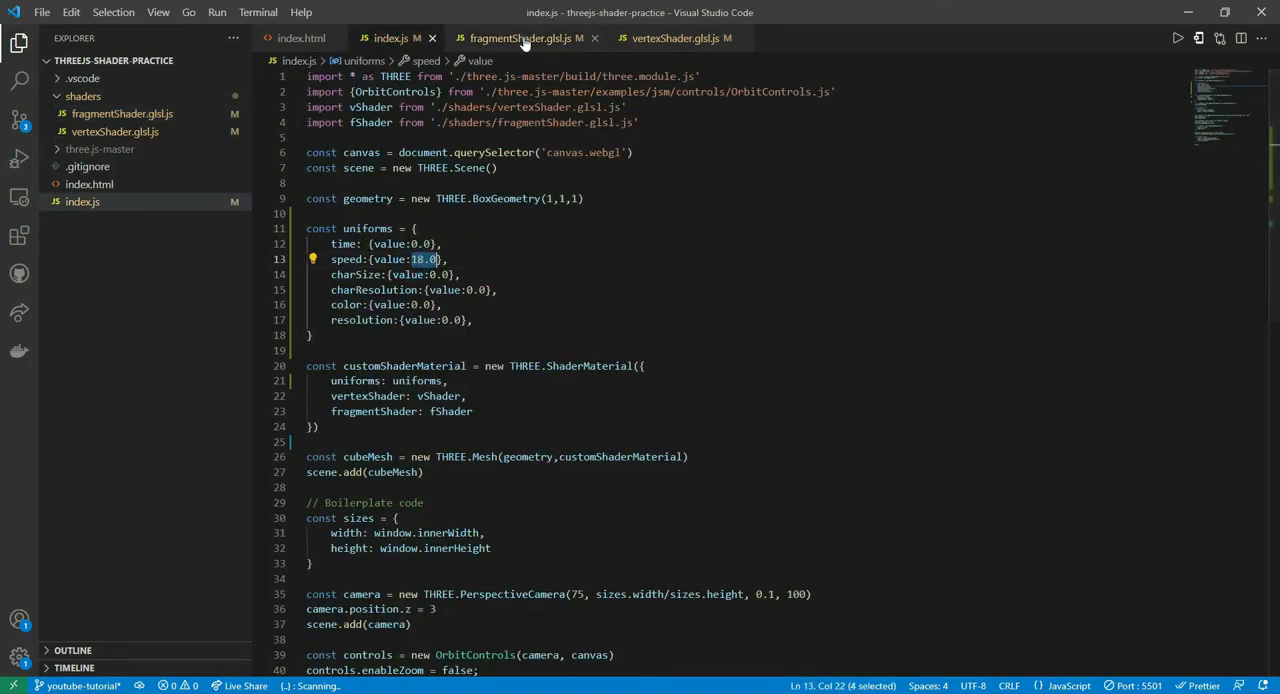
click(390, 38)
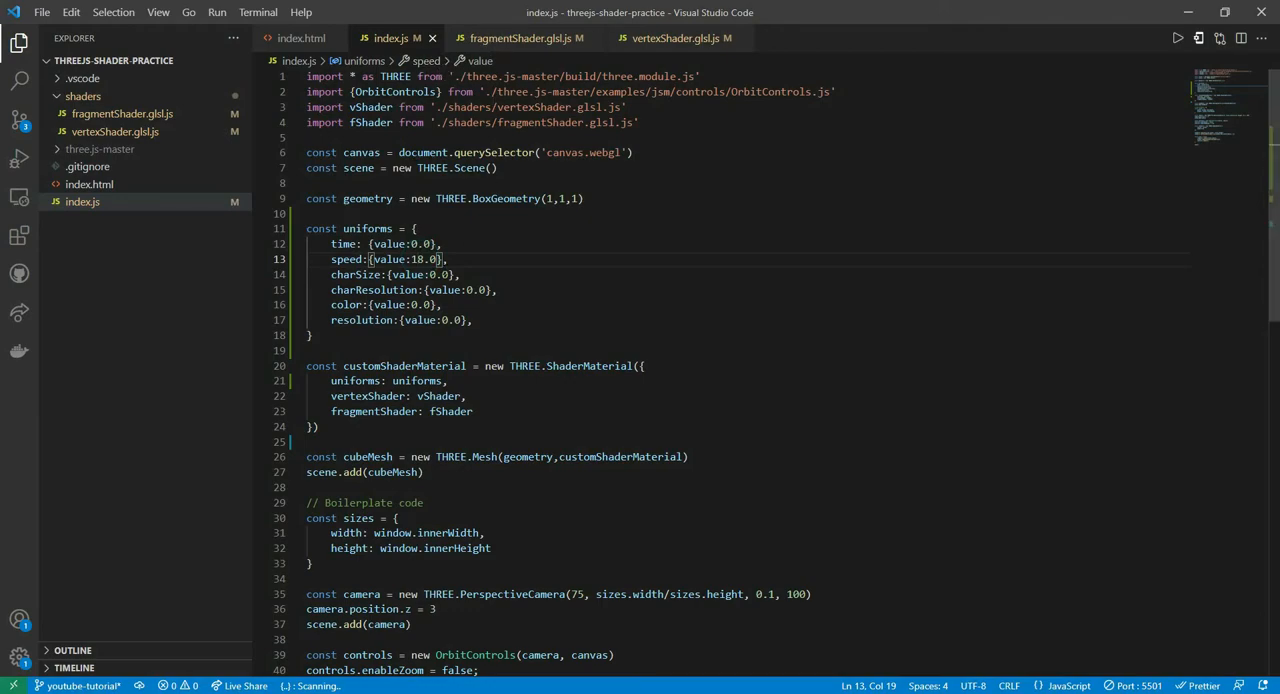
mouse_move(520, 38)
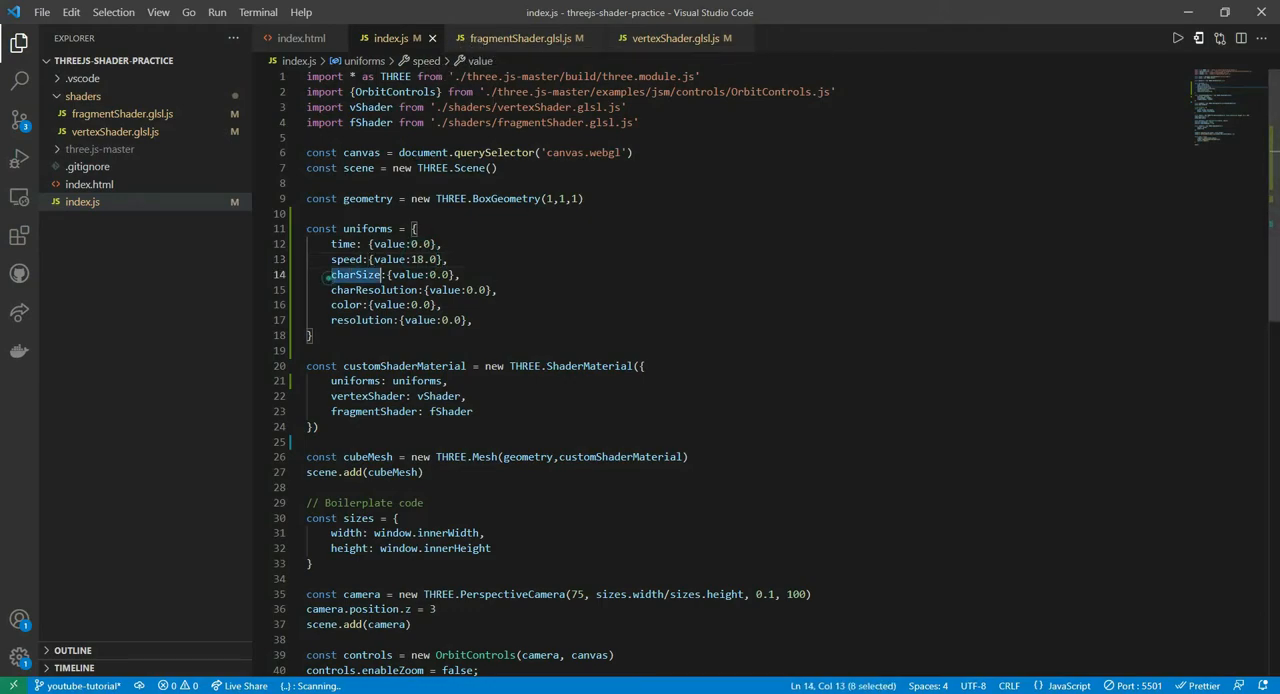
- Change charSize to {value:{x:2.0, y:1.5}} after confirming it is a vec2 in the shader
click(520, 38)
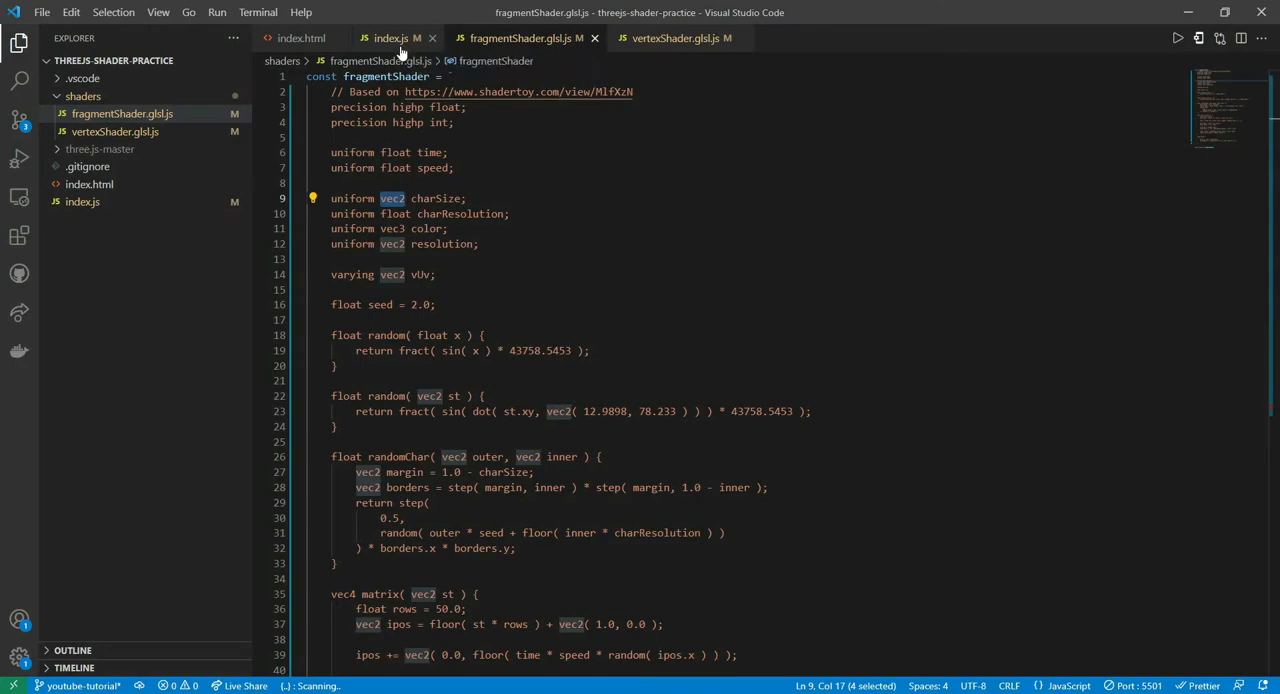
click(388, 38)
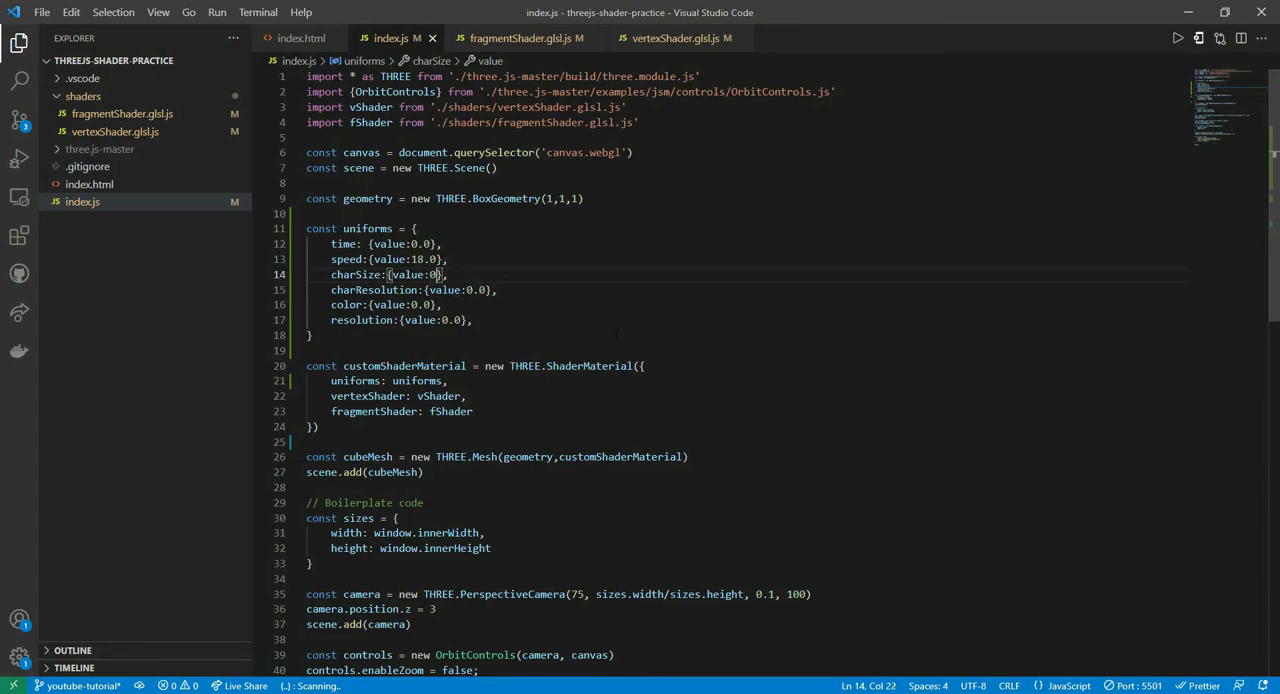
text({)
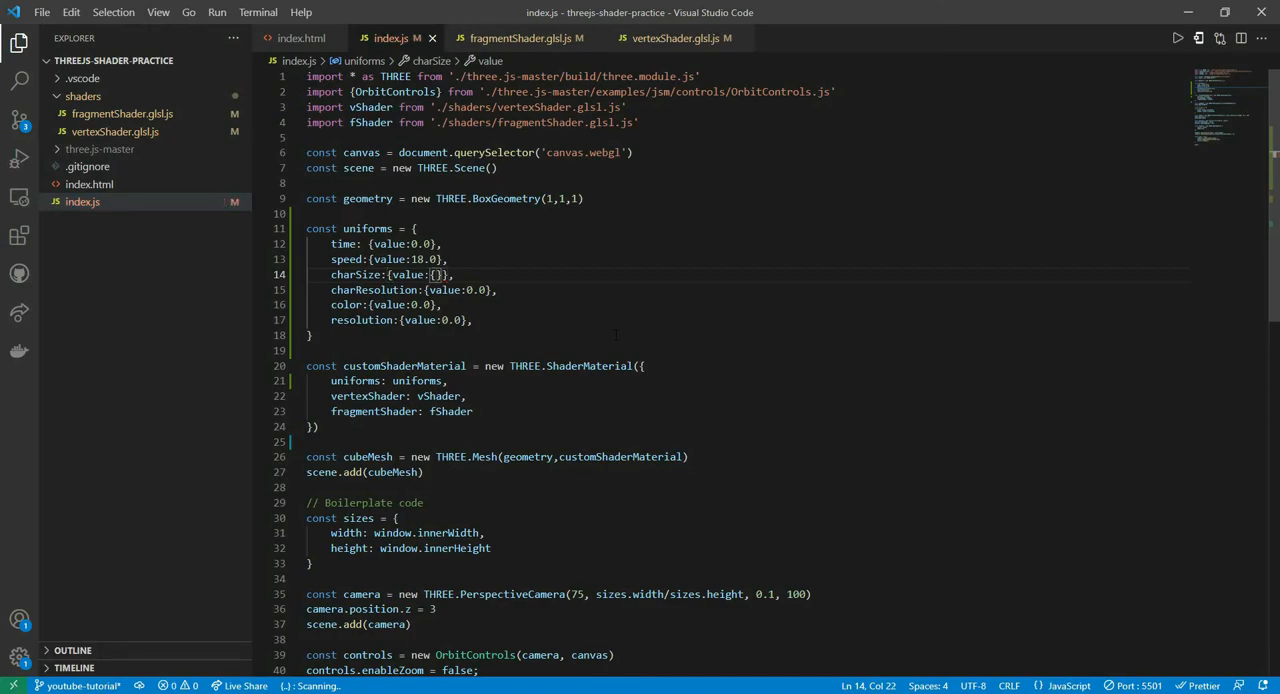
text(x:2.0, y:1.5)
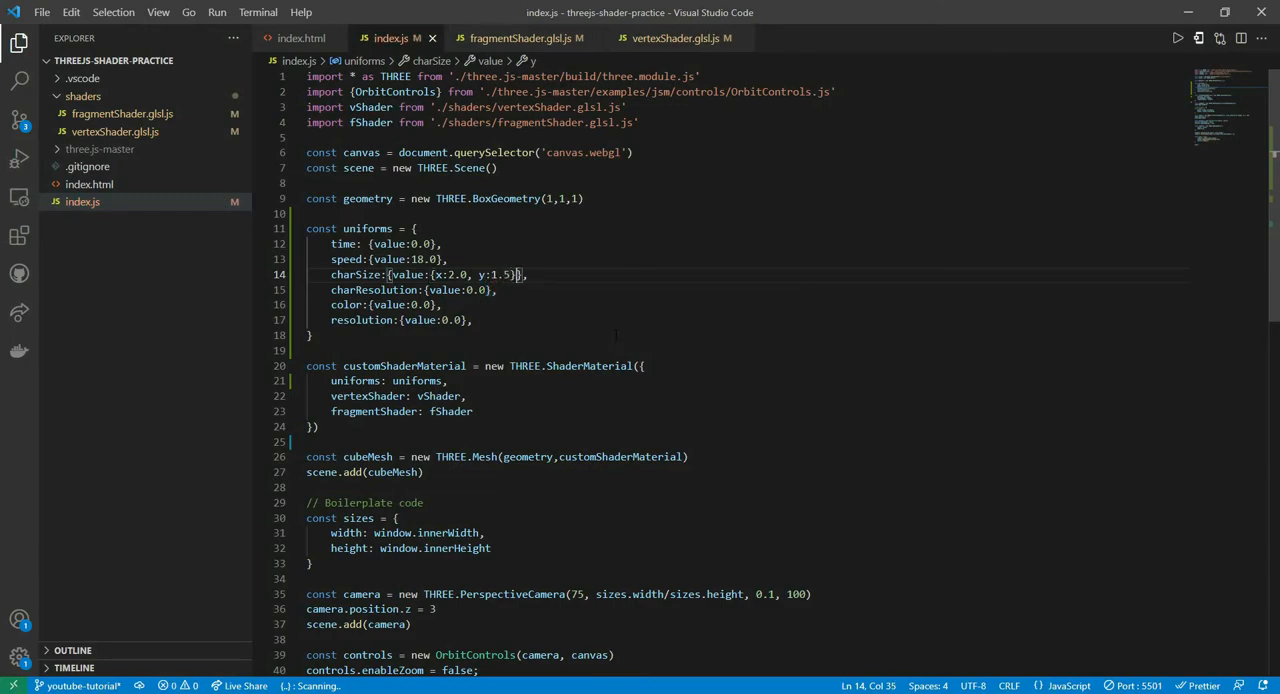
key(Backspace)
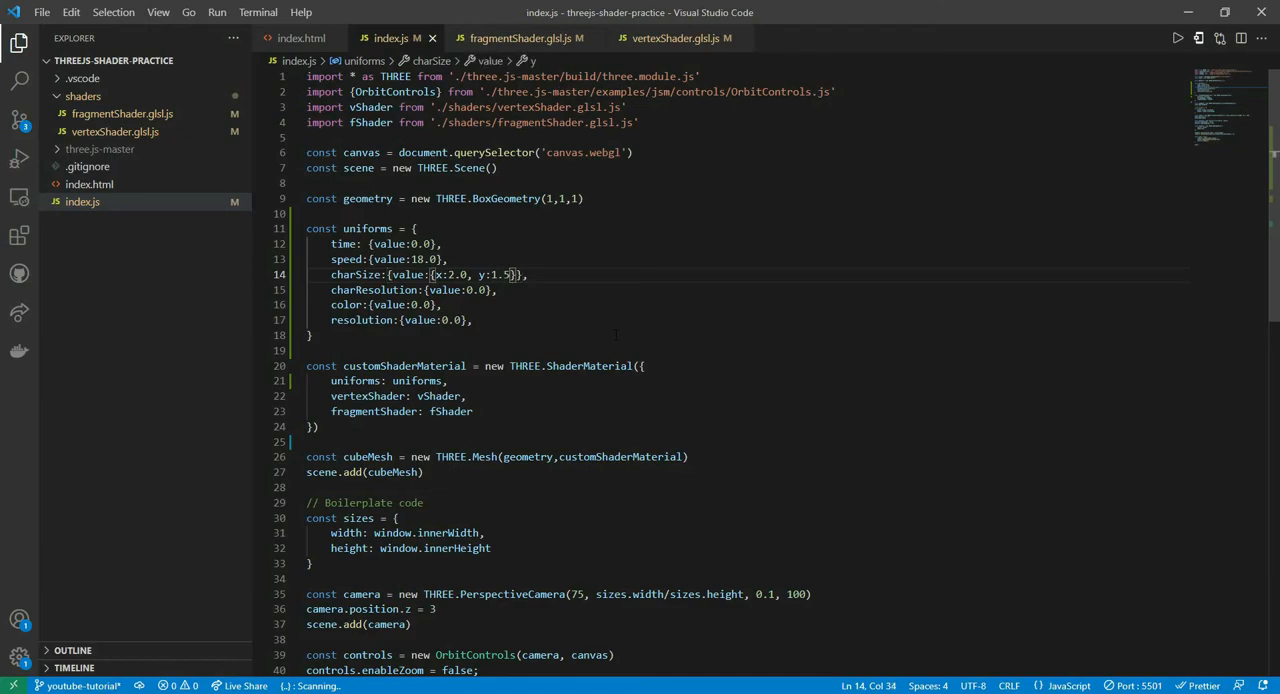
click(524, 38)
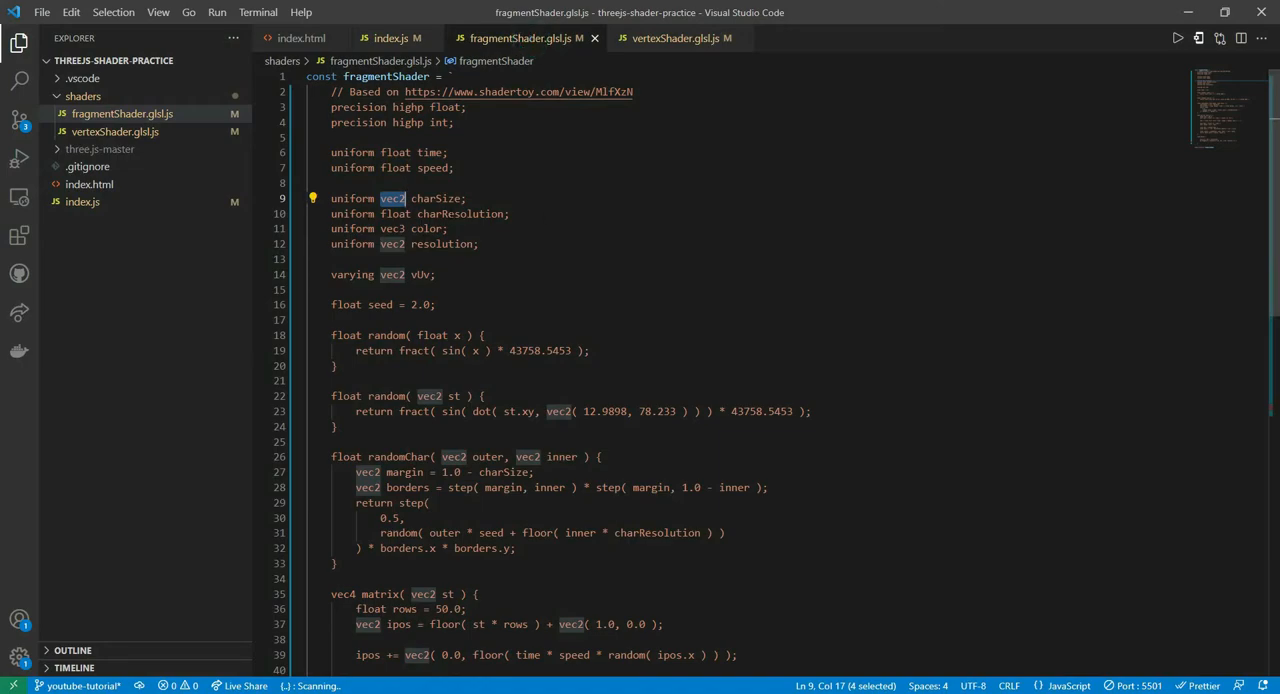
click(388, 38)
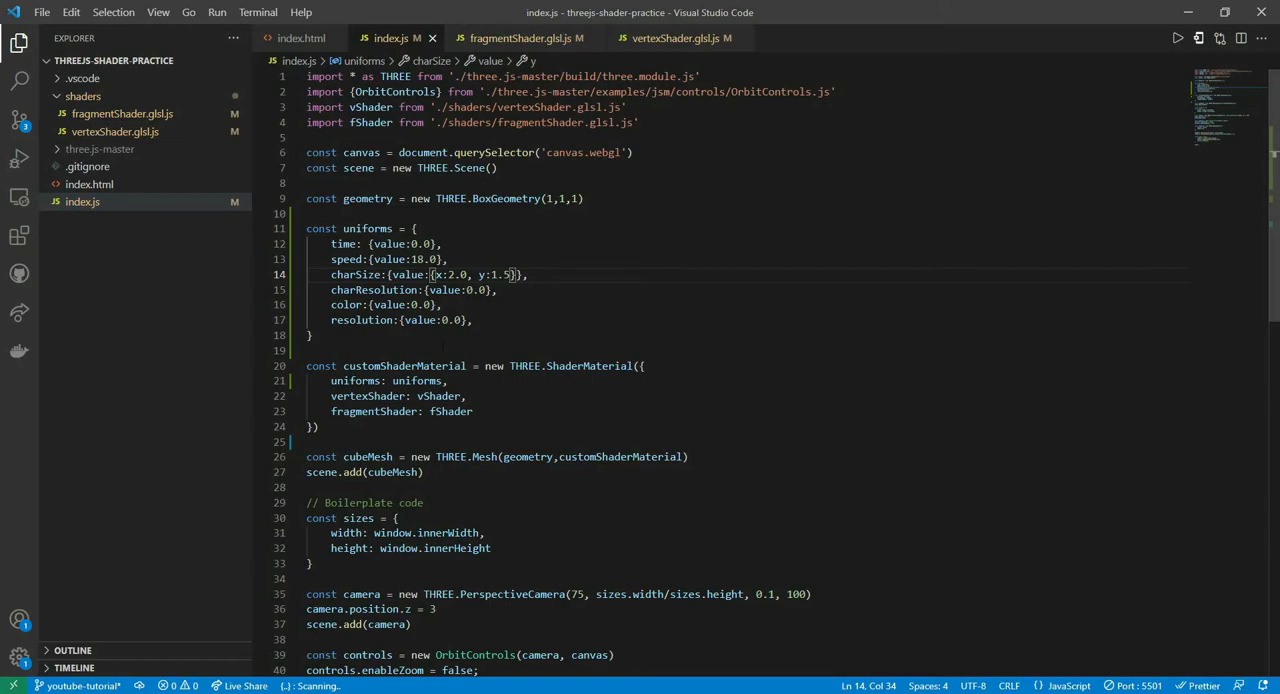
- Set the color uniform's value to new THREE.Color('green') in index.js
click(520, 38)
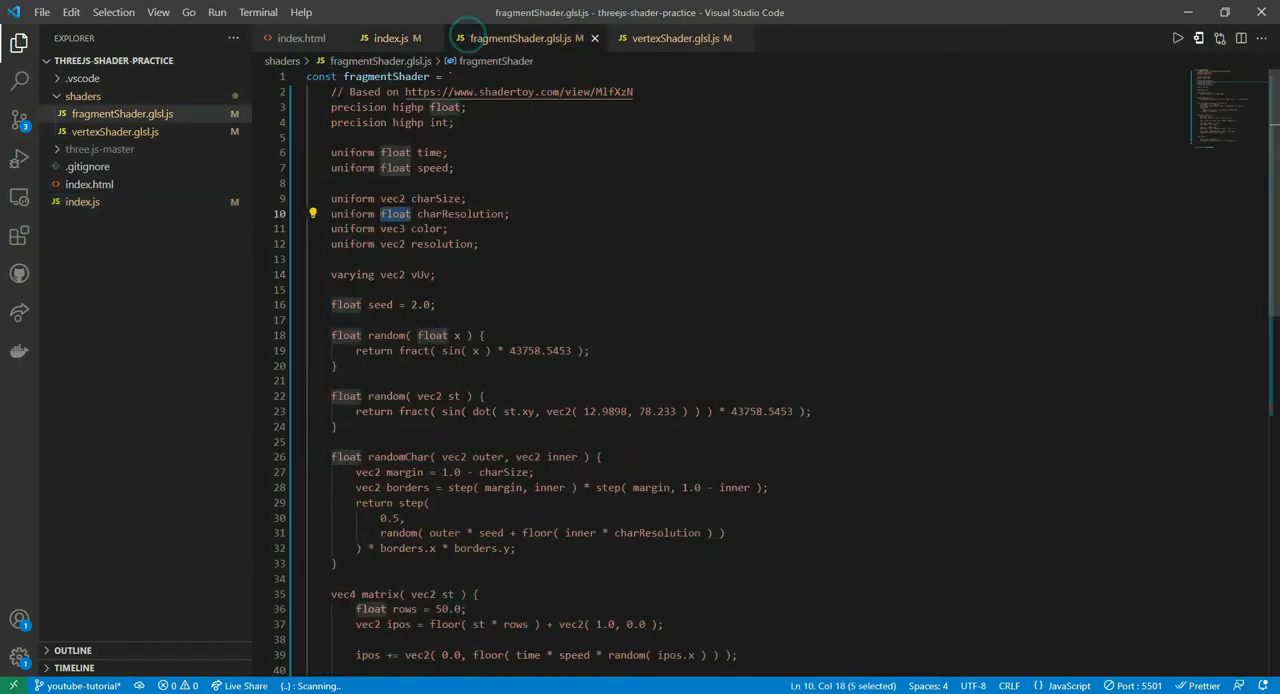
click(390, 38)
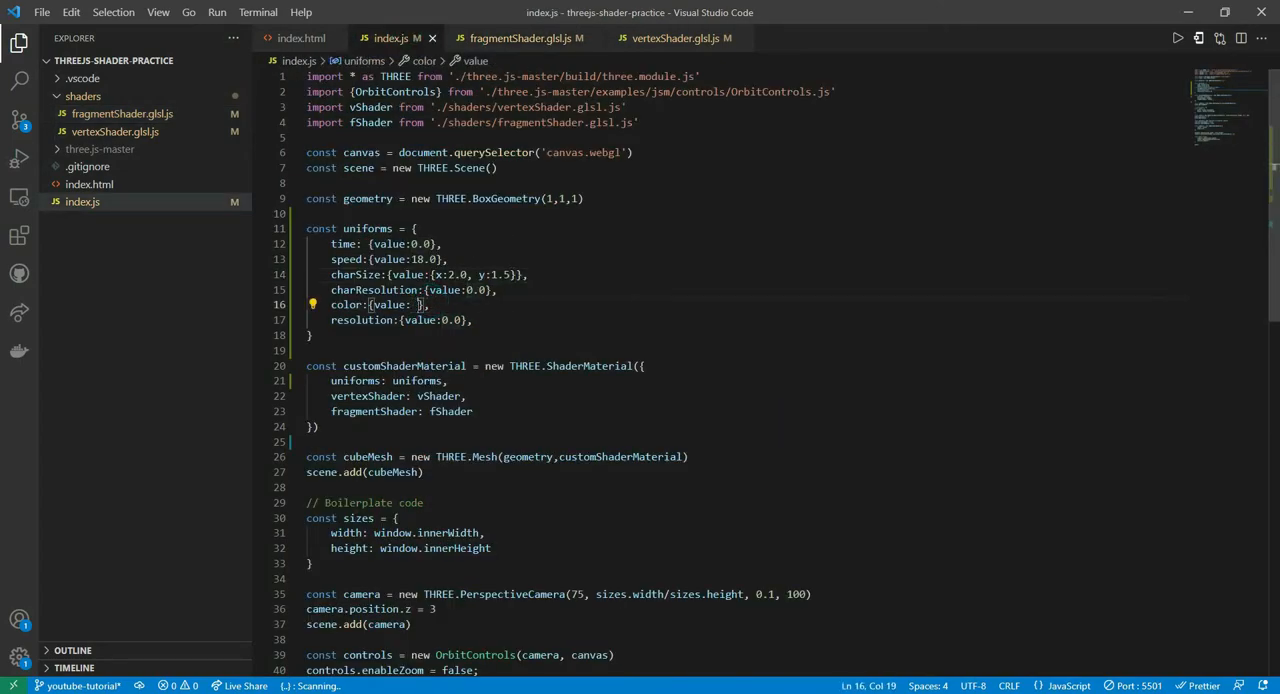
text(new THREE)
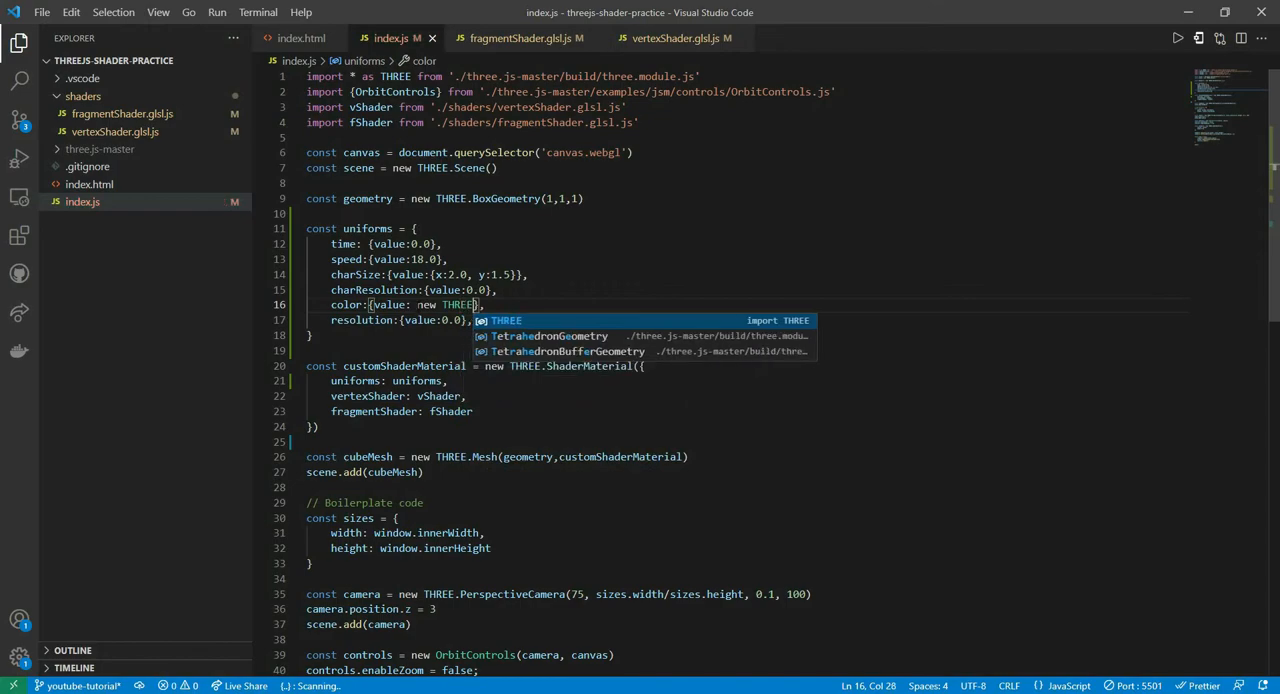
text(.Color())
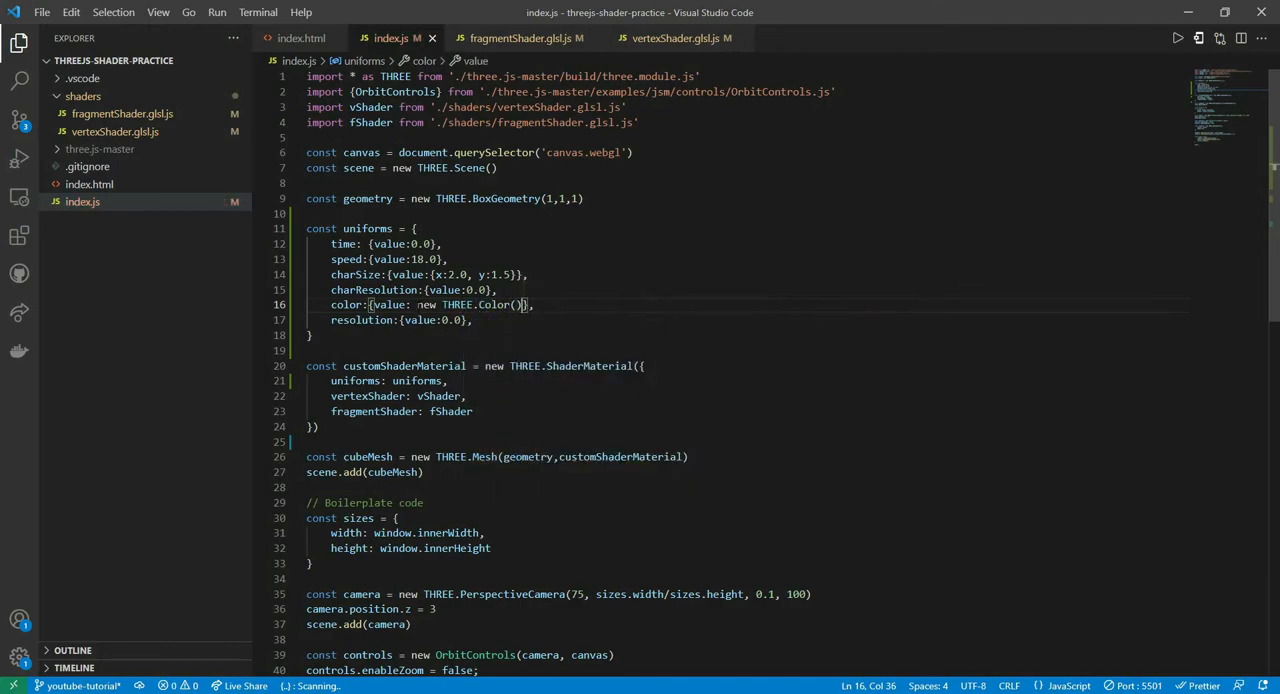
text('green')
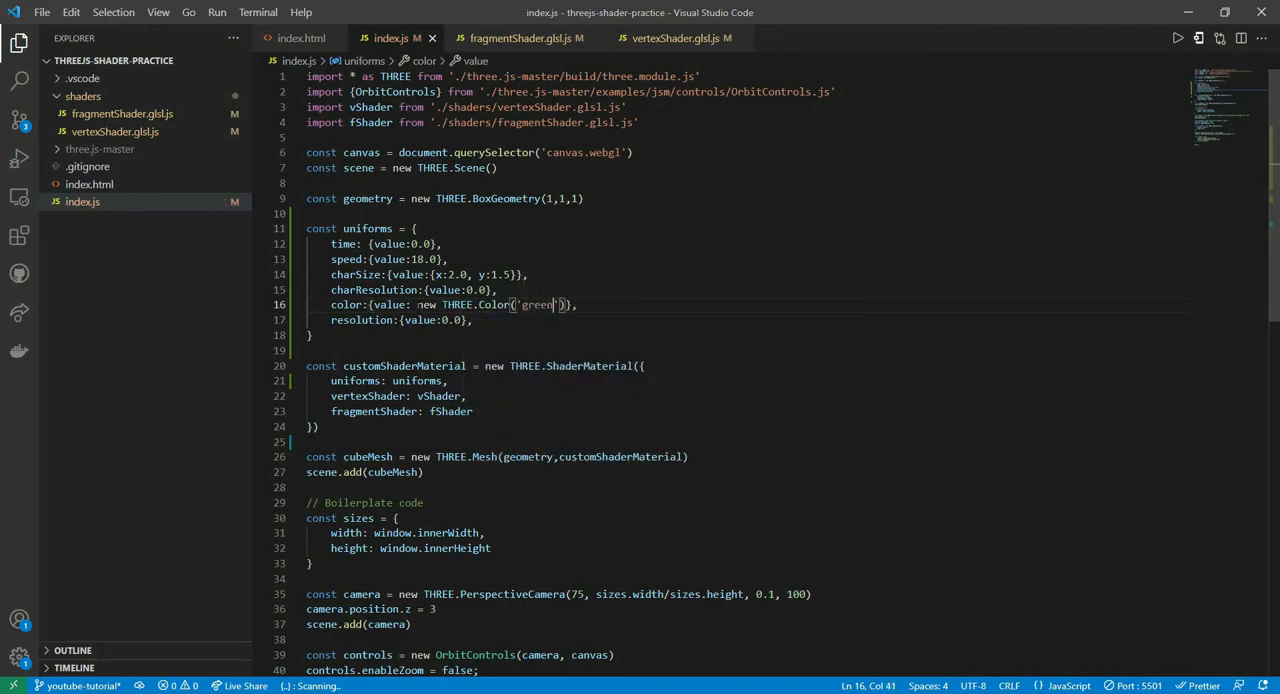
- Select the green Color expression and bring up the three.js Color documentation
double_click(536, 304)
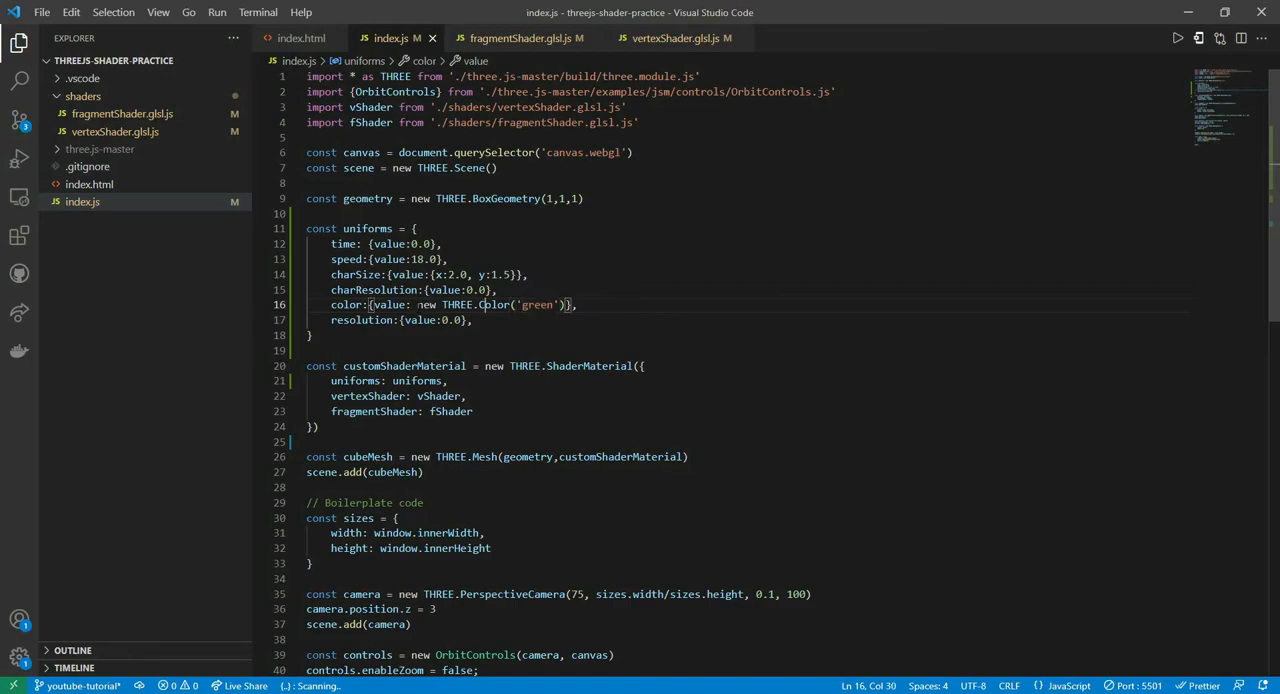
double_click(494, 304)
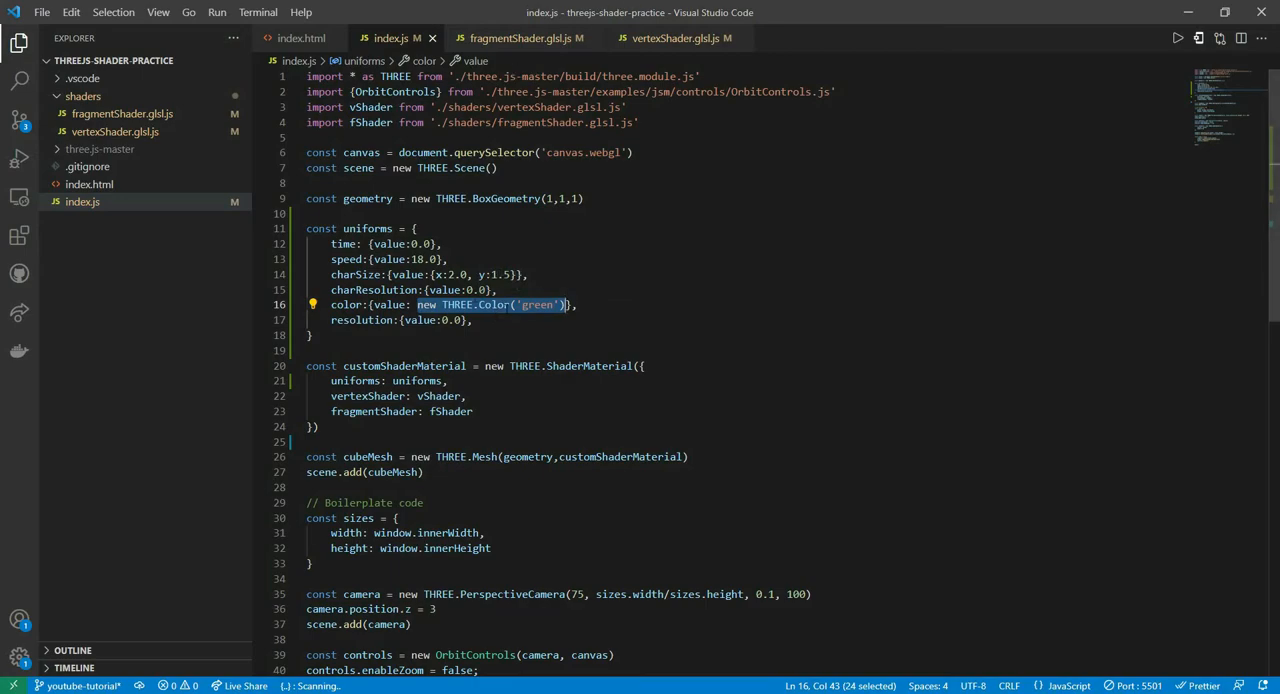
click(700, 12)
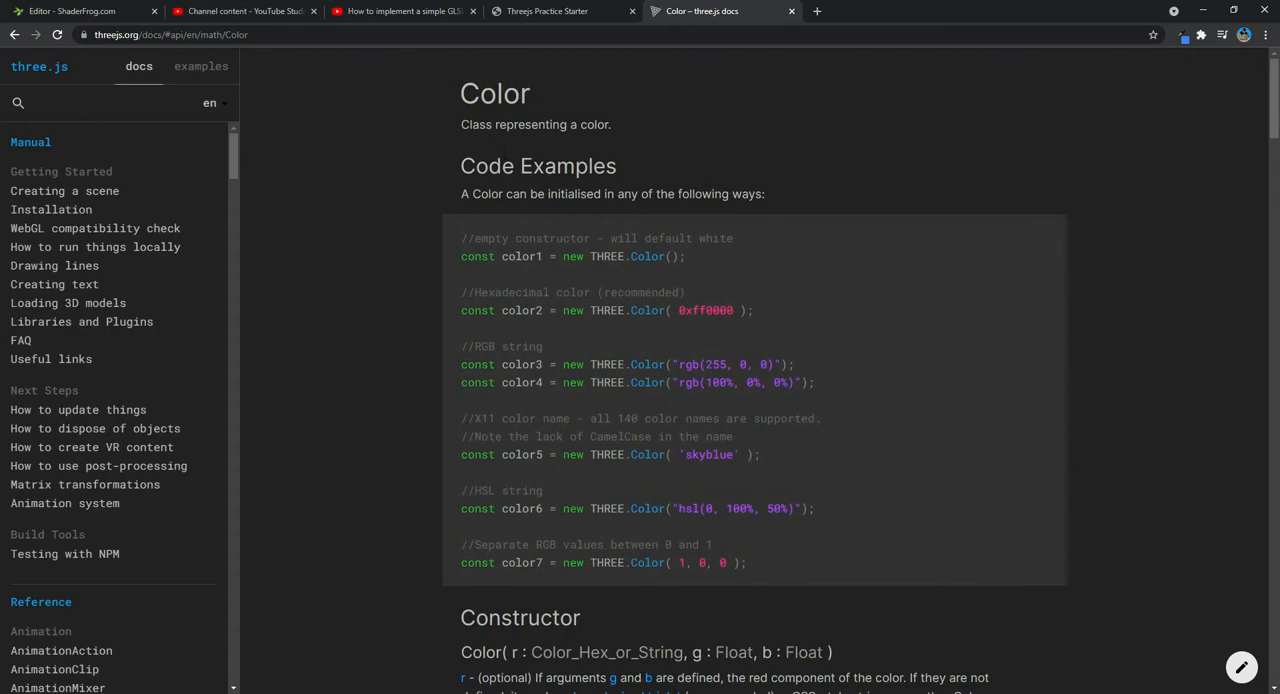
double_click(494, 92)
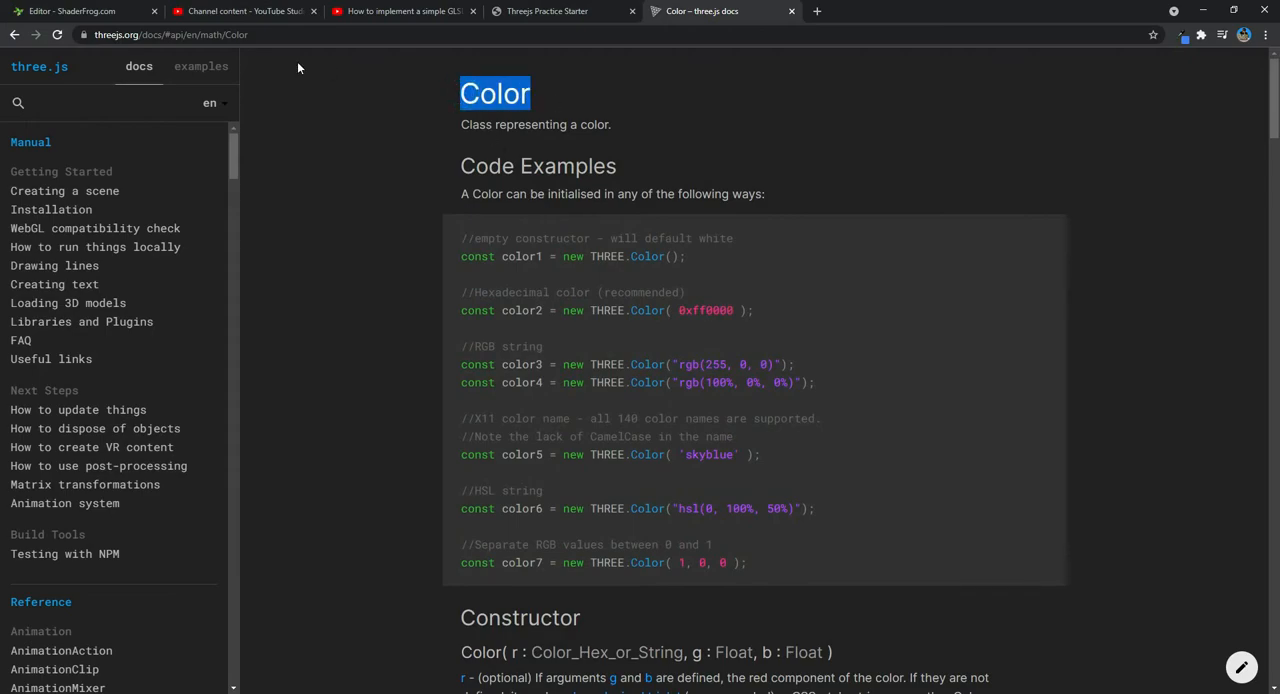
scroll(down, 3)
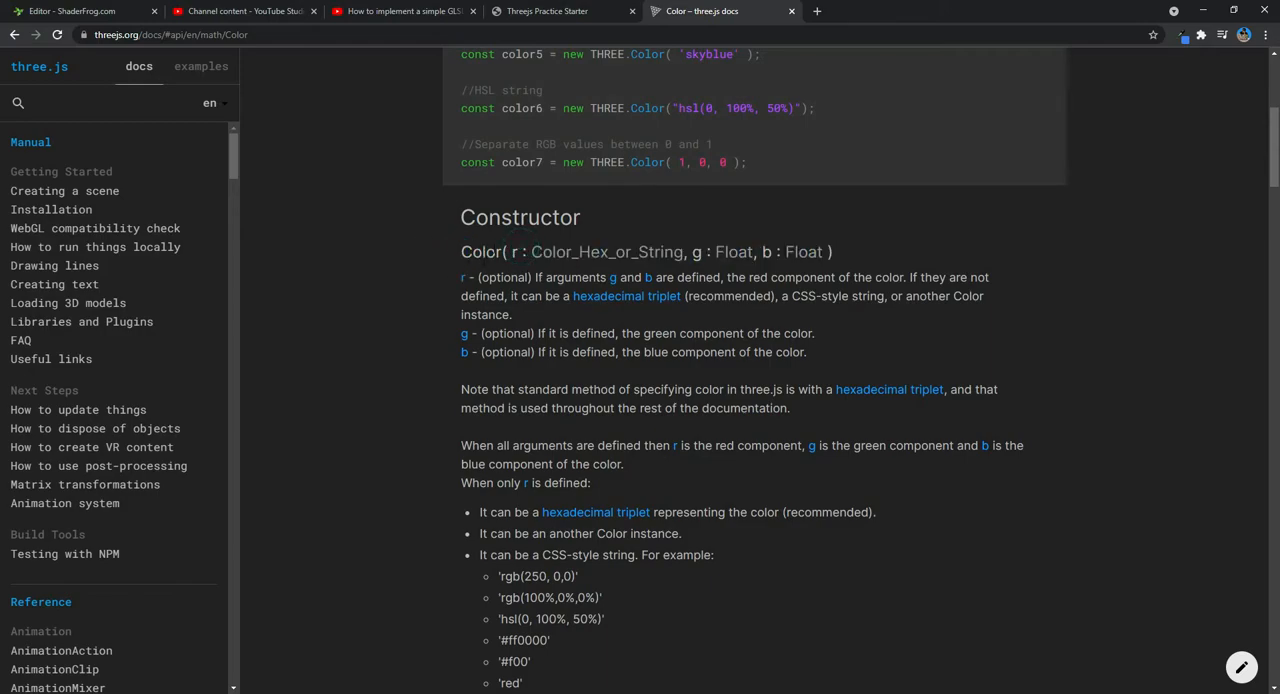
drag(512, 252, 816, 252)
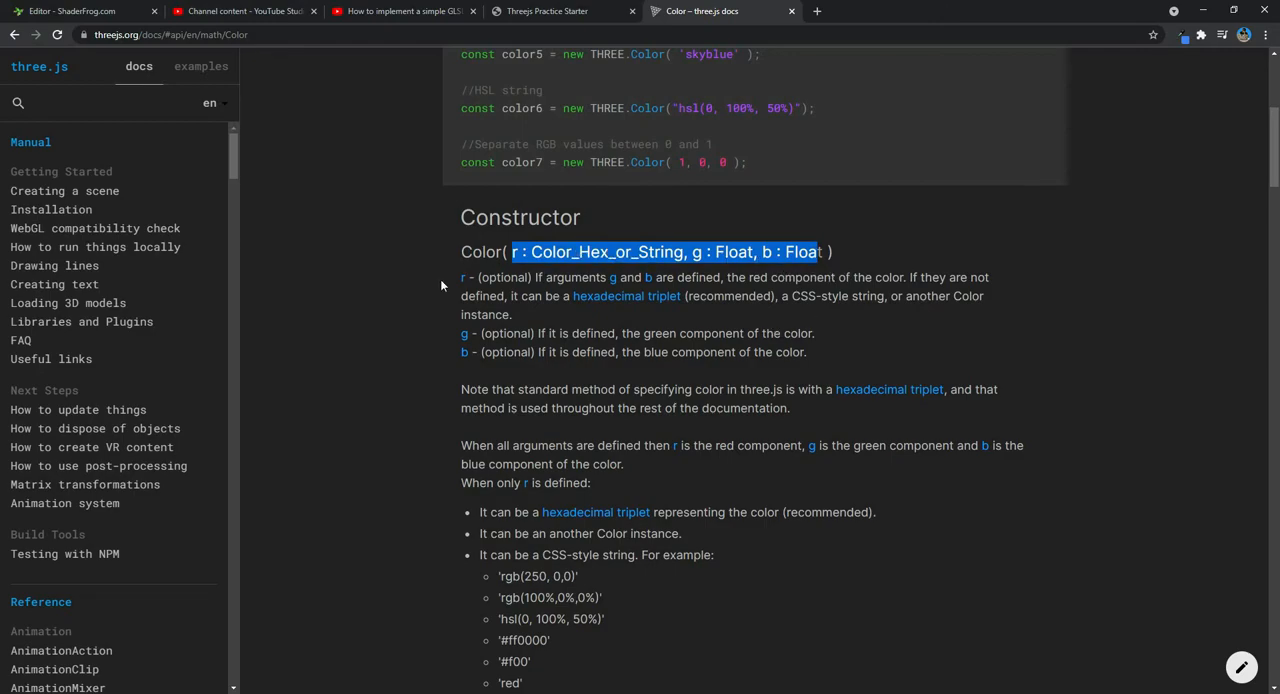
scroll(down, 3)
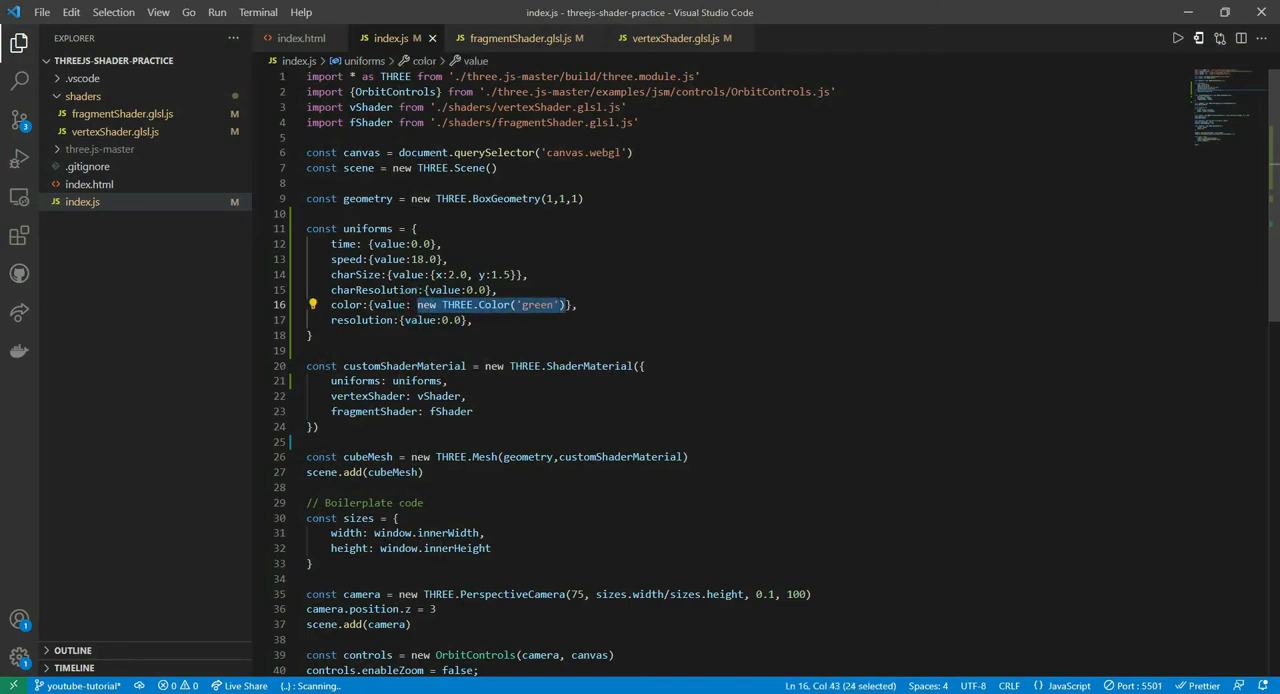
- Change resolution to {value:{x:1.0, y:...}} after checking the shader's declarations
click(524, 38)
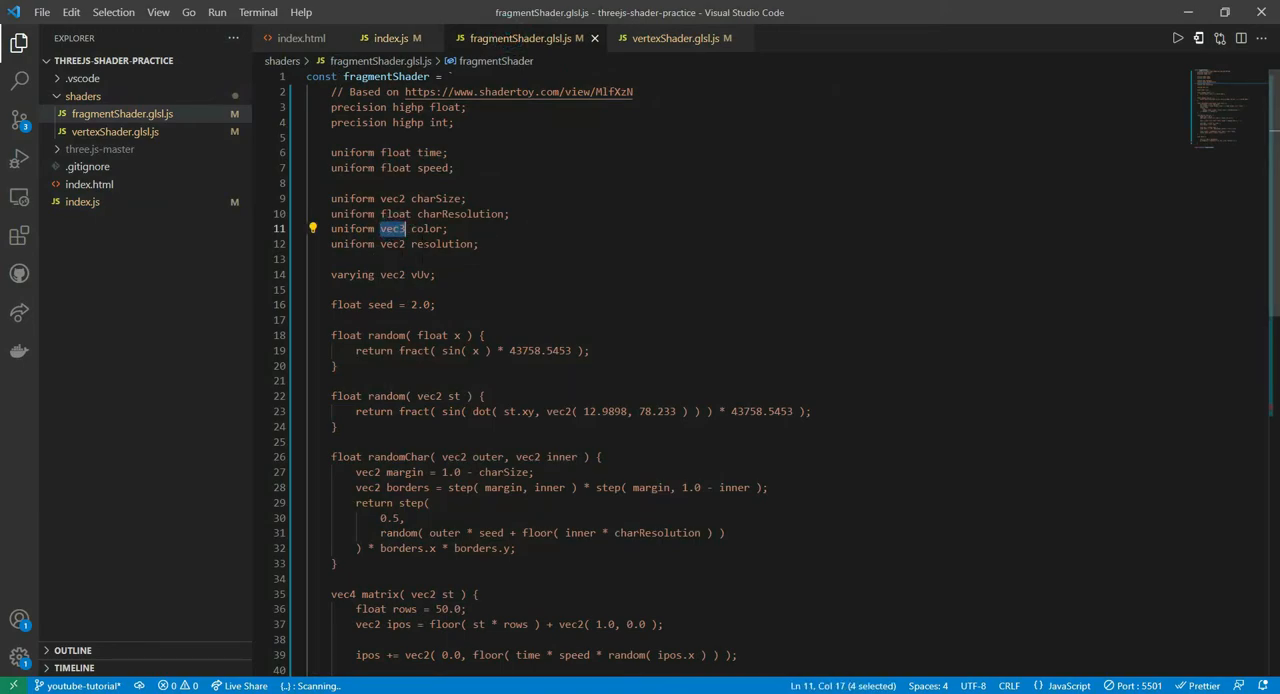
click(390, 38)
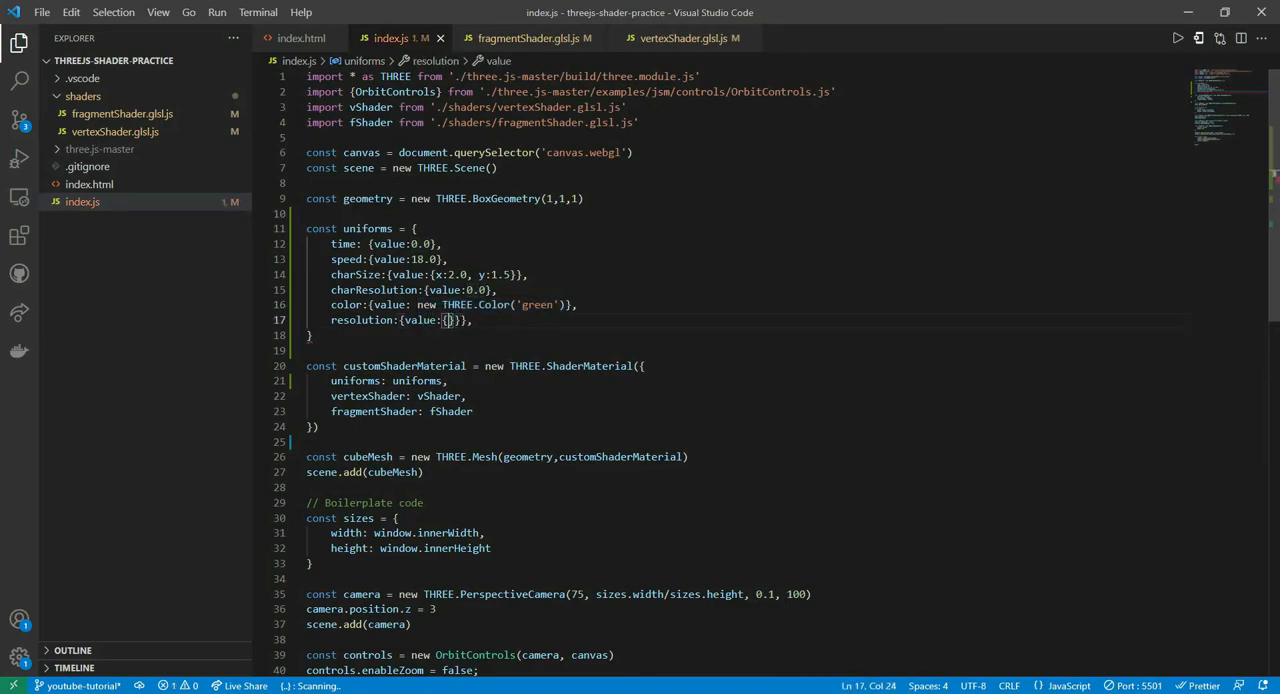
text(c)
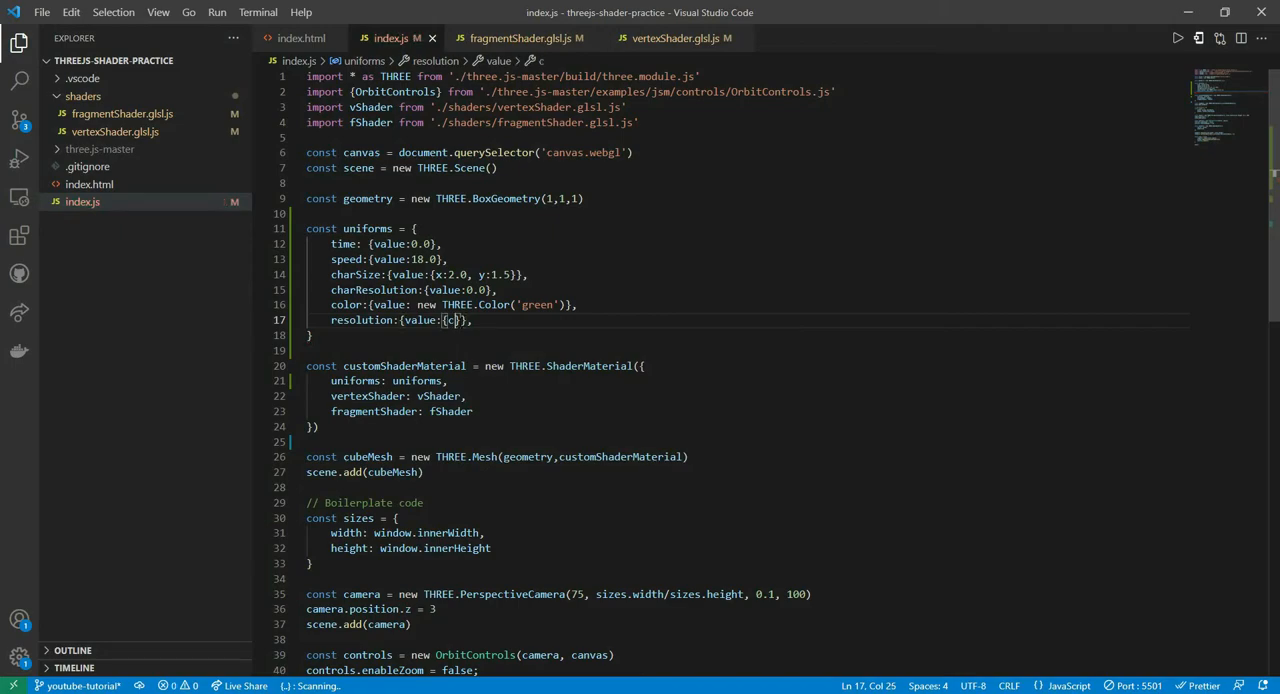
text(x:)
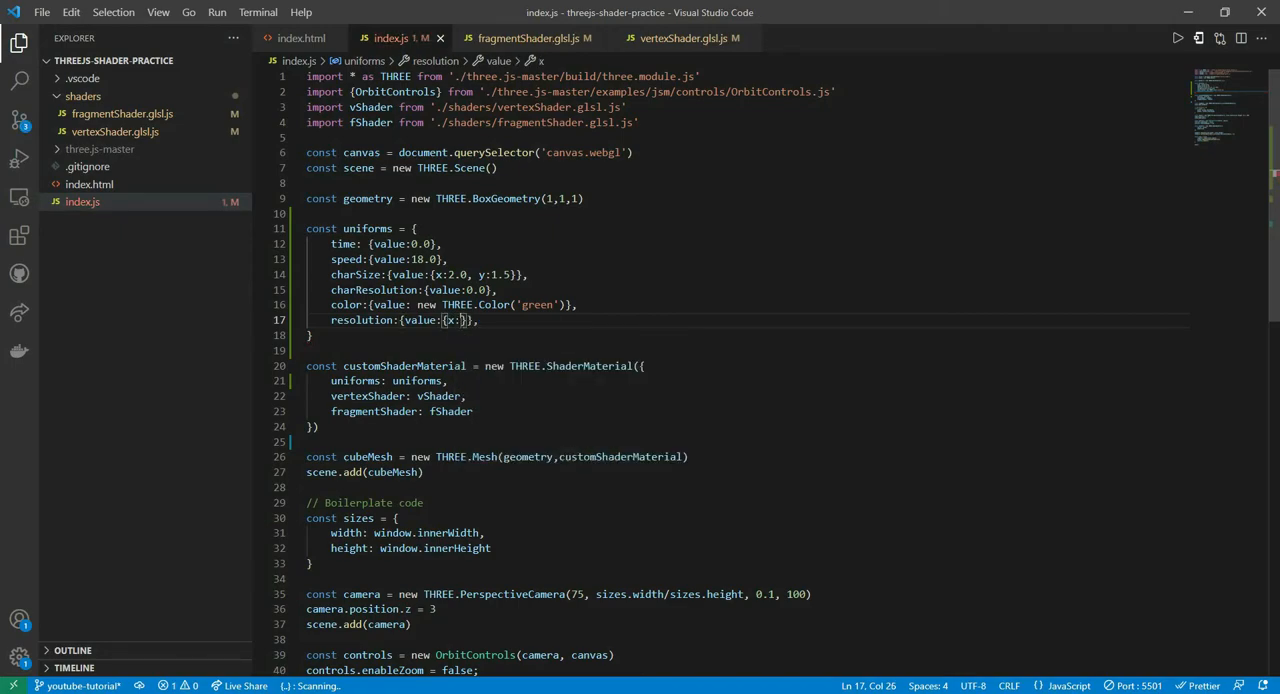
text(1.0)
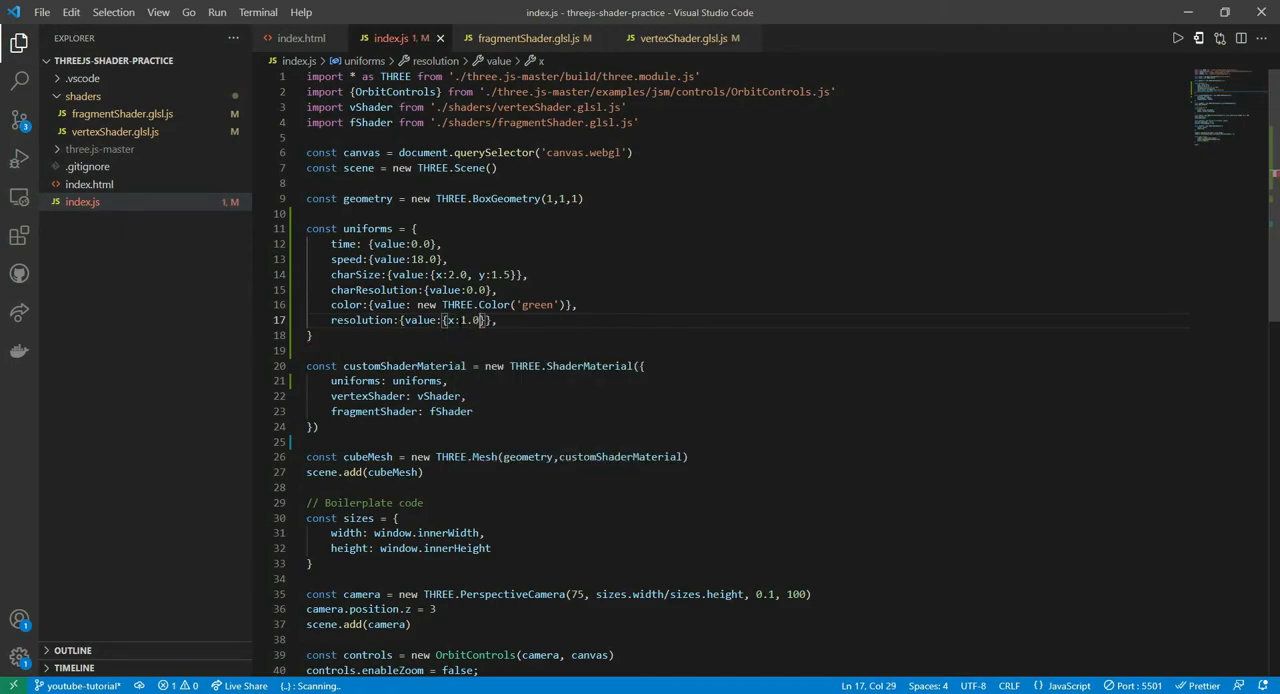
text(, y)
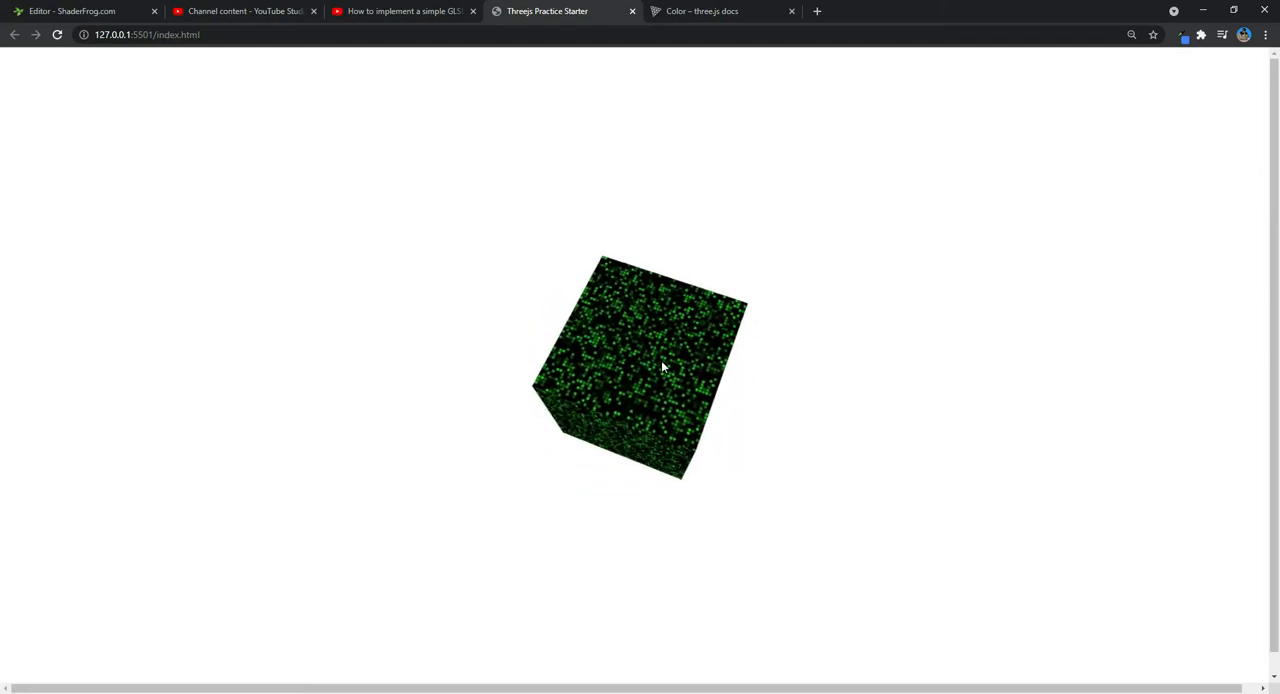
drag(660, 366, 676, 284)
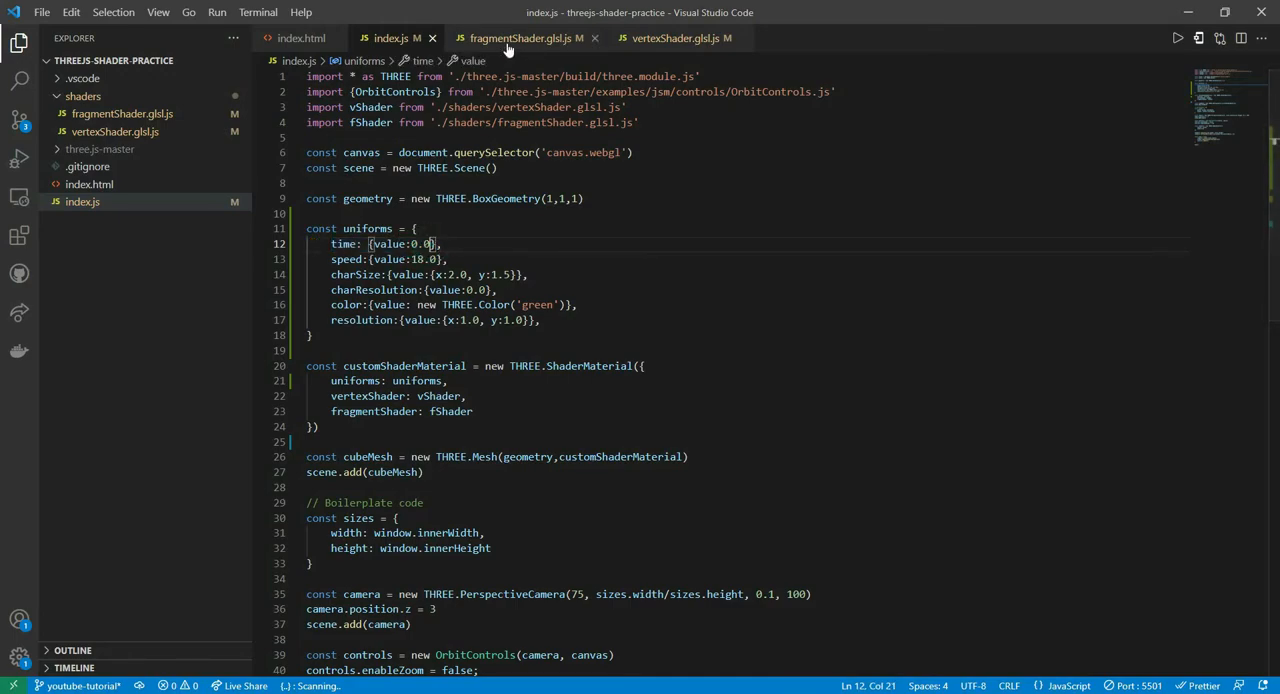
- Scroll to matrix() in the fragment shader and select time in the ipos update line
click(524, 38)
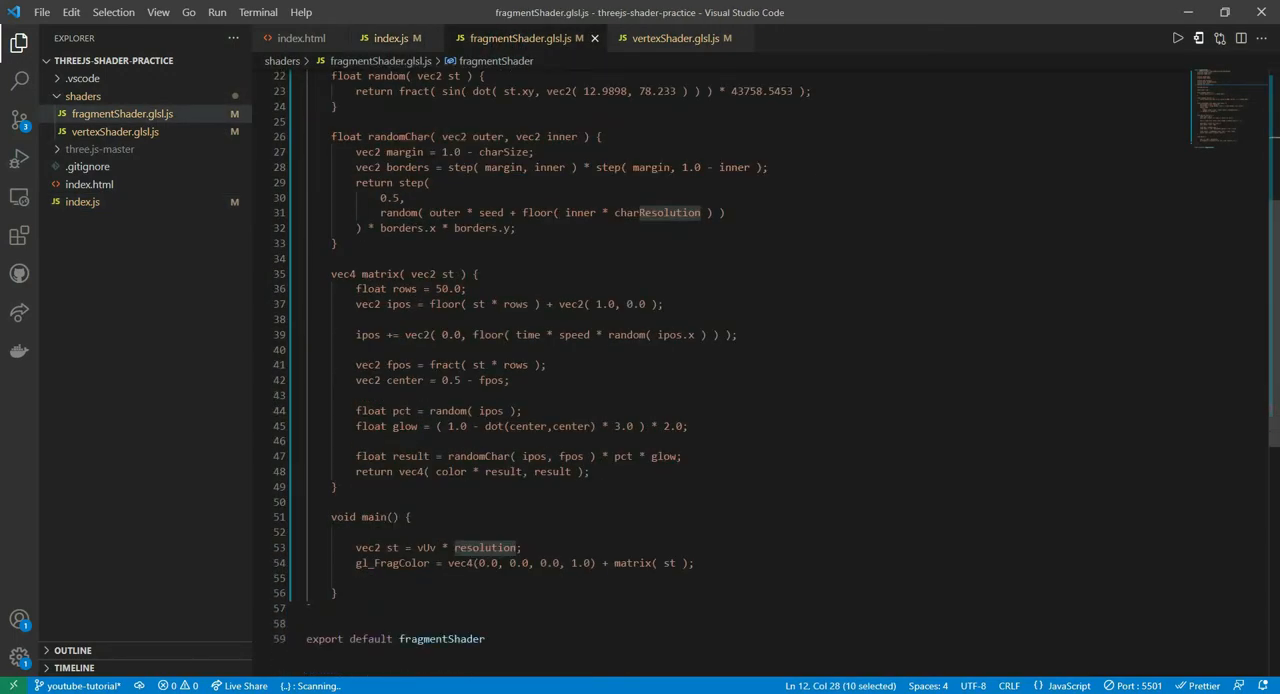
scroll(down, 3)
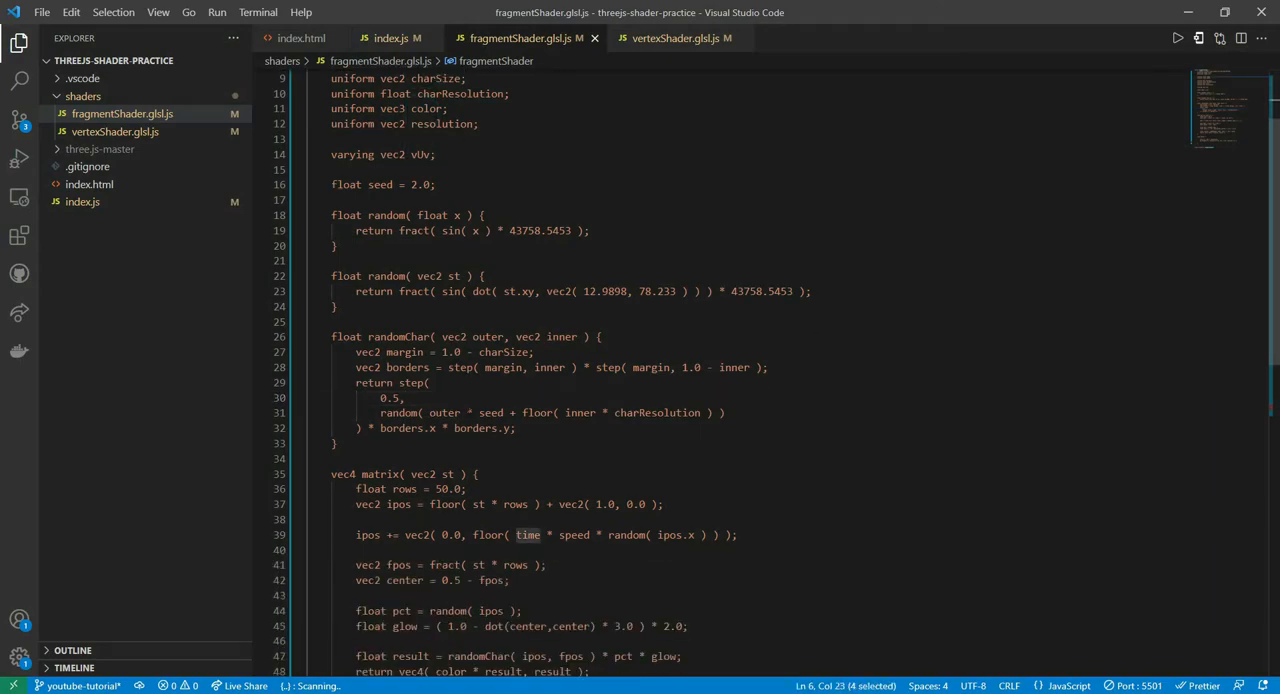
scroll(down, 3)
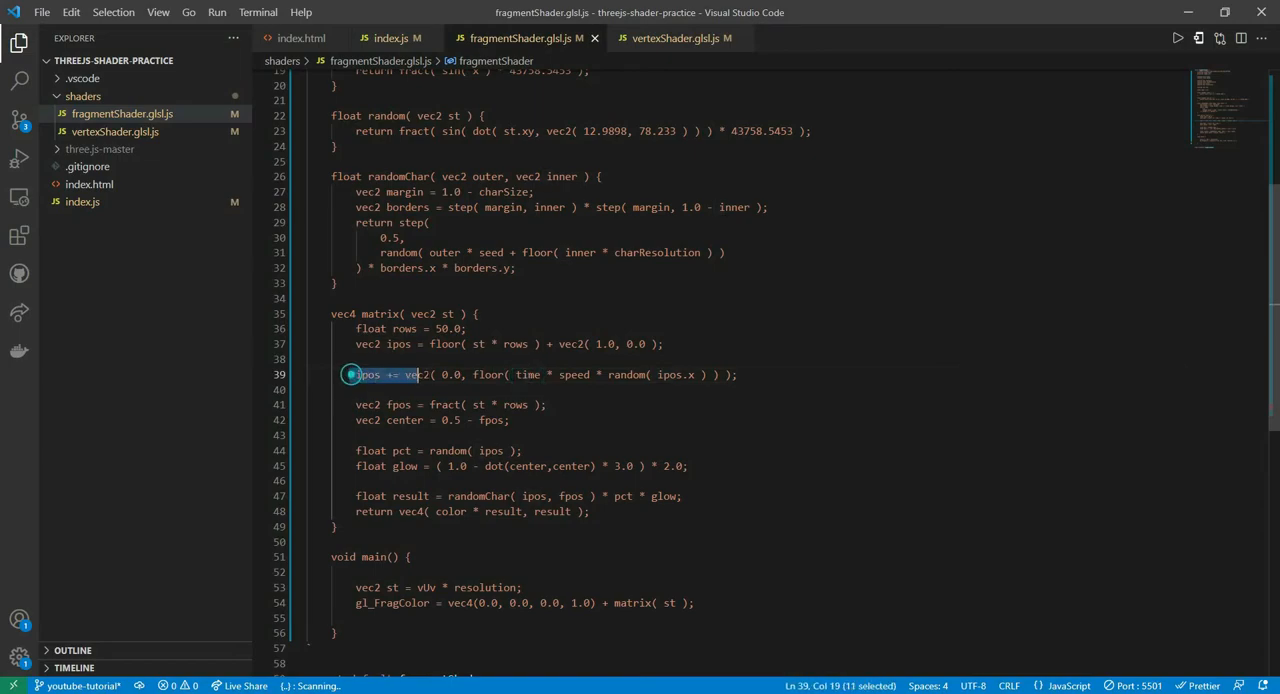
click(508, 374)
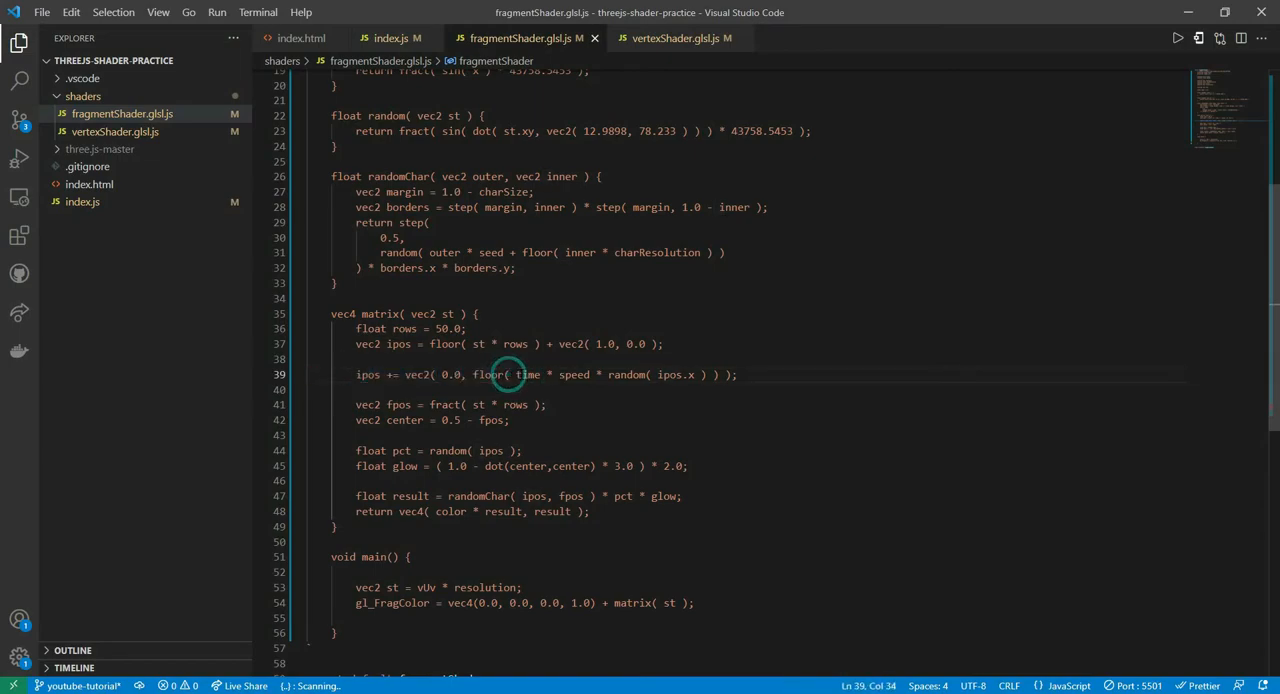
click(516, 374)
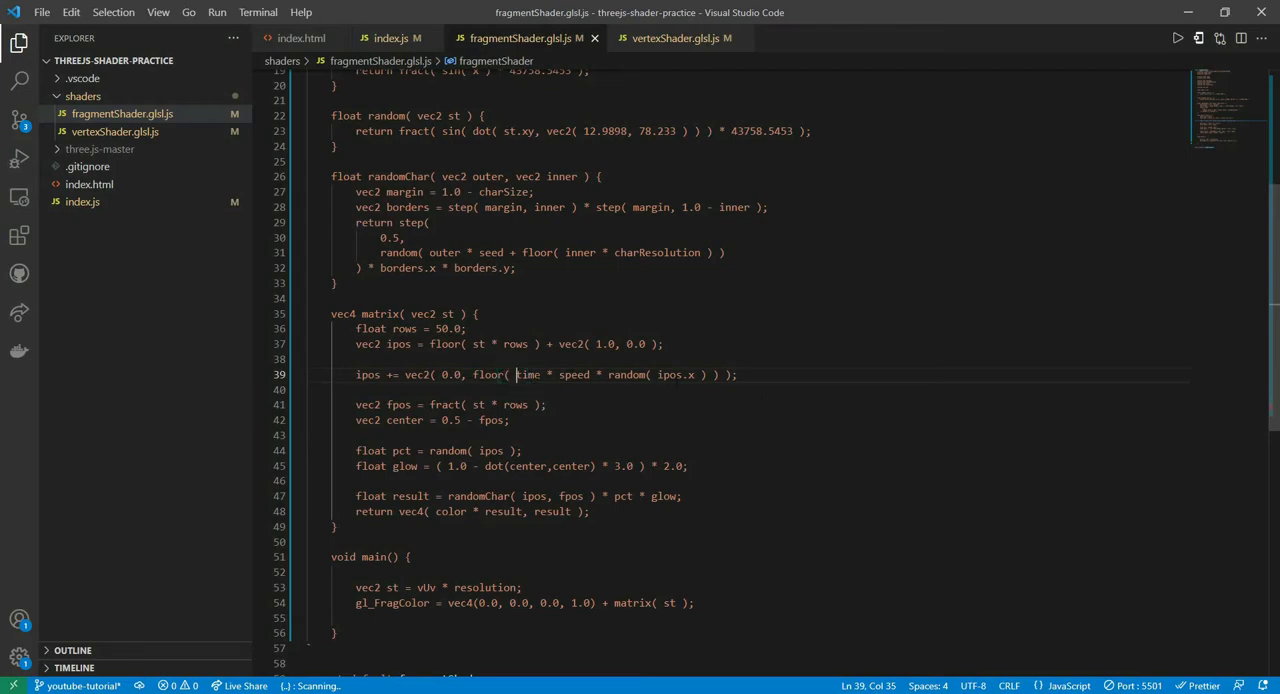
double_click(528, 374)
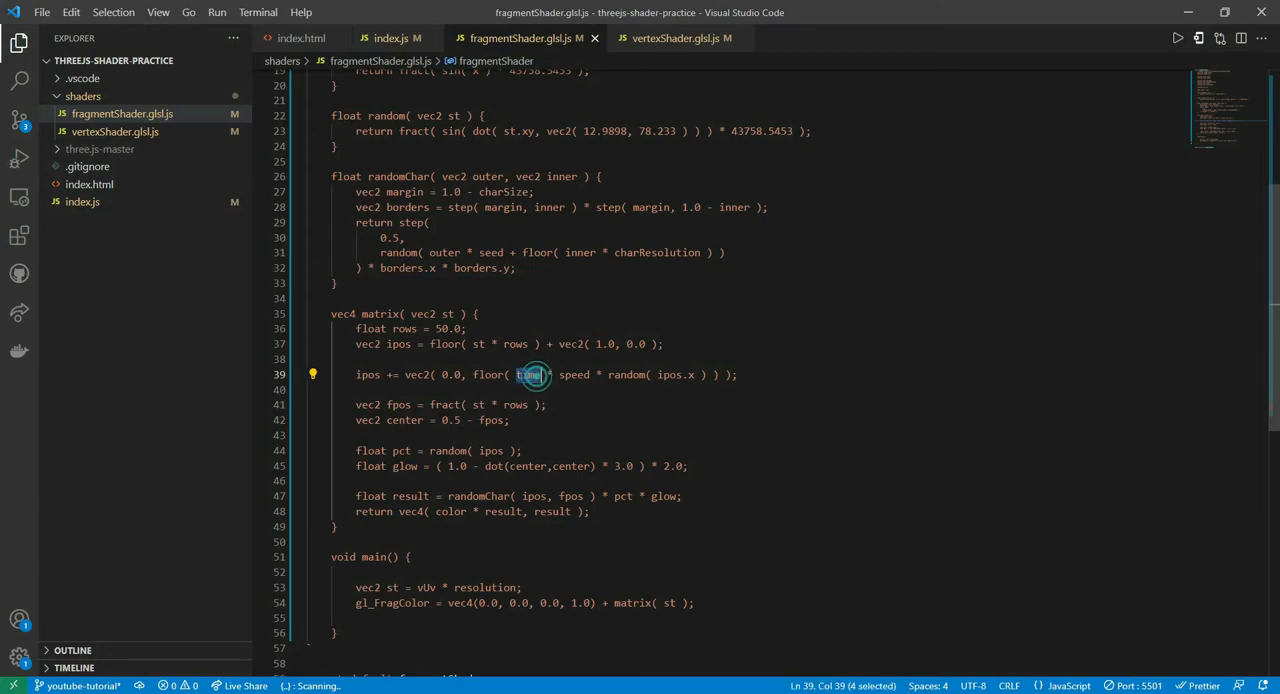
double_click(488, 374)
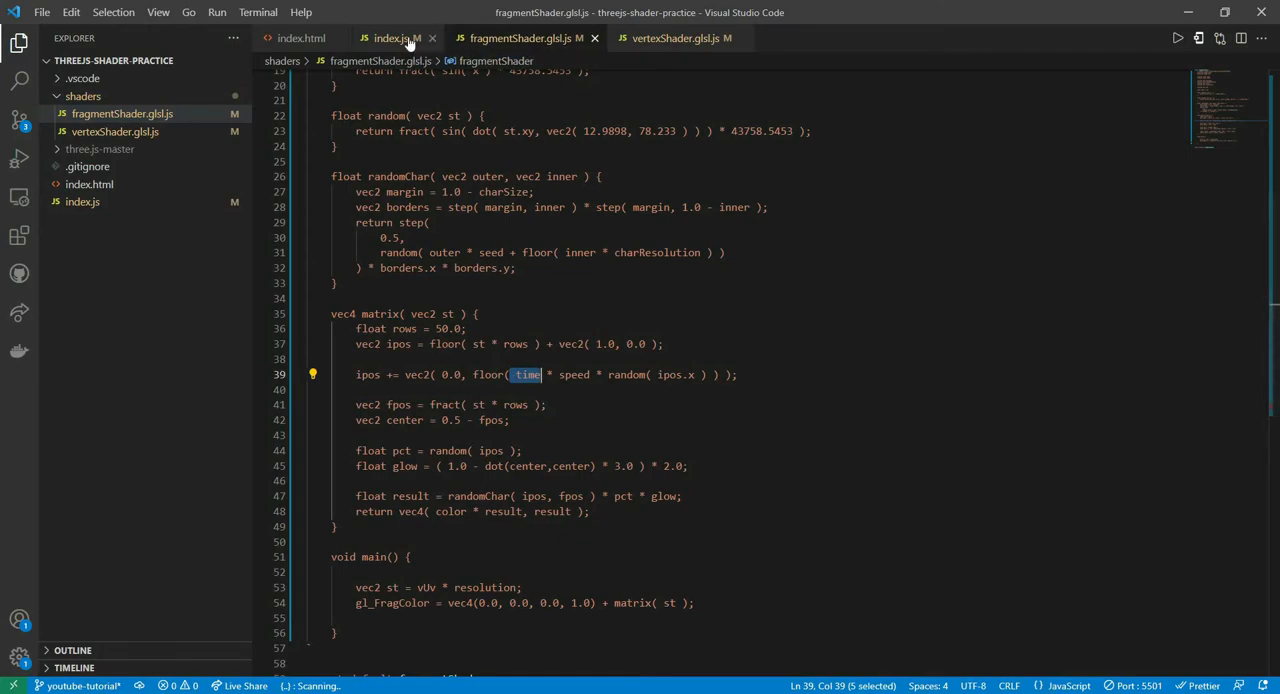
- Create a THREE.Clock and set uniforms.time.value = clock.getElapsedTime() inside tick in index.js
click(390, 38)
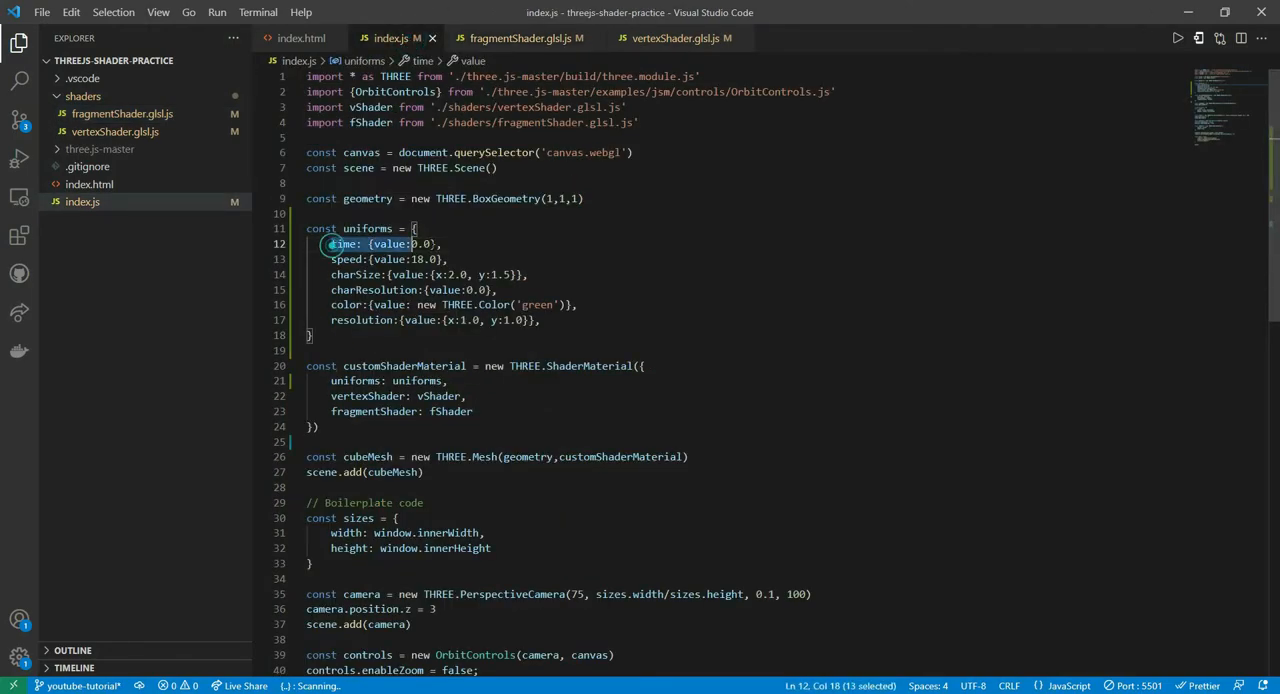
scroll(down, 3)
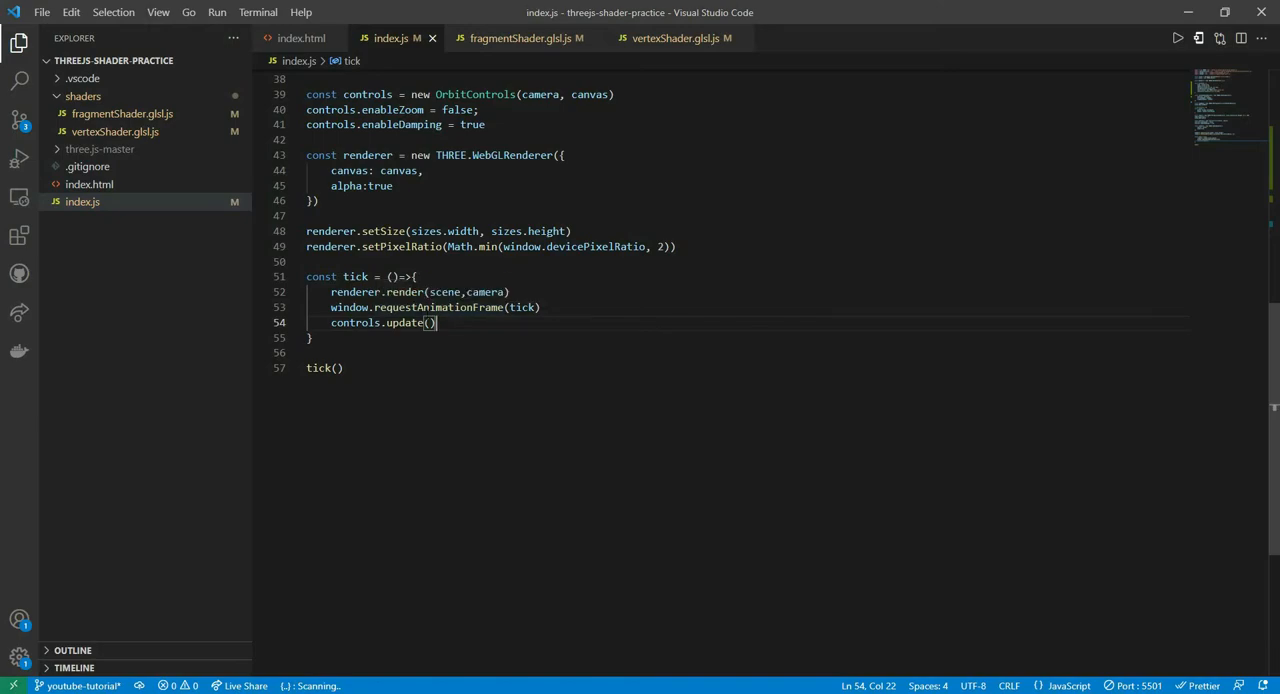
text(uniforms.ti)
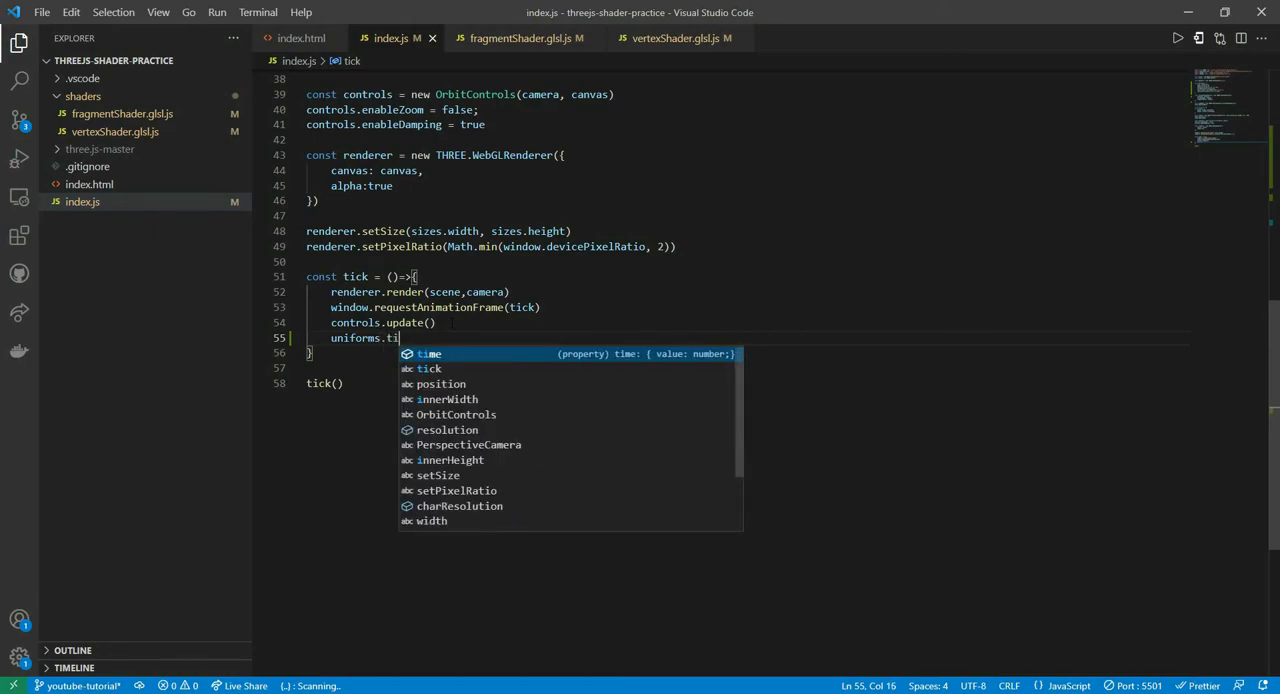
text(me.value)
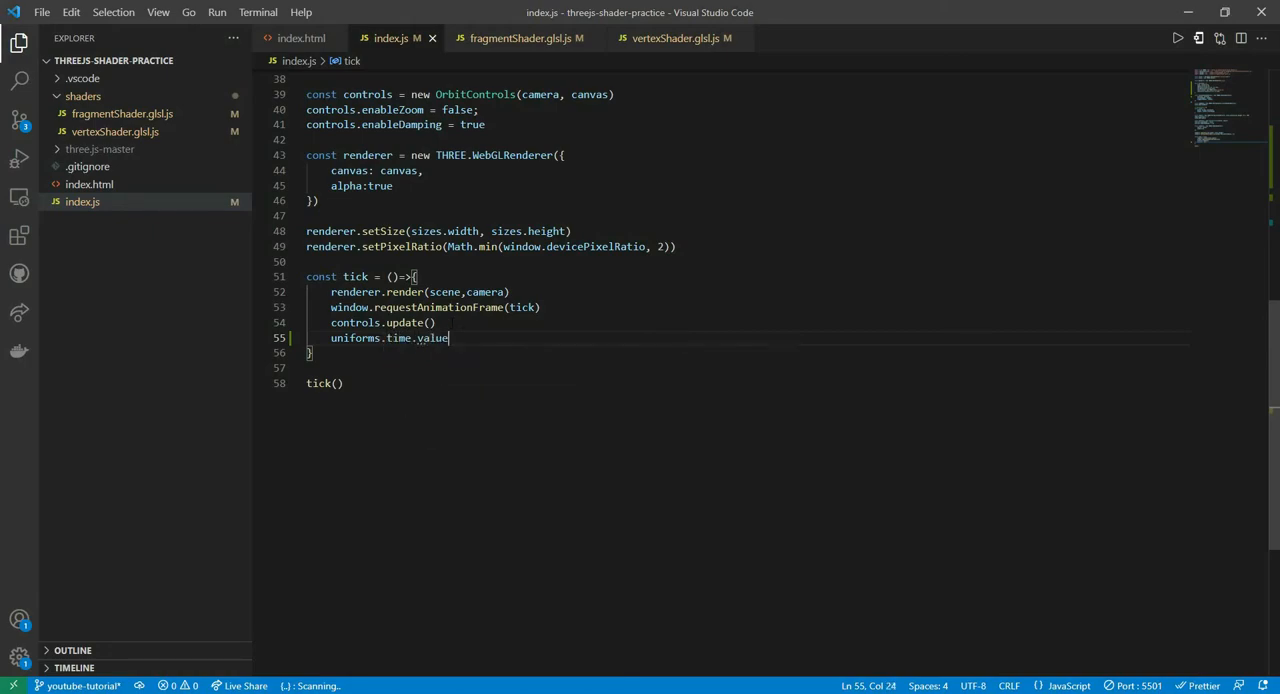
text(=)
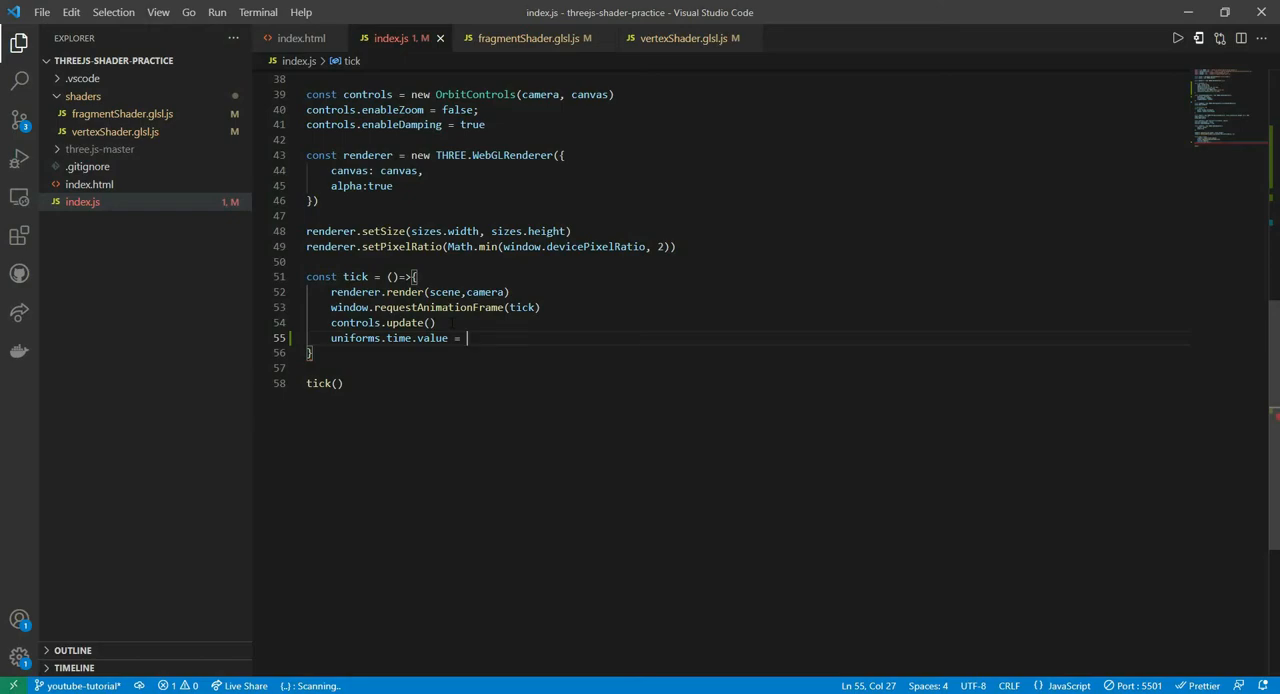
text(const clock =)
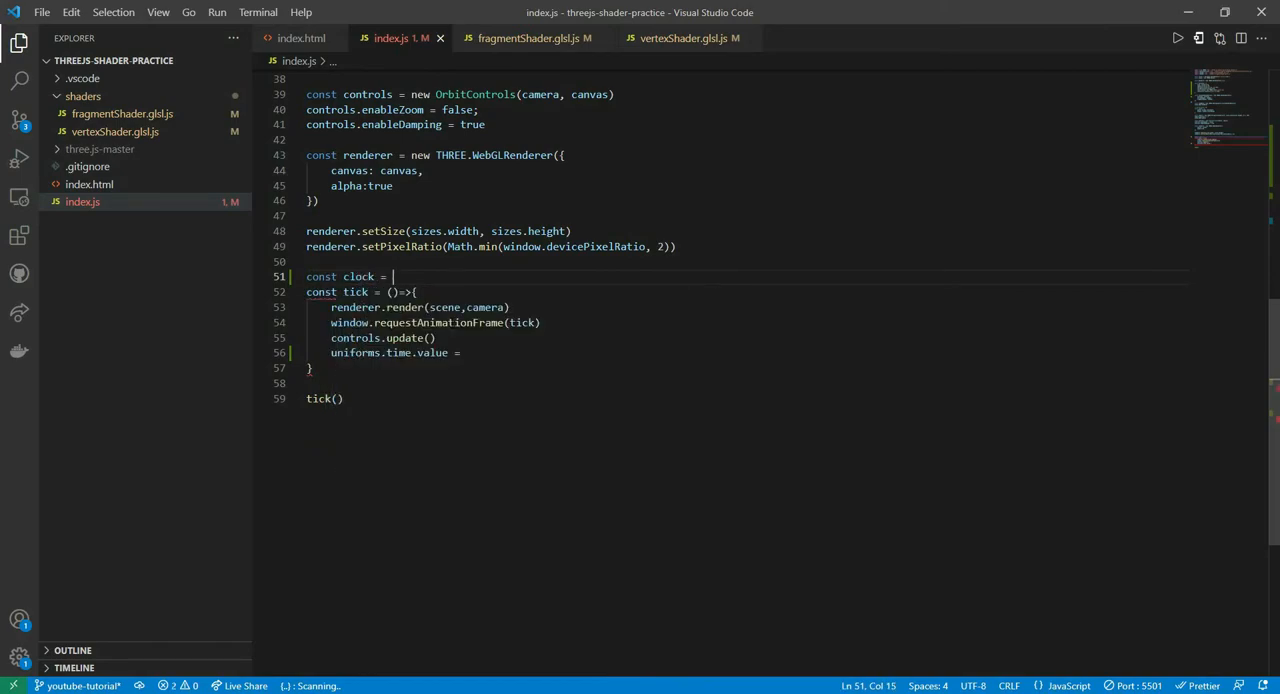
text(new THREE.Clock()
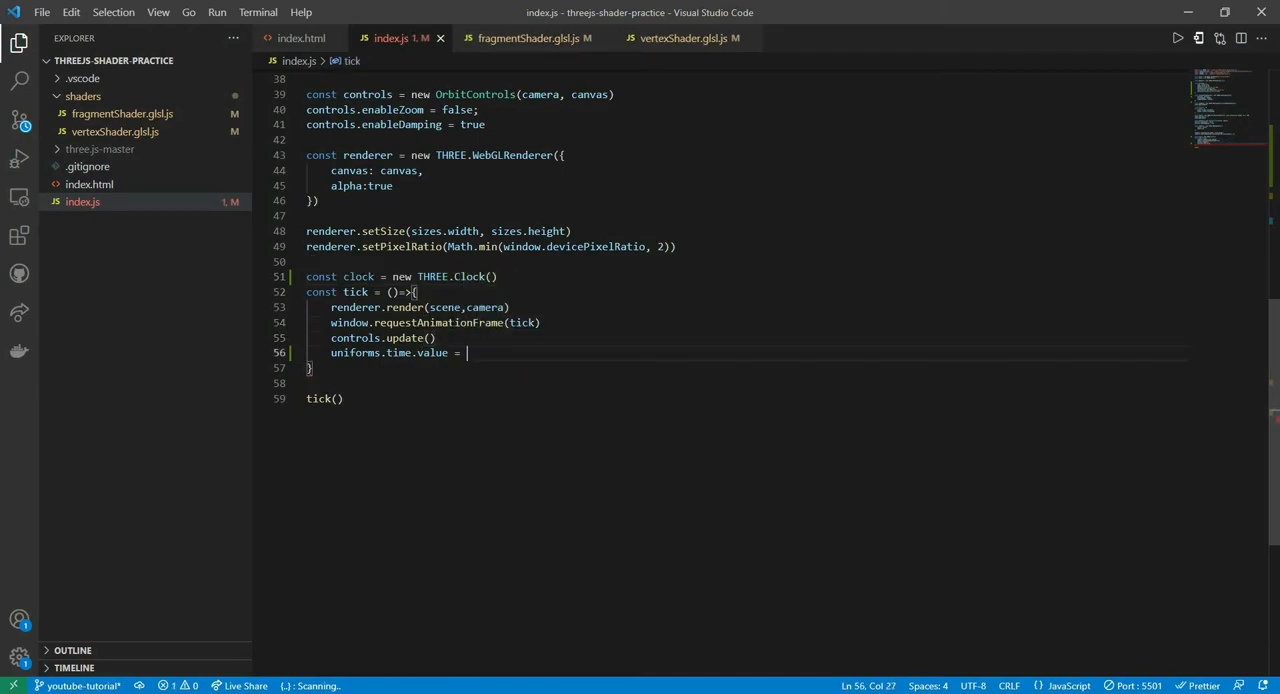
text(clock.getElapsedTime()
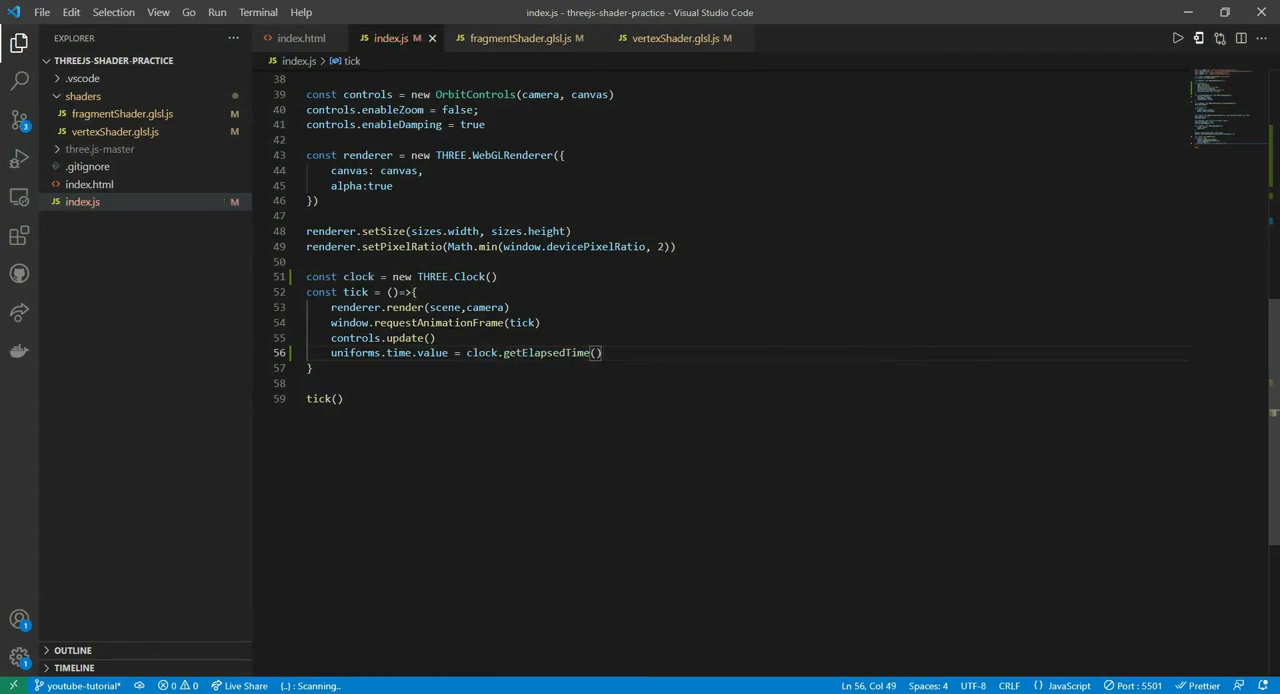
mouse_move(232, 340)
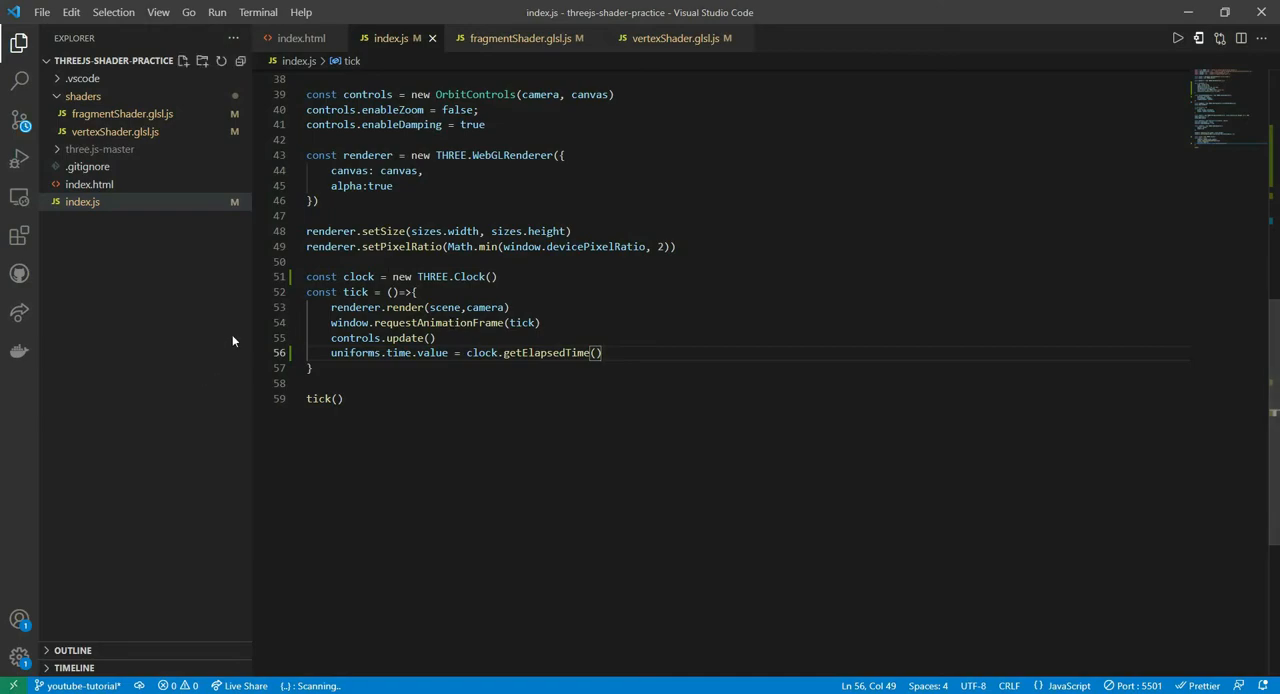
mouse_move(520, 38)
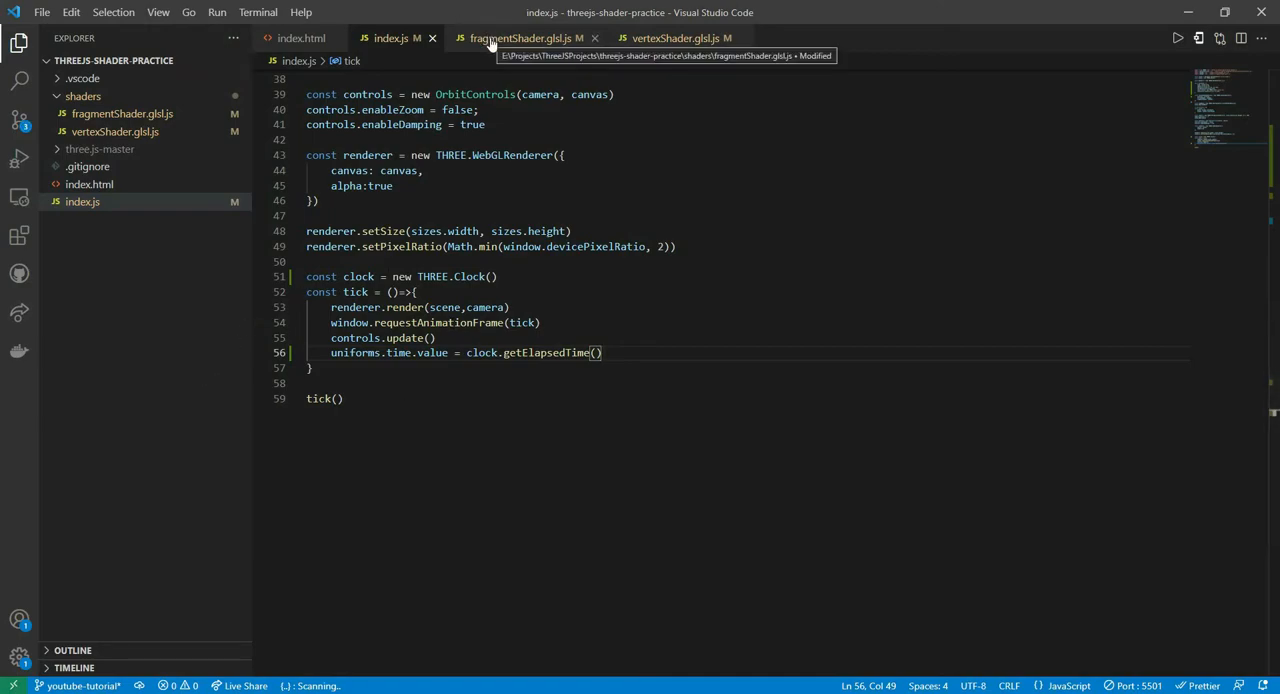
click(520, 38)
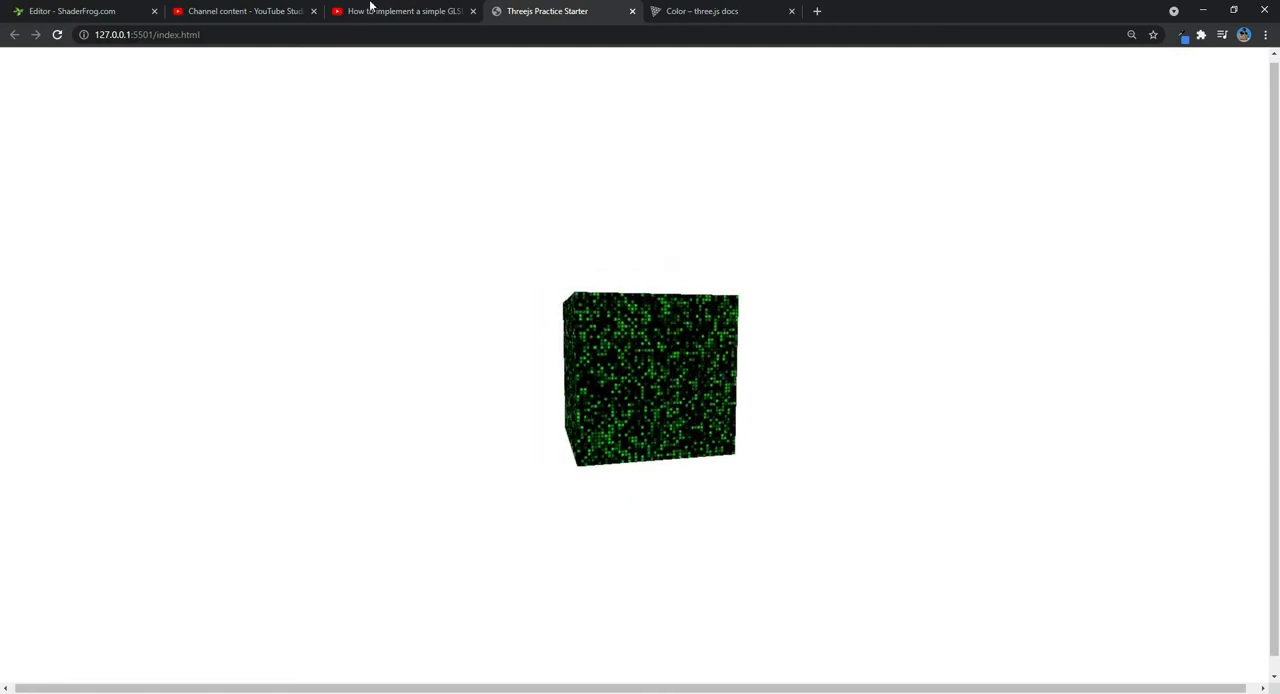
click(70, 12)
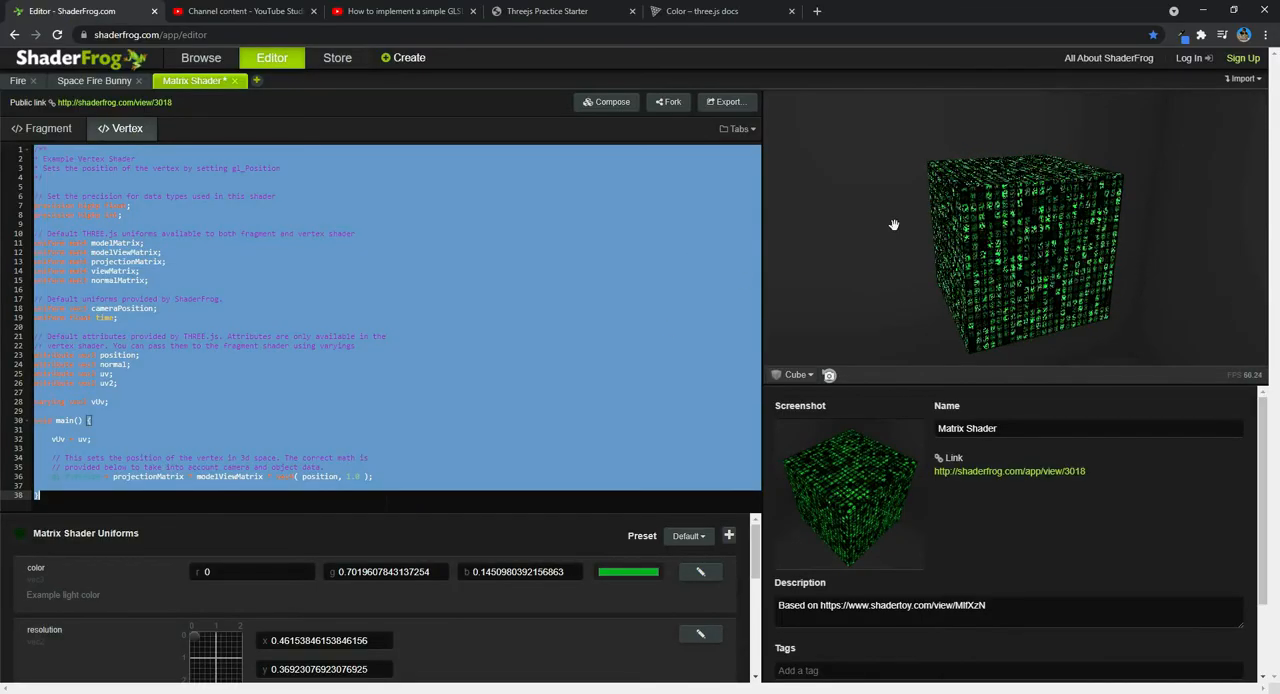
drag(894, 222, 1024, 228)
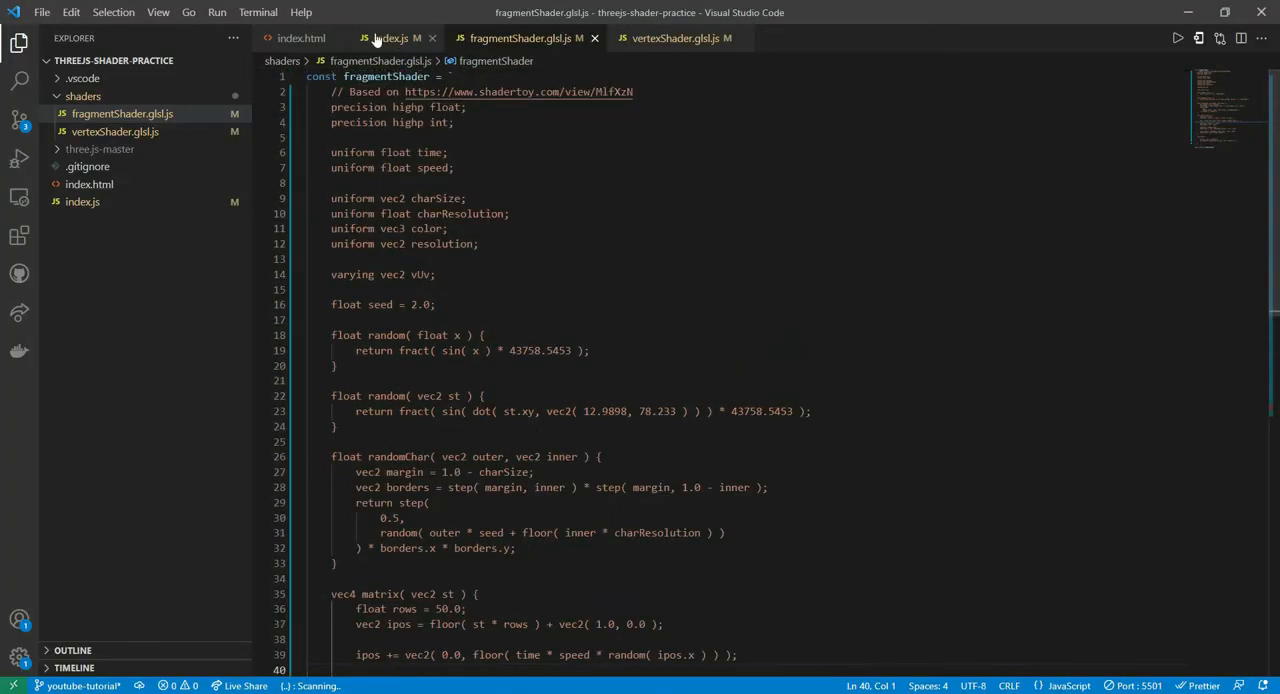
click(390, 38)
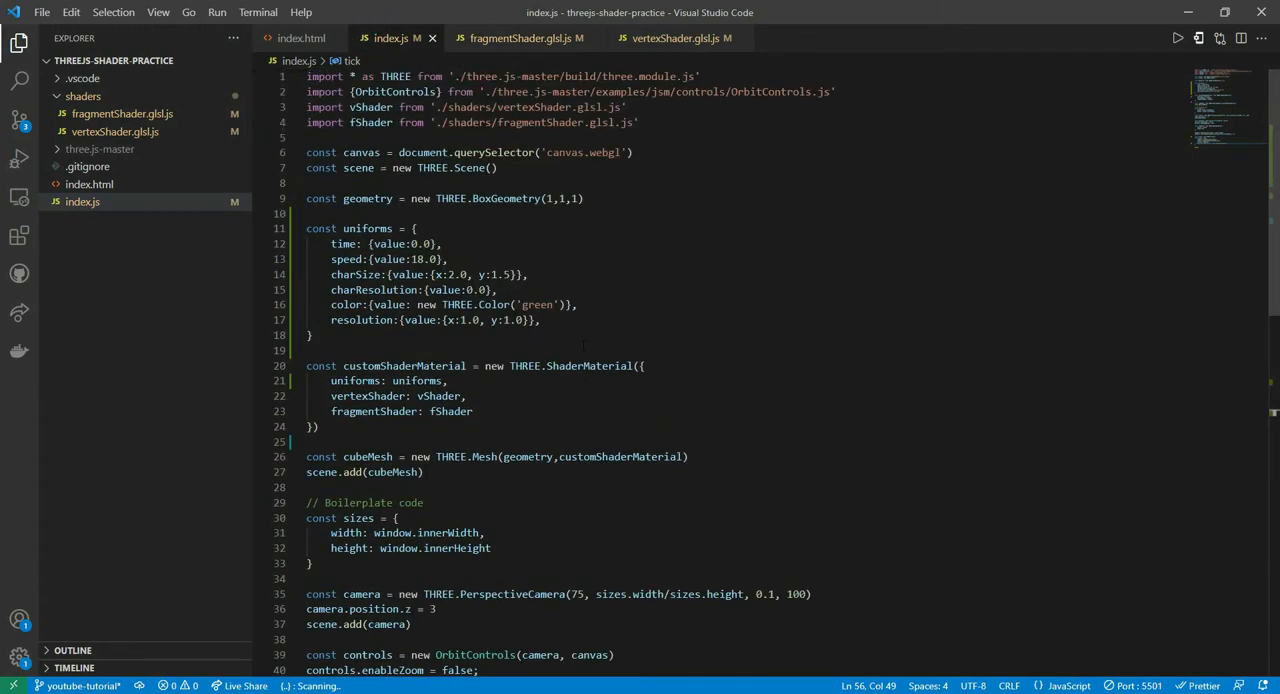
click(388, 260)
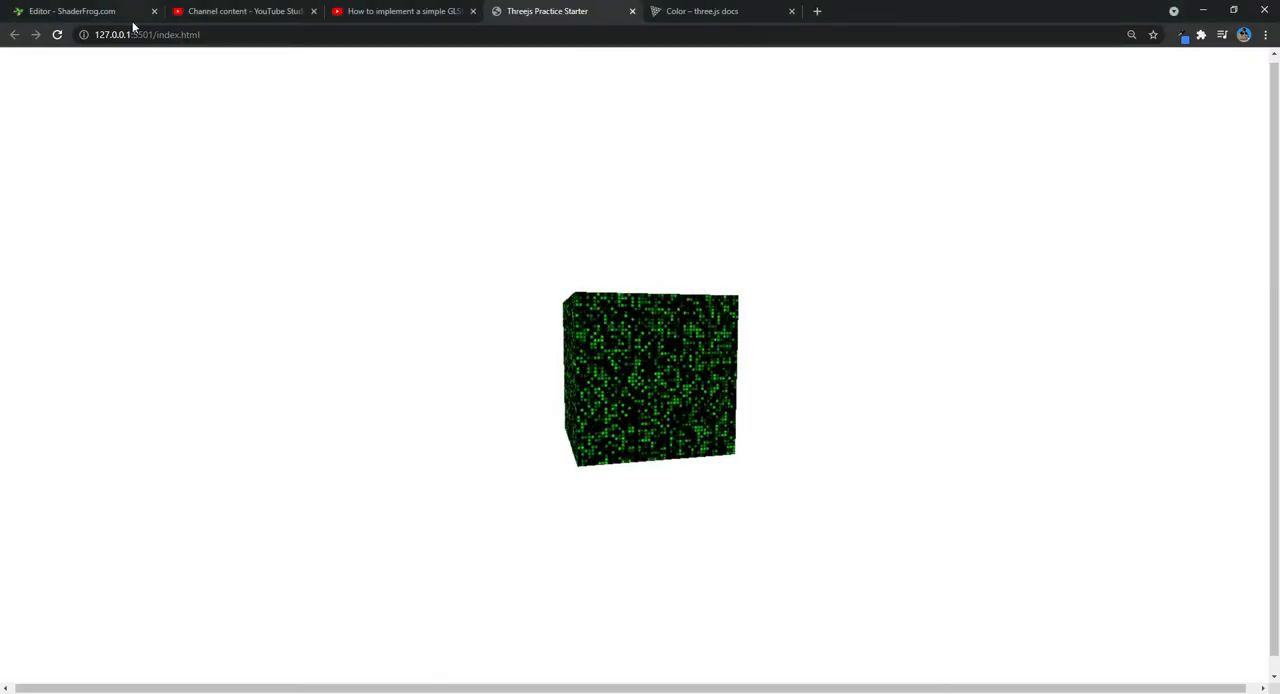
click(76, 12)
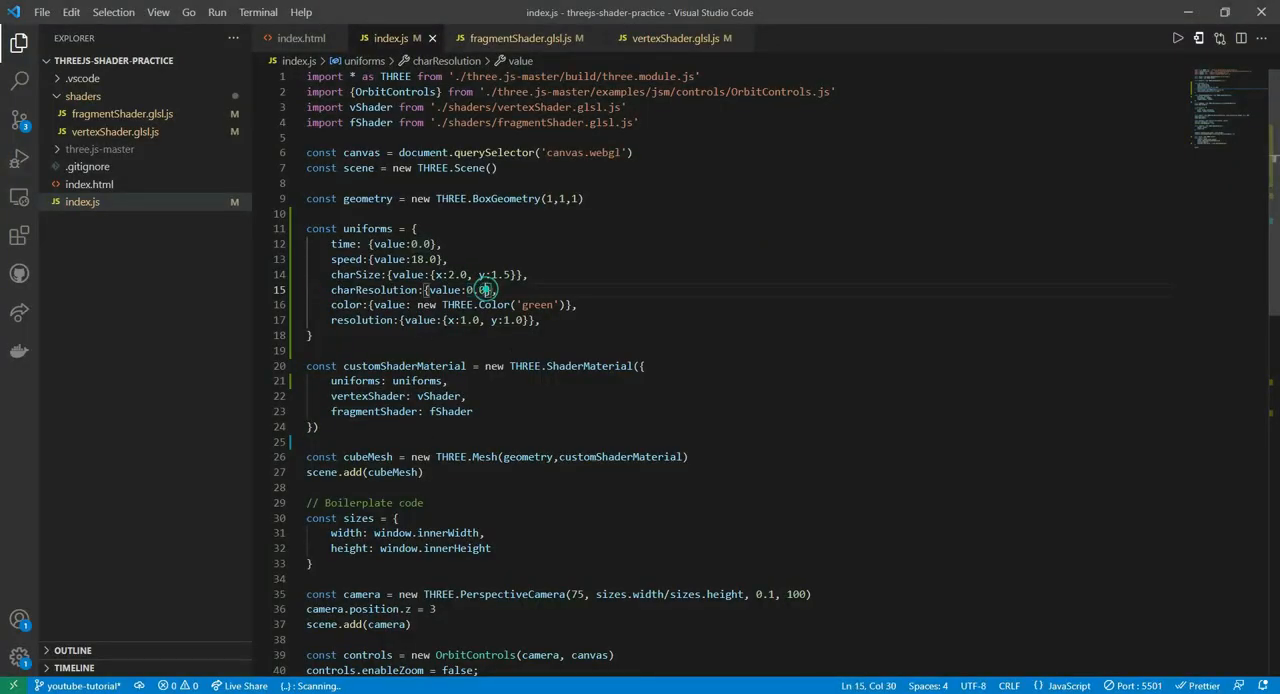
- Set charResolution's value to 7.5 and orbit the cube to inspect the finer characters
text(7.5)
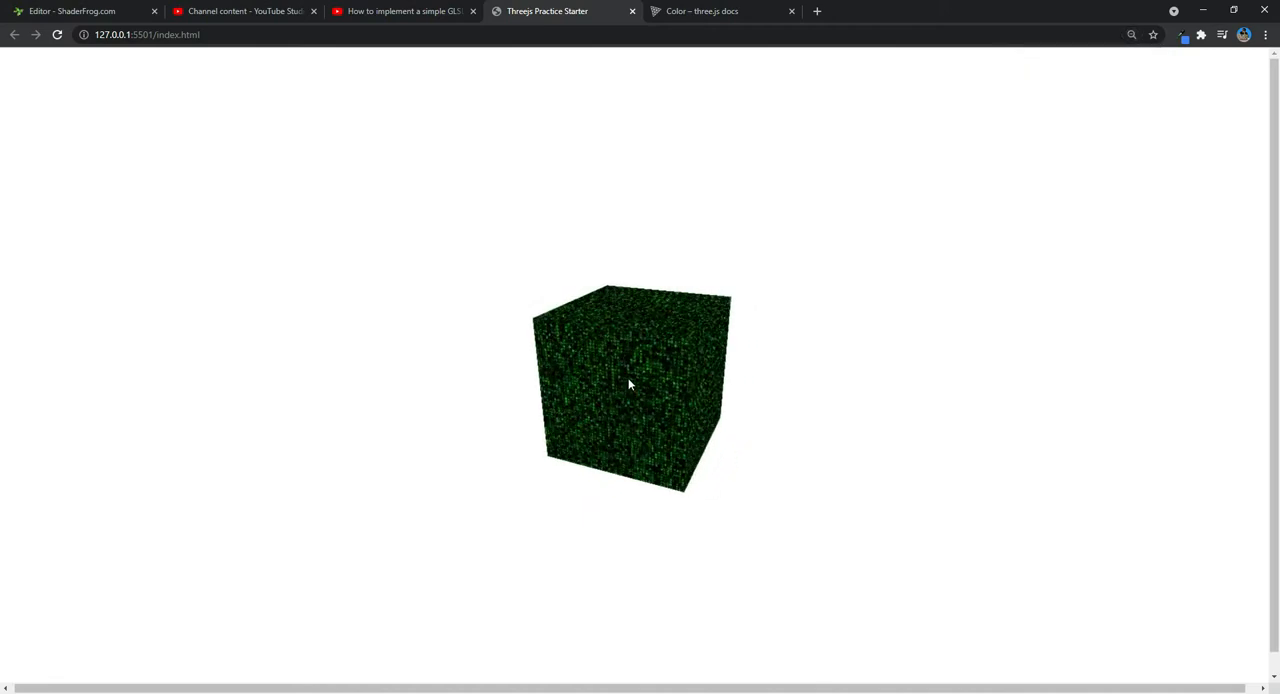
drag(630, 384, 648, 358)
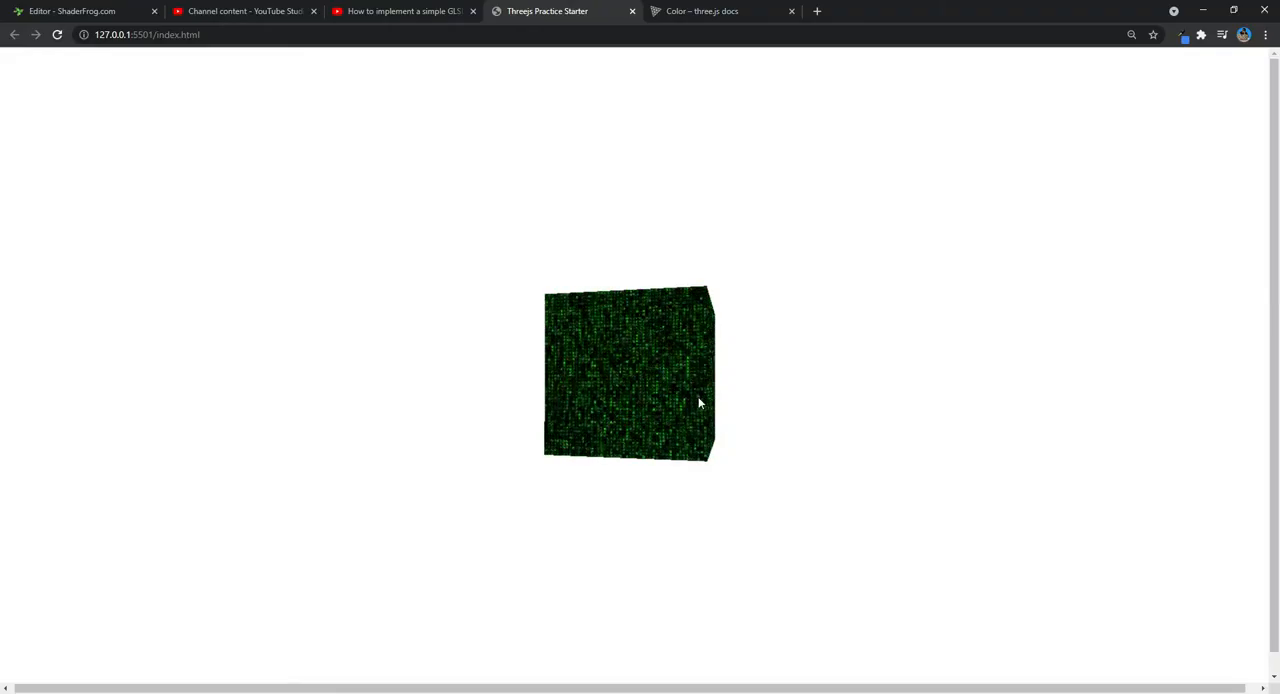
drag(700, 402, 548, 468)
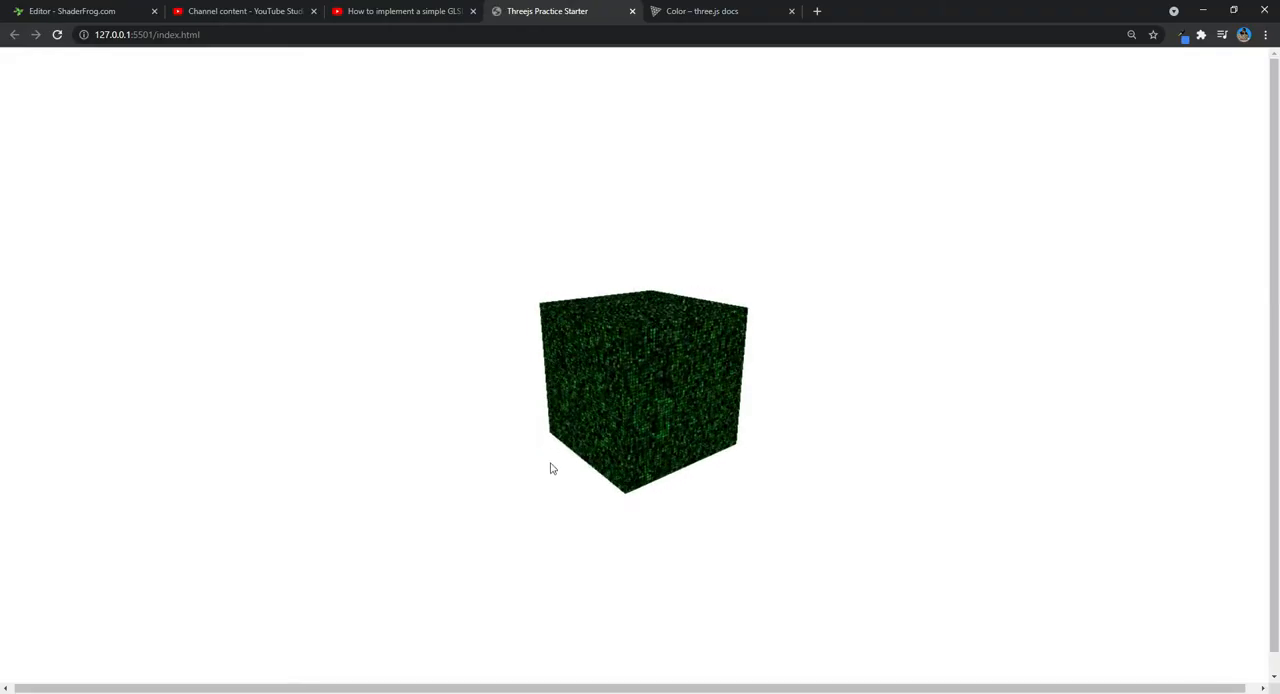
click(72, 12)
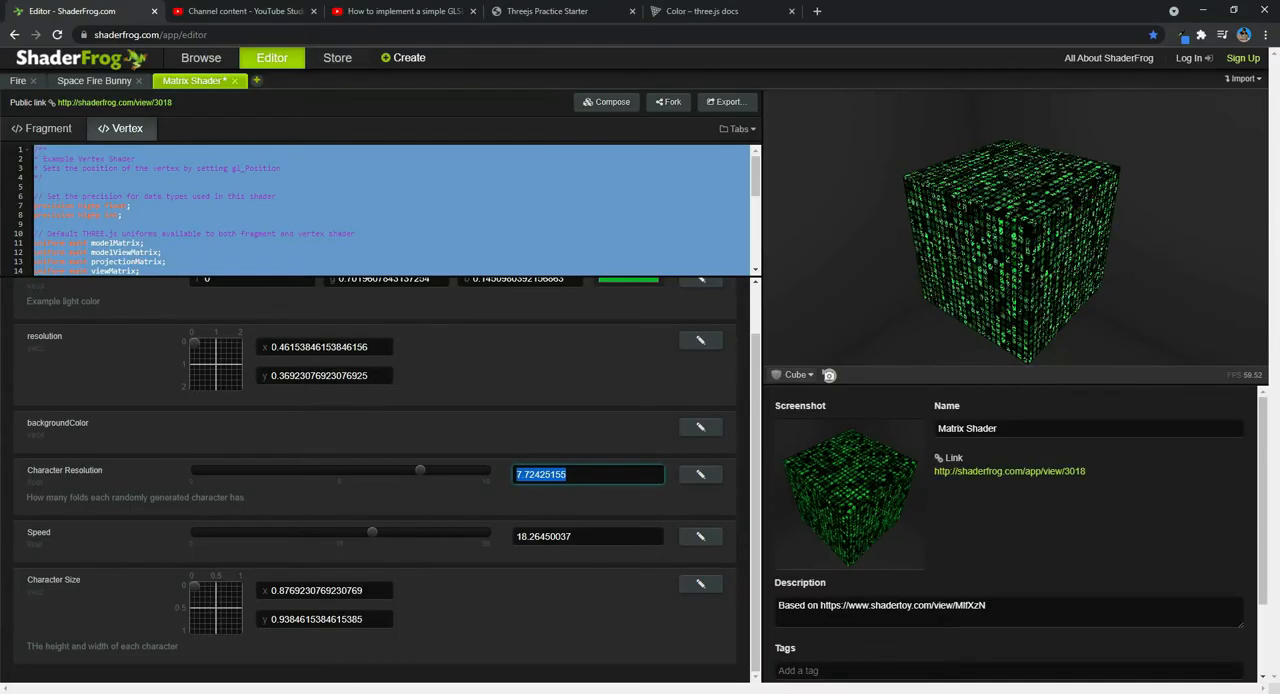
- Copy the Matrix Shader's resolution x value from ShaderFrog for the resolution uniform
click(320, 348)
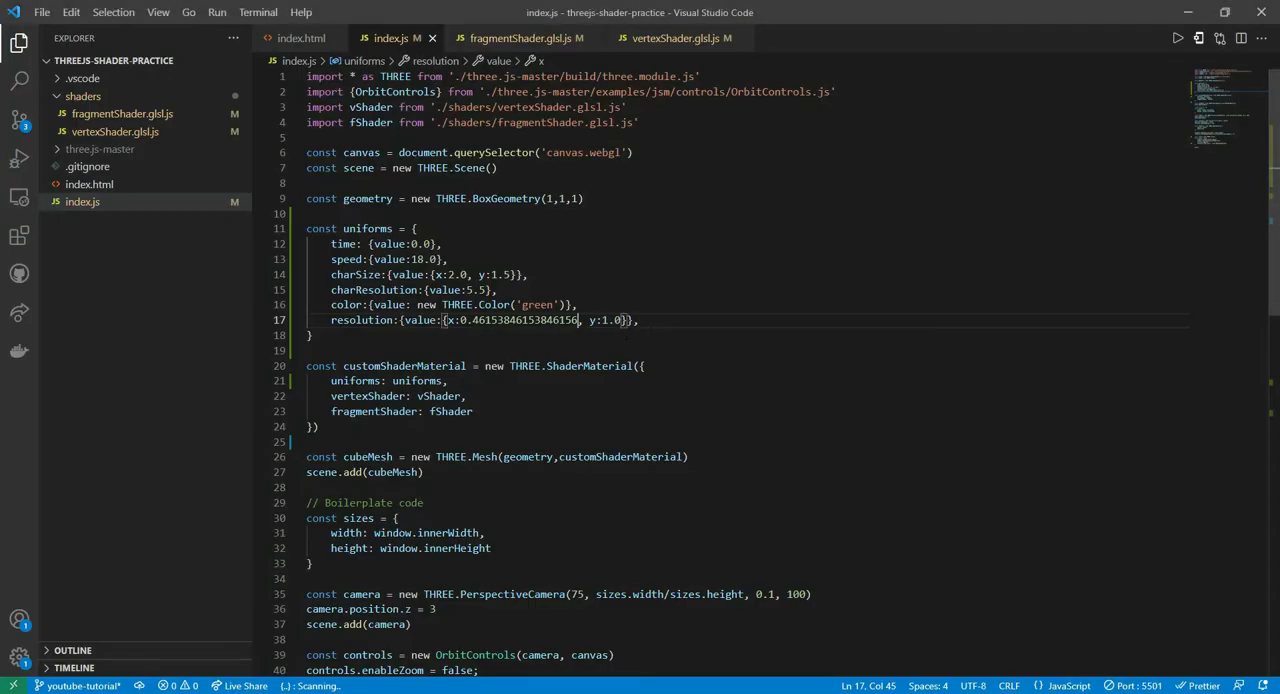
- Set resolution y to 0.36923076923076925 and orbit the cube to check the matrix look
text(0.36923076923076925)
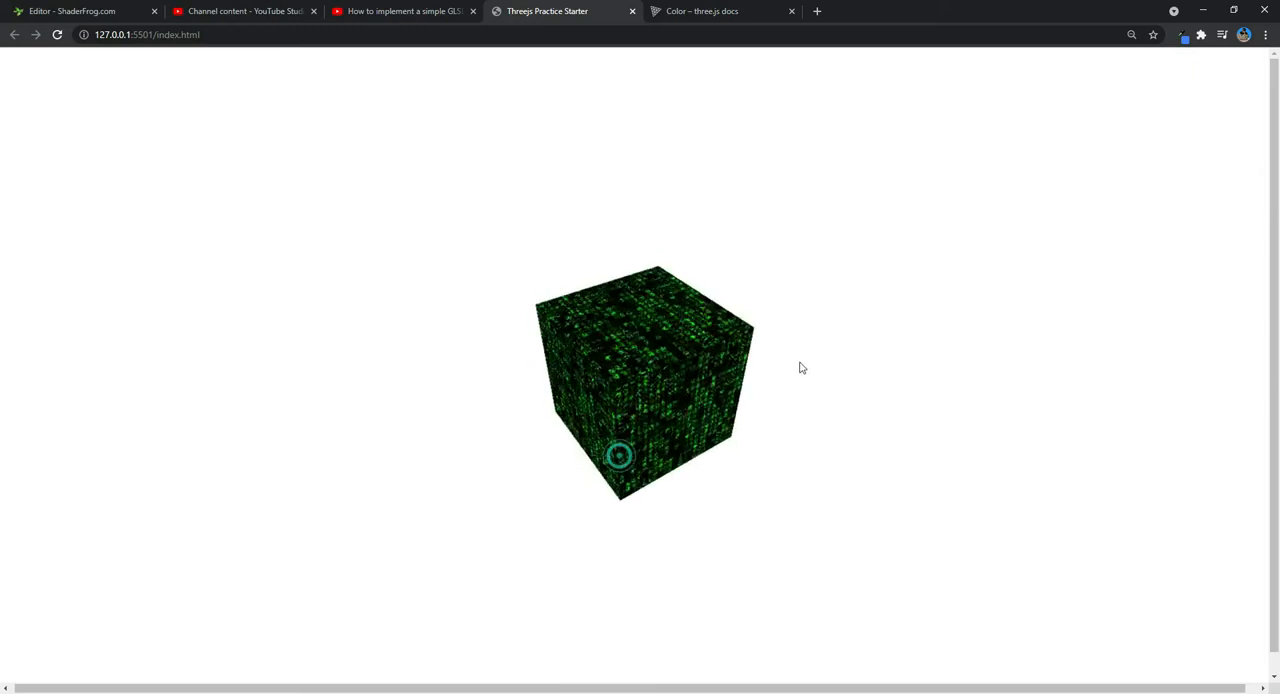
drag(800, 366, 744, 452)
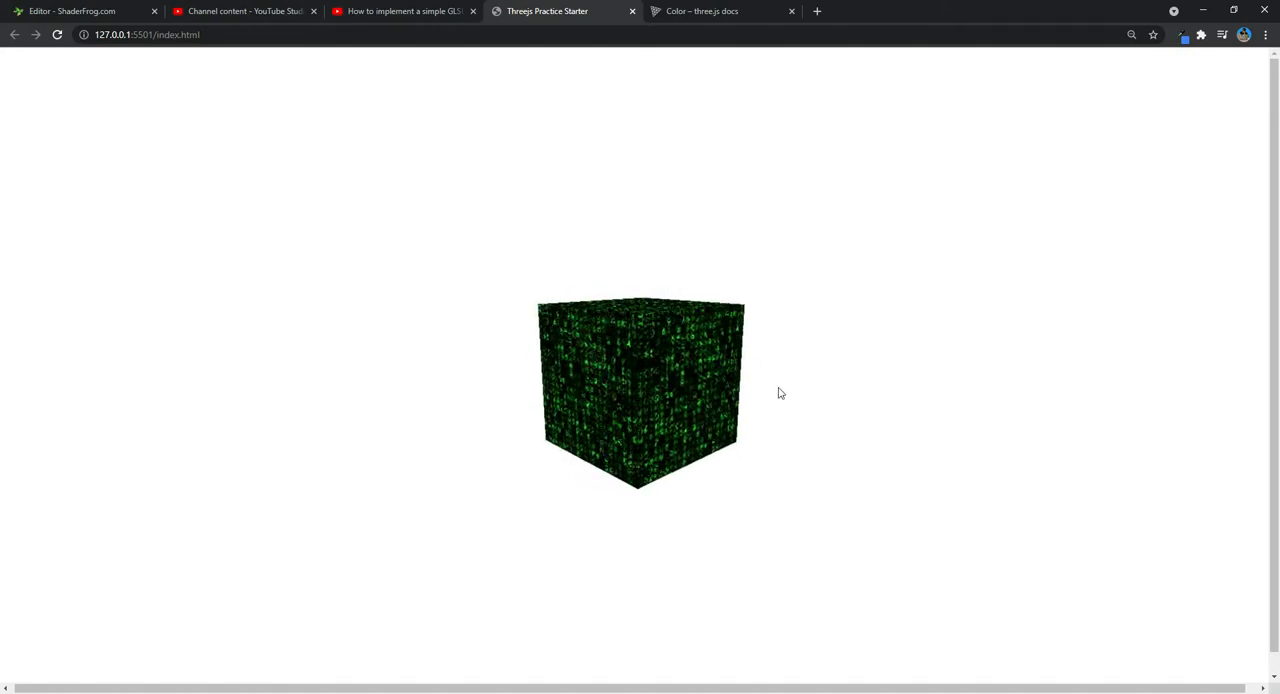
drag(780, 394, 800, 444)
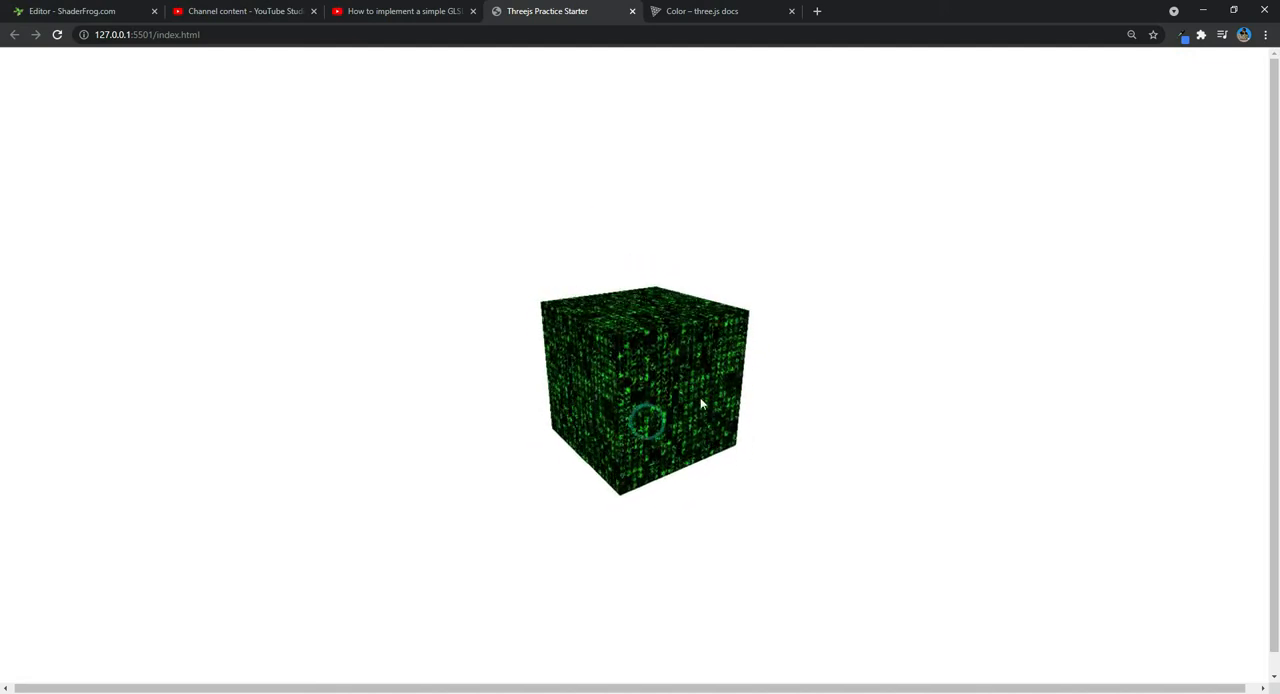
drag(700, 404, 668, 400)
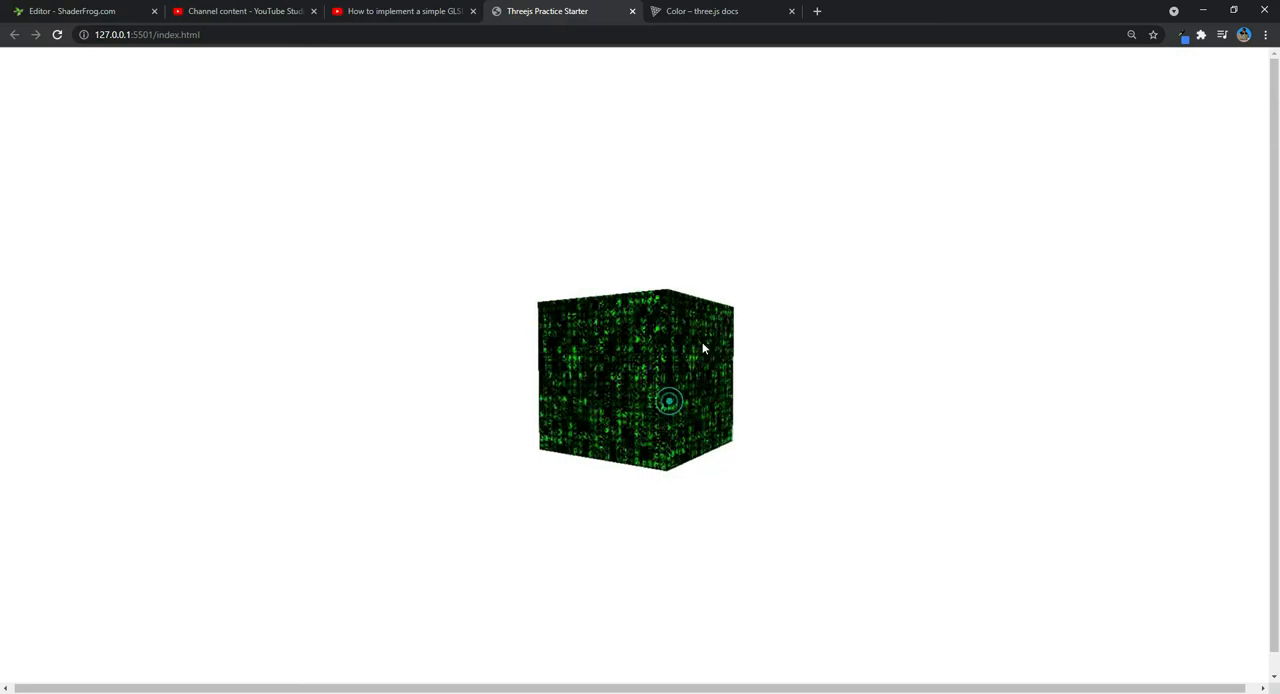
drag(704, 348, 512, 452)
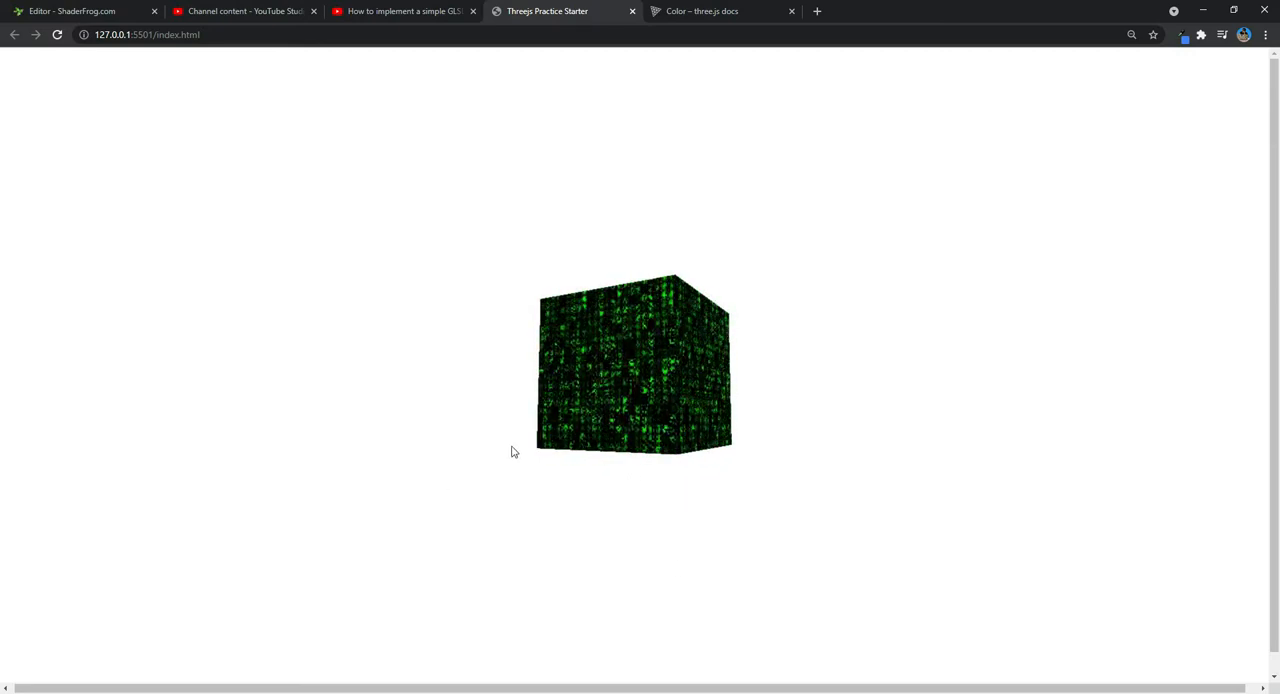
drag(512, 452, 648, 508)
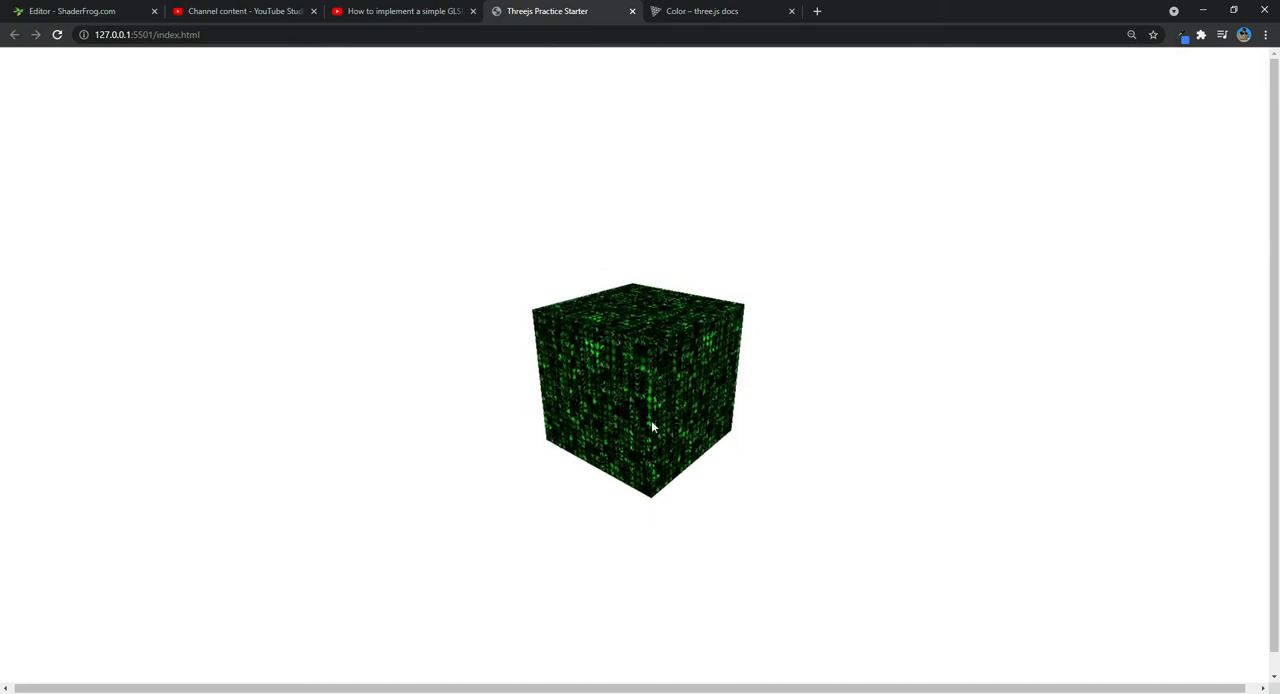
drag(650, 428, 664, 452)
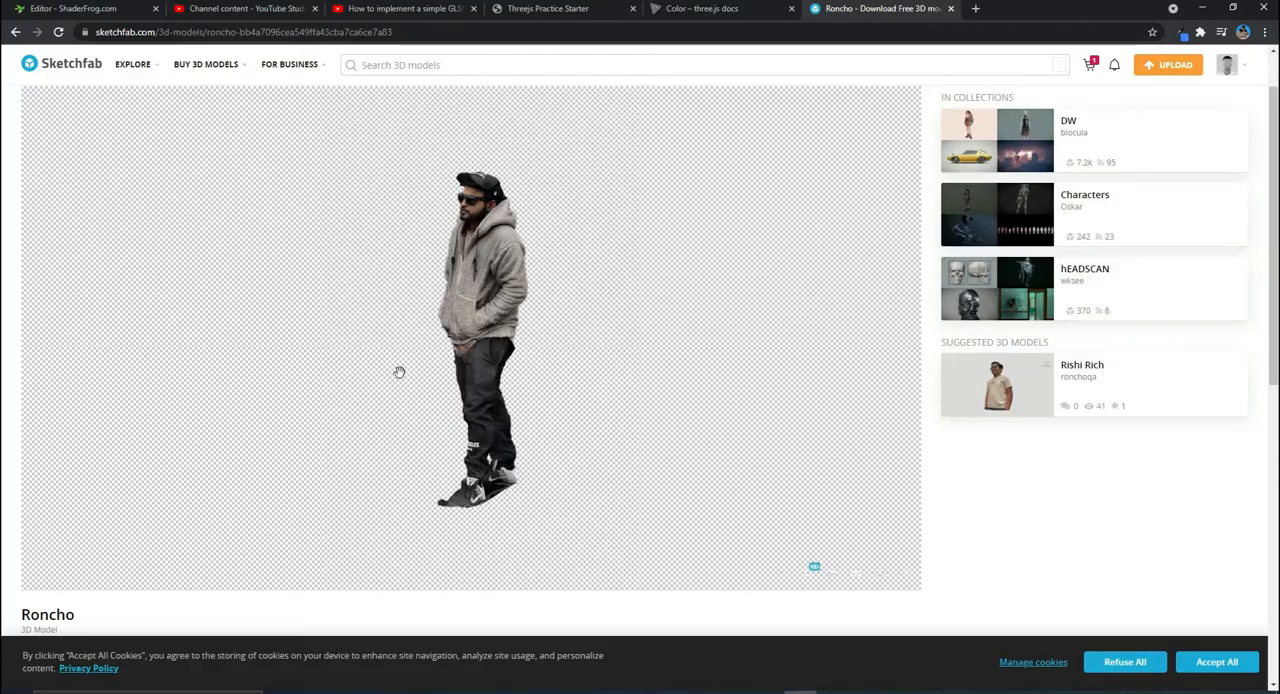
- Open the download options for the free Roncho model on its Sketchfab page
drag(400, 372, 576, 424)
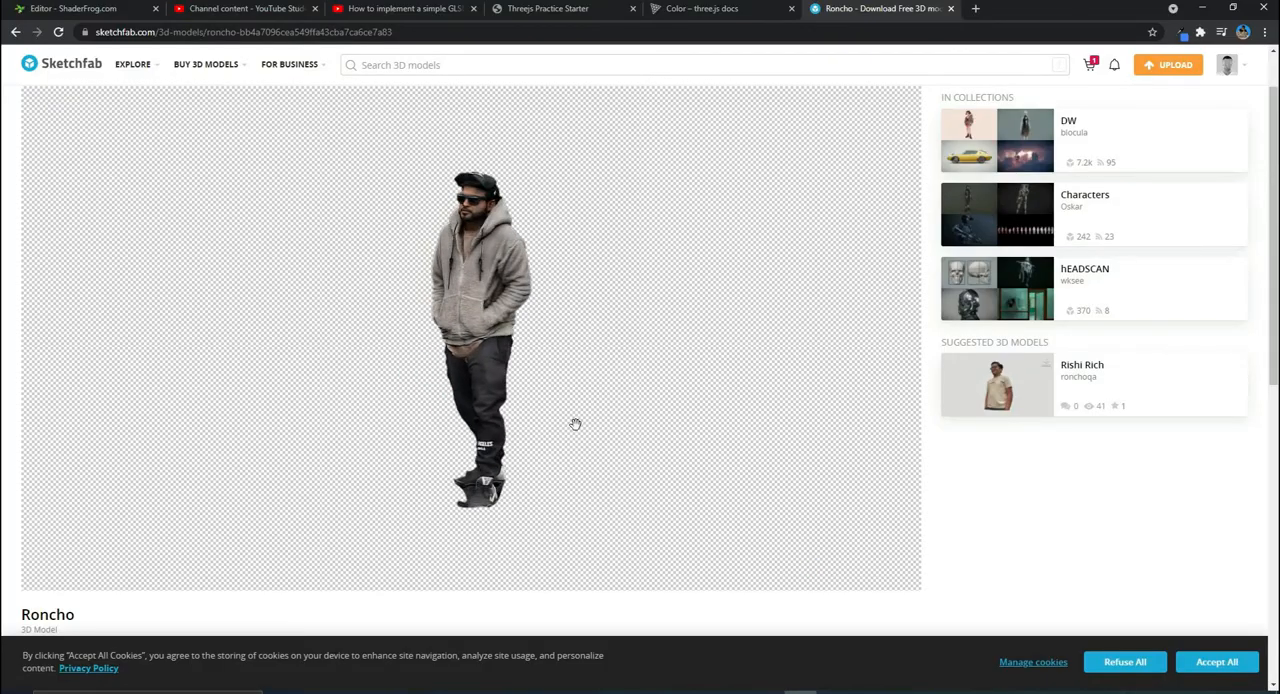
scroll(down, 3)
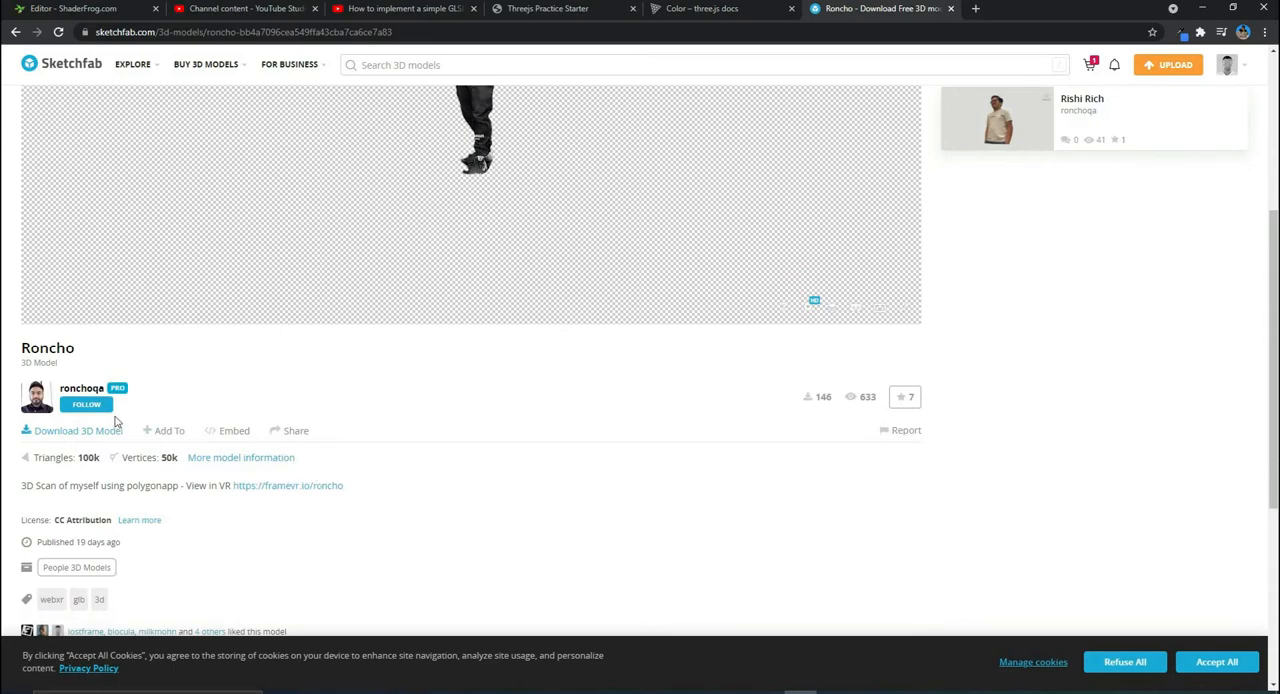
mouse_move(116, 388)
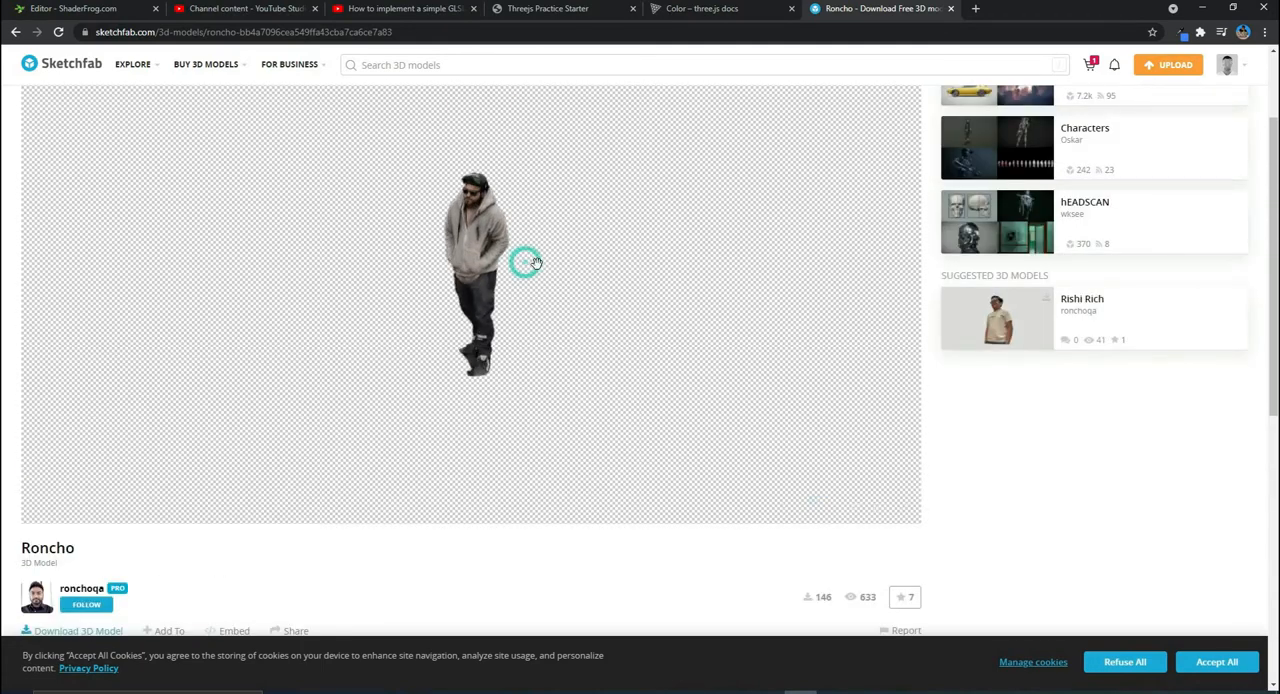
scroll(down, 3)
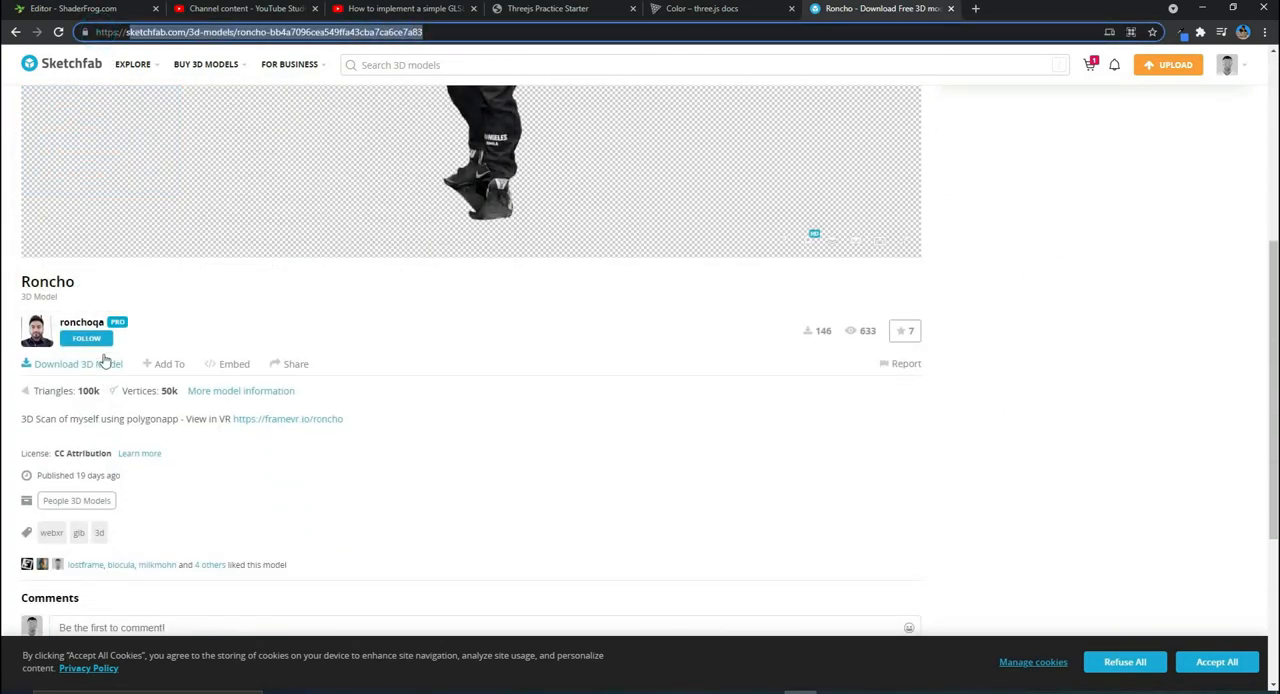
click(72, 364)
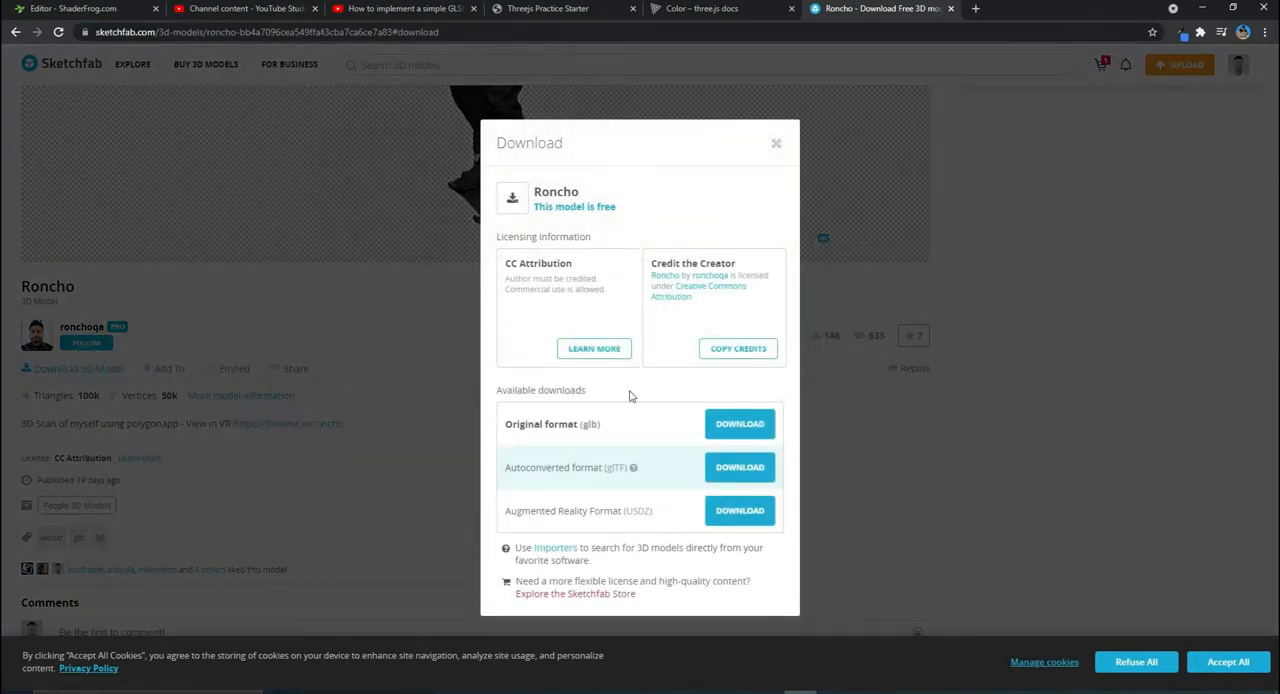
mouse_move(588, 430)
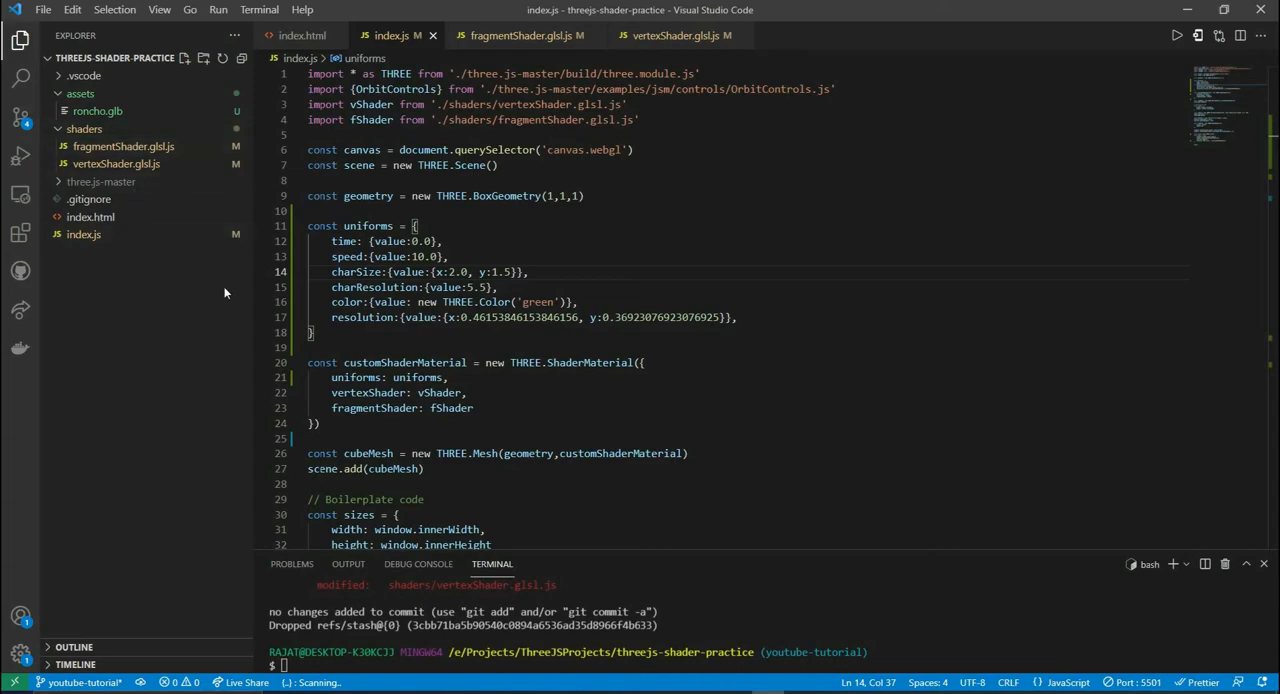
mouse_move(78, 118)
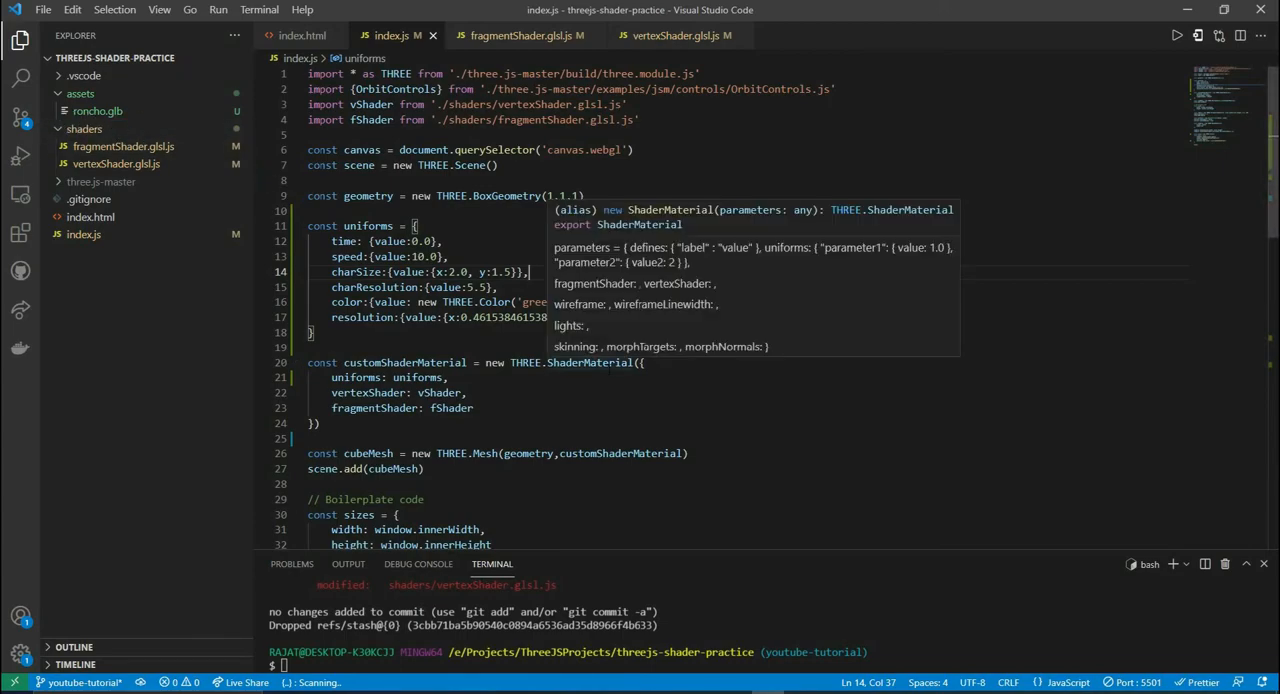
- Import GLTFLoader from ./three.js-master/examples/jsm/loaders in index.js
click(640, 120)
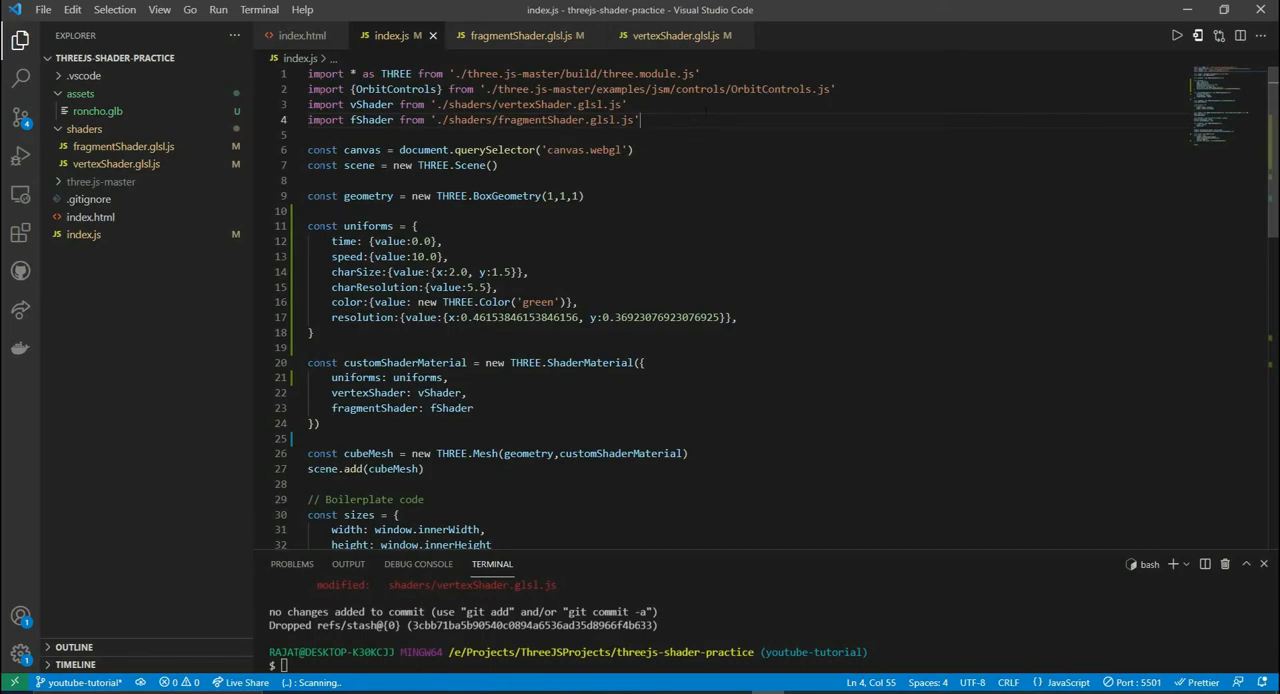
key(Enter)
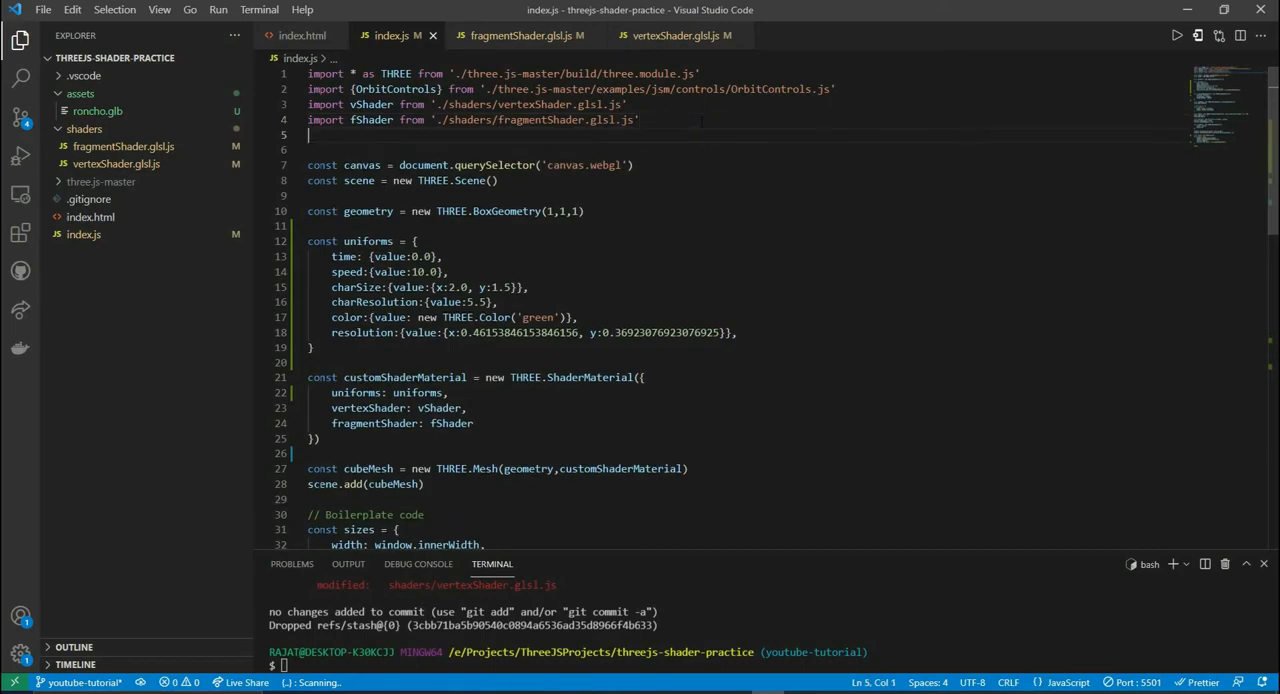
text(import {GLTFLoader)
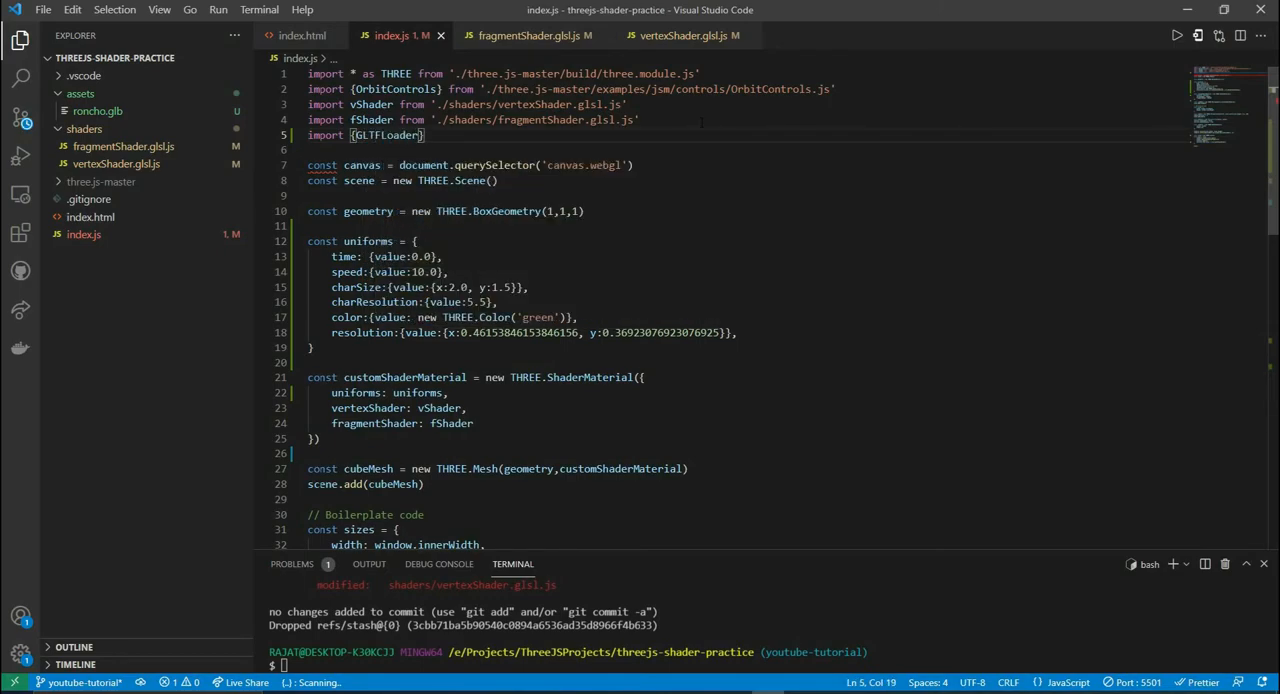
text(from ')
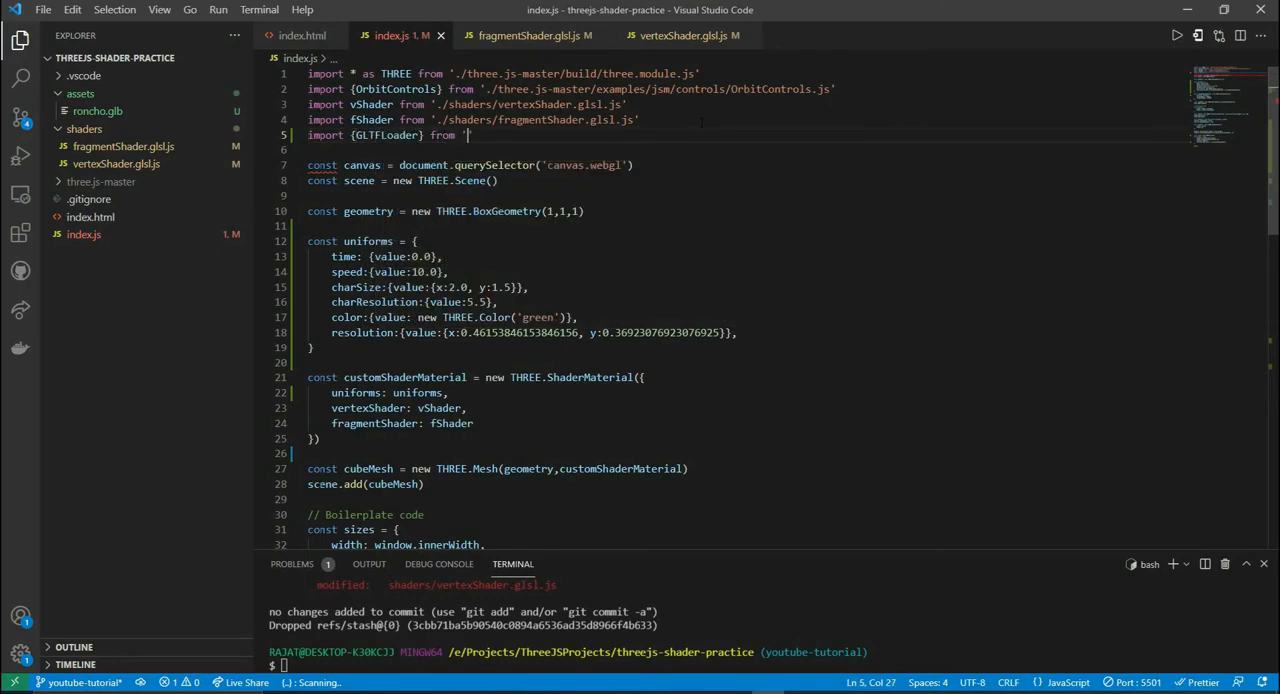
text(./three.js-master/)
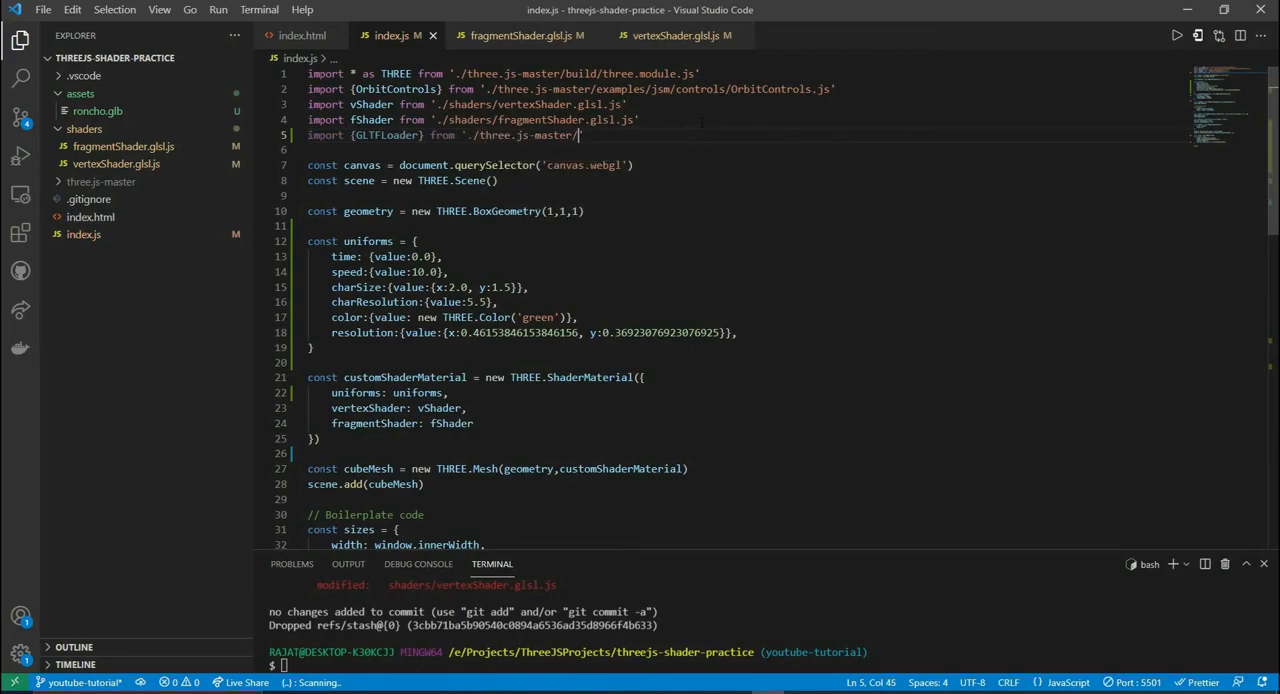
text(examples)
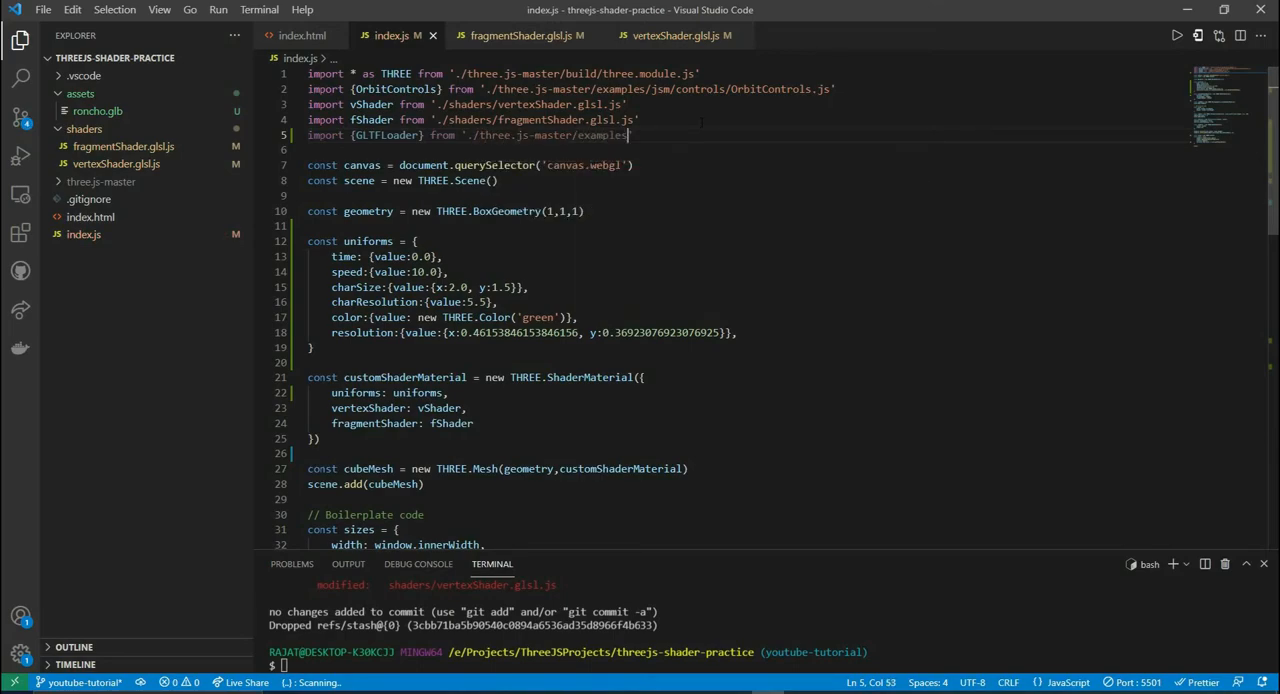
text(jsm/)
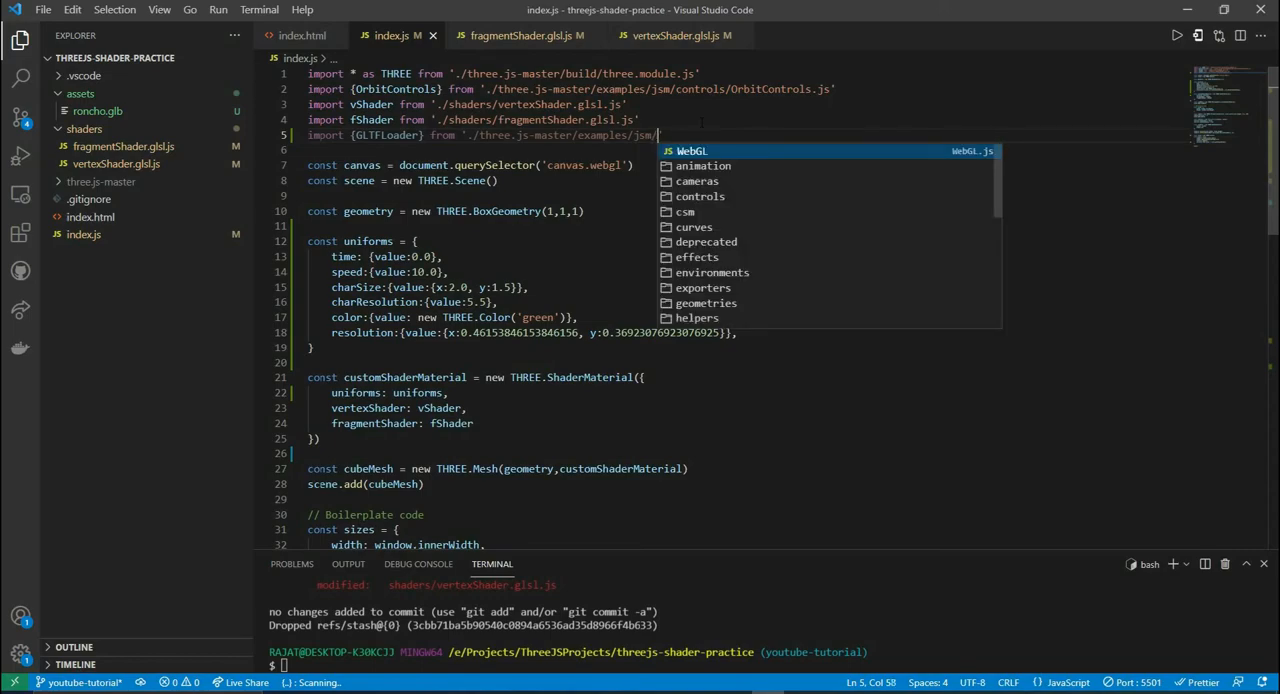
text(loaders/)
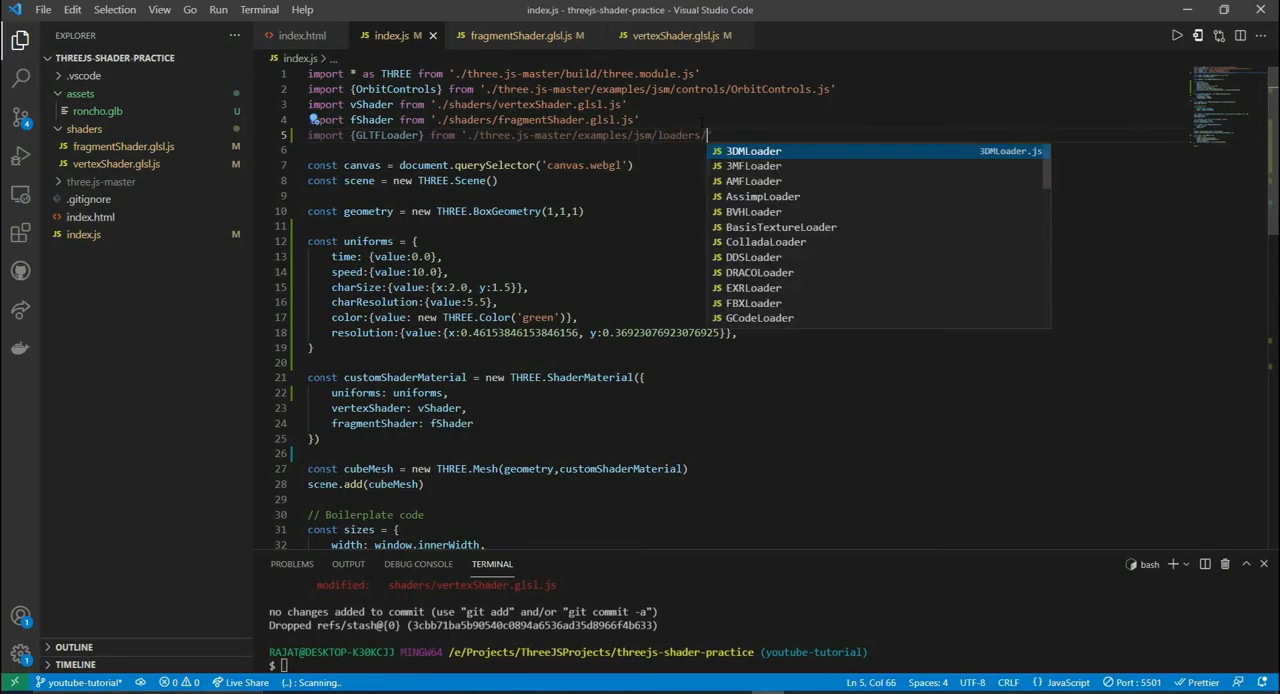
text(GLTFLoader.js)
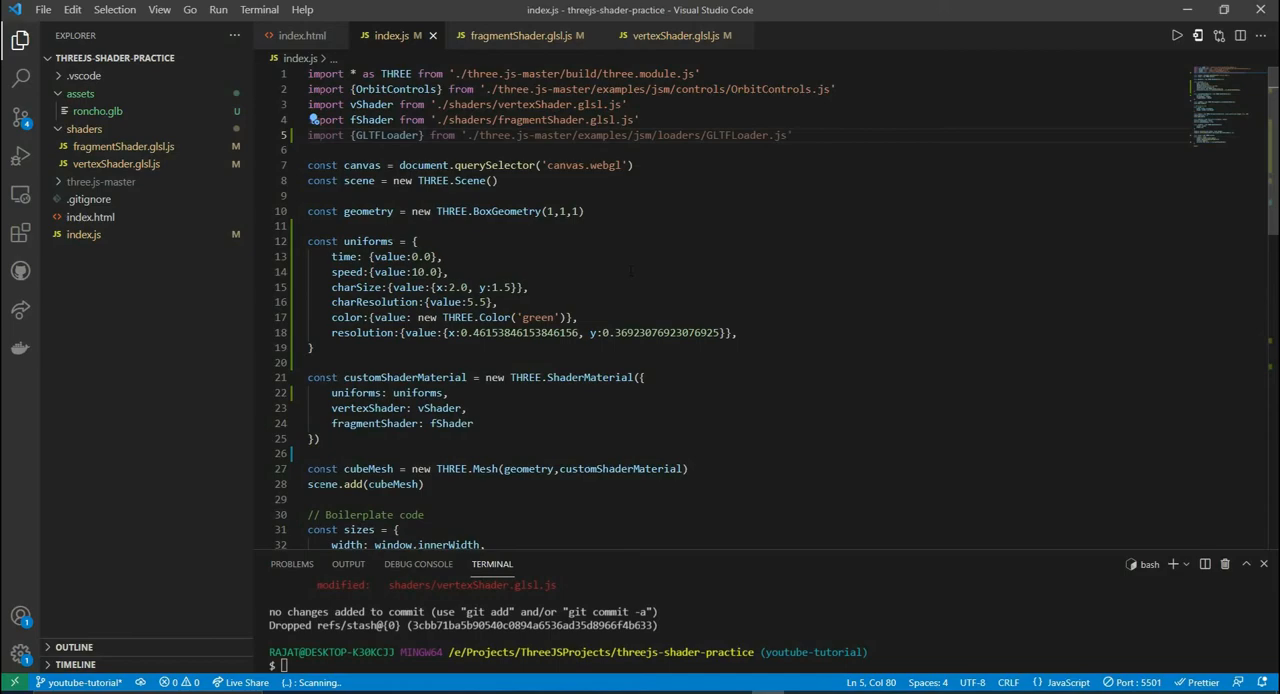
- Create a loader and load './assets/roncho.glb' below the cube mesh code
scroll(down, 3)
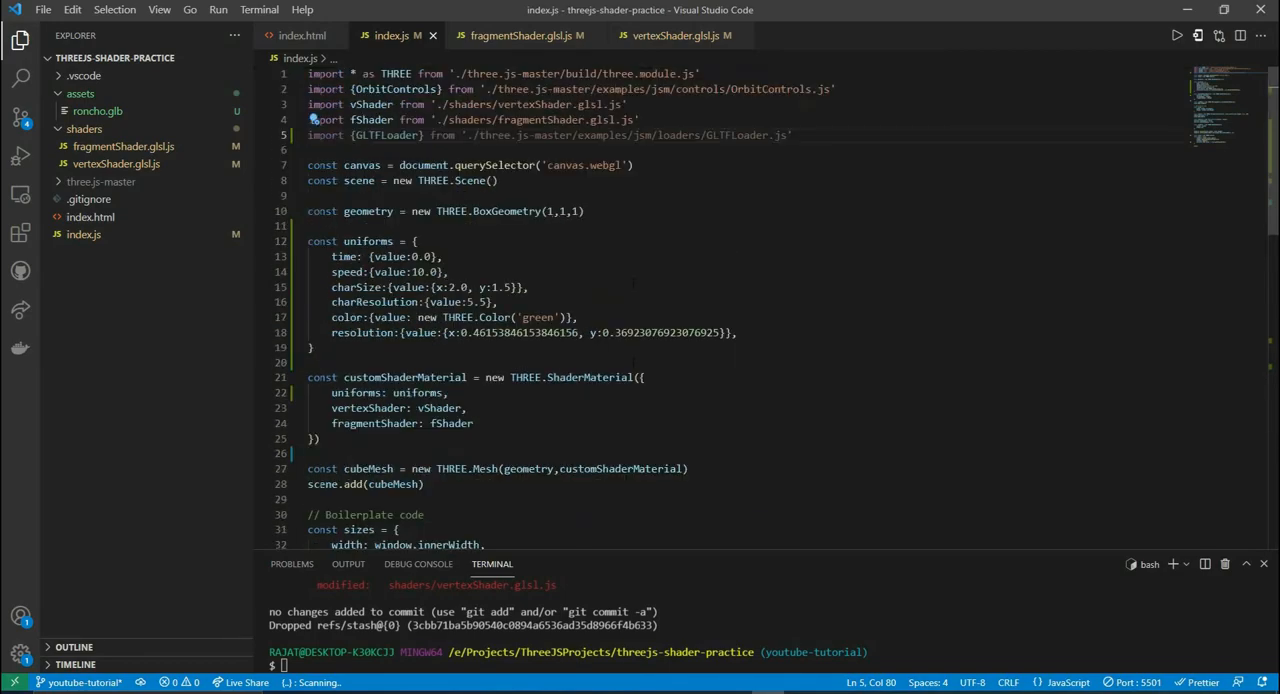
scroll(down, 3)
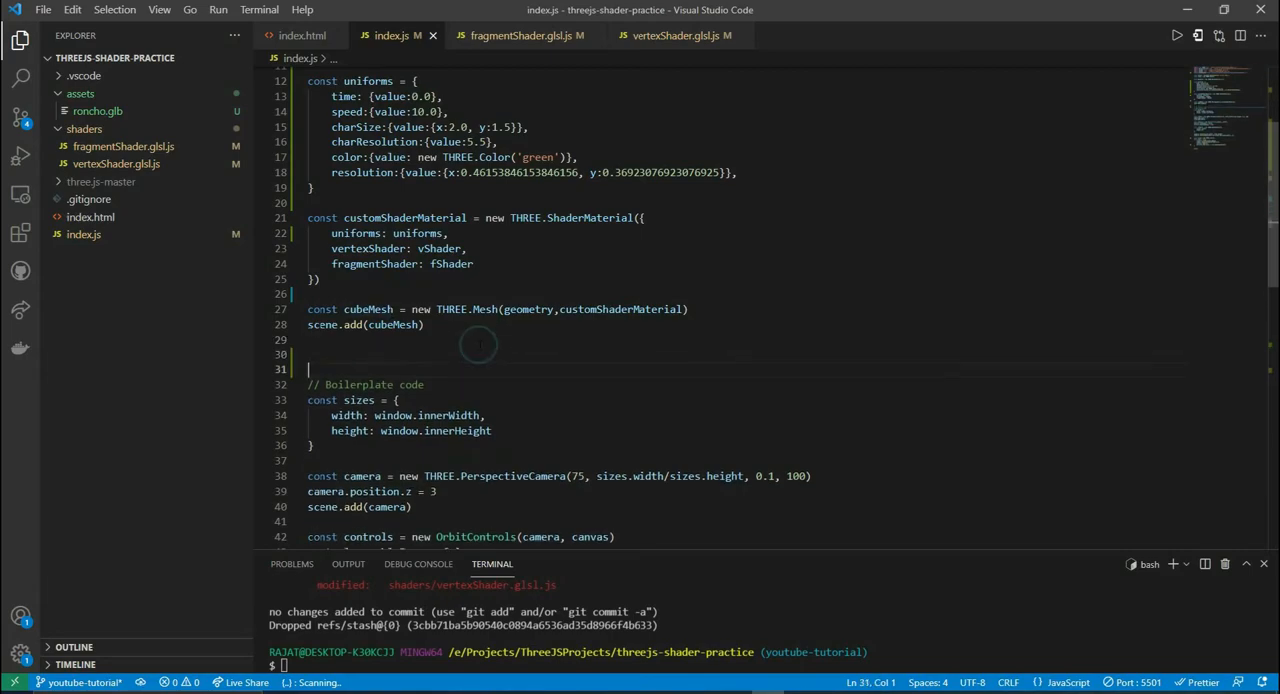
key(enter)
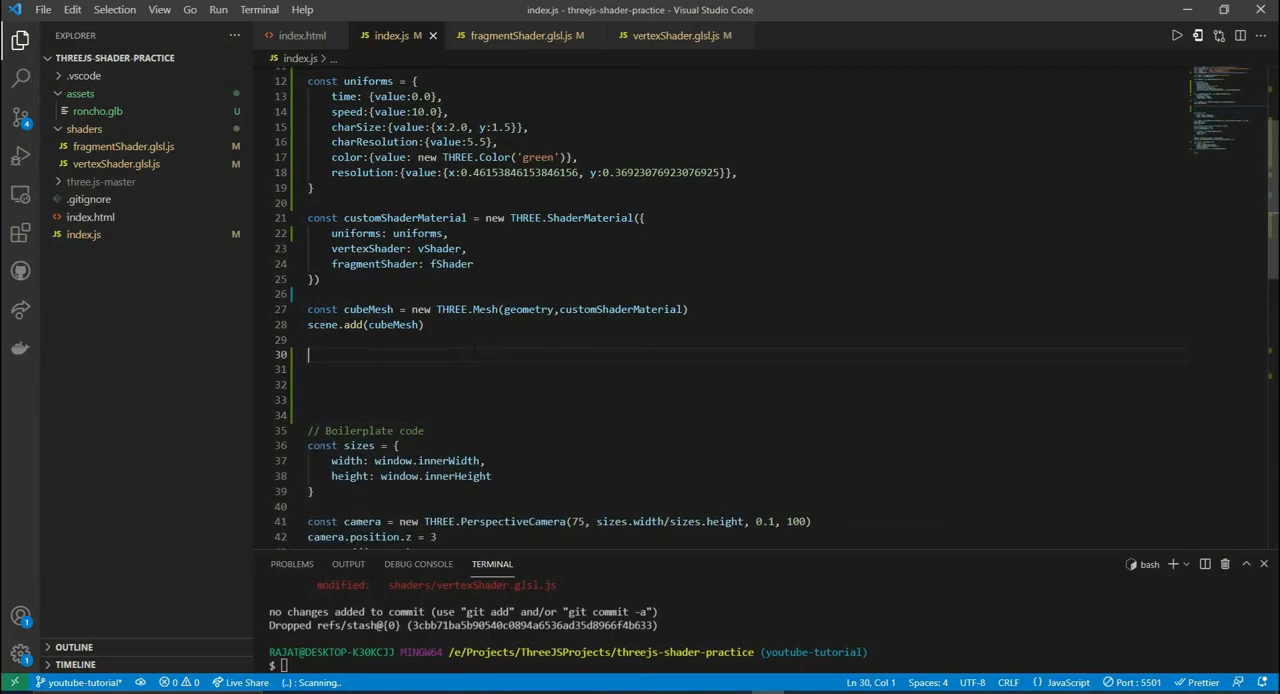
text(const)
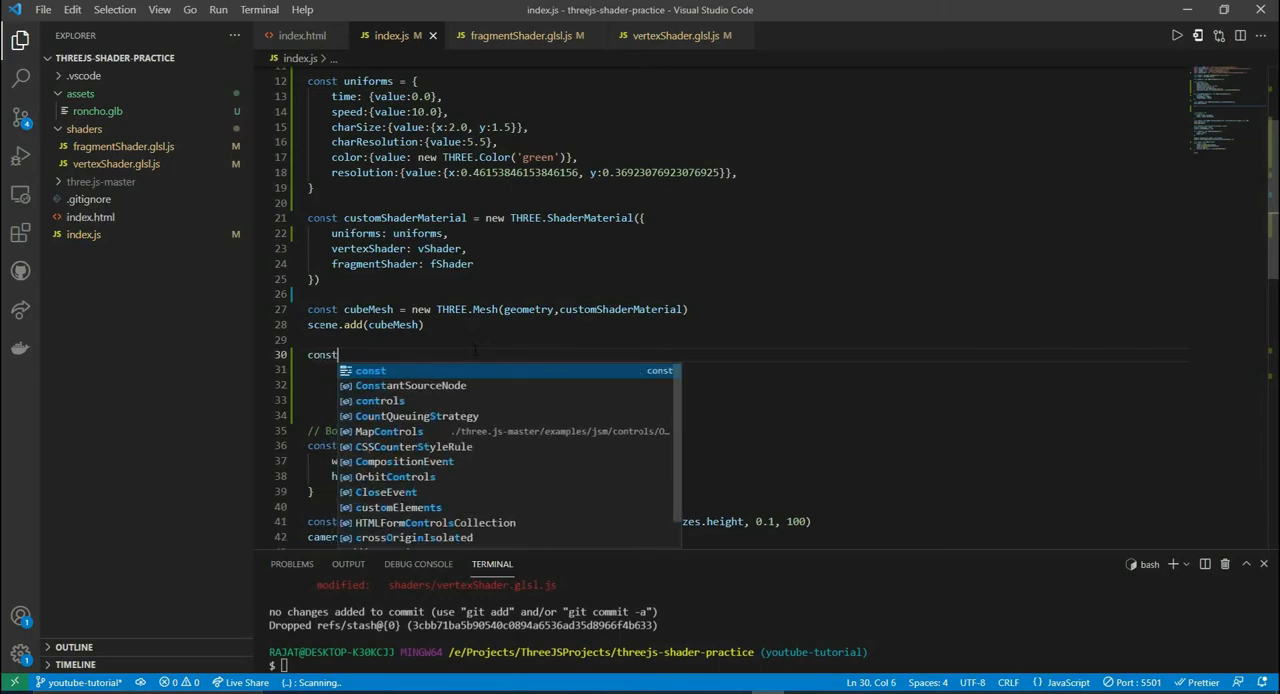
text(loader =)
click(744, 370)
text(loader.load('./)
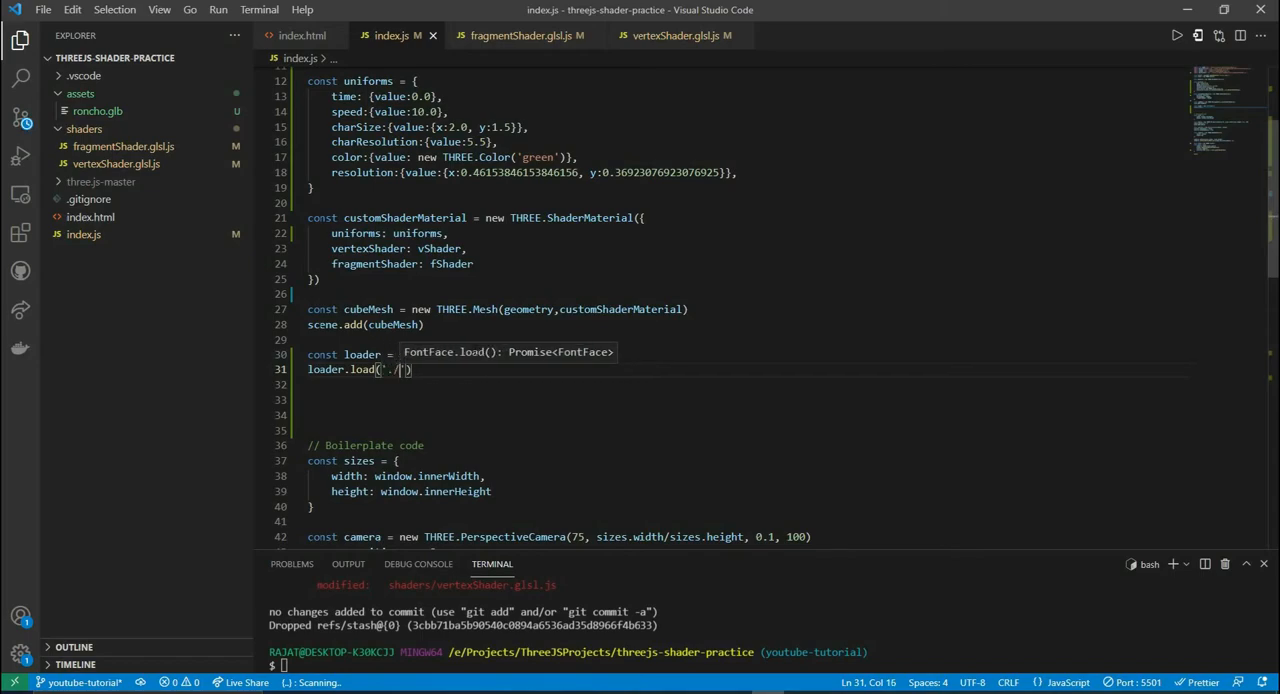
text(assets/)
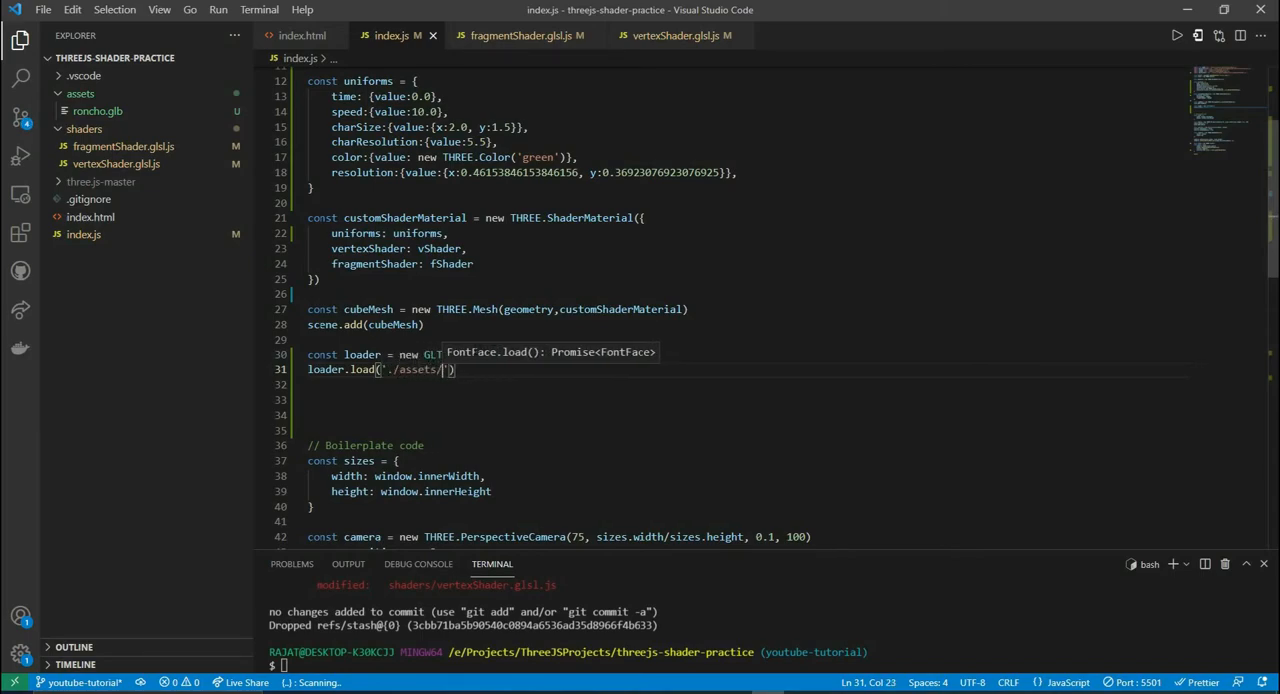
text(roncho.g)
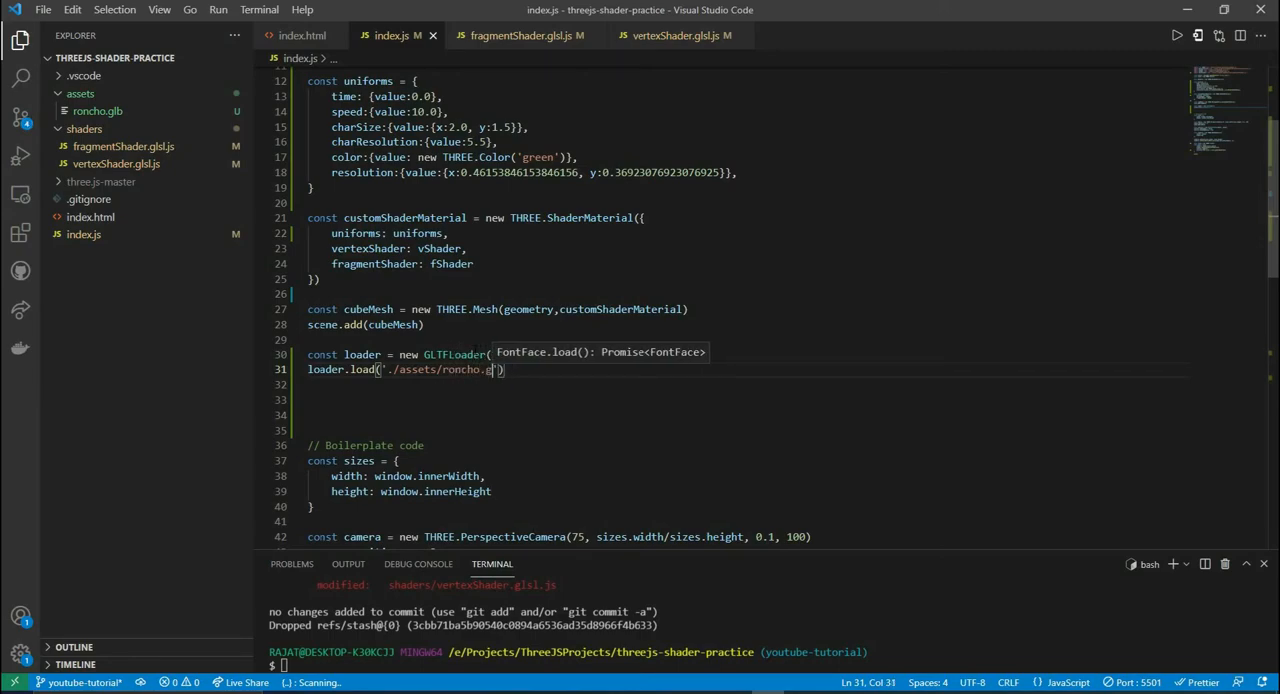
text(lb)
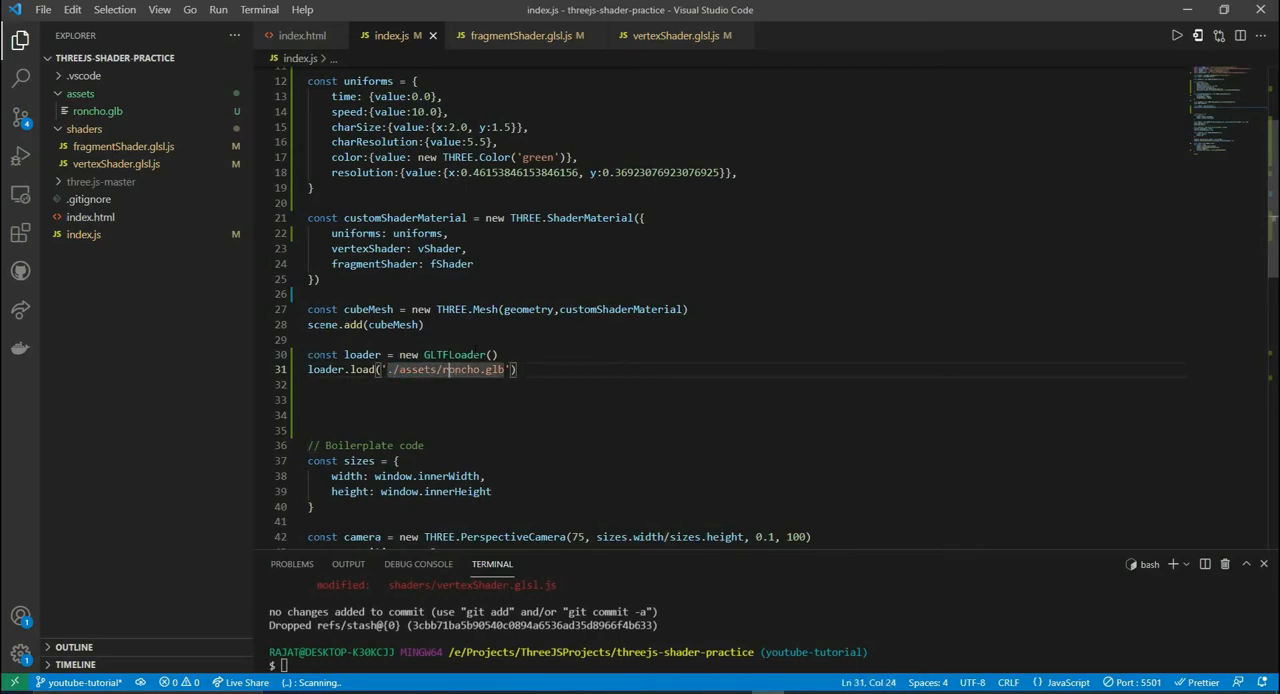
- Add a function(glb) callback that logs the loaded model to the console
click(396, 368)
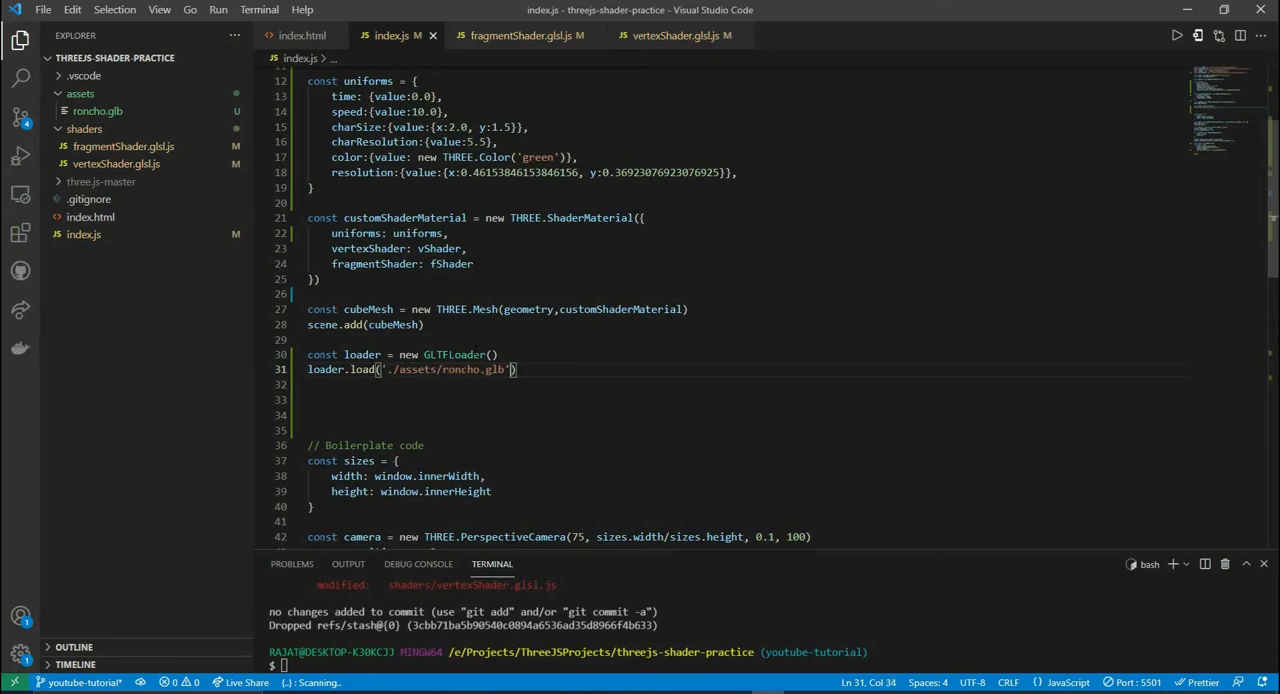
text(, function)
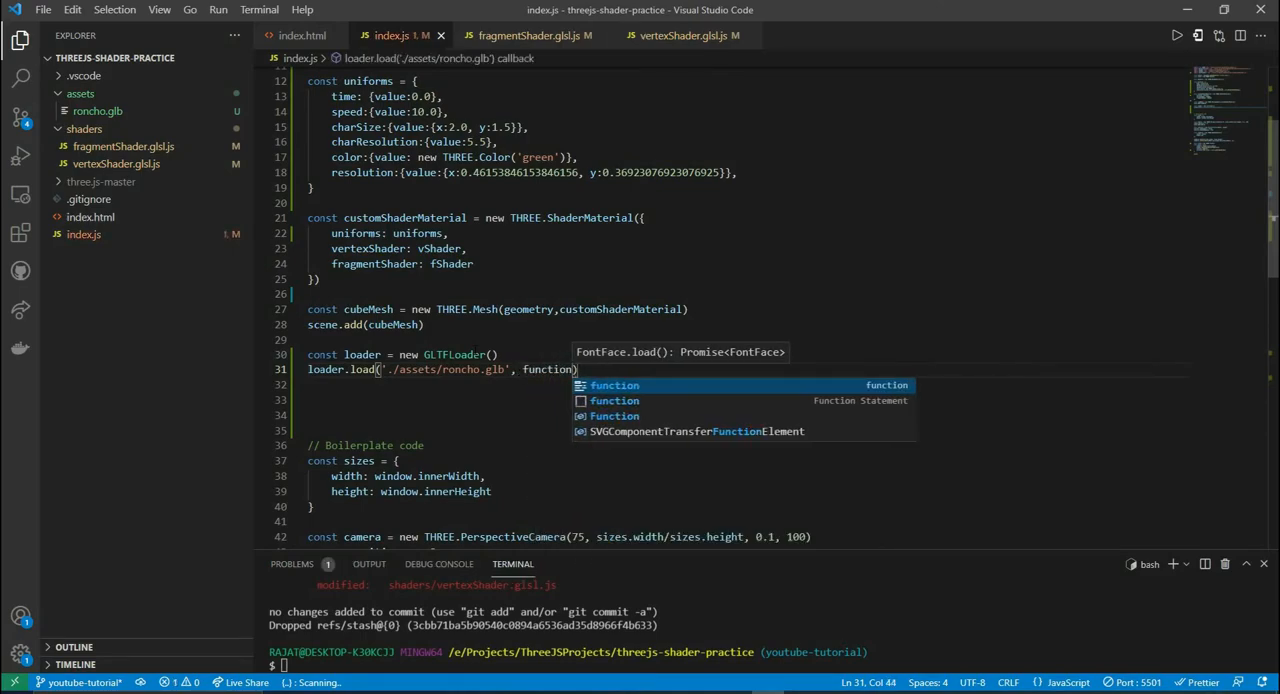
text((glb)
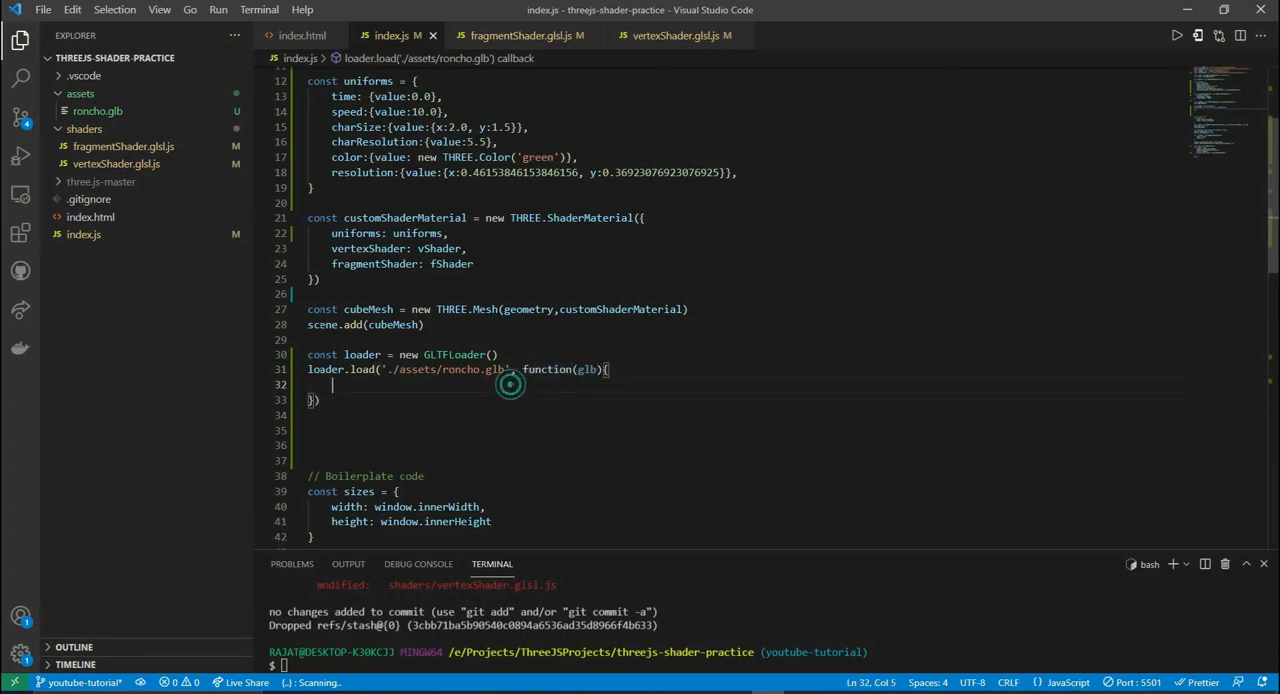
text(c)
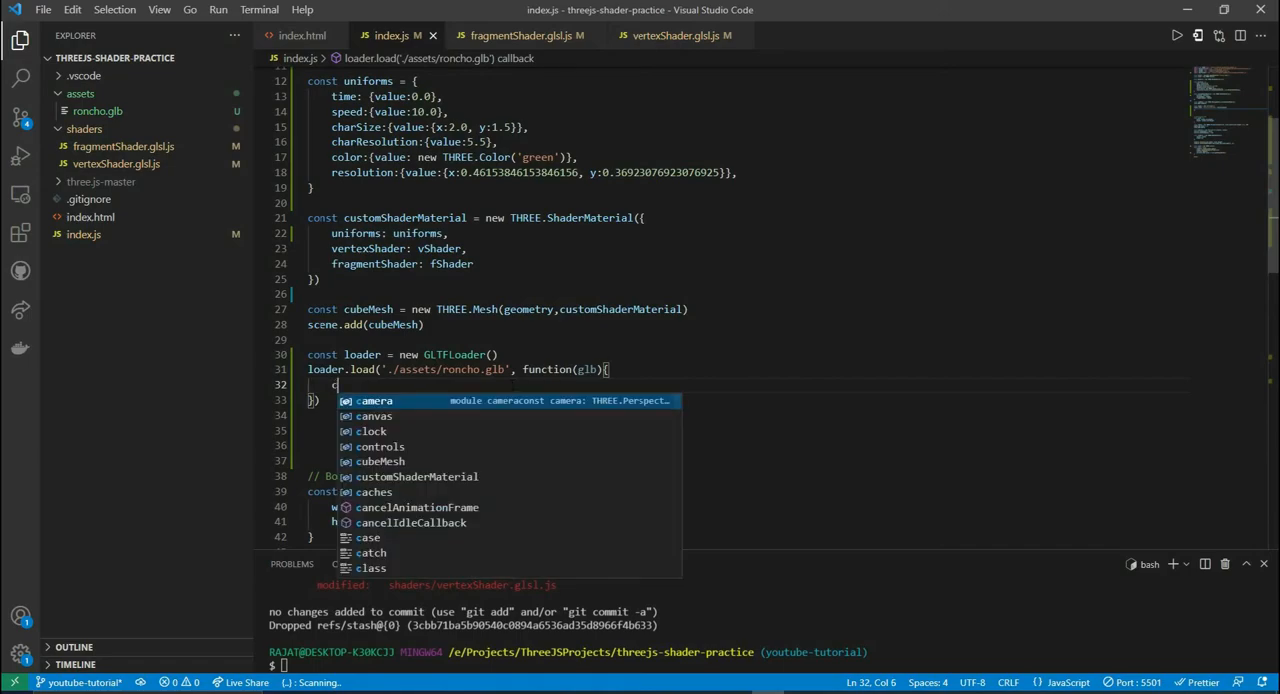
text(onsole.log(glb)
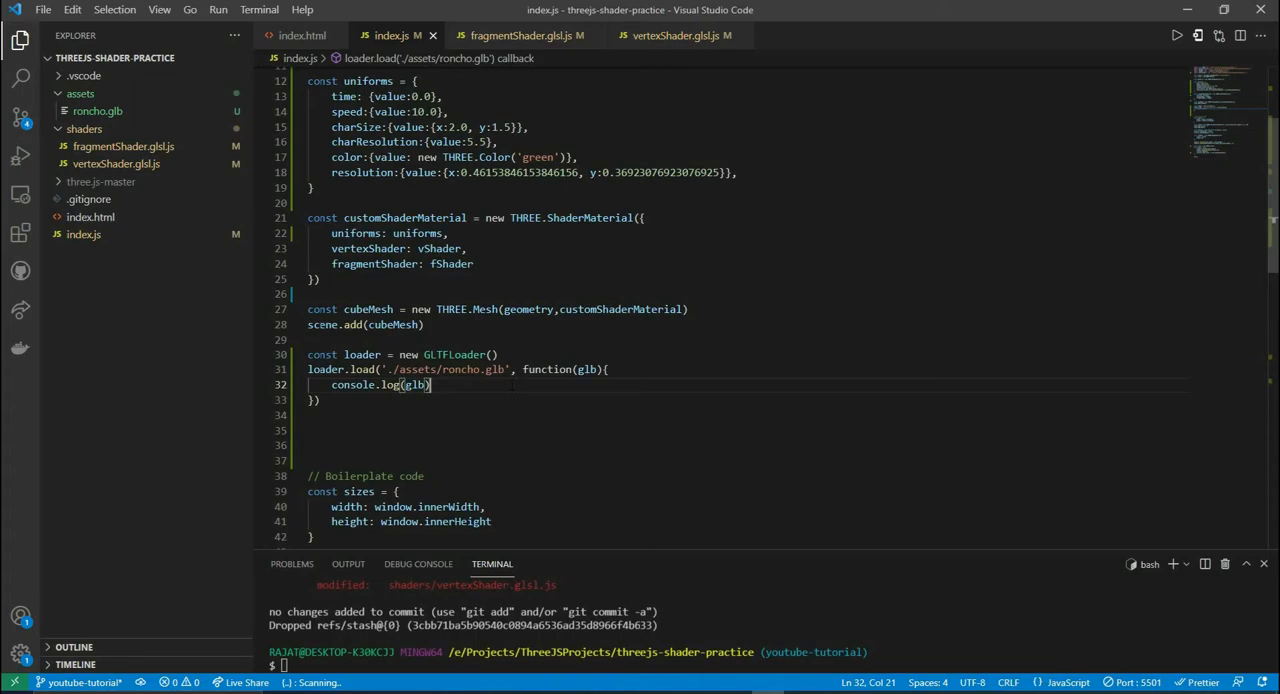
text(;)
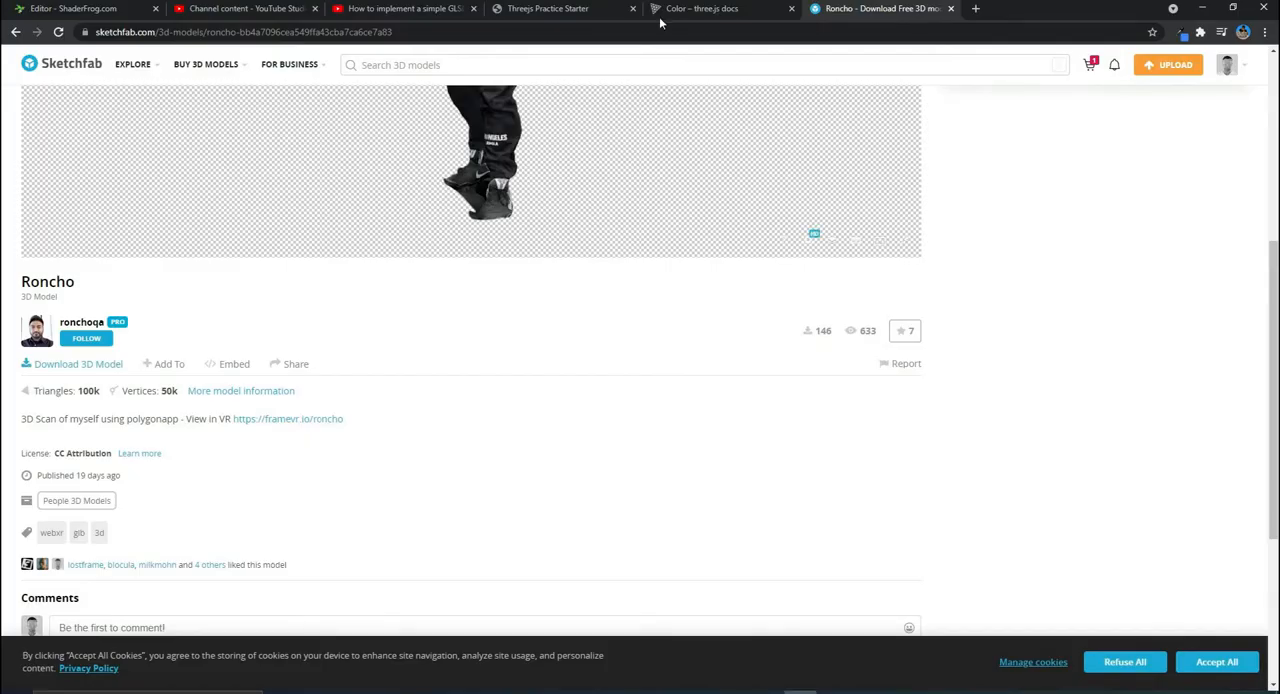
- Show the practice page's DevTools console and expand the logged GLB object
click(548, 8)
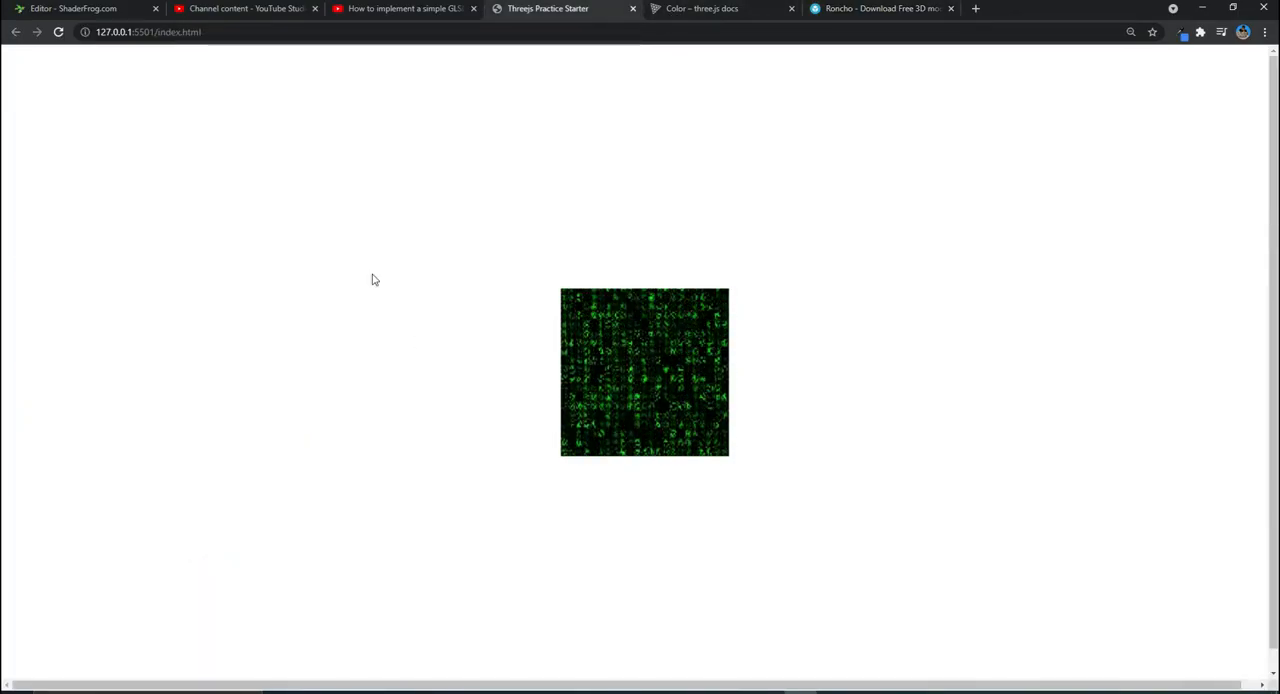
key(F12)
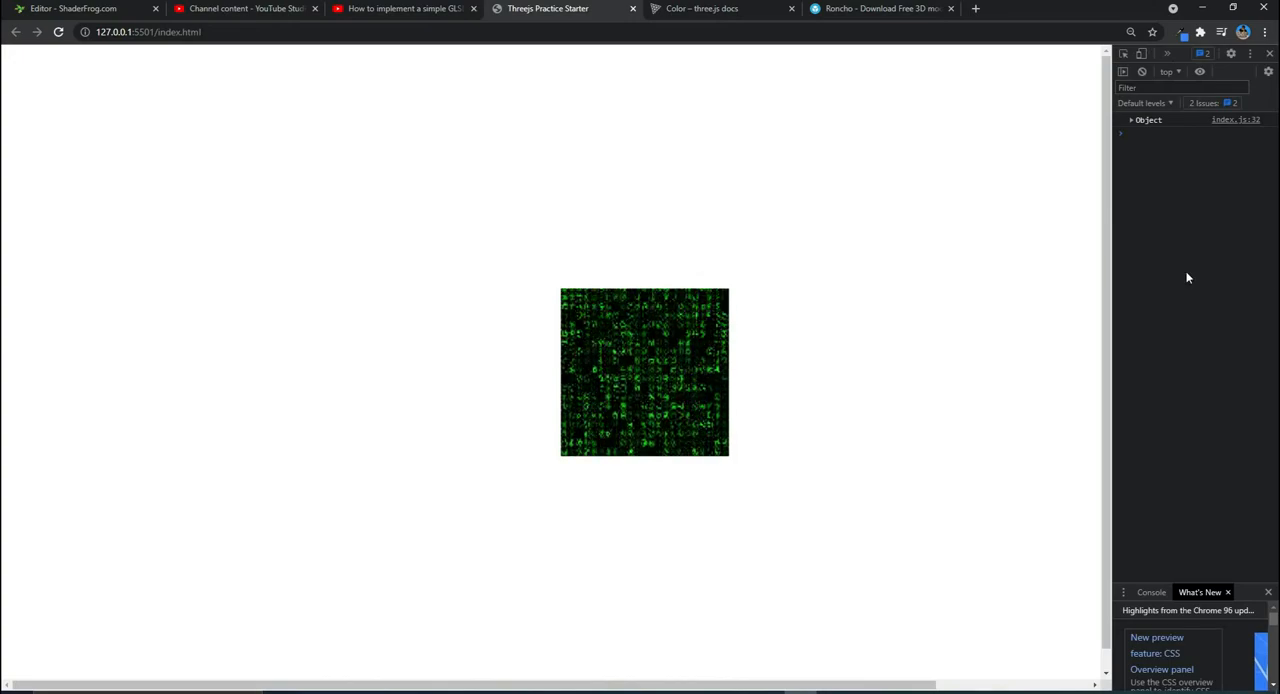
drag(1112, 300, 782, 300)
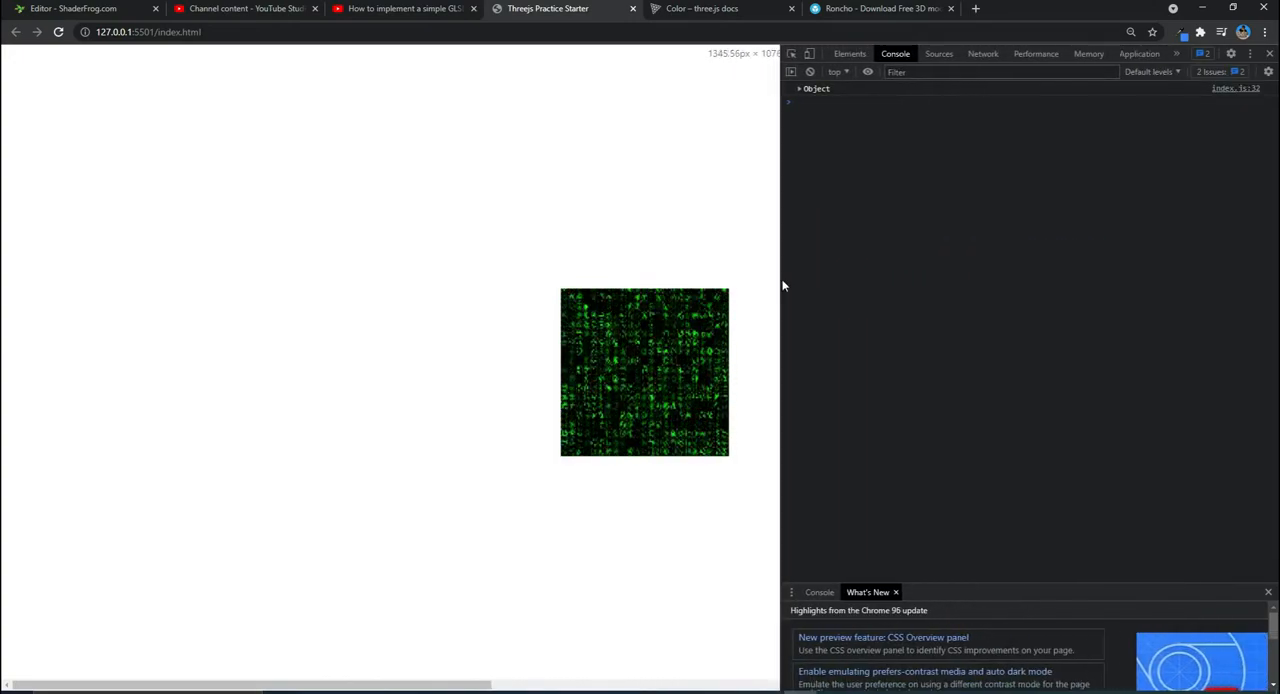
click(800, 98)
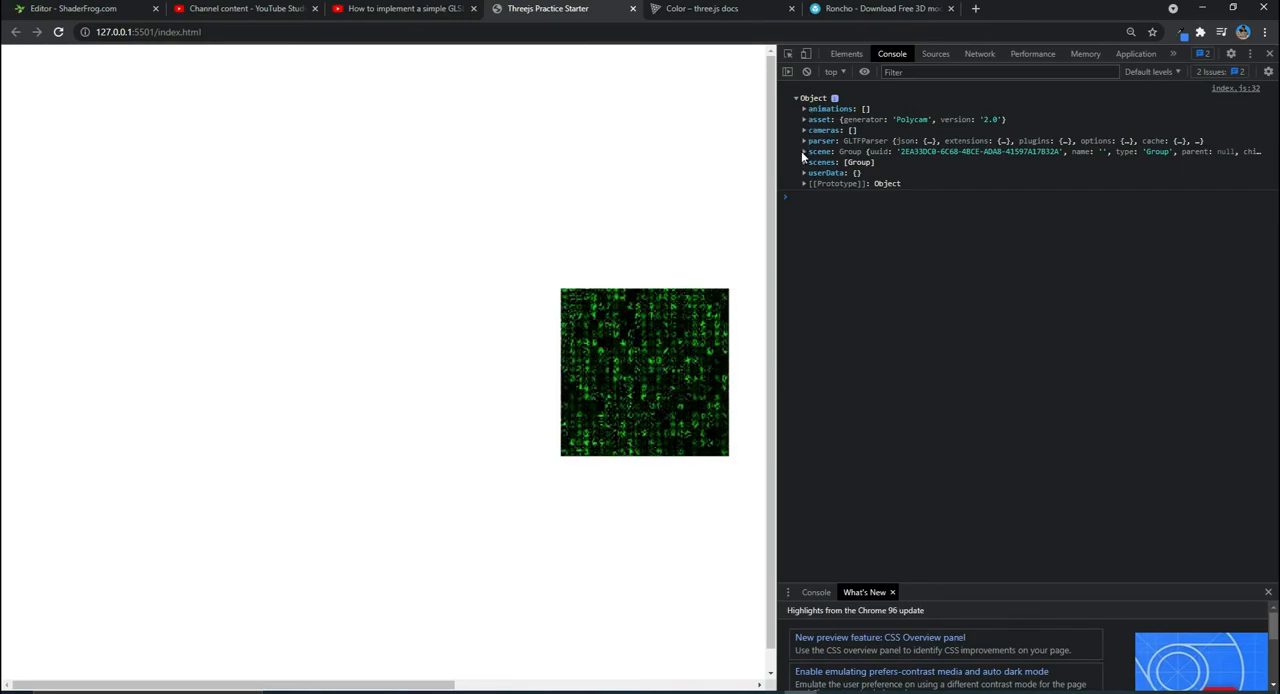
click(804, 152)
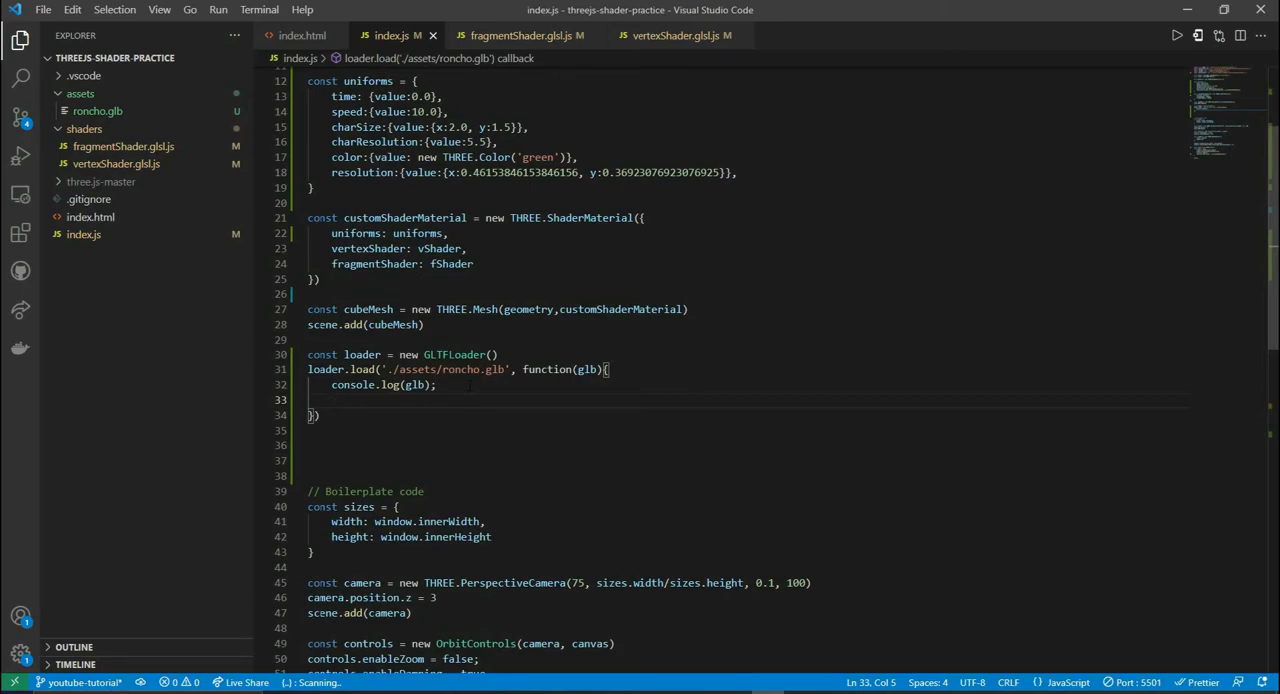
- Add scene.add(glb.scene) in the callback and comment out scene.add(cubeMesh)
text(scene)
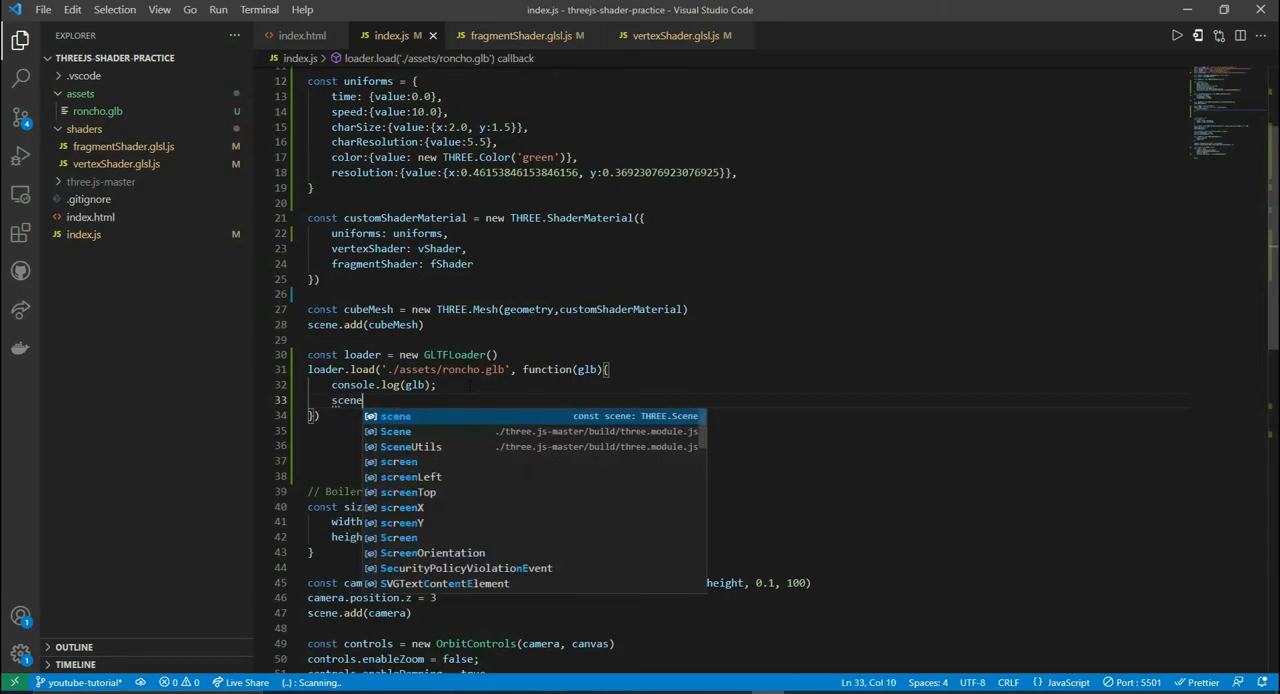
text(.add()
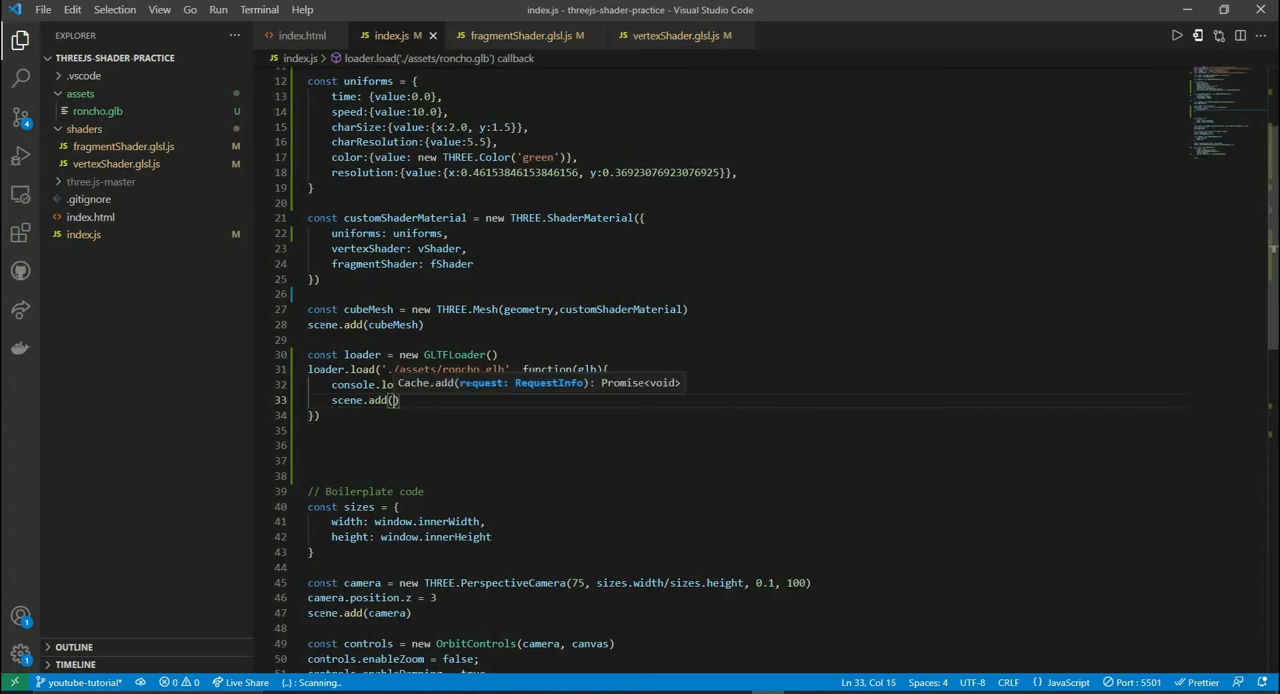
text(glb.scene)
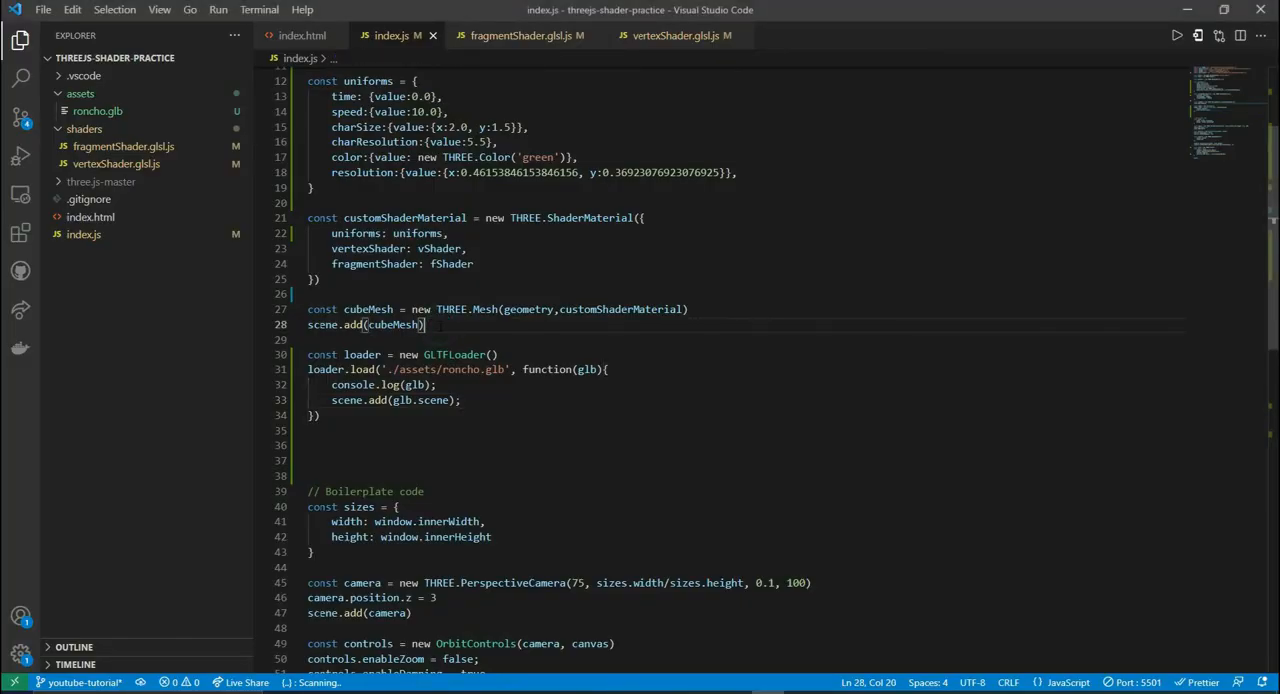
text(//)
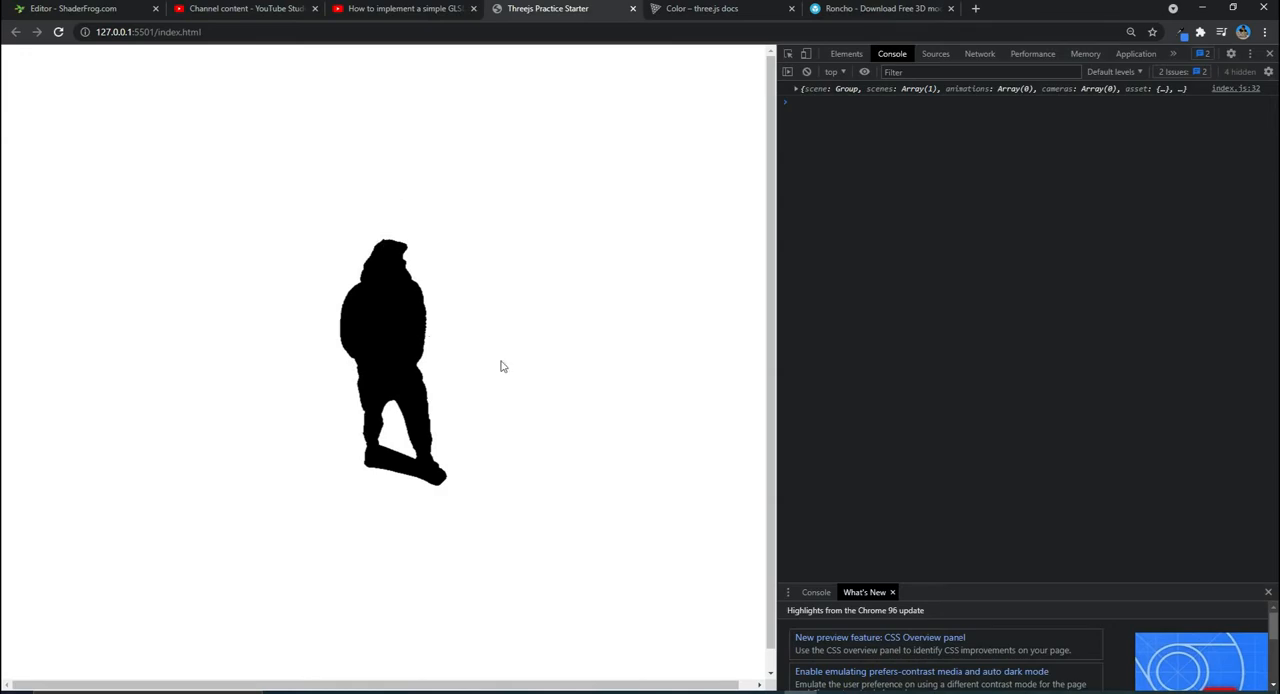
mouse_move(460, 336)
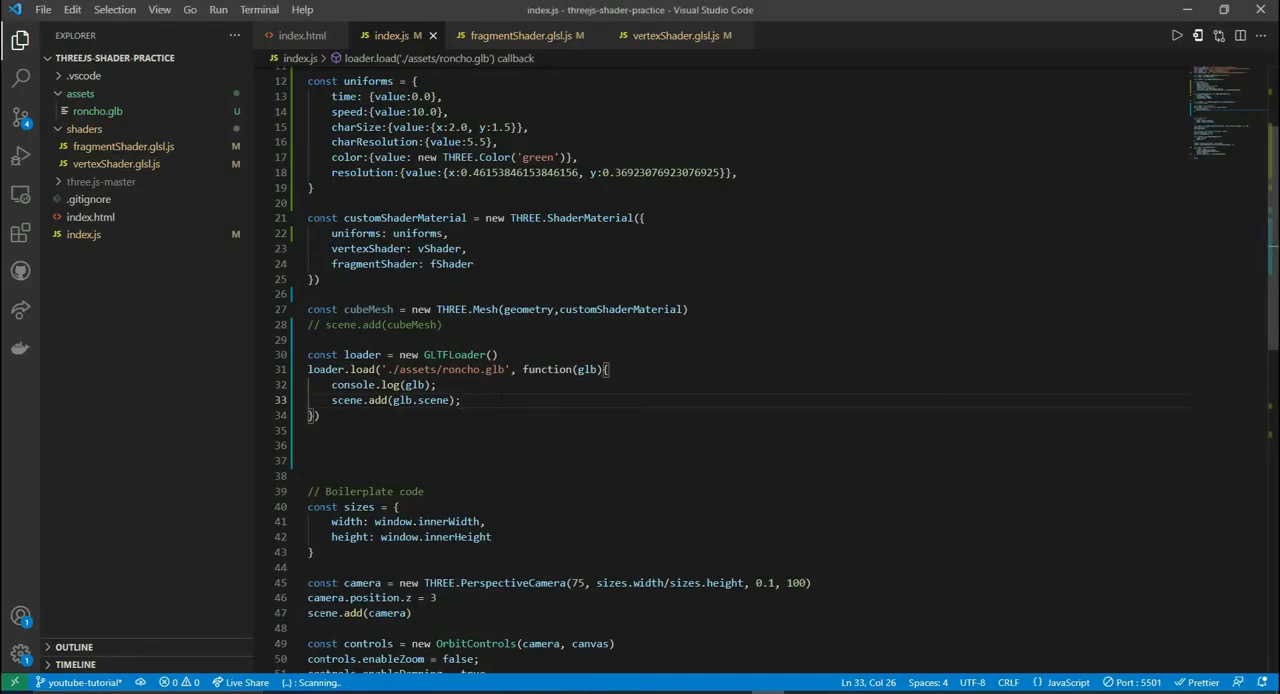
mouse_move(520, 420)
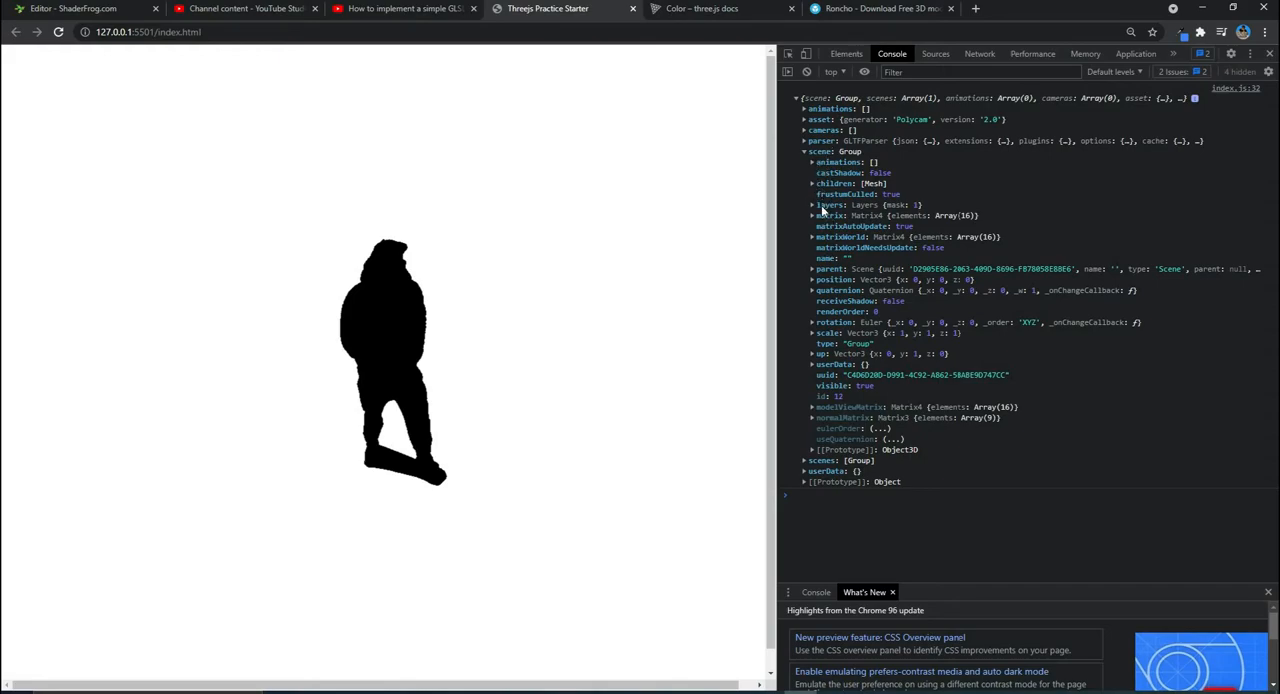
- Expand the logged scene's children, its first Mesh and that mesh's material
click(812, 184)
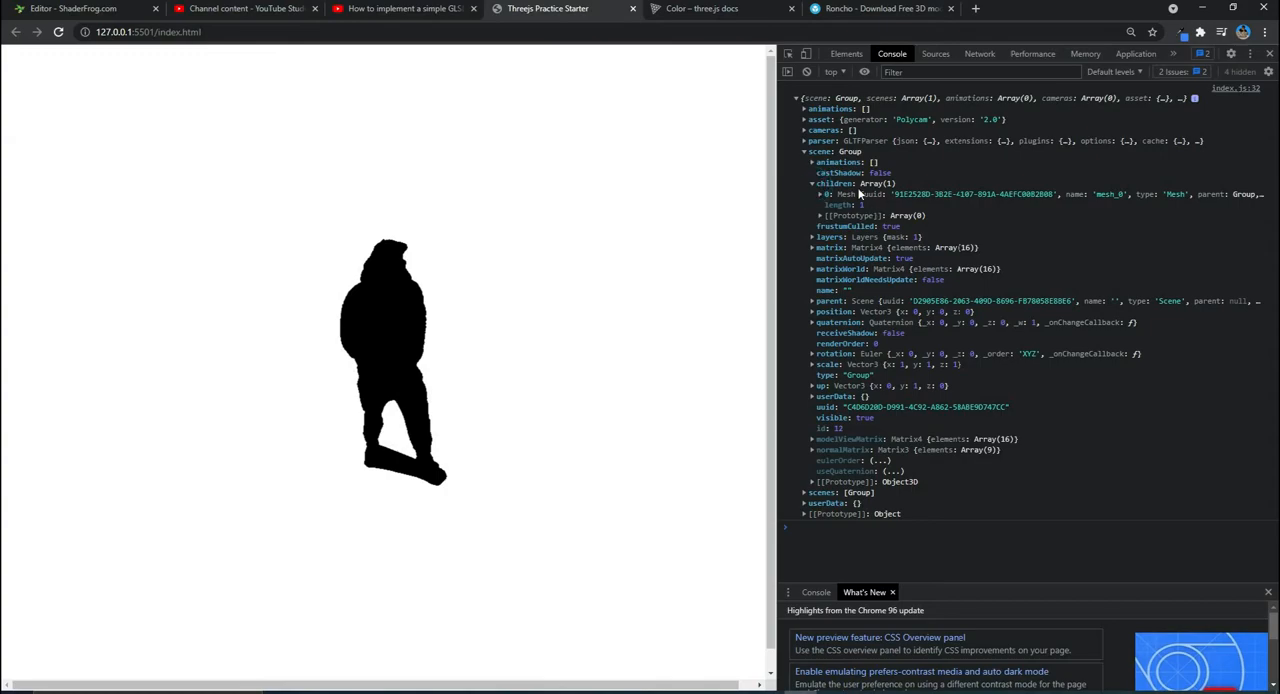
click(820, 194)
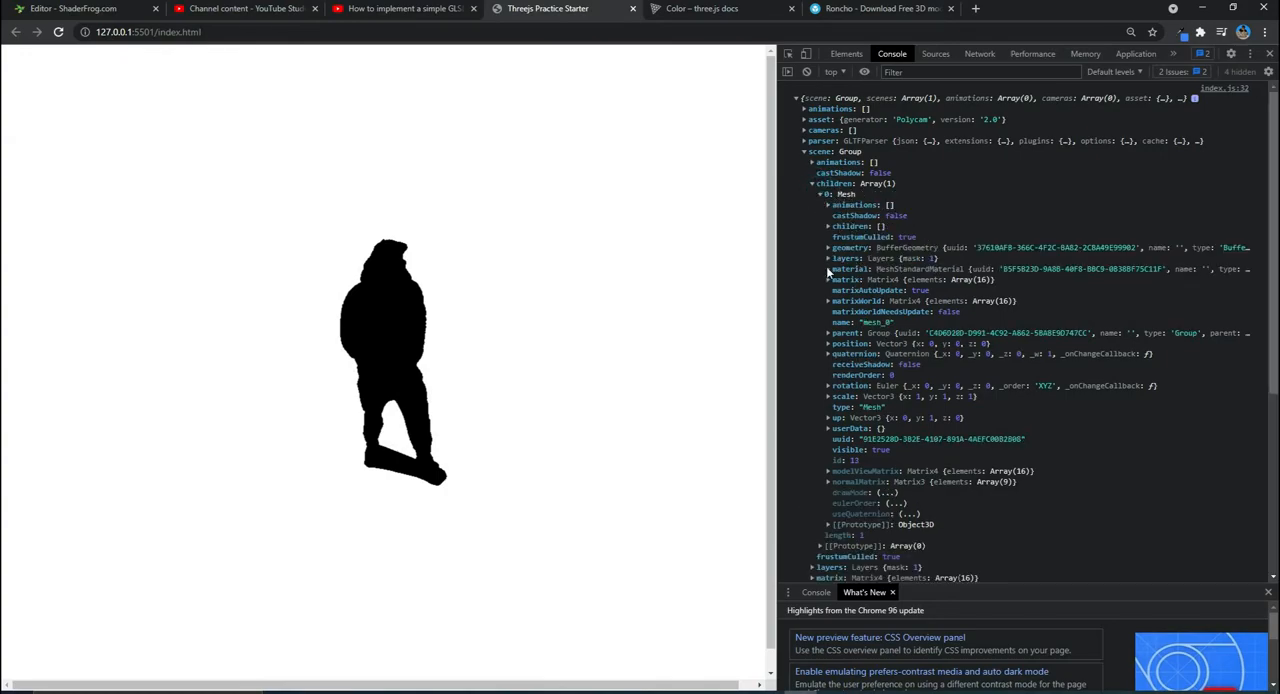
click(832, 268)
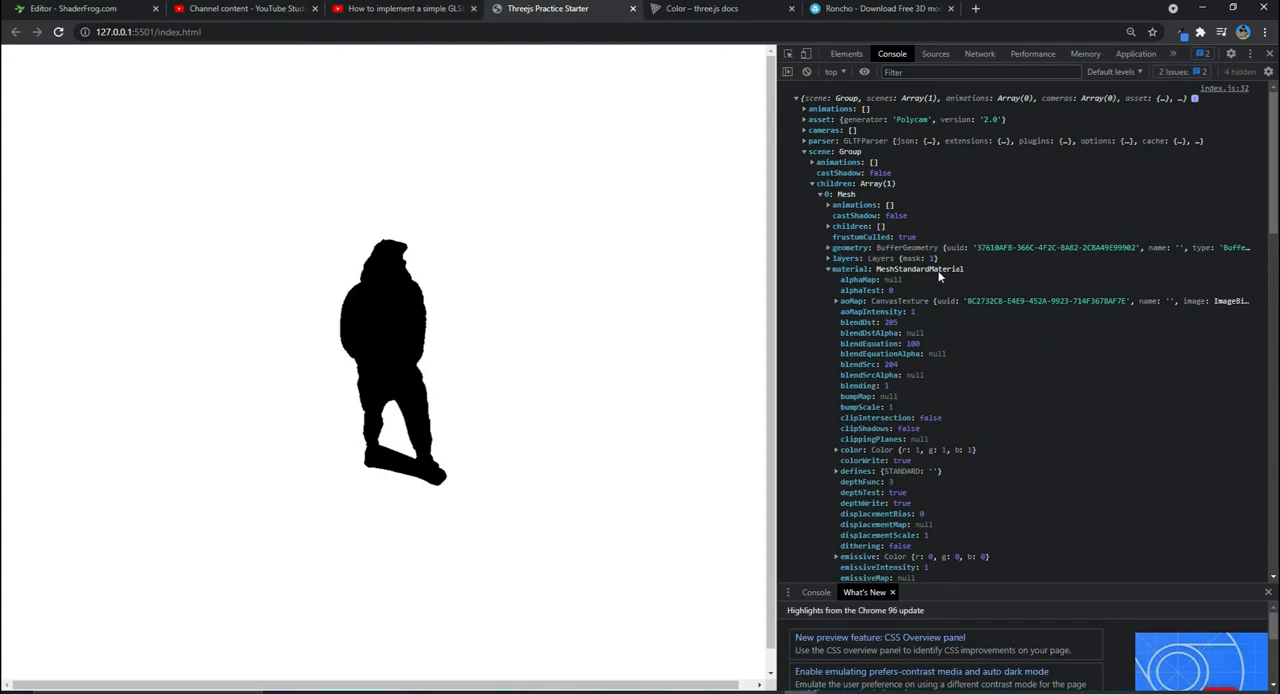
mouse_move(956, 280)
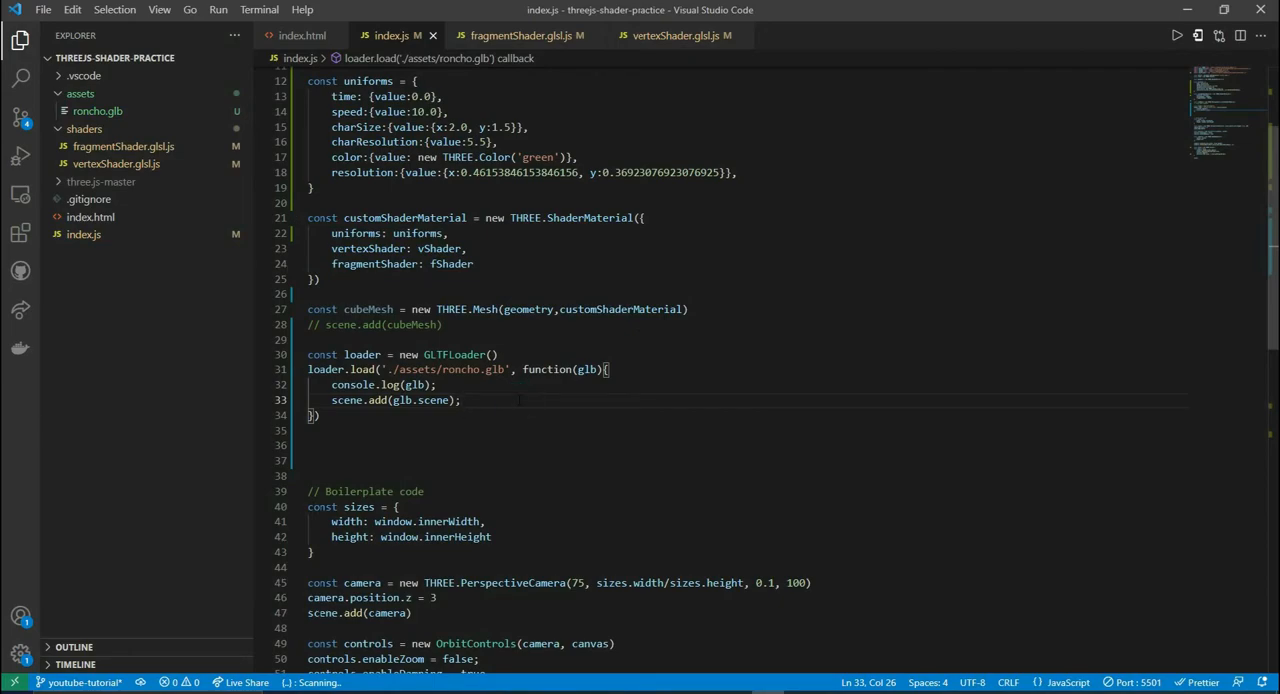
- Declare const ronchoMaterials = glb.scene.children[0].material in the callback
key(Enter)
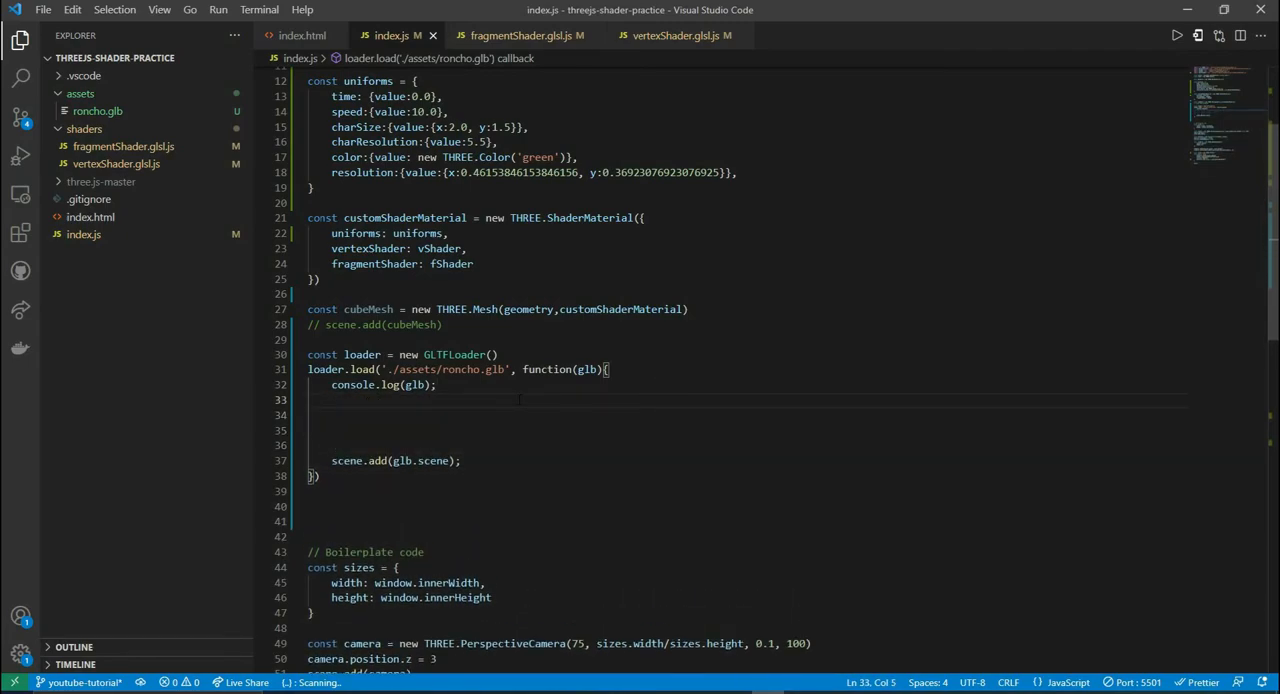
text(const)
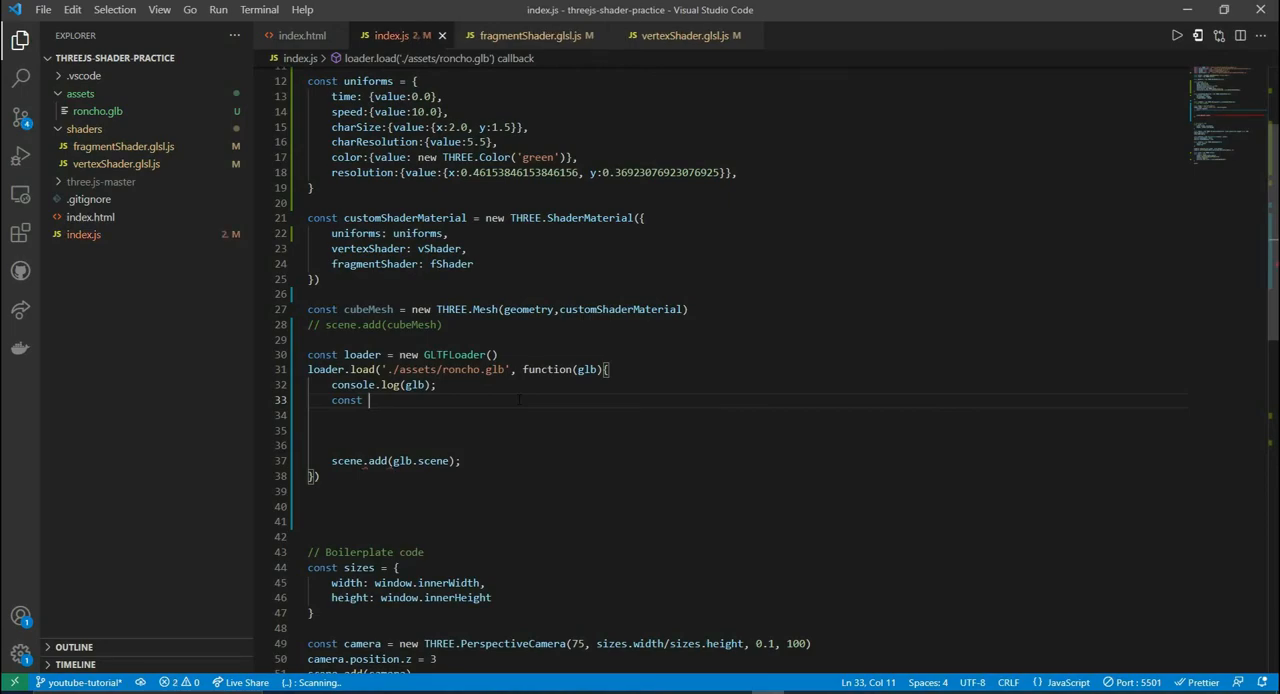
text(ronchoMater)
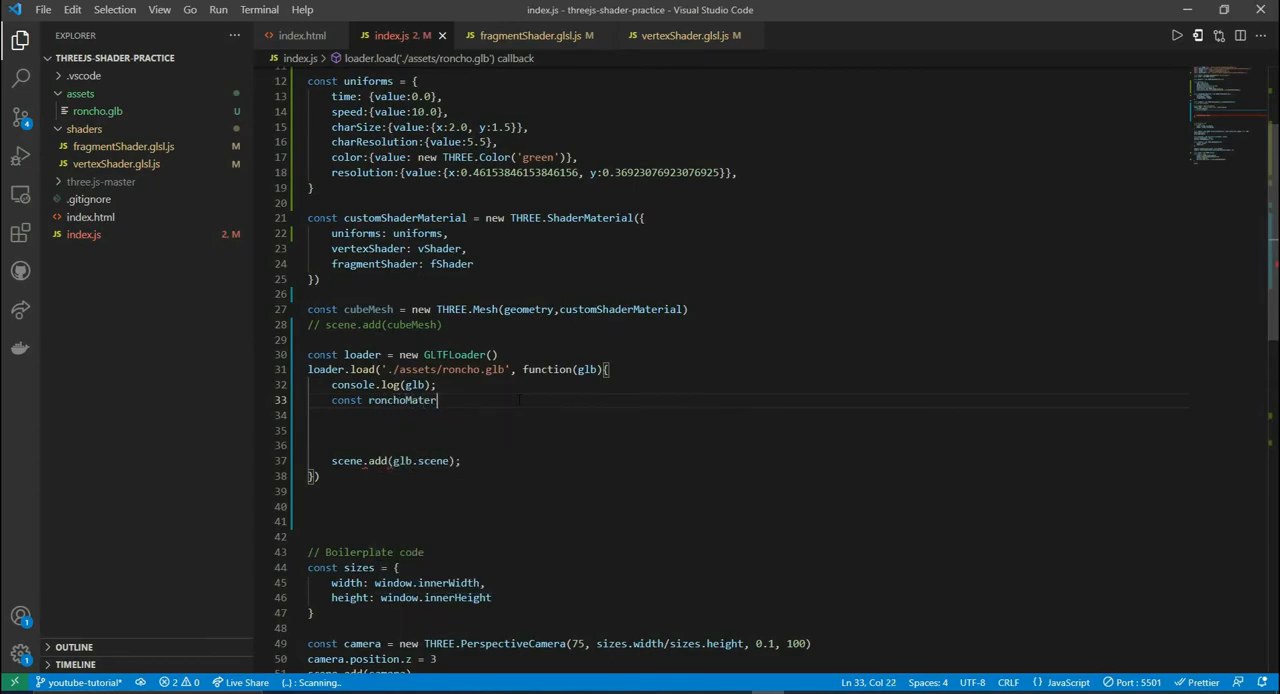
text(ials =)
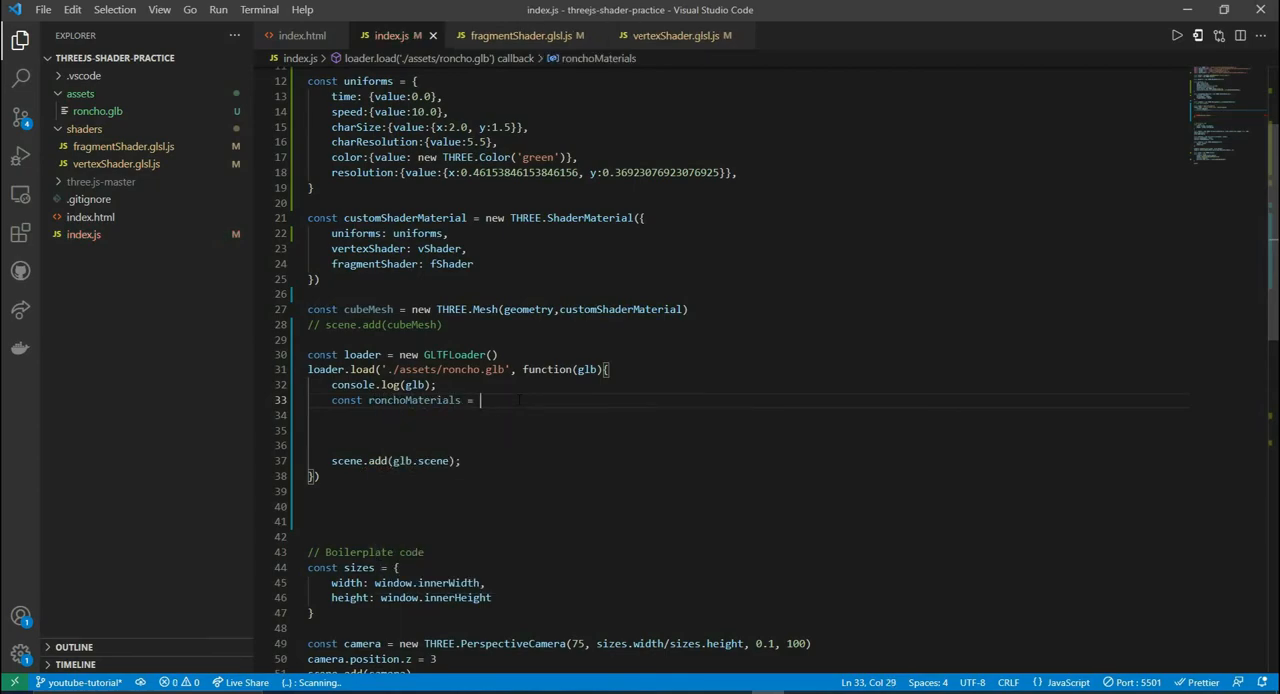
text(glb.scene)
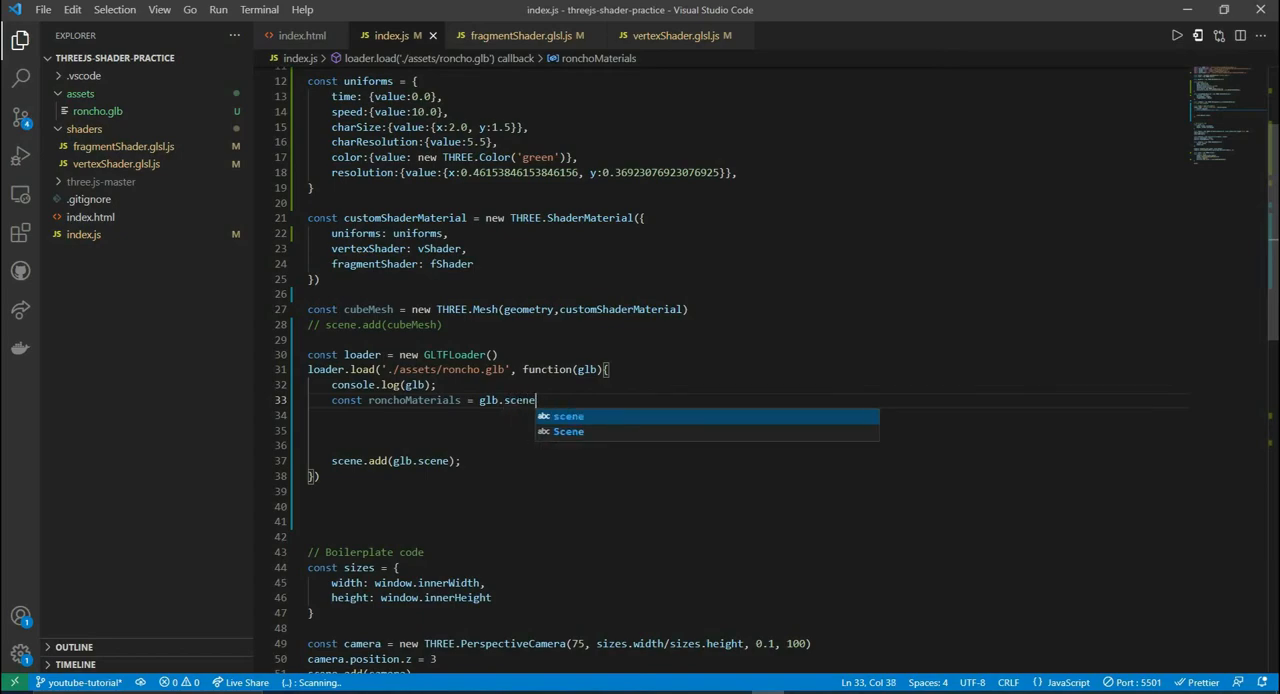
text(.childre)
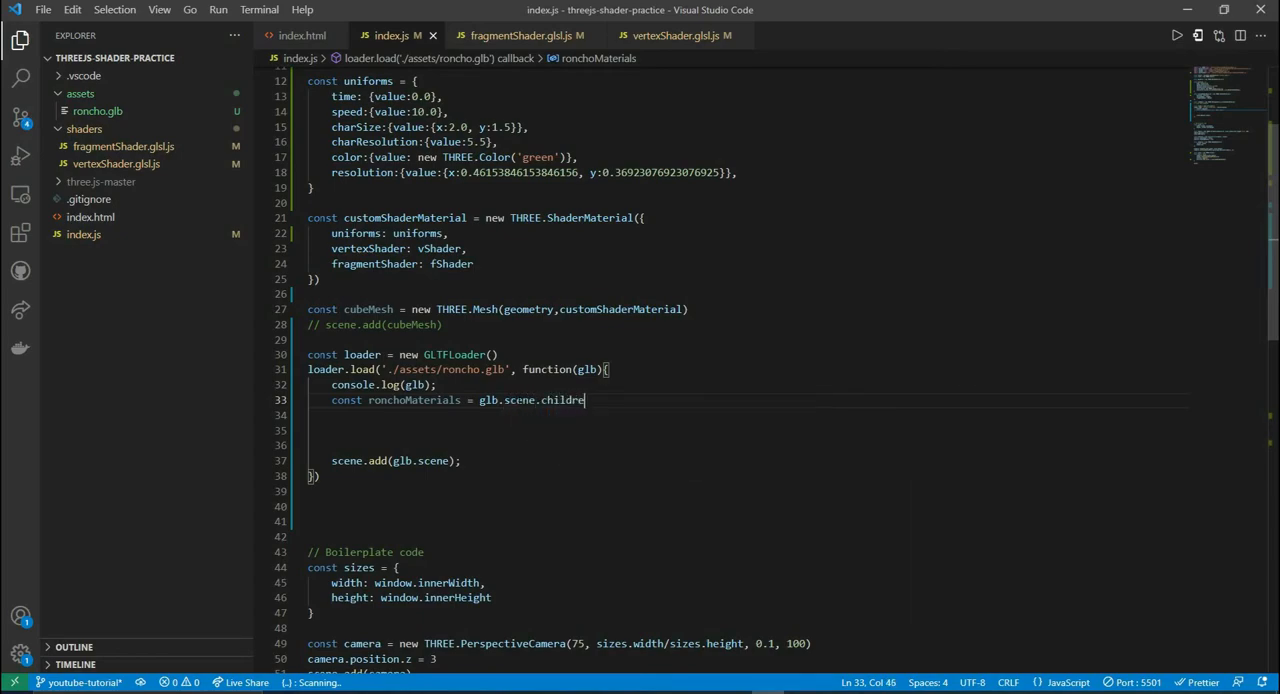
text(n[0])
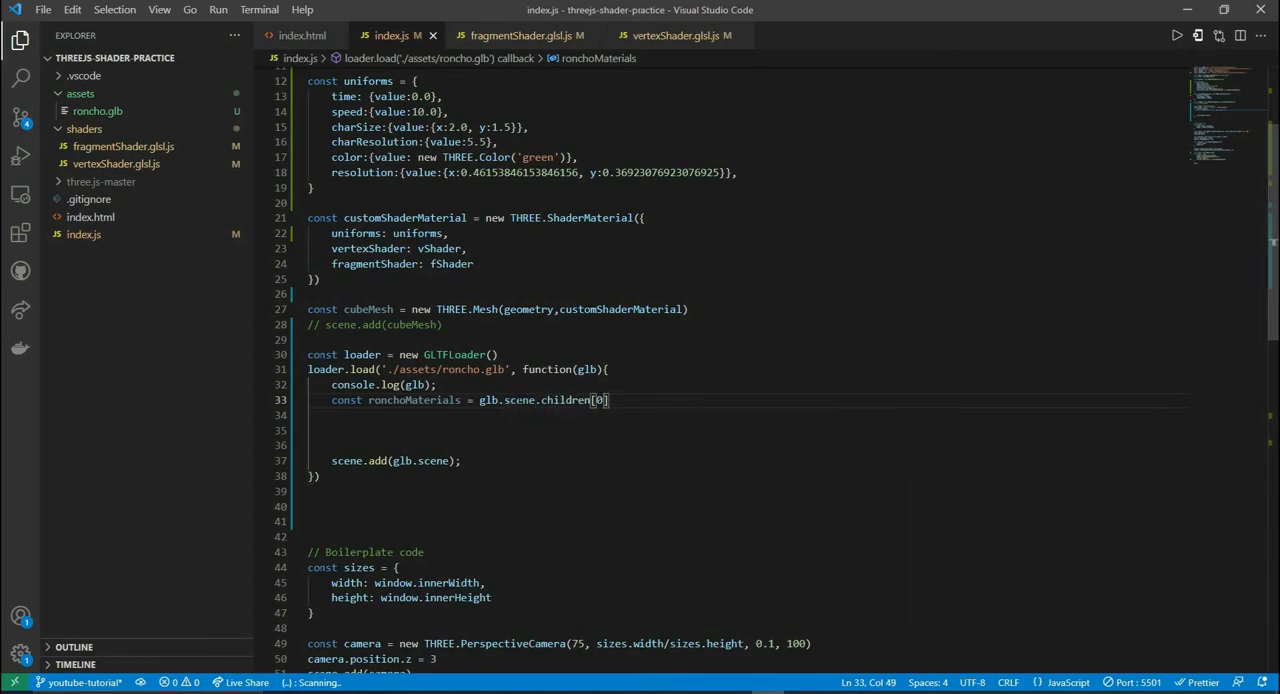
text(.)
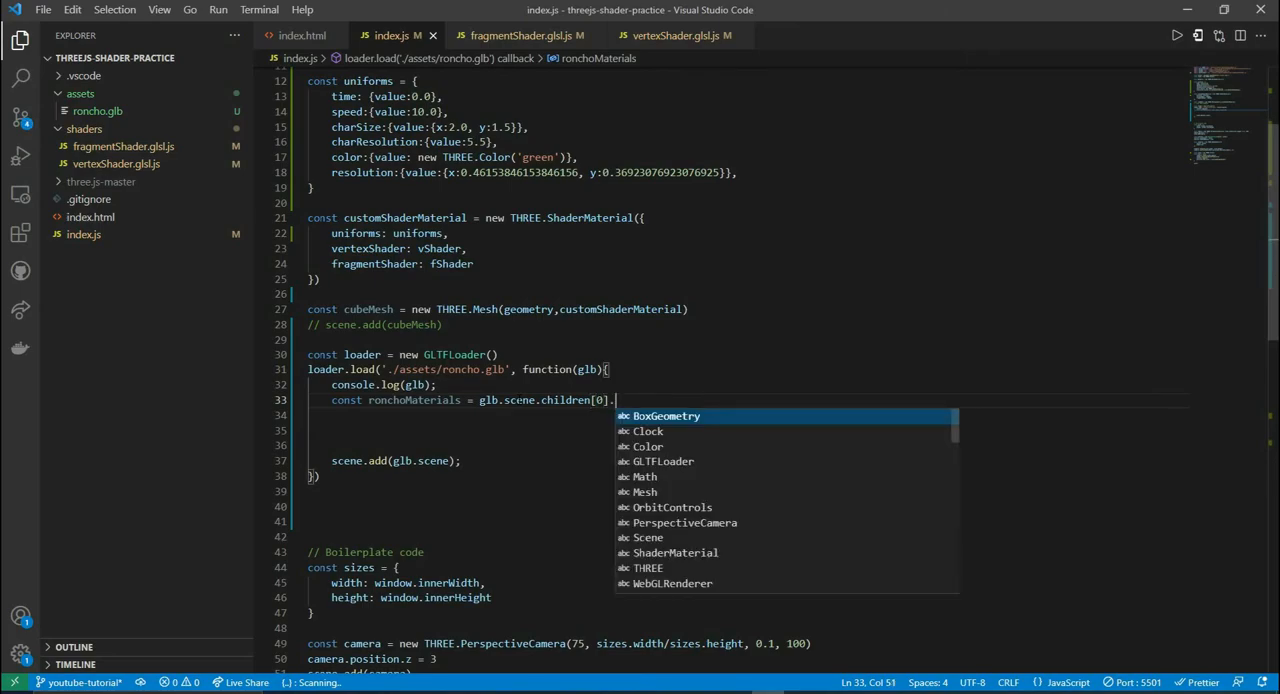
text(material;)
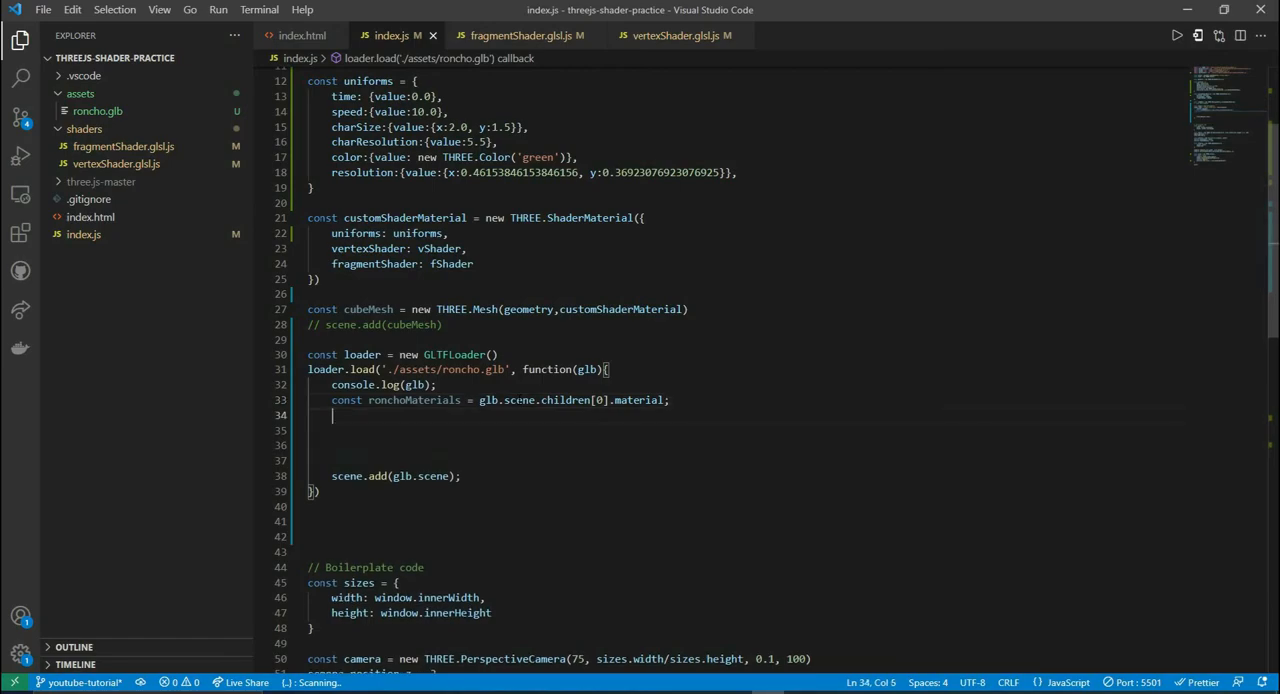
- Assign customShaderMaterial to glb.scene.children[0].material and save the script
text(glb.s)
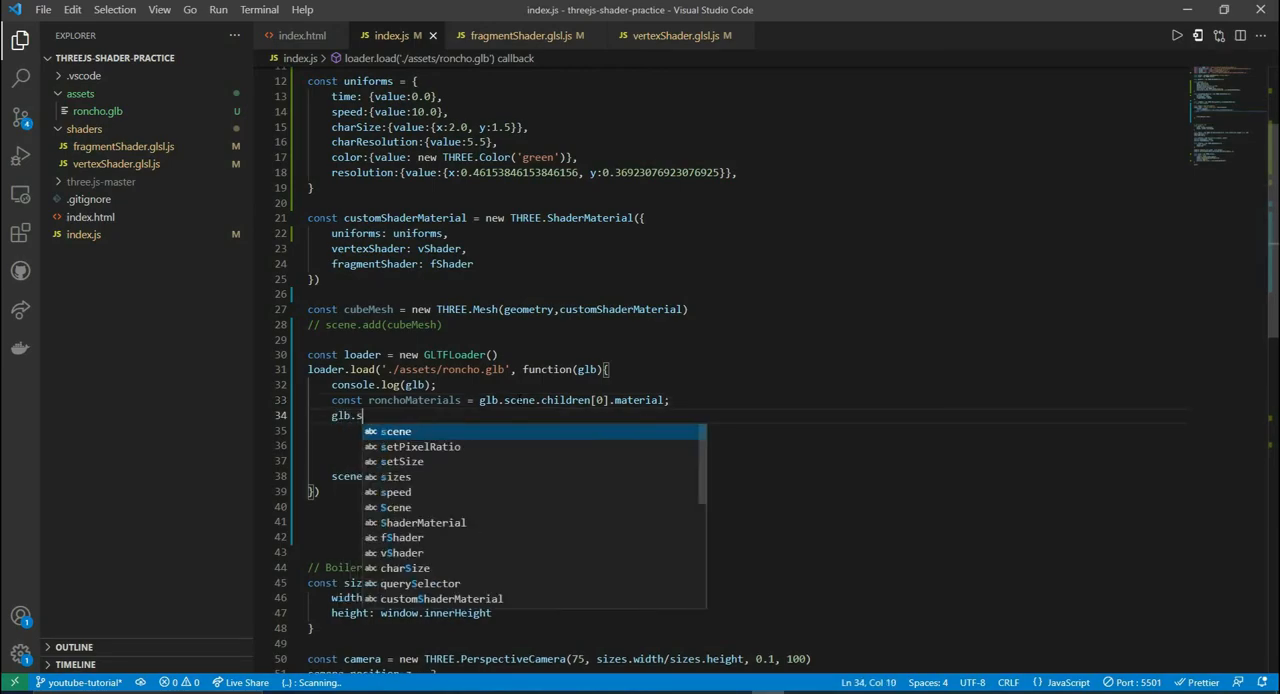
text(cene.children[0].material = ;)
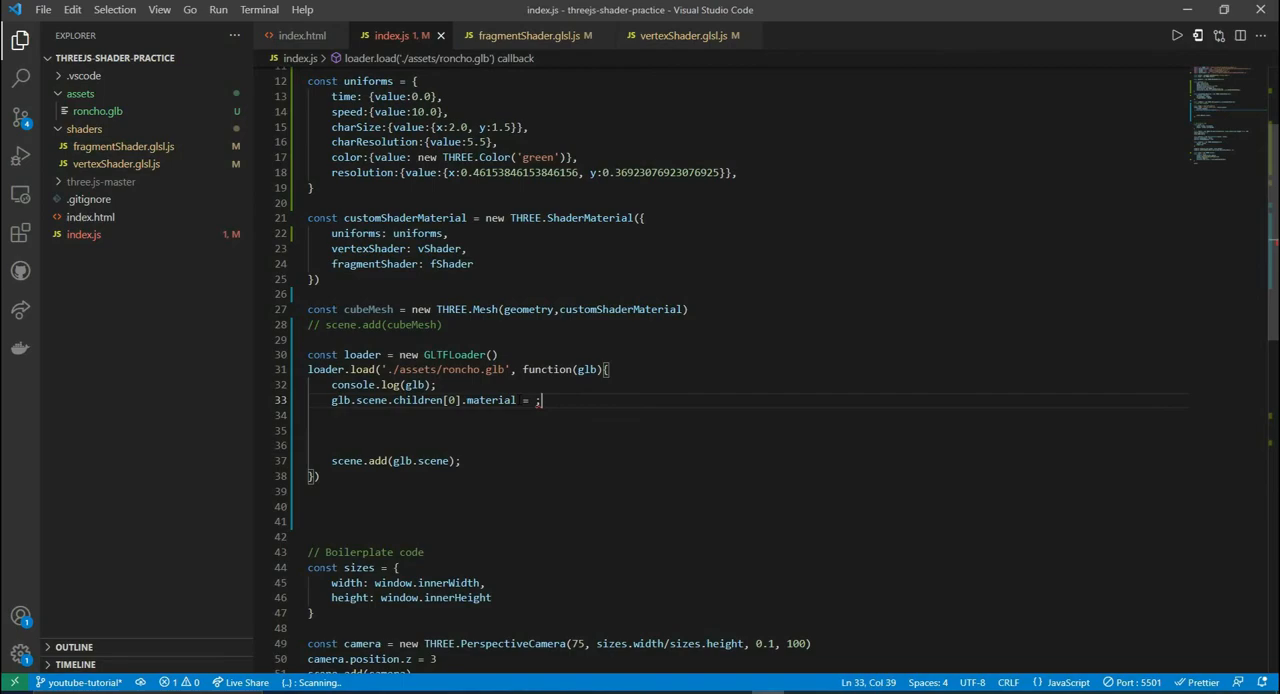
text(customShader)
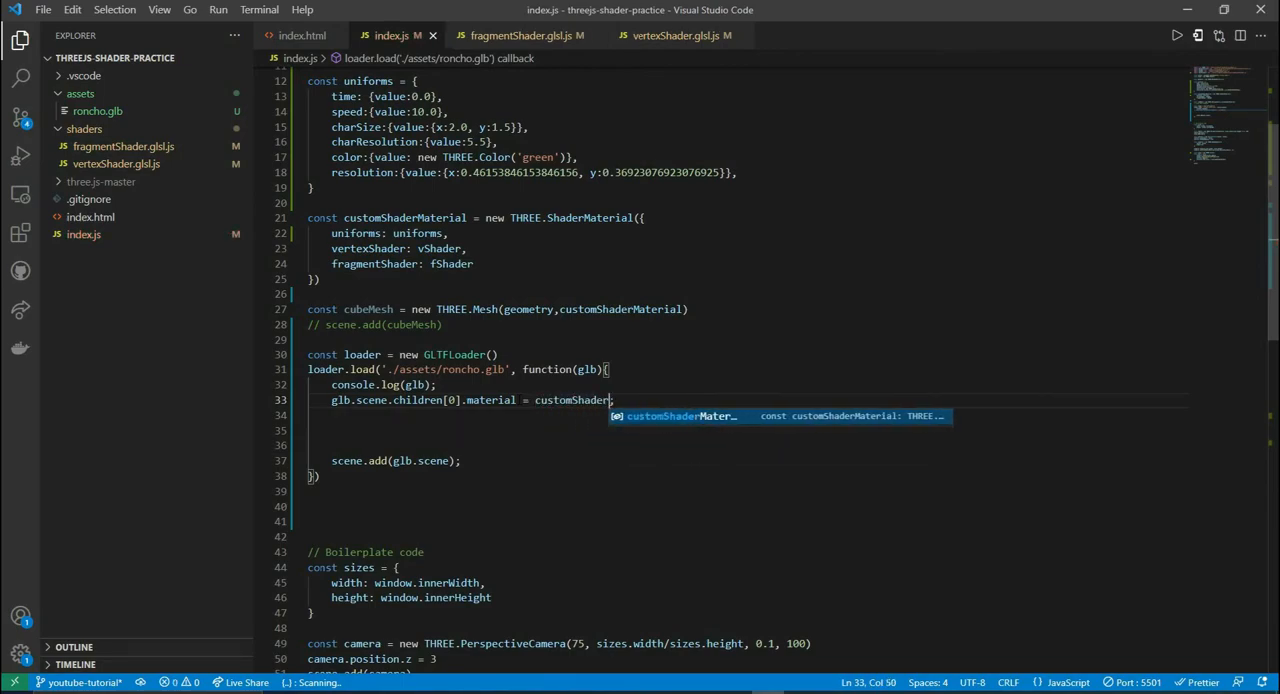
key(Tab)
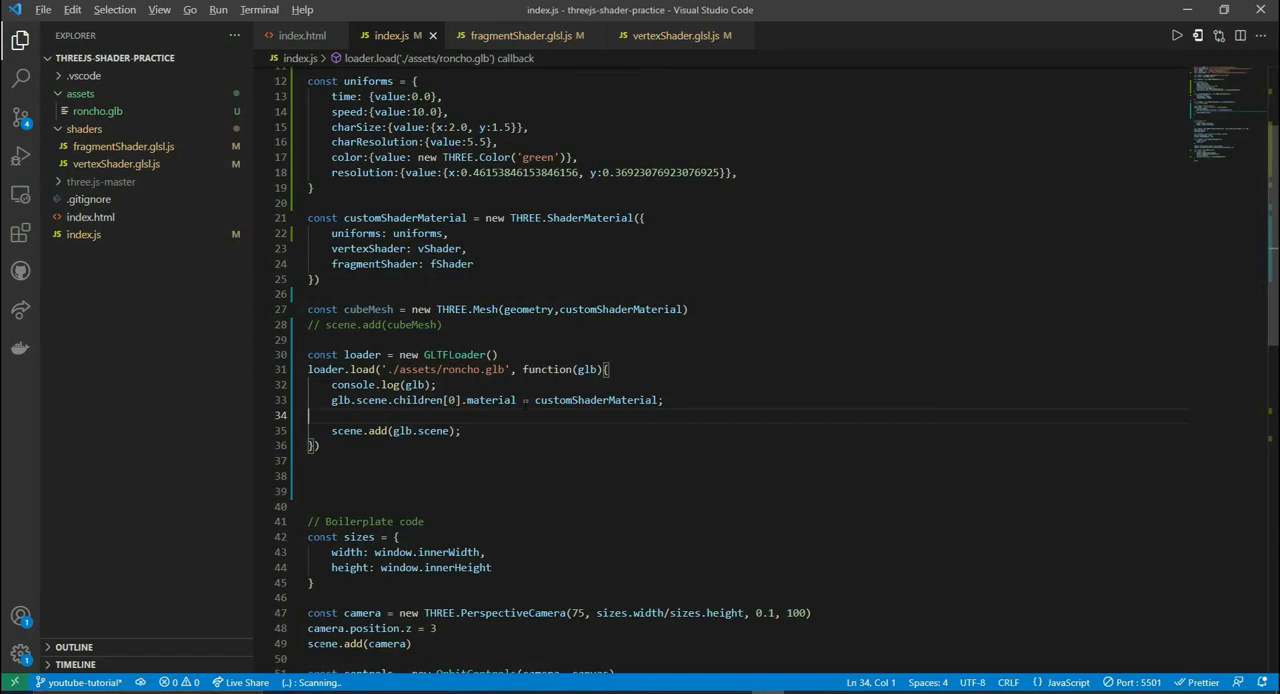
key(alt+tab)
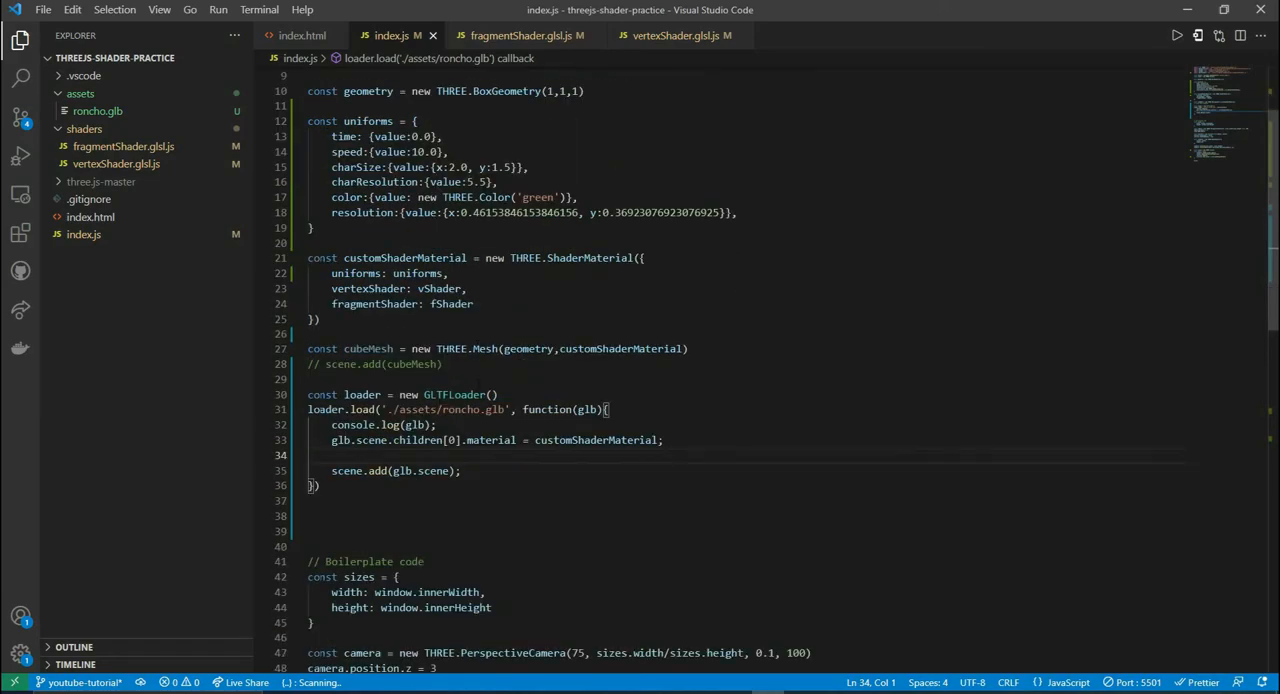
- Change camera.position.z from 3 to 2 in the boilerplate
scroll(down, 3)
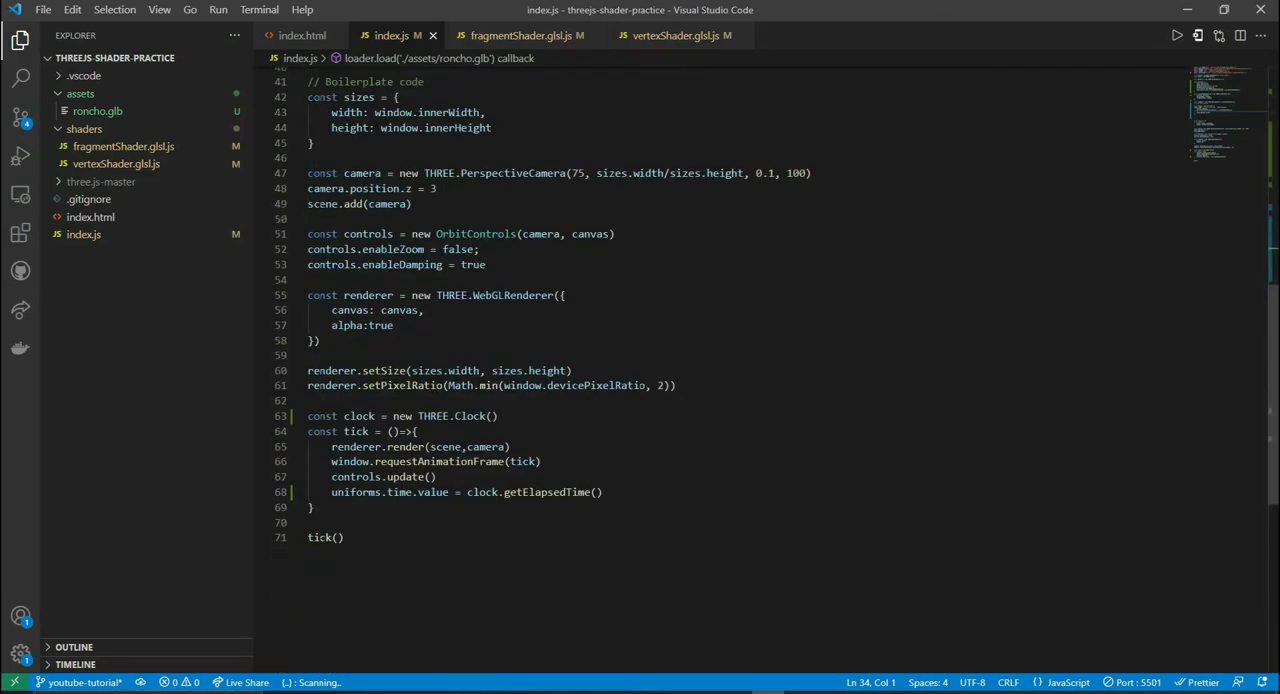
double_click(432, 188)
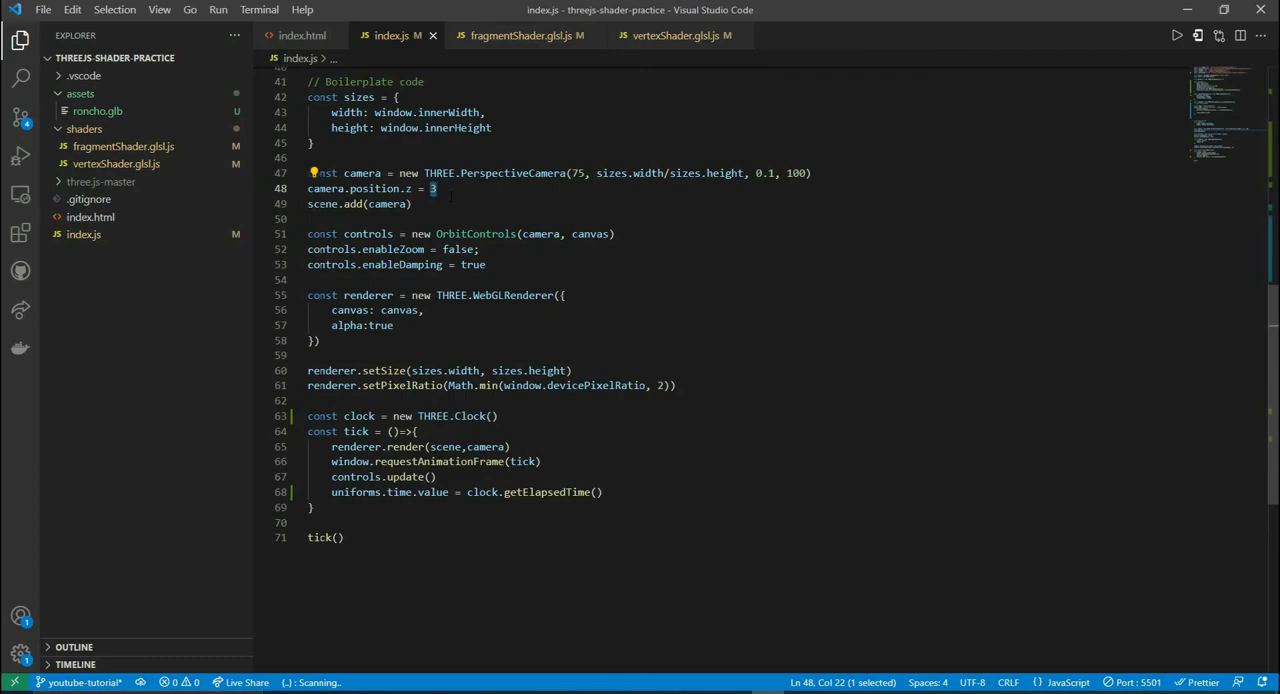
text(2)
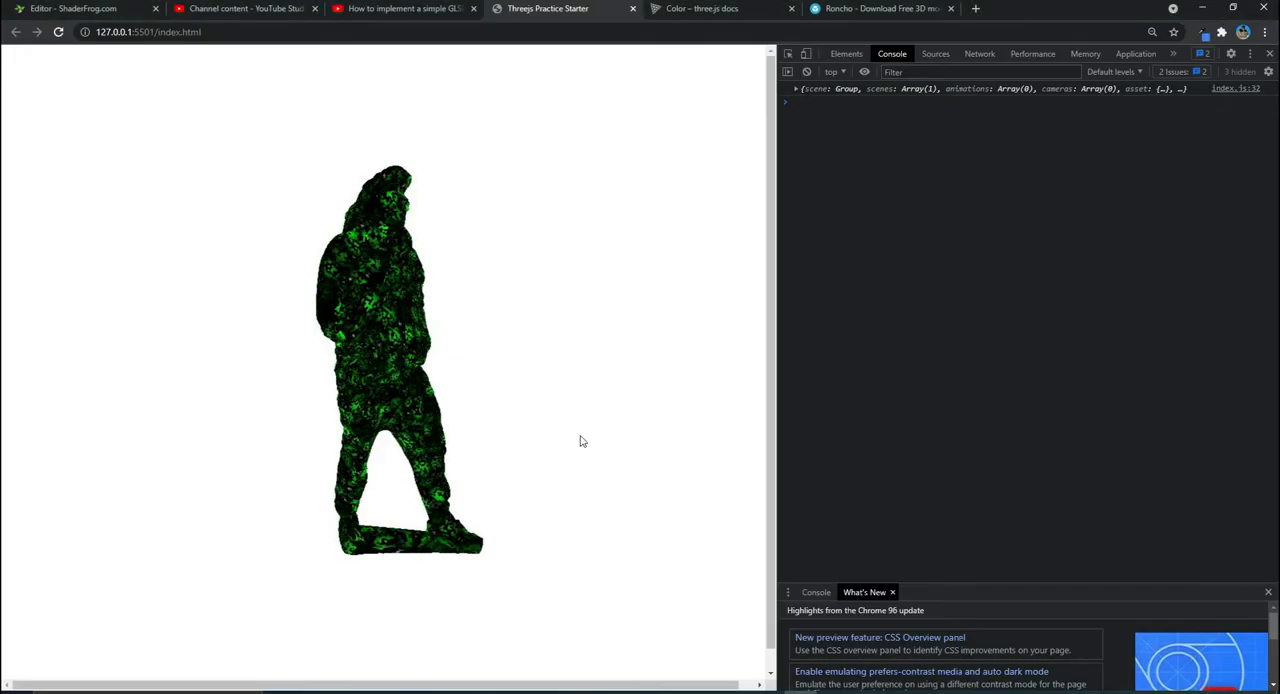
- View the Roncho model rendered with the green Matrix shader in Chrome
click(584, 430)
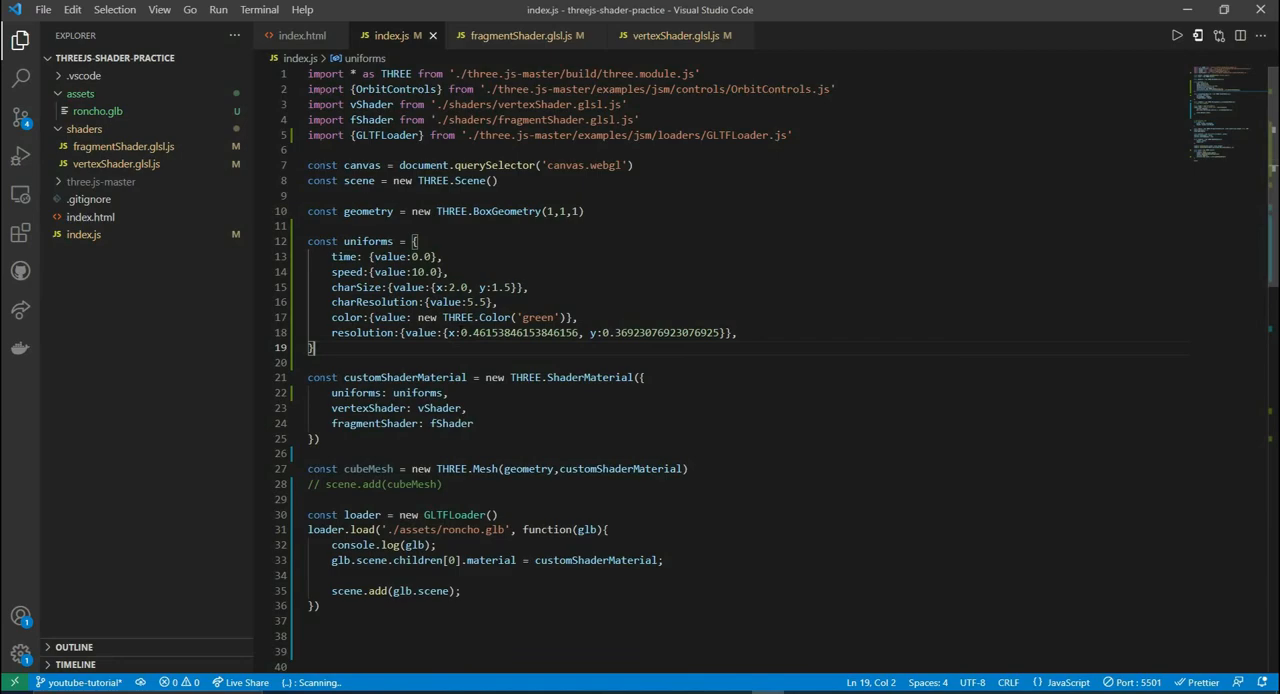
- Change the resolution uniform to {x:1.0, y:1.0} and view the denser Matrix pattern on Roncho
double_click(518, 332)
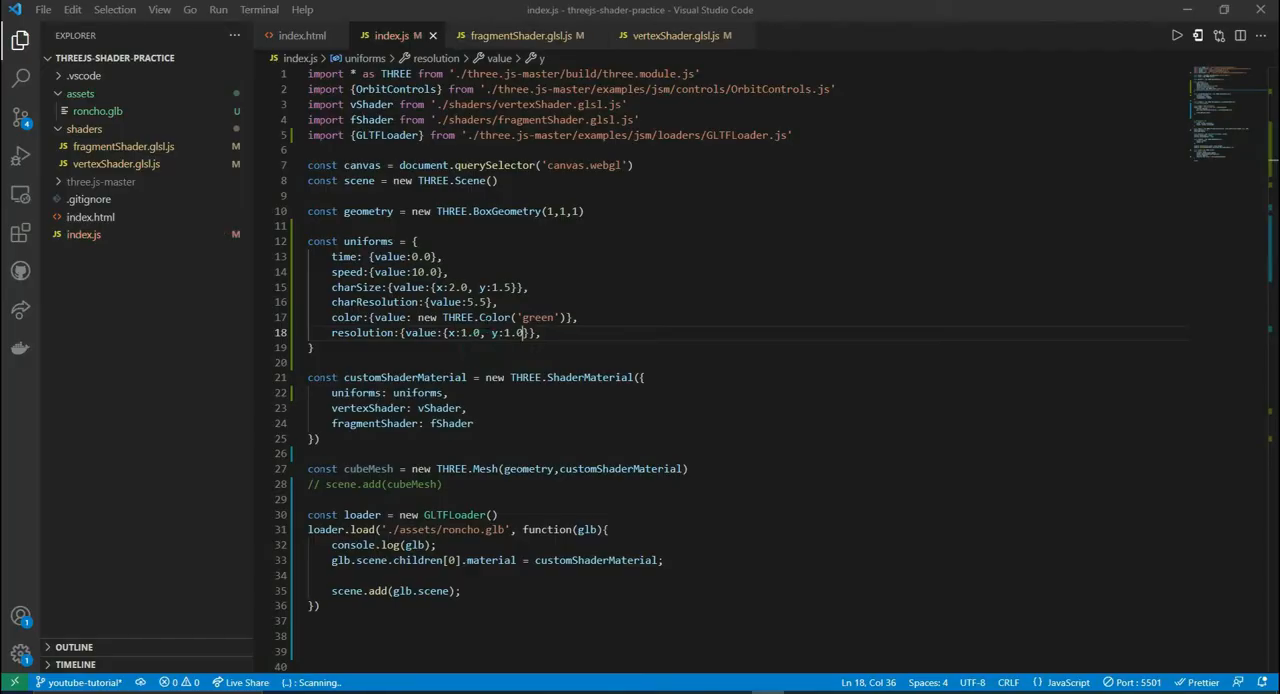
drag(462, 332, 524, 332)
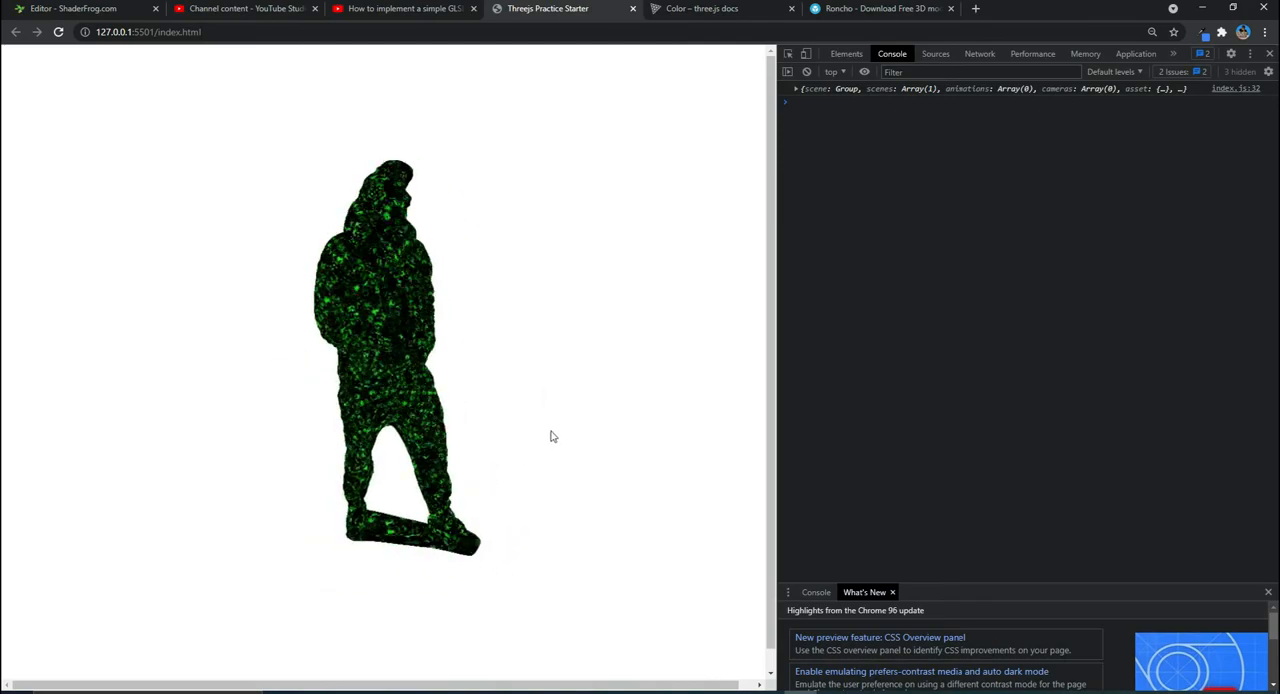
drag(552, 436, 632, 382)
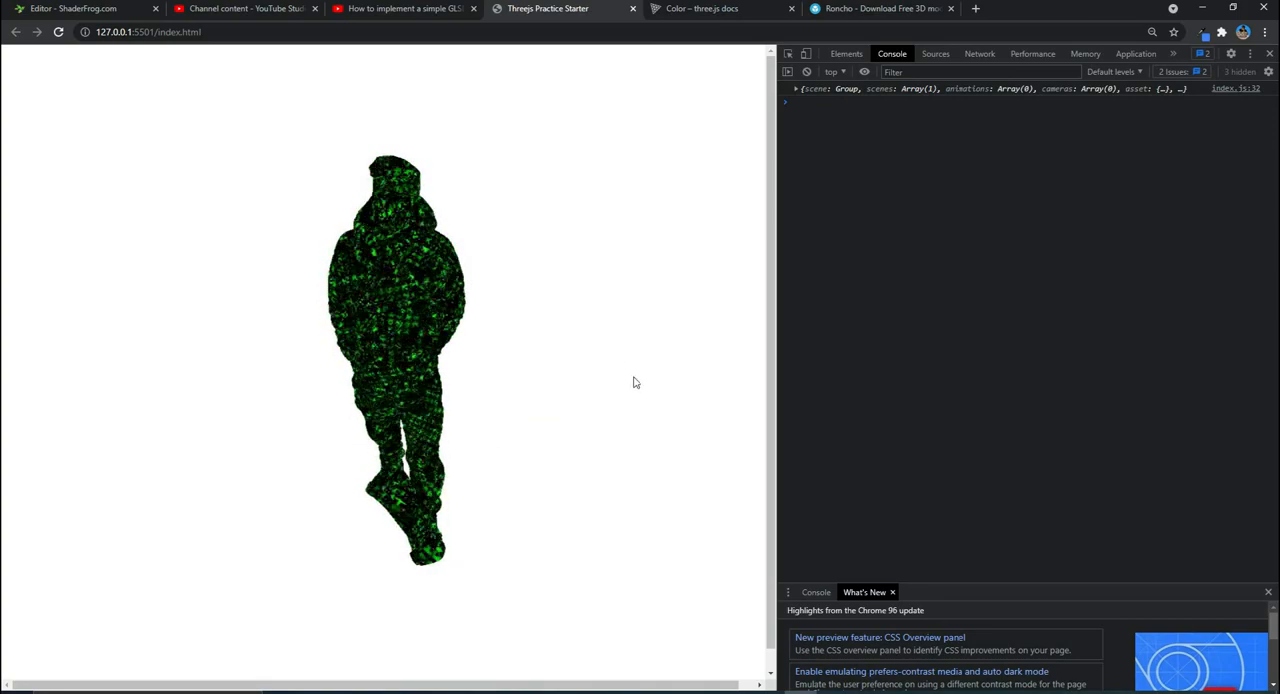